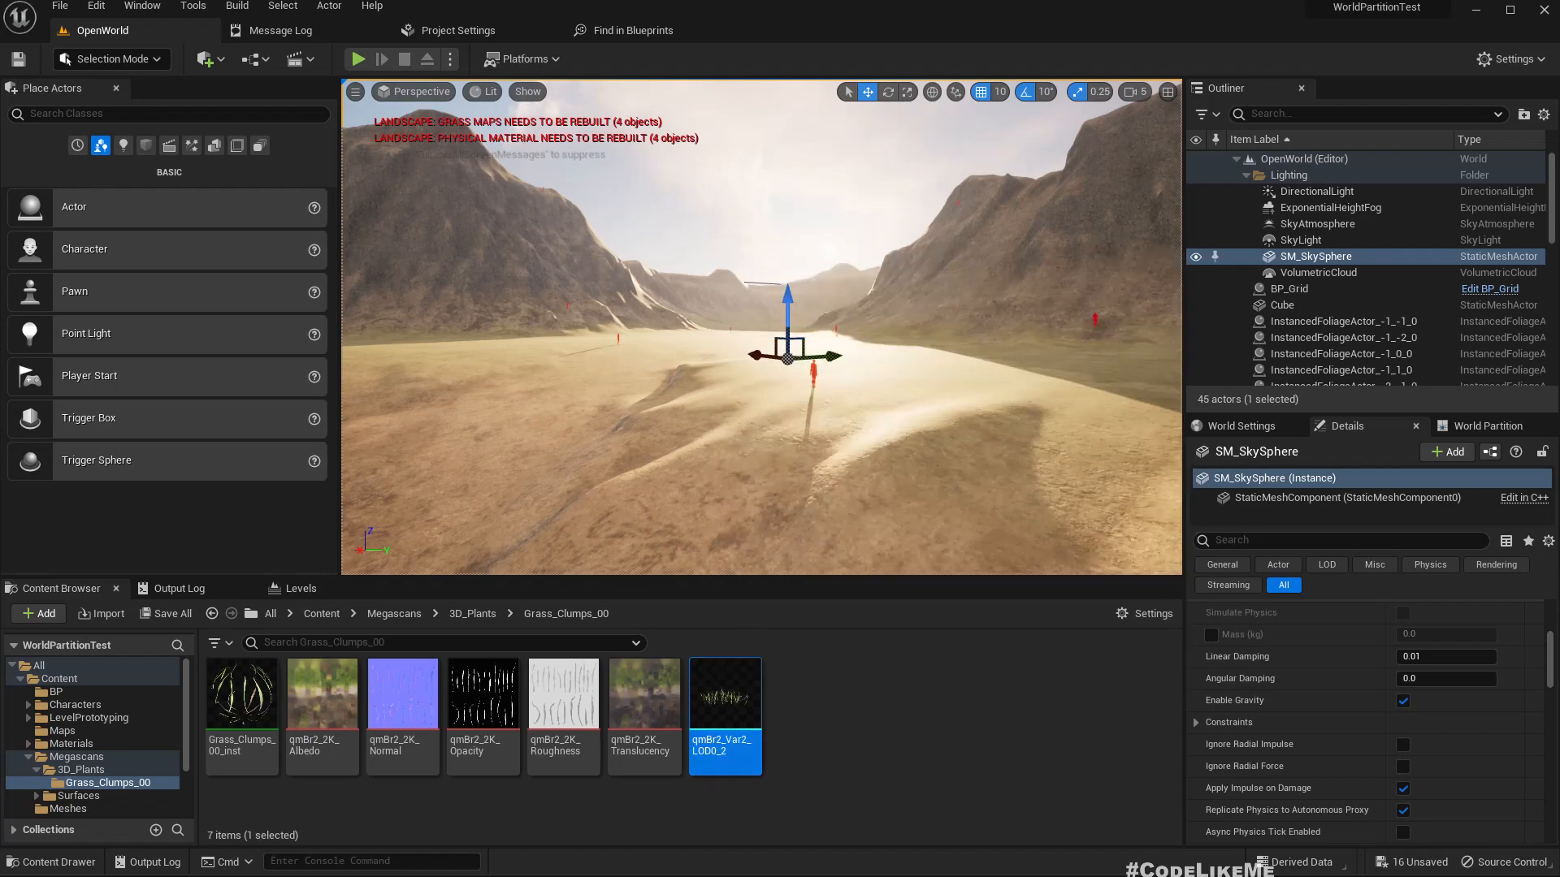
Step: Preview the qmBr2_Var2_LOD0_2 grass clump mesh, then close it and Project Settings
double_click(725, 694)
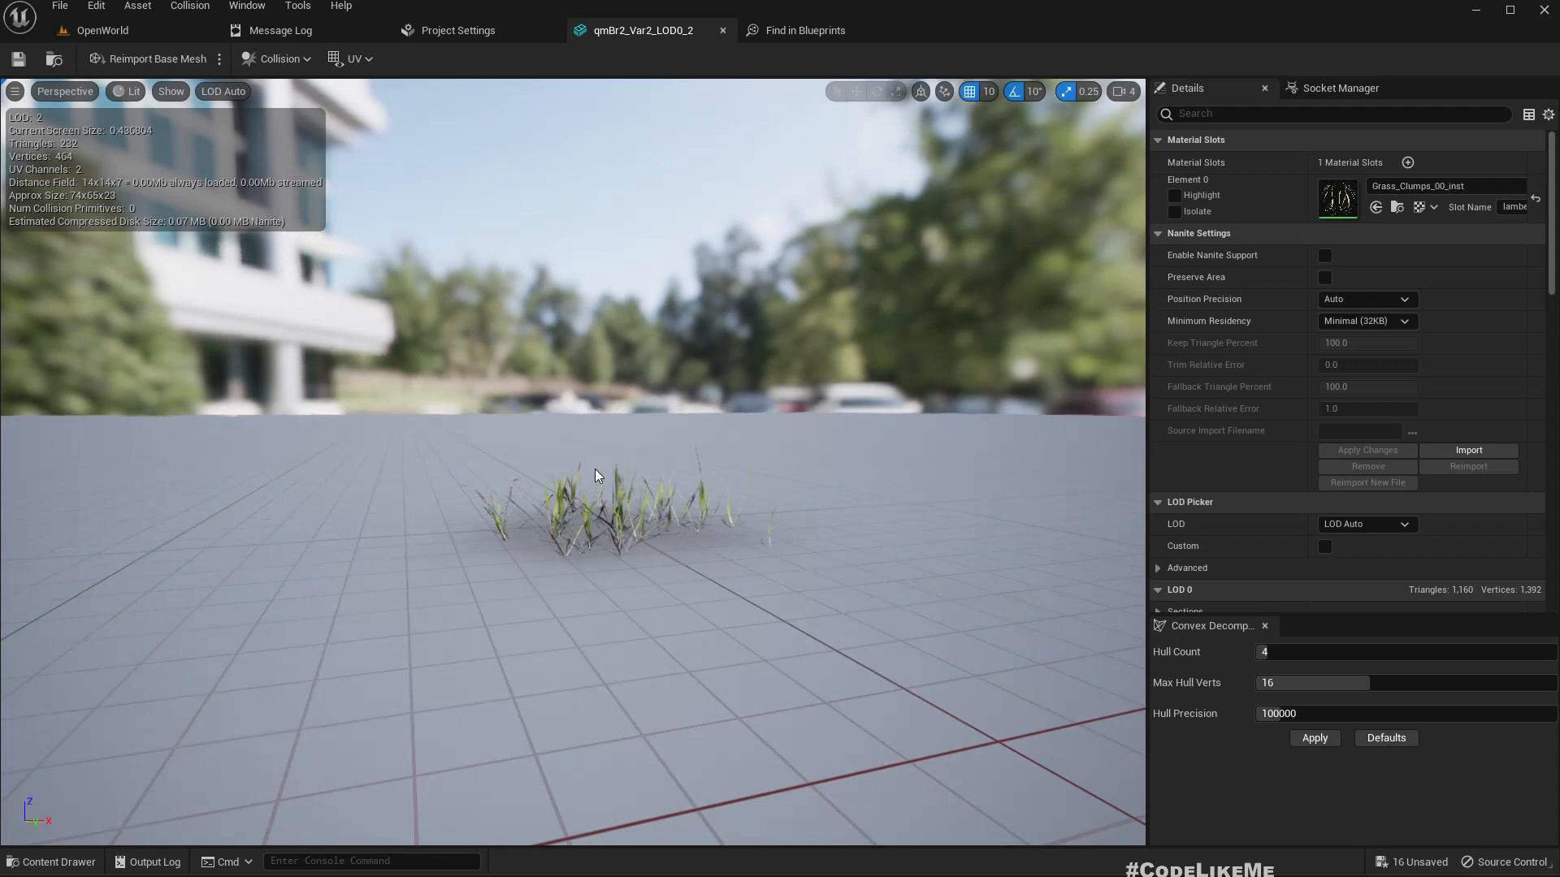
mouse_move(724, 33)
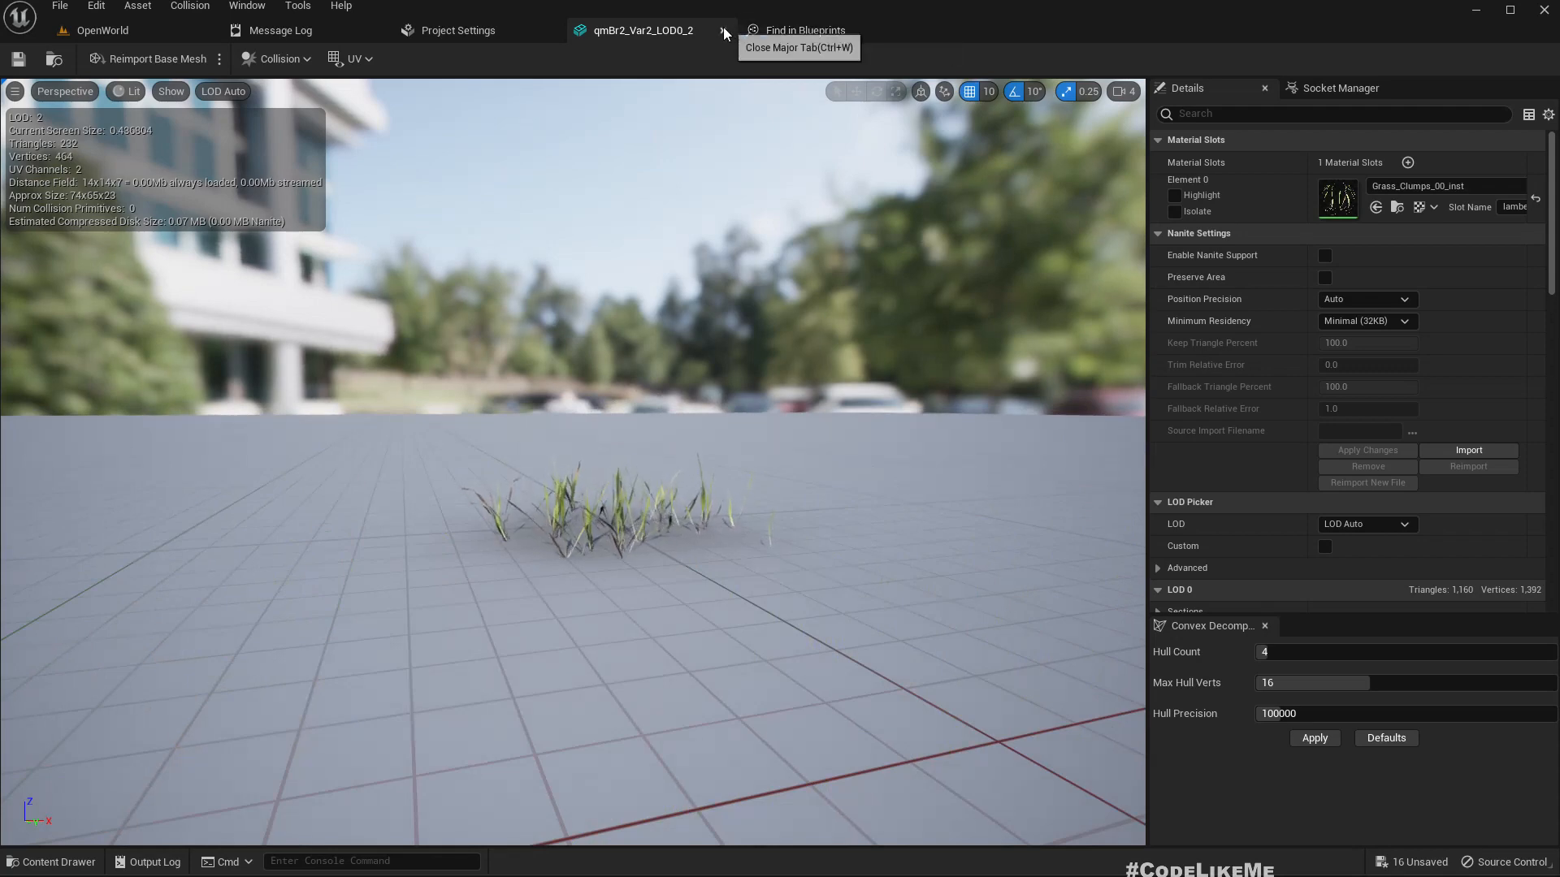
left_click(456, 30)
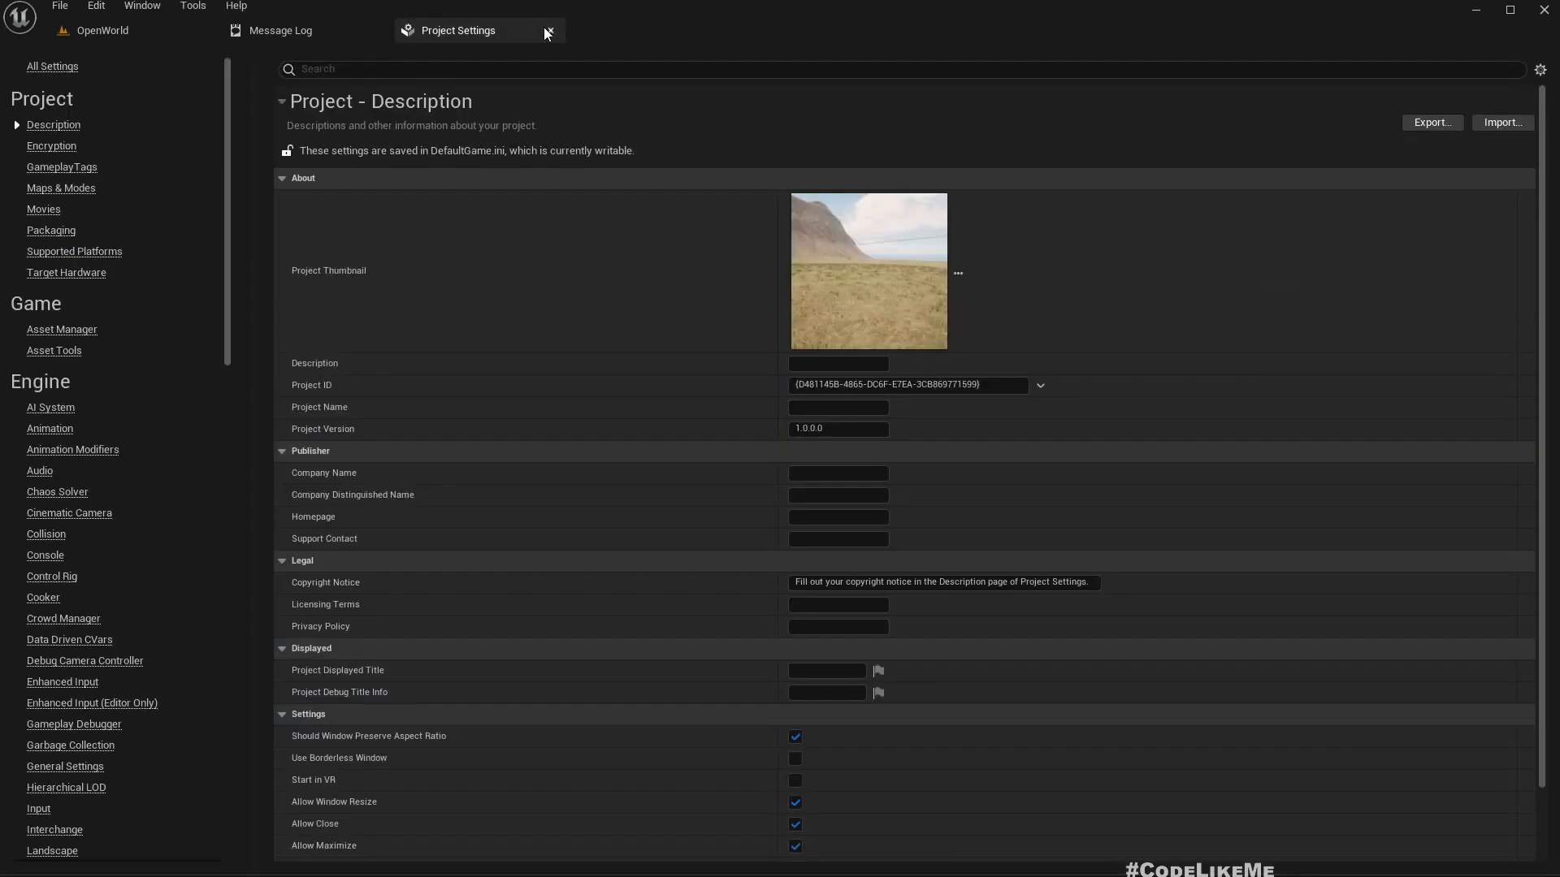
left_click(546, 29)
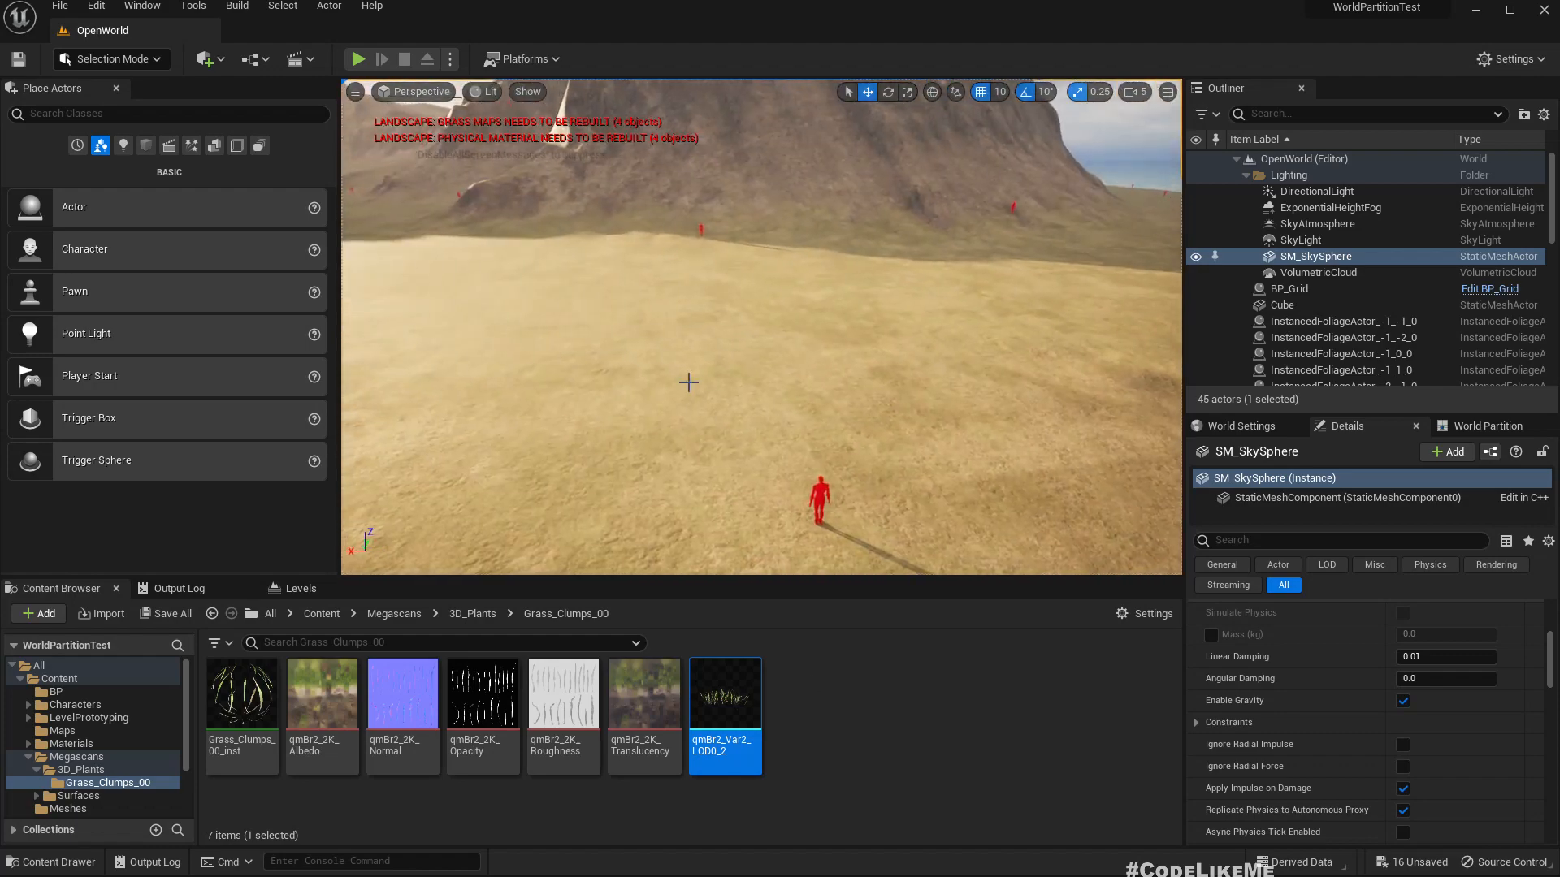
Step: Add a LandscapeGrassOutput node to M_Landscape and return to the OpenWorld level
left_click(1358, 292)
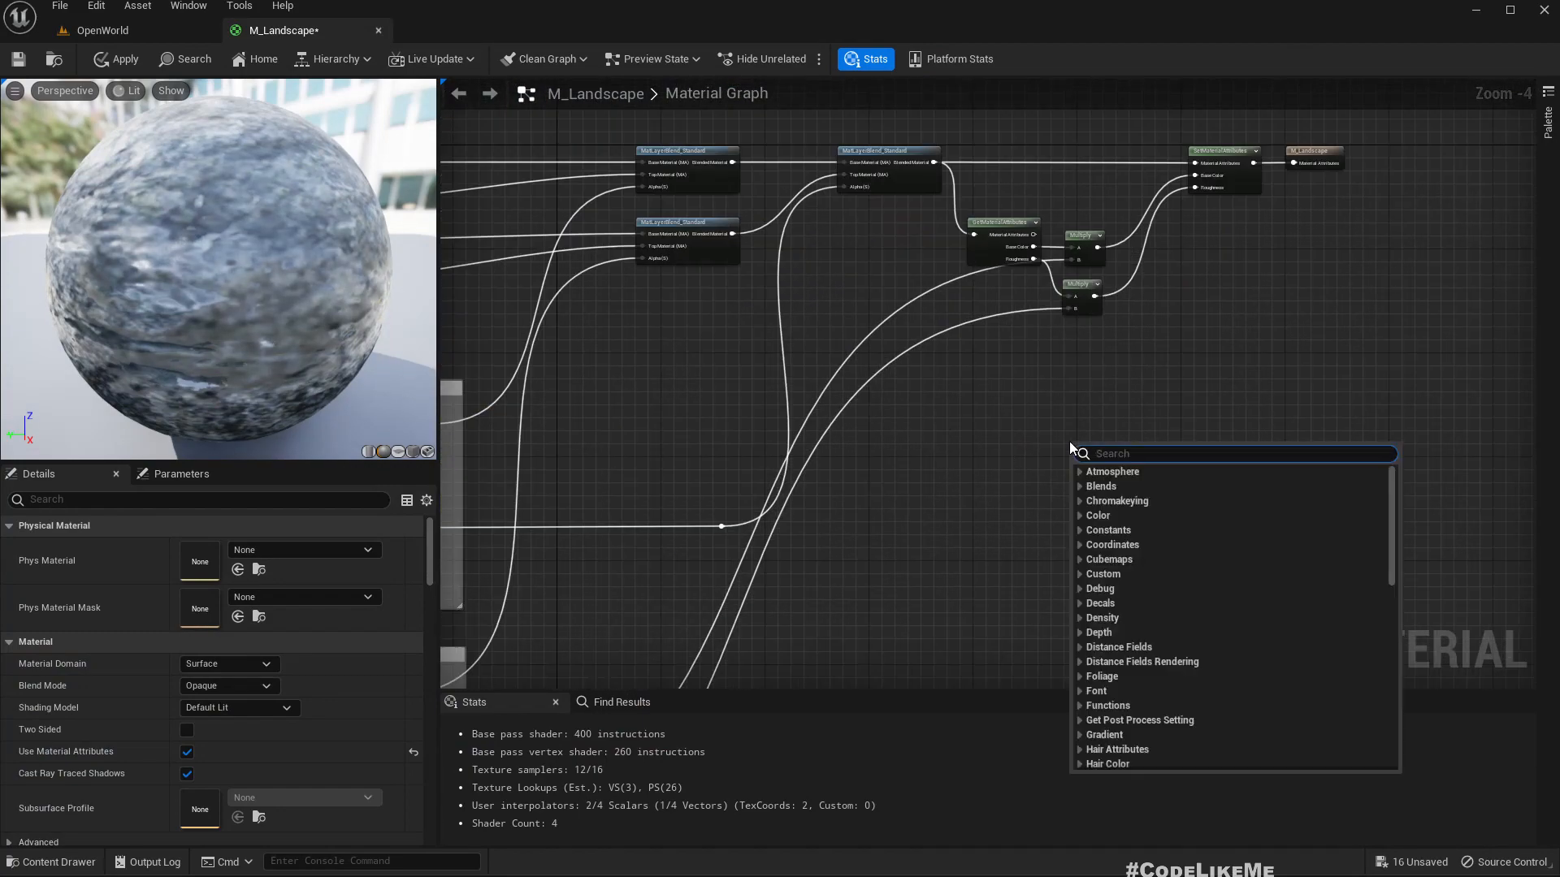
type("grass ou")
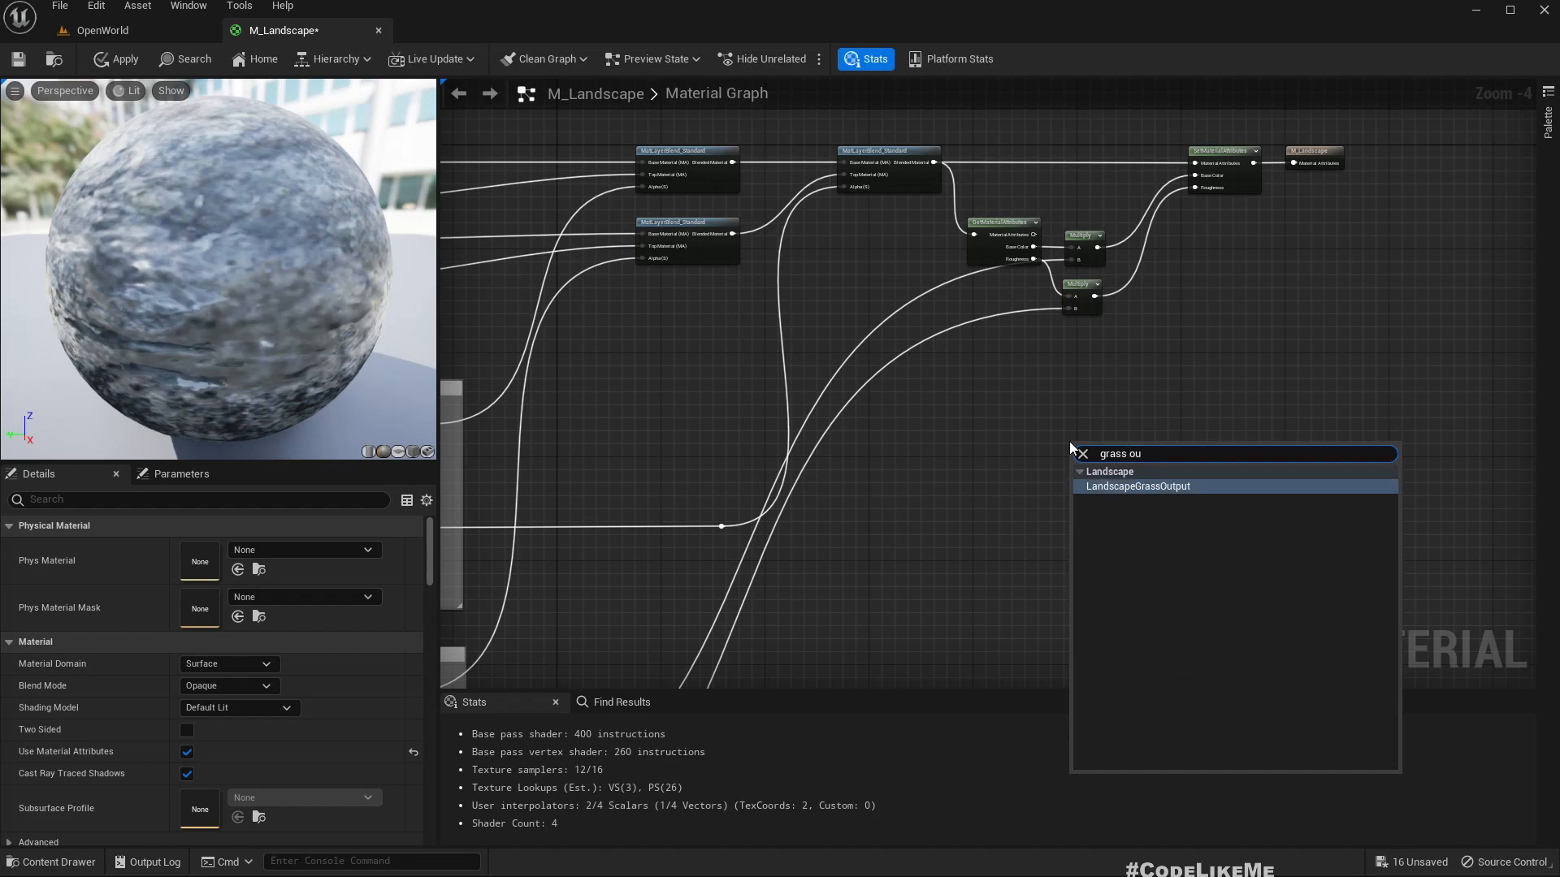
left_click(1135, 486)
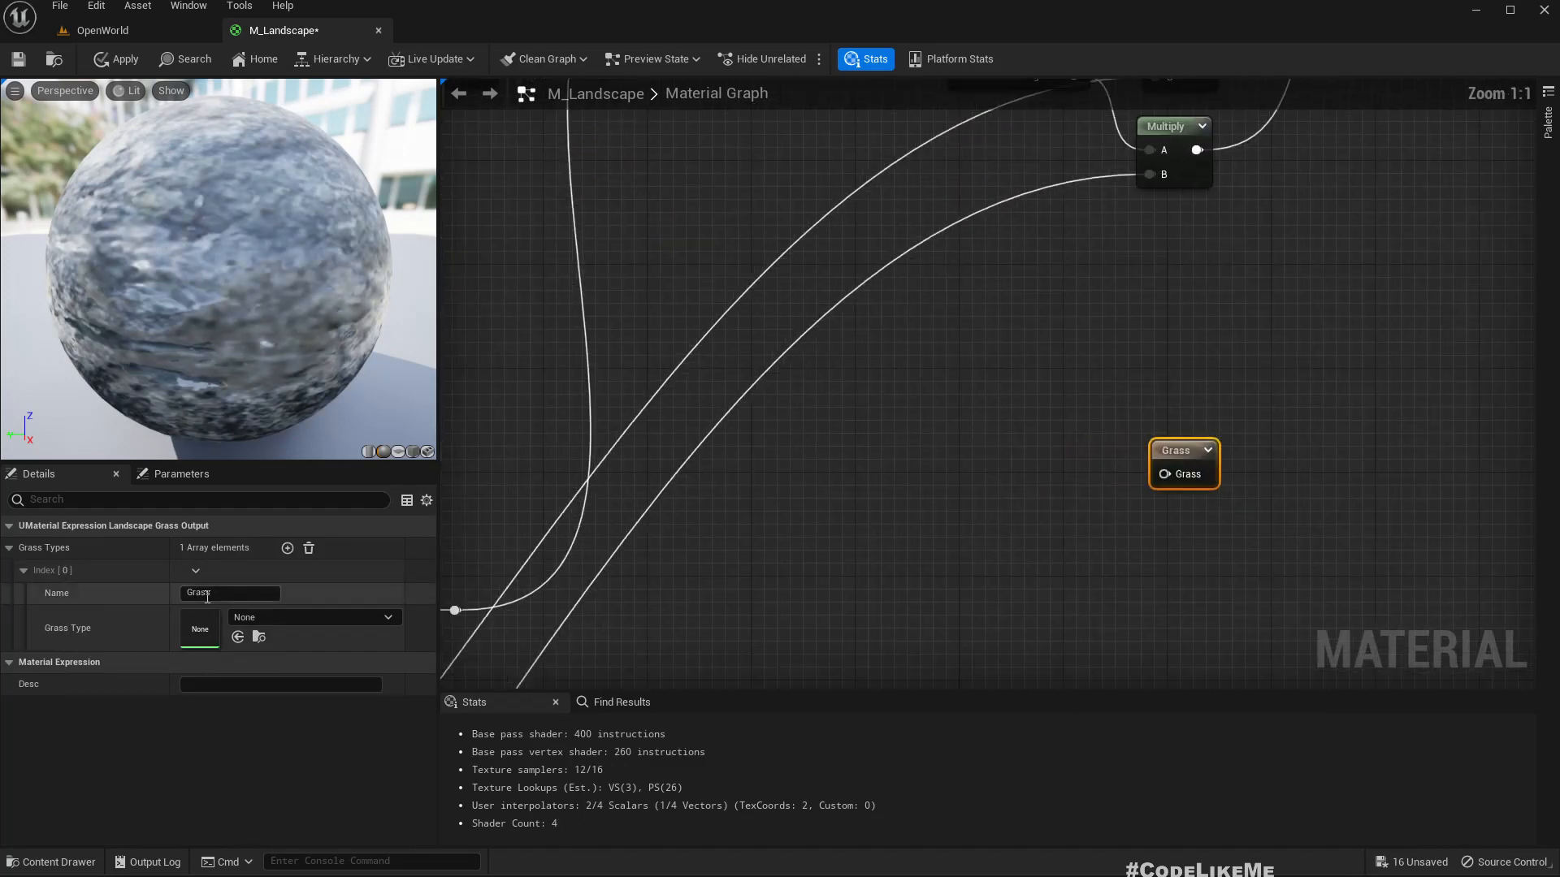
mouse_move(198, 629)
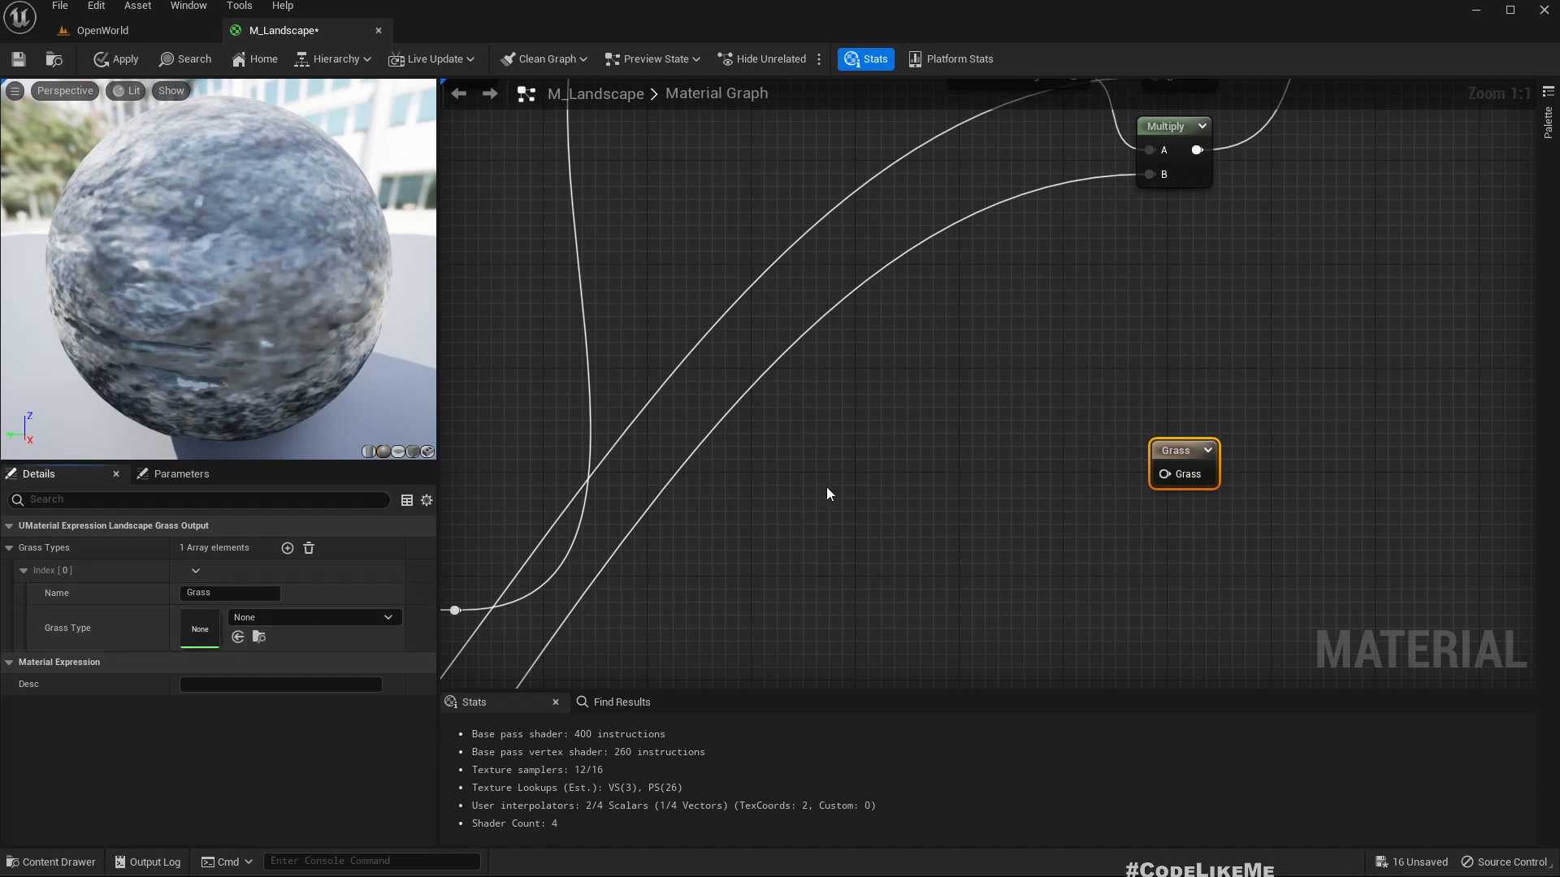
left_click(101, 29)
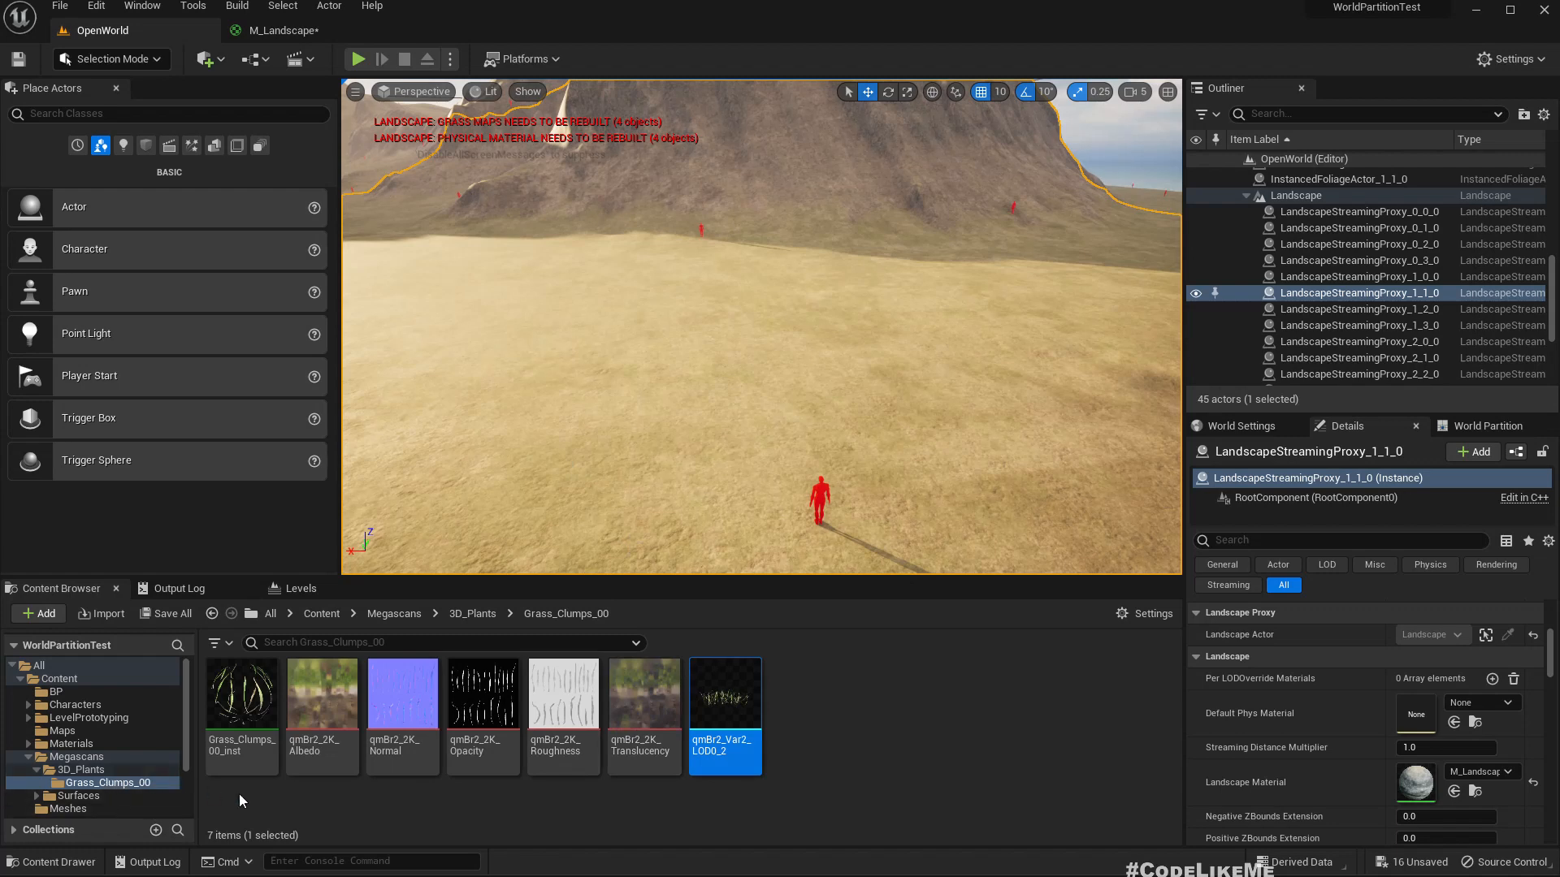
mouse_move(96, 734)
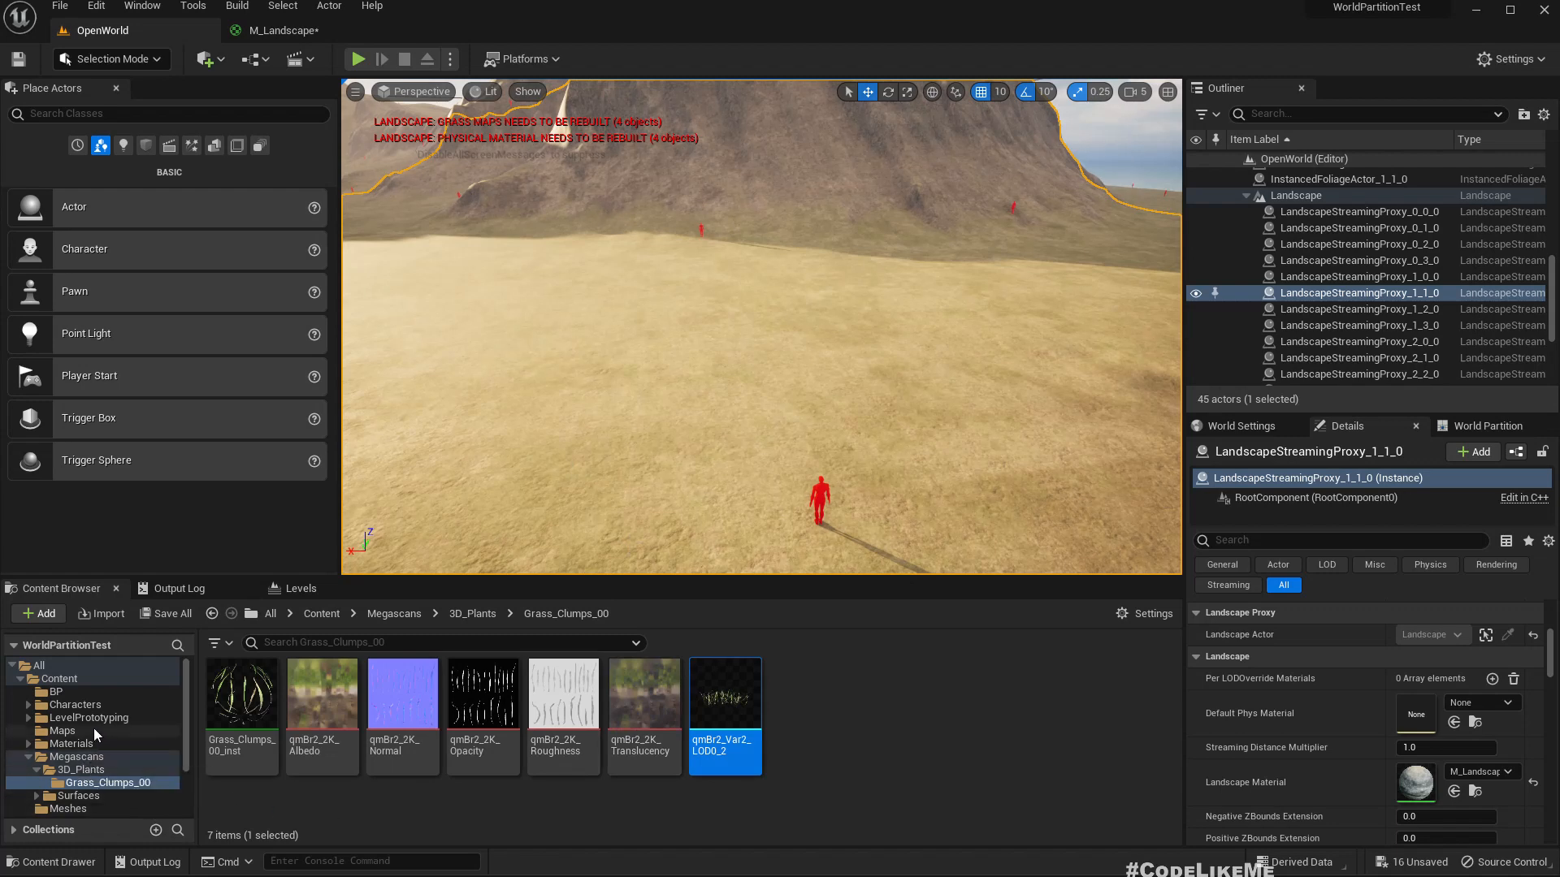
Step: Create a Landscape Grass Type asset in Materials/Landscape, naming it GT_
left_click(70, 745)
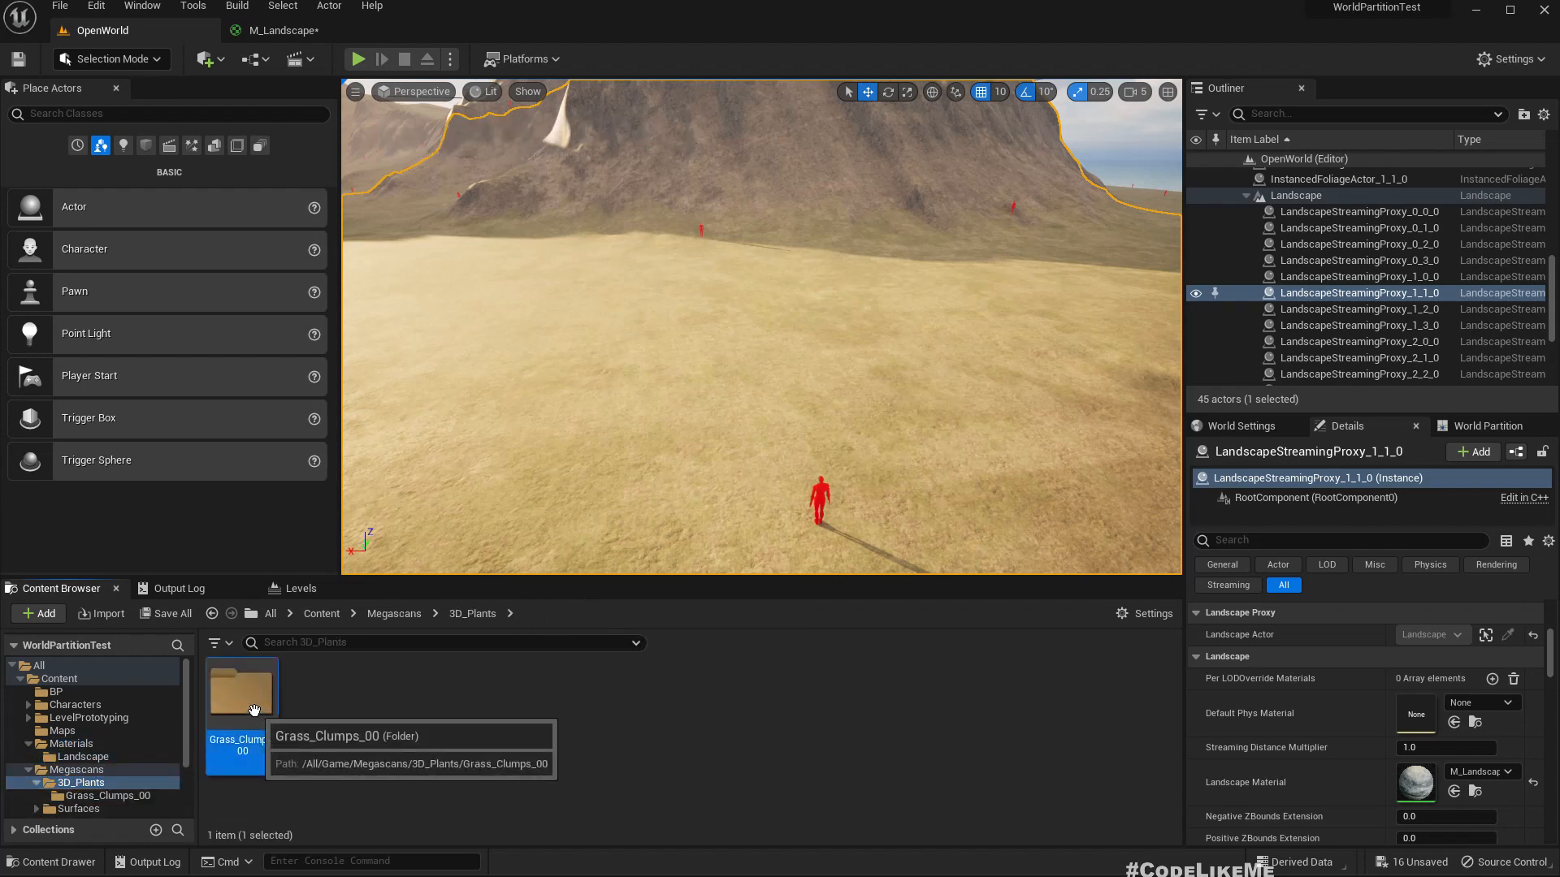
double_click(241, 692)
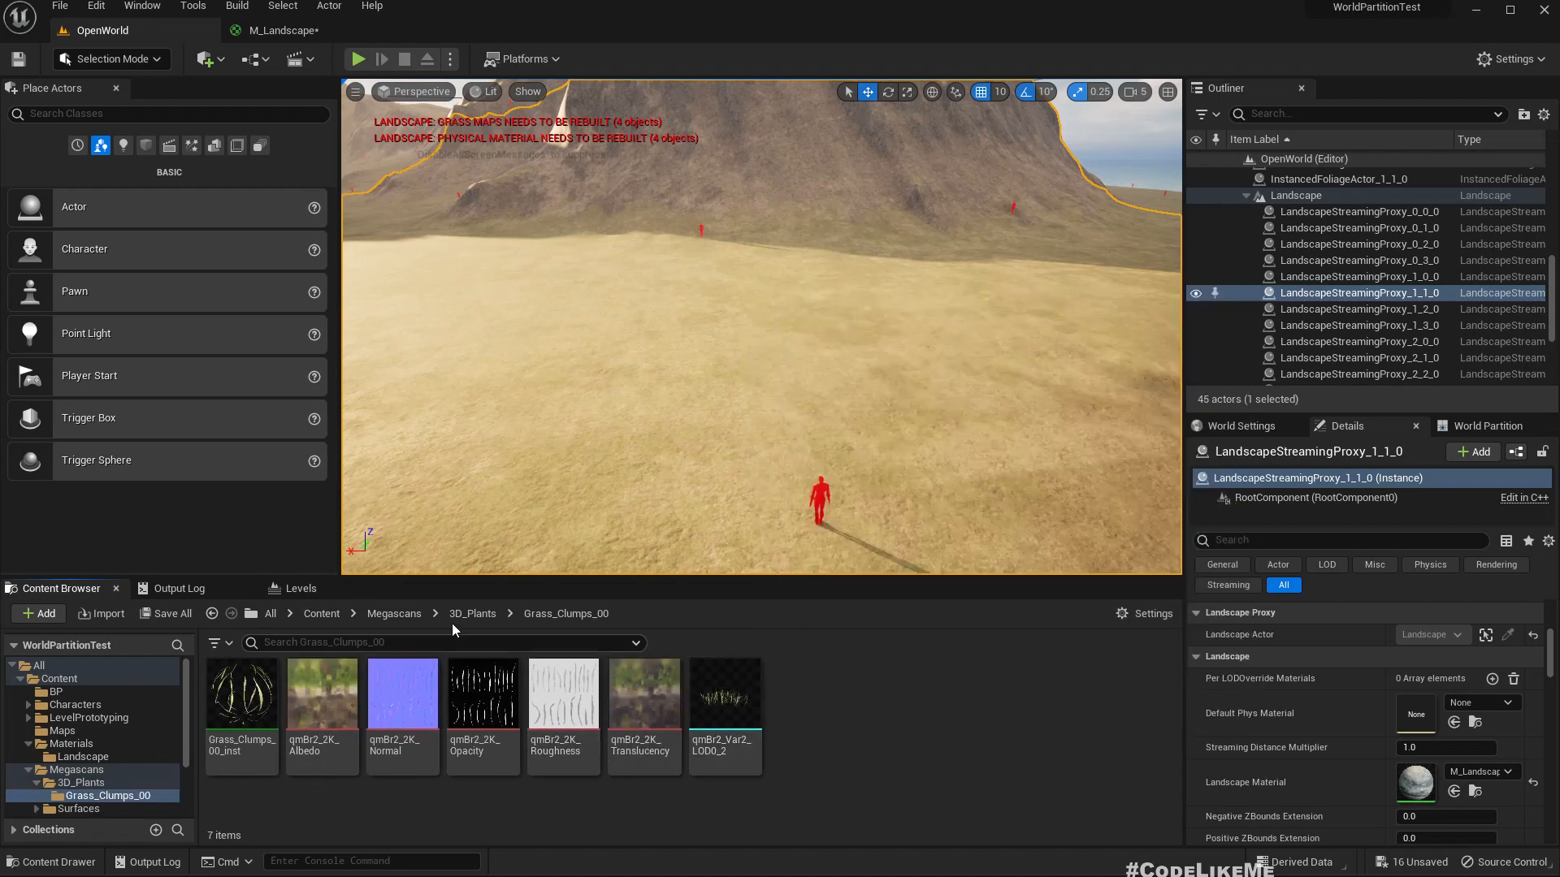
left_click(84, 756)
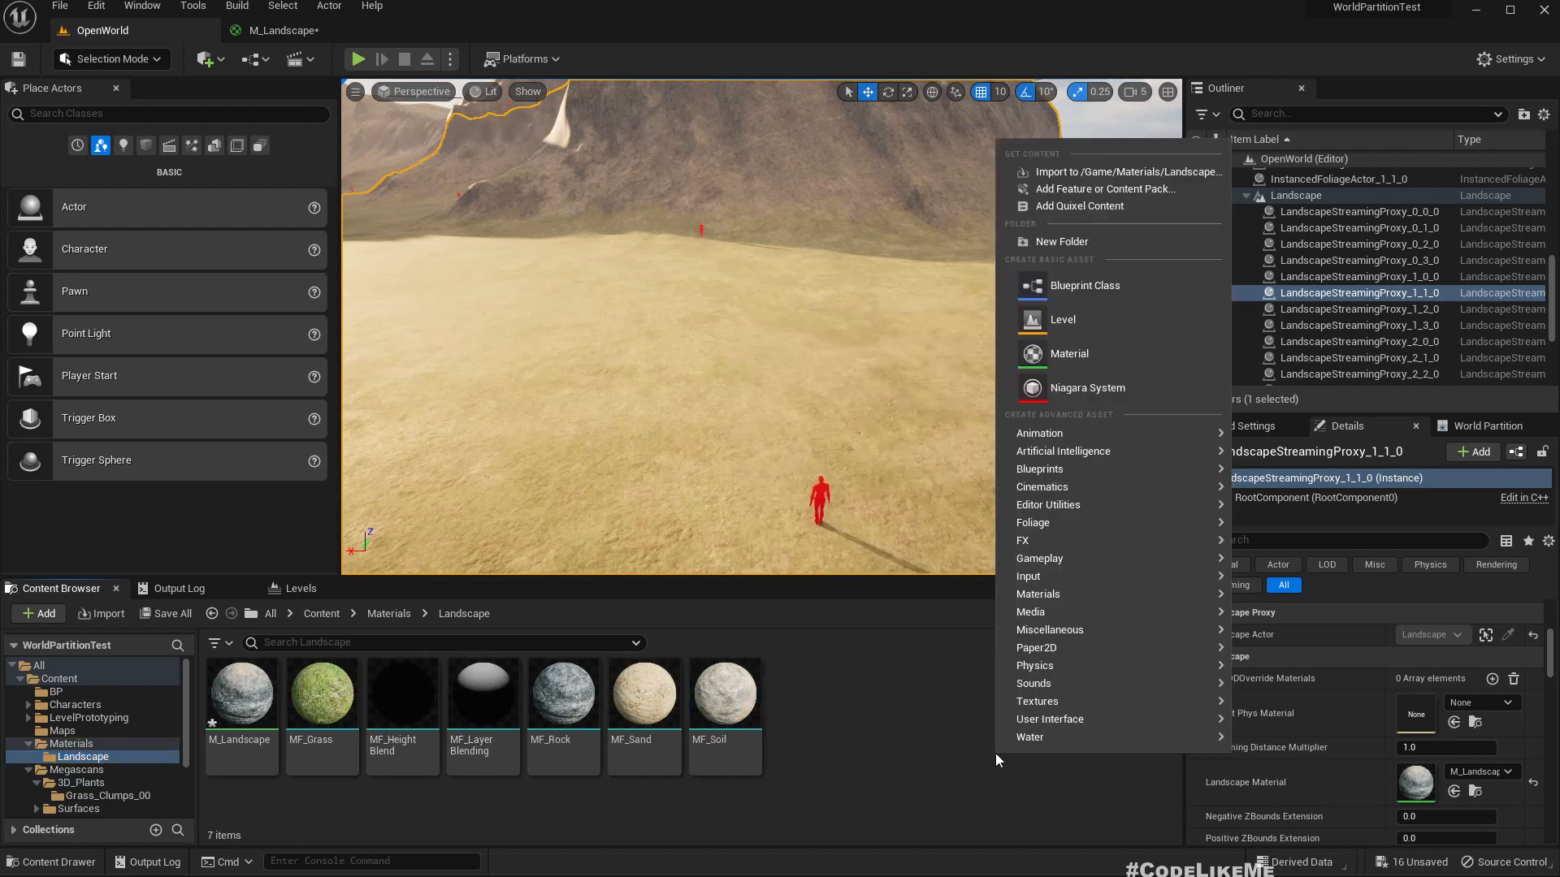
mouse_move(1039, 702)
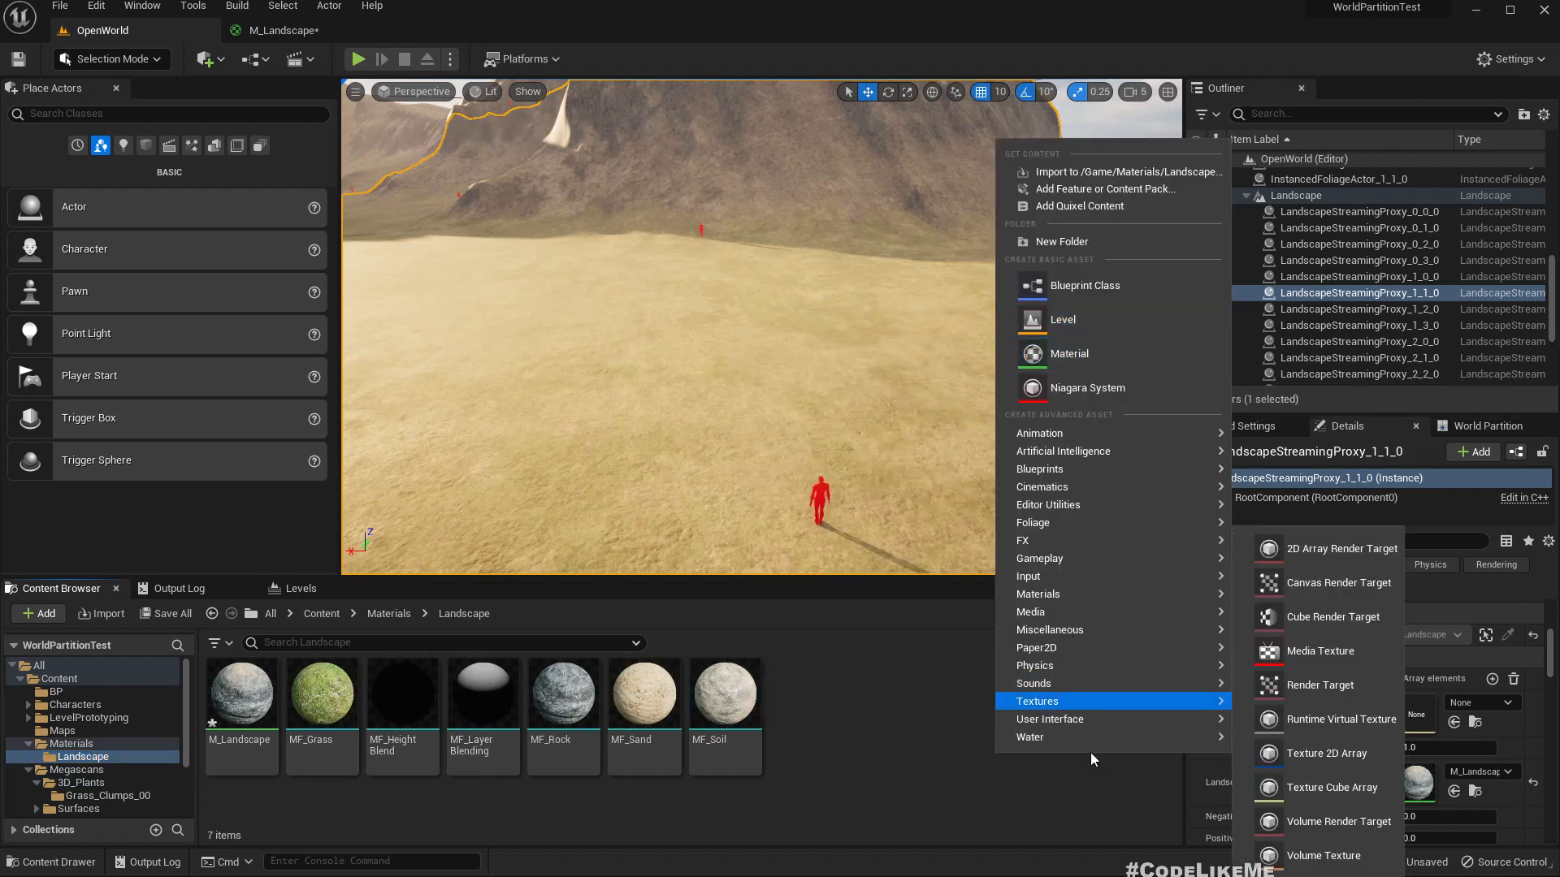
mouse_move(1062, 504)
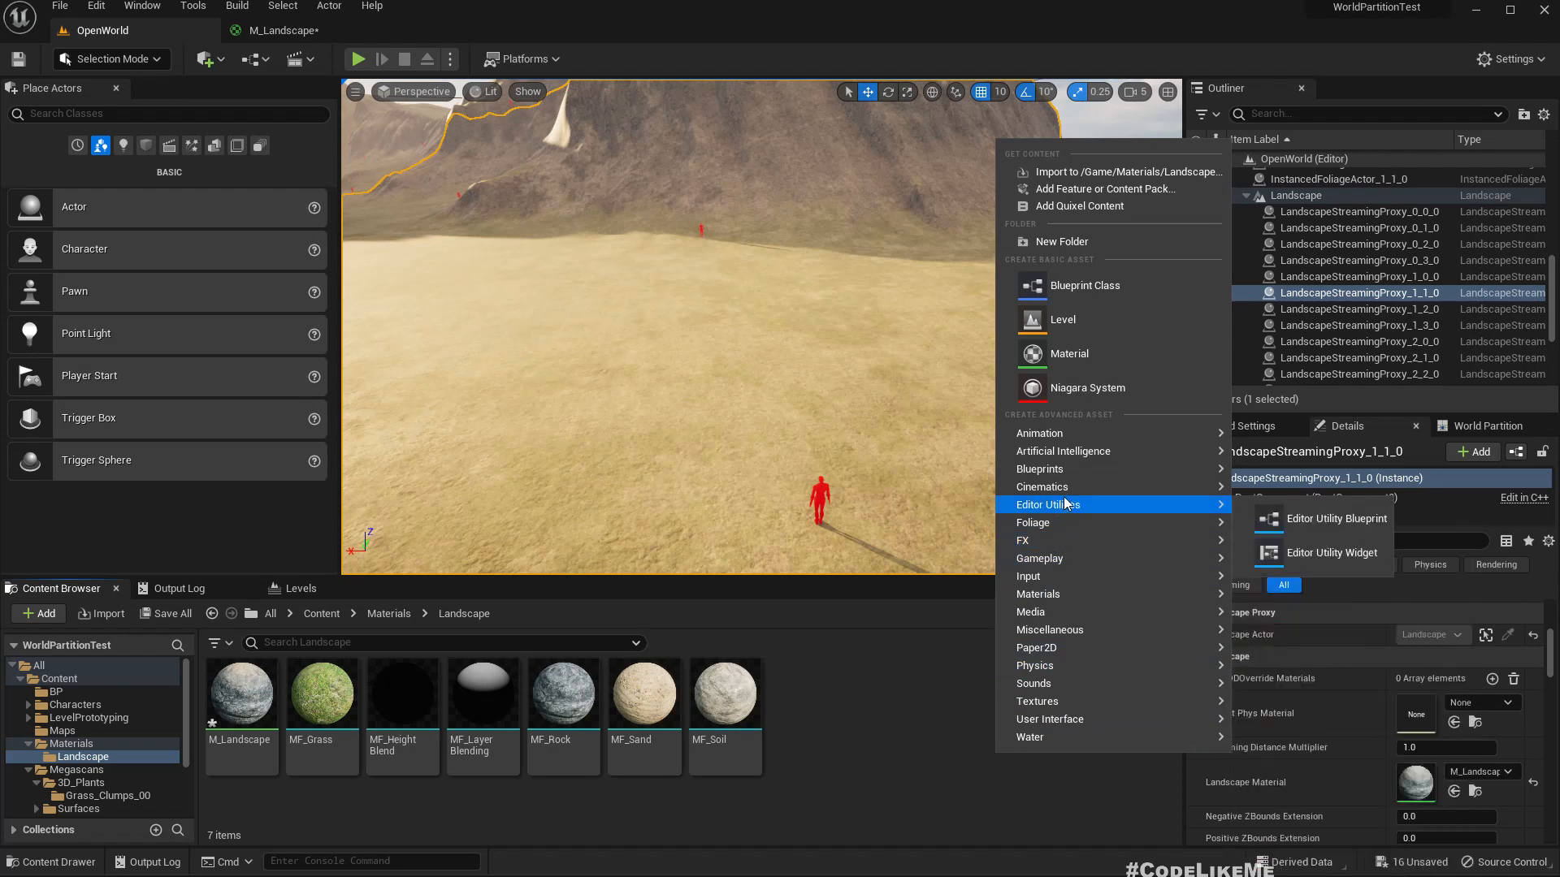
mouse_move(1072, 611)
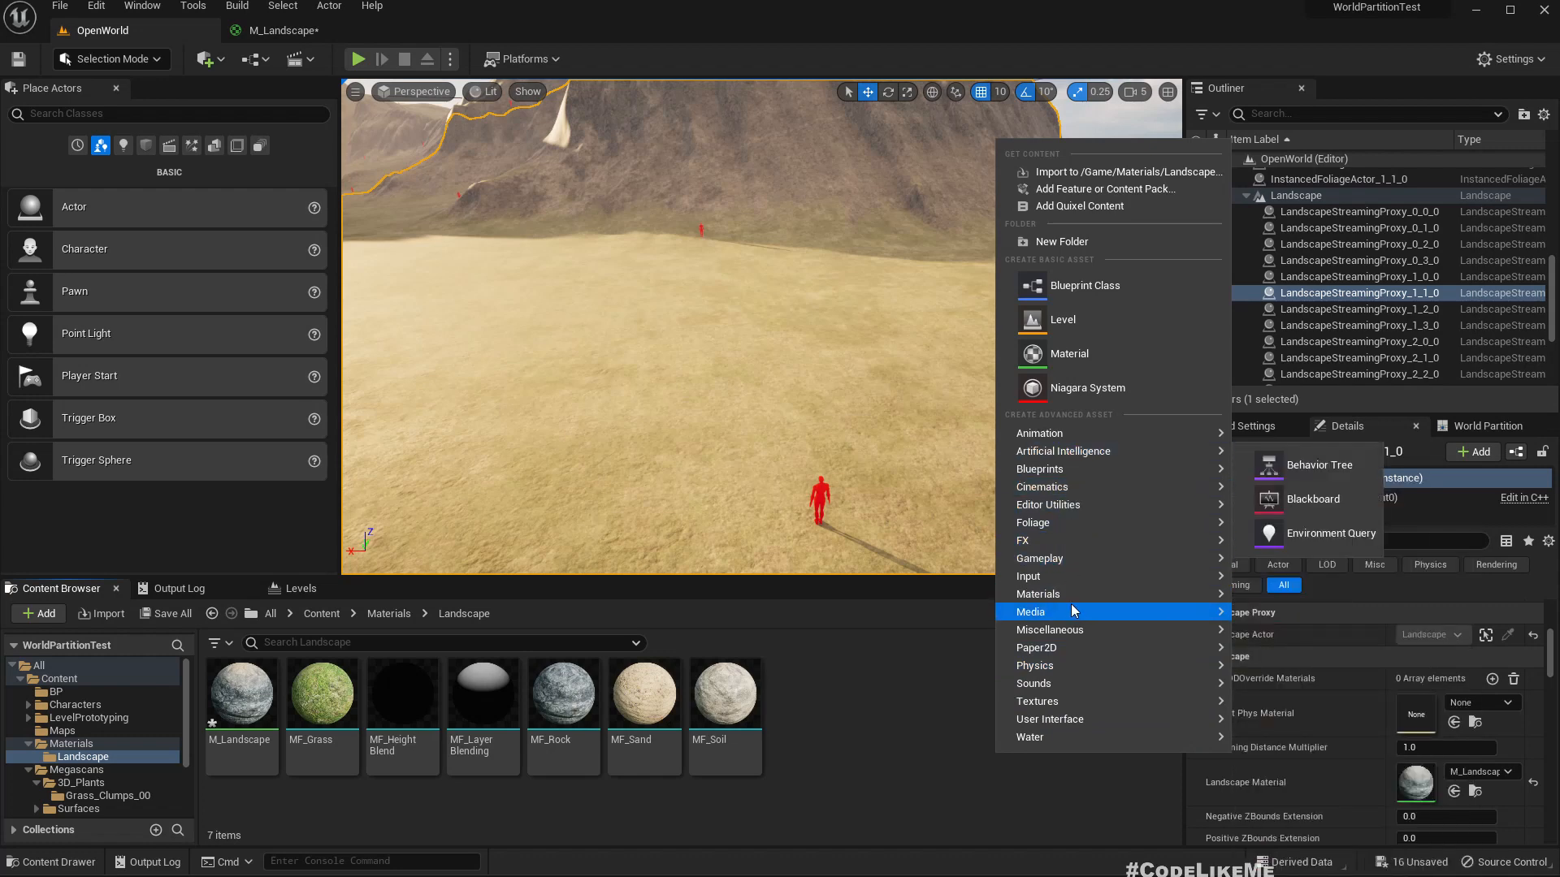
mouse_move(1038, 595)
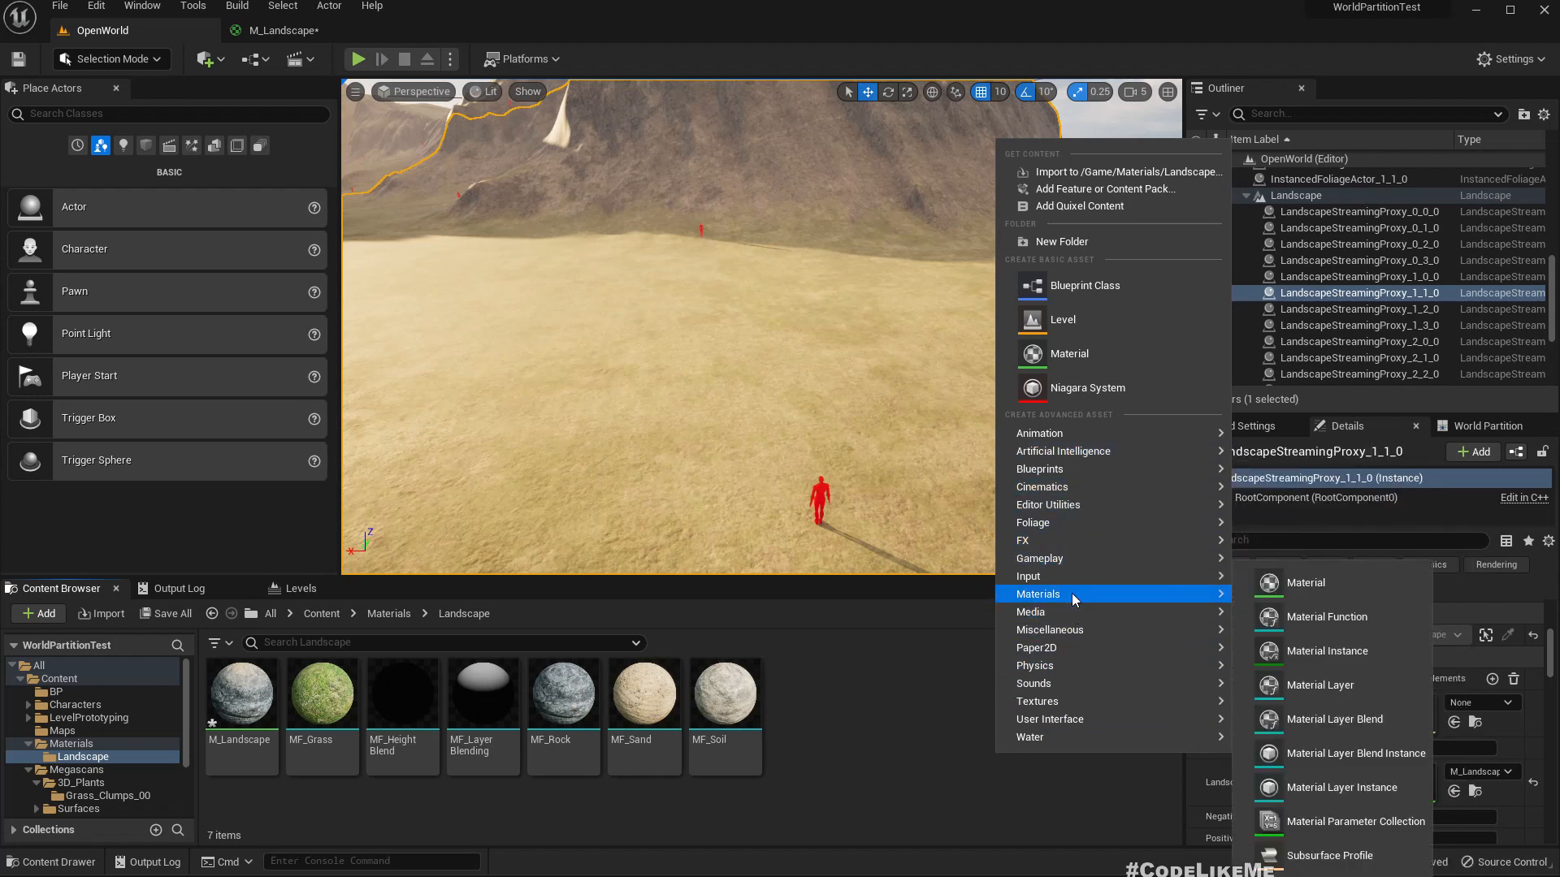
mouse_move(1033, 521)
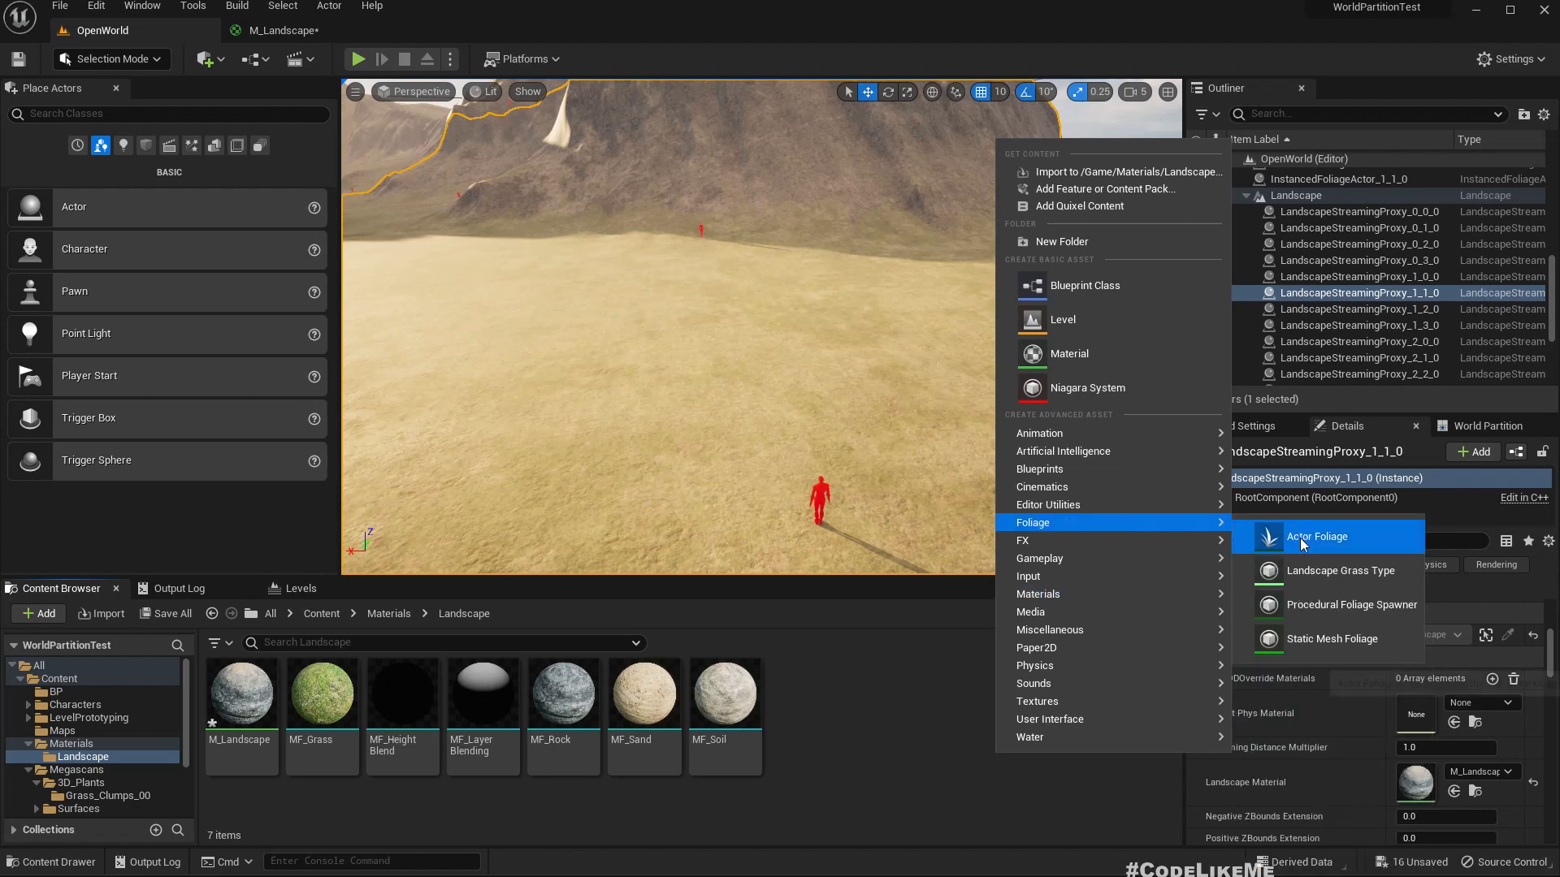
left_click(1316, 536)
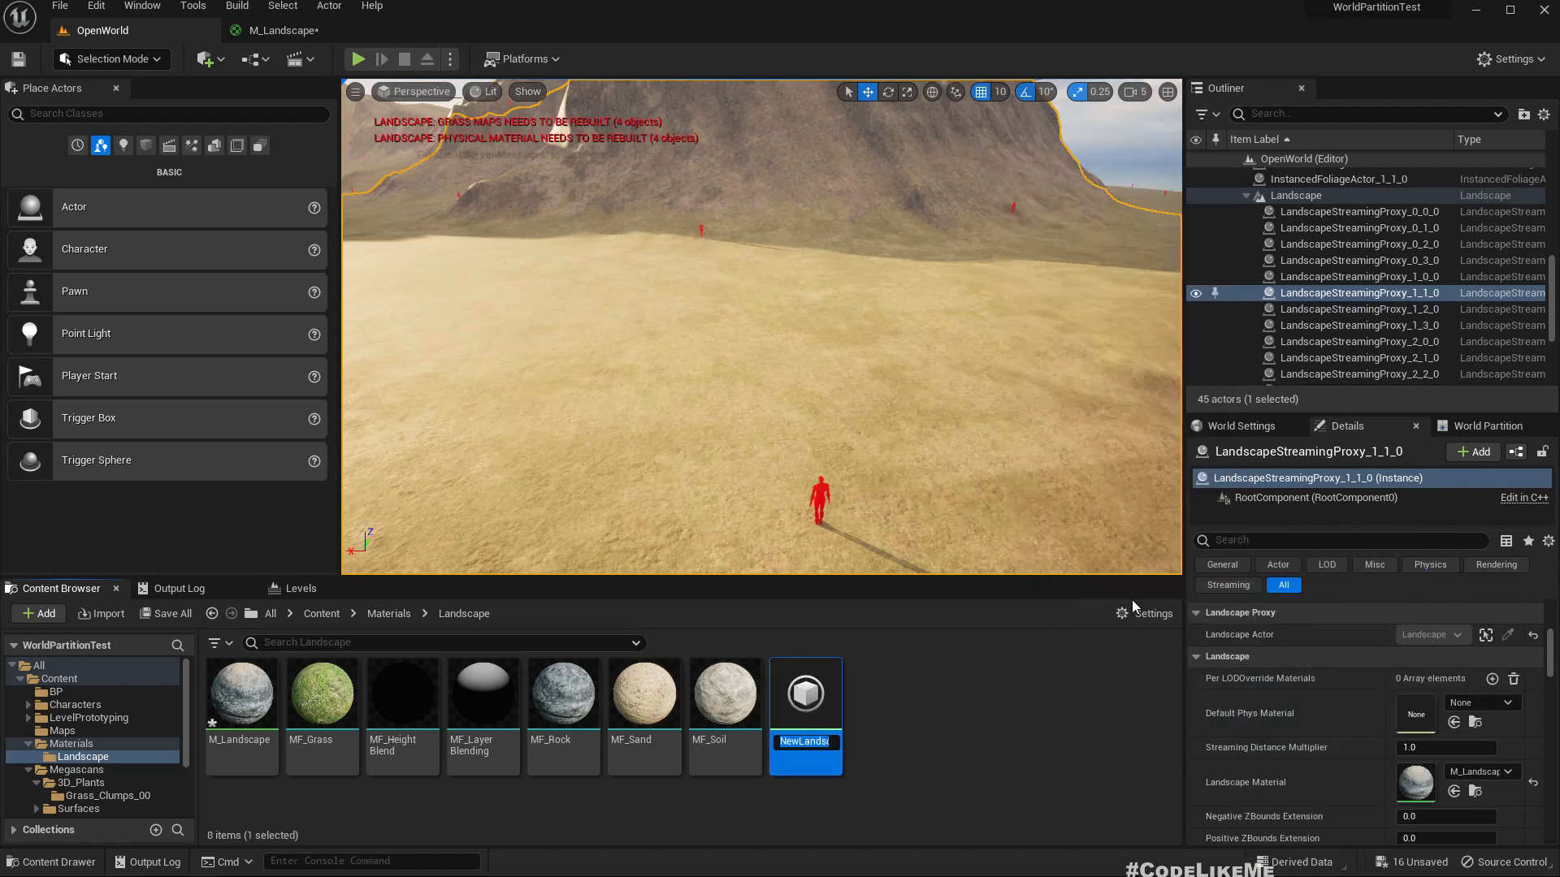
type("GT_")
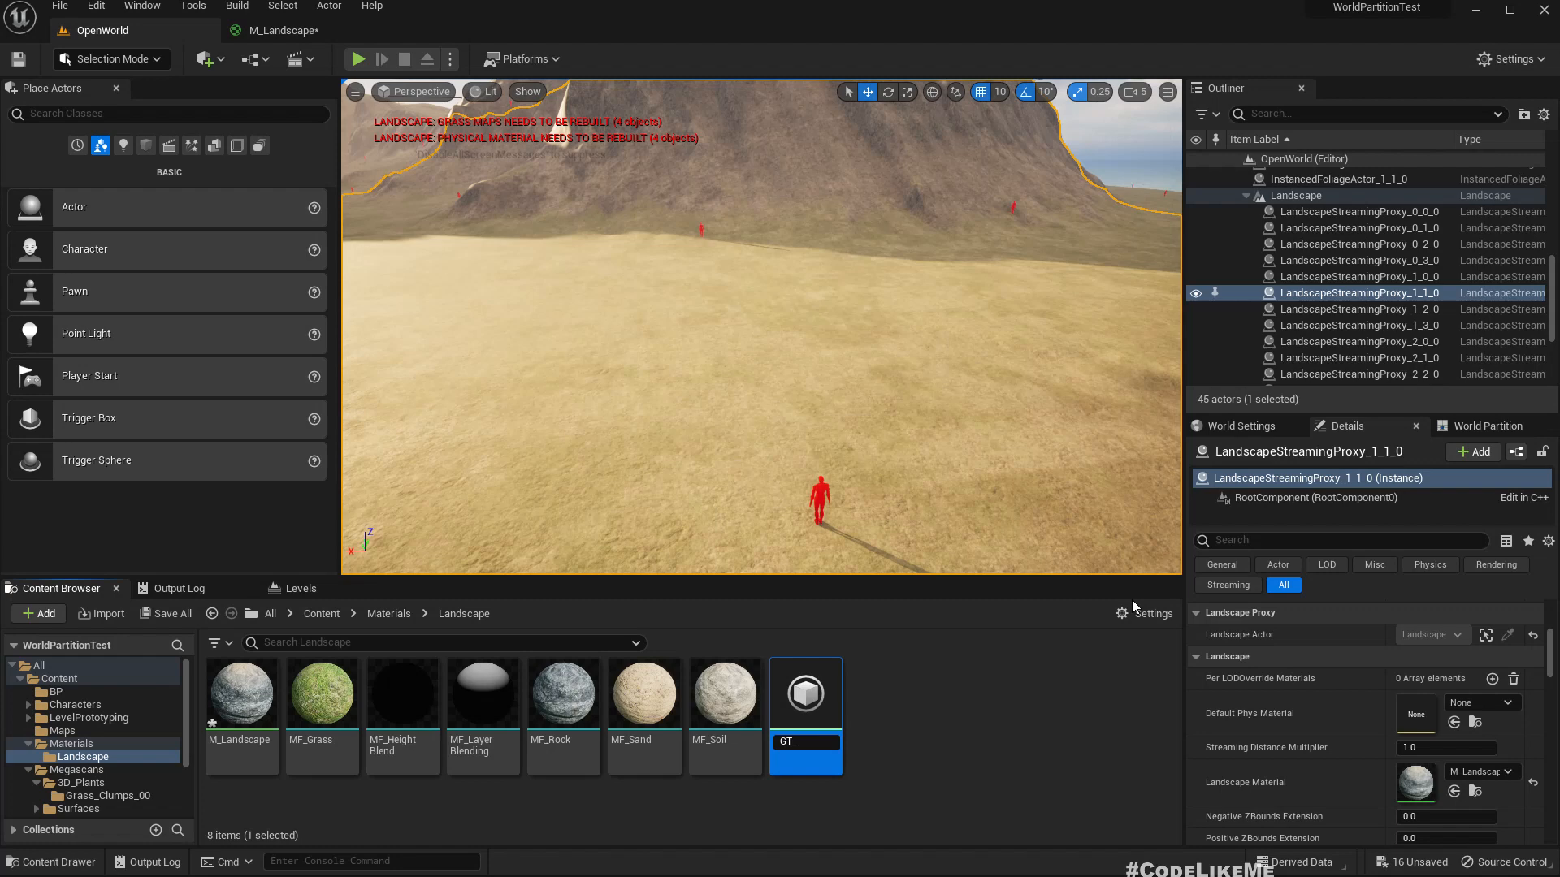
Step: Give GT_Grass one grass variety using the grass clump mesh at density 200
double_click(804, 693)
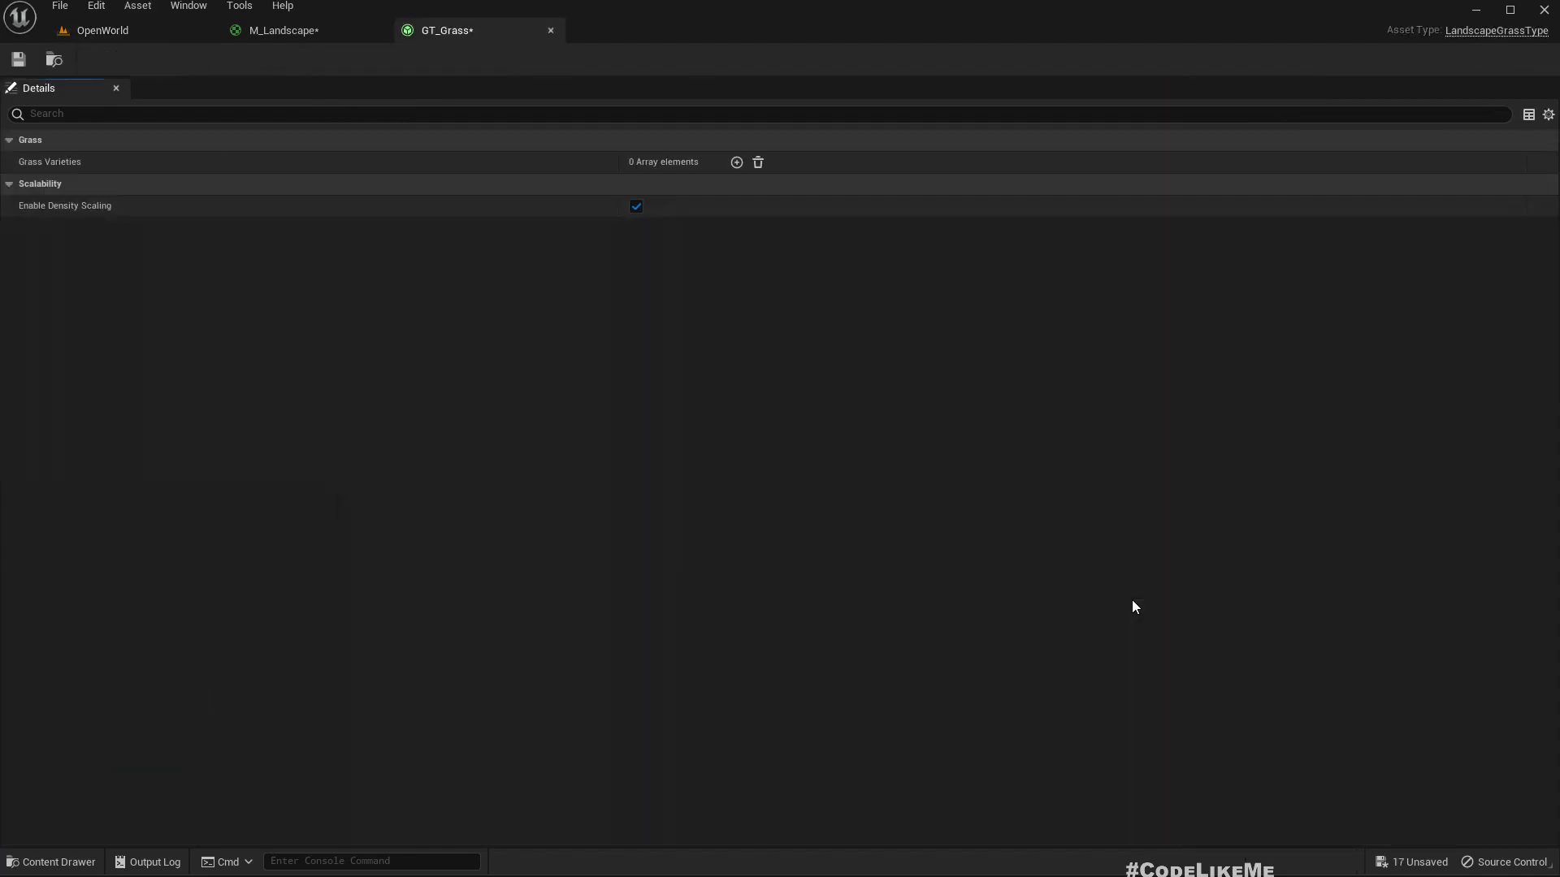
mouse_move(750, 179)
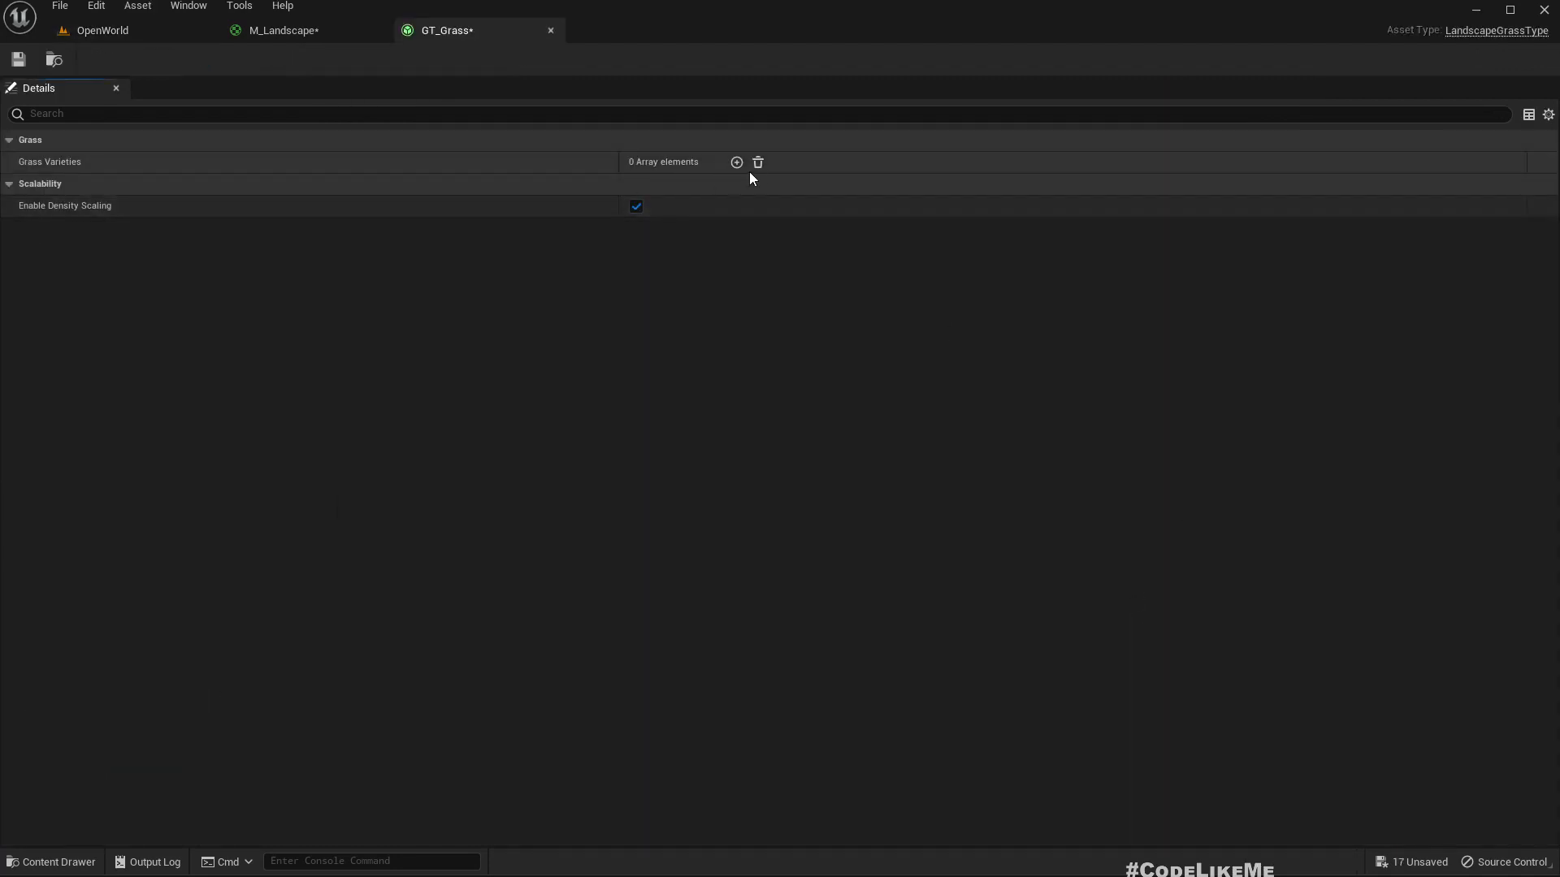
left_click(100, 29)
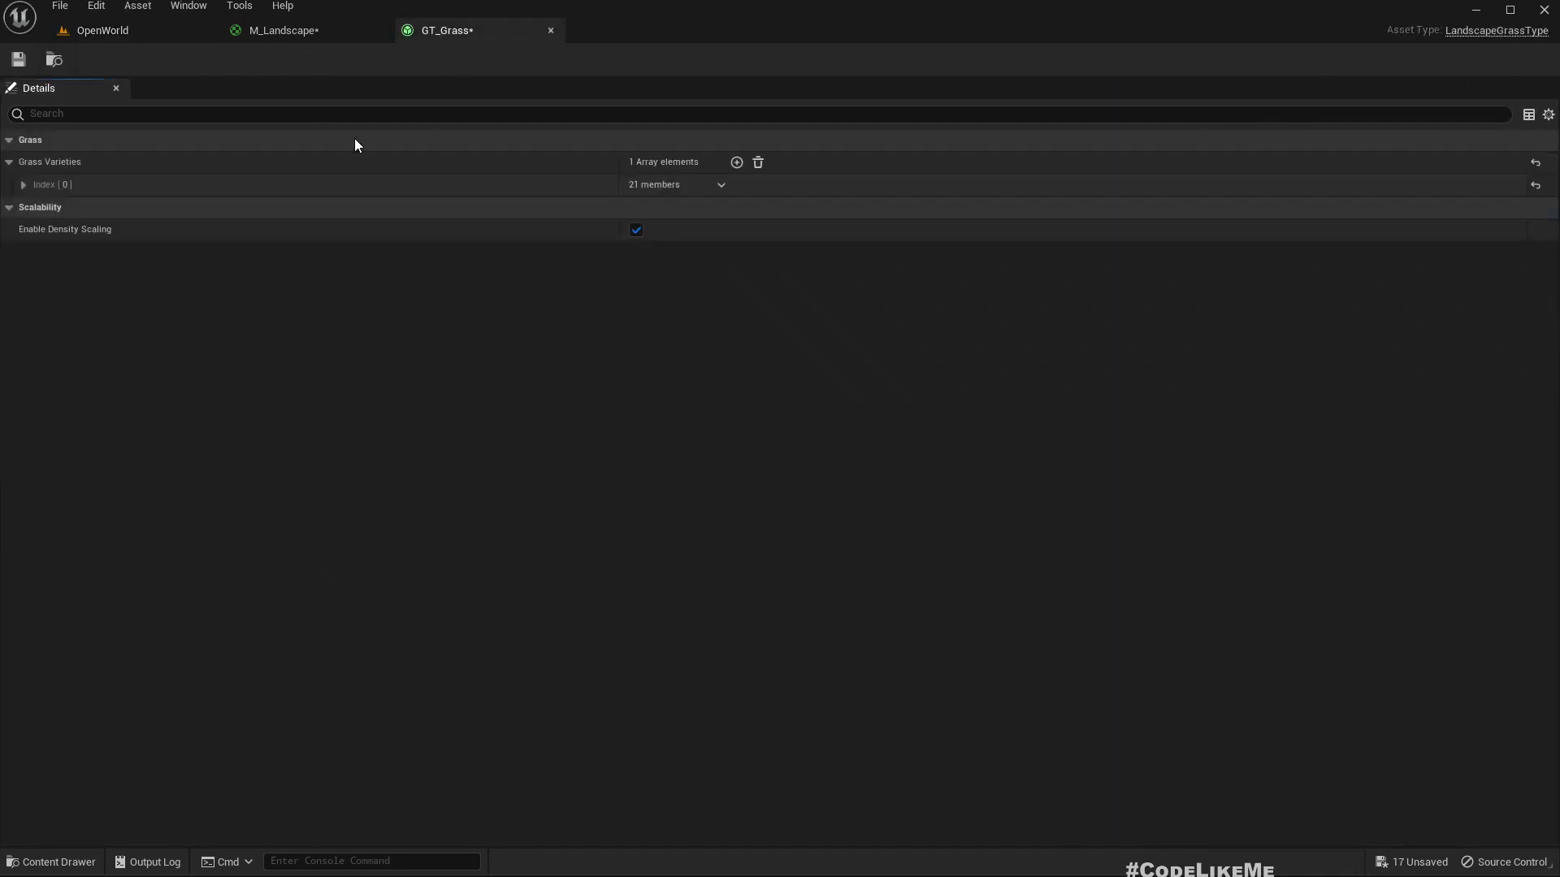
left_click(25, 184)
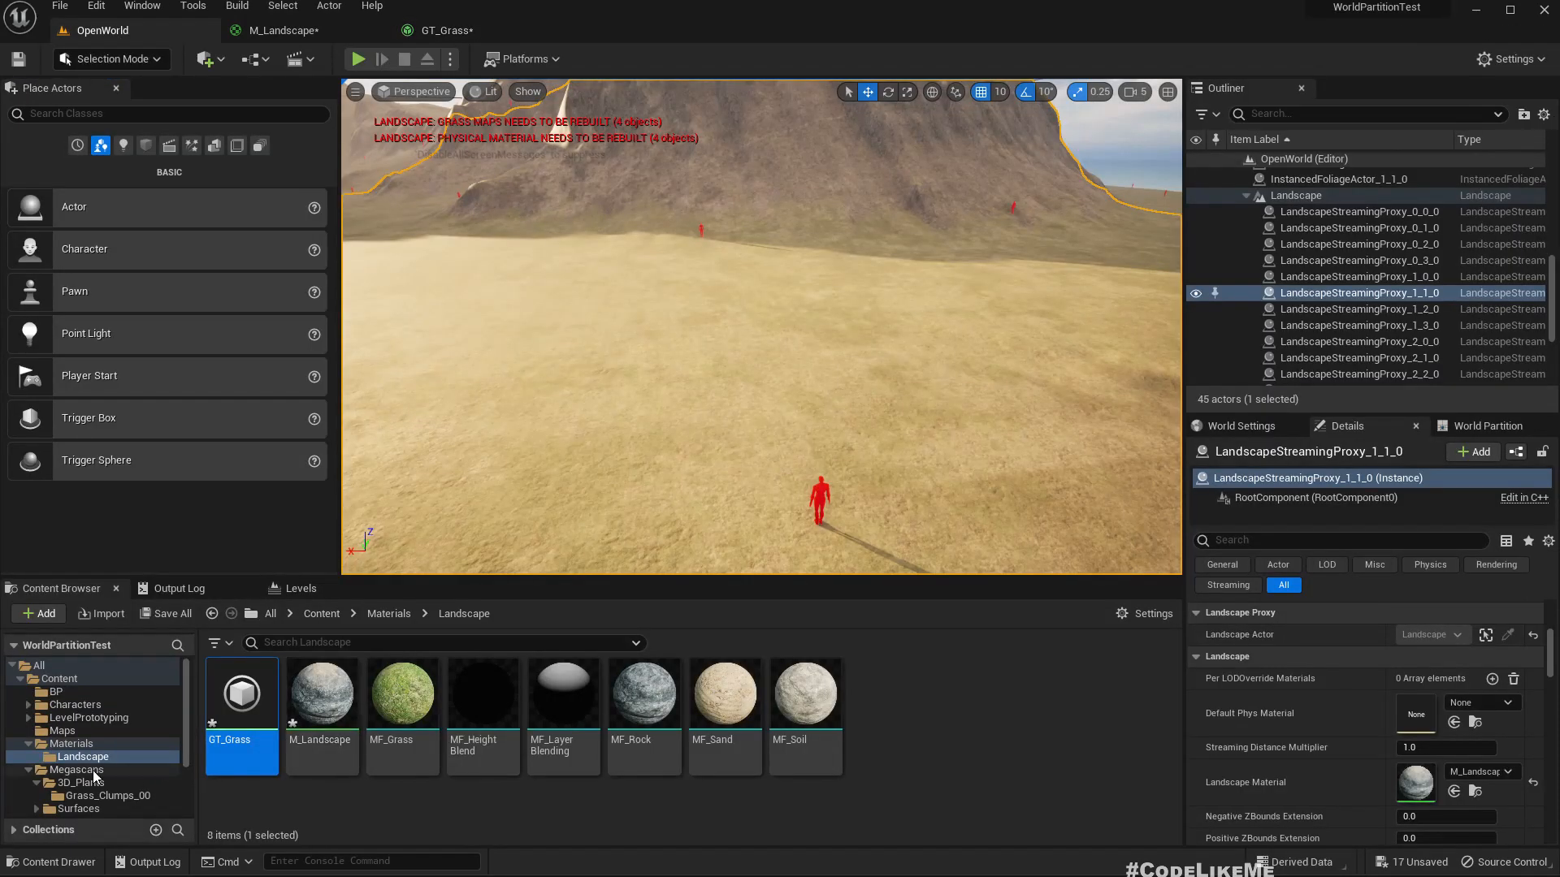
left_click(107, 794)
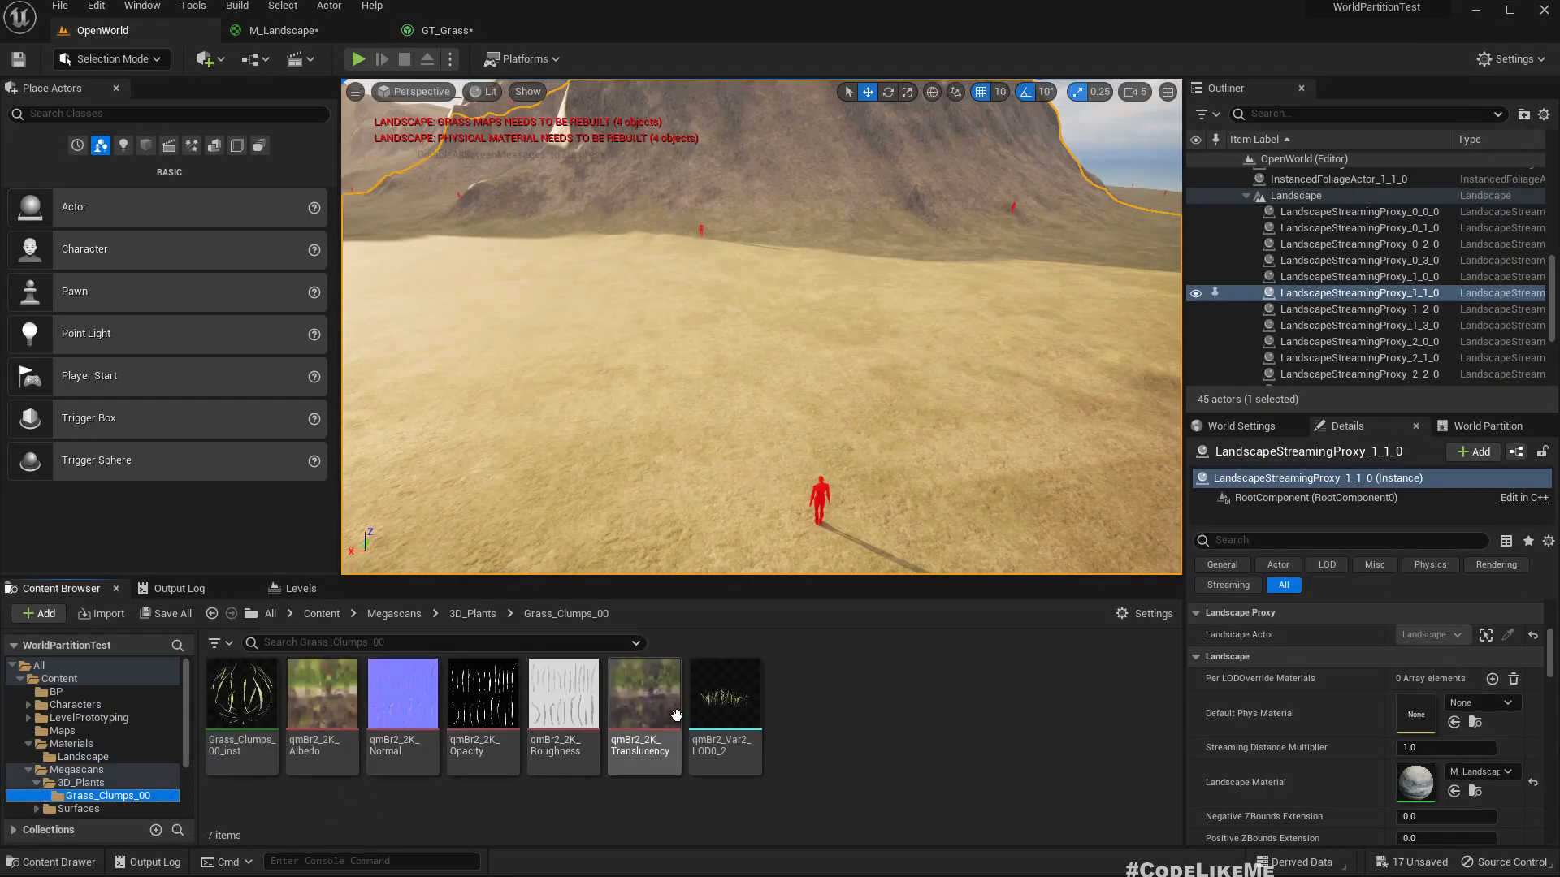
left_click(448, 29)
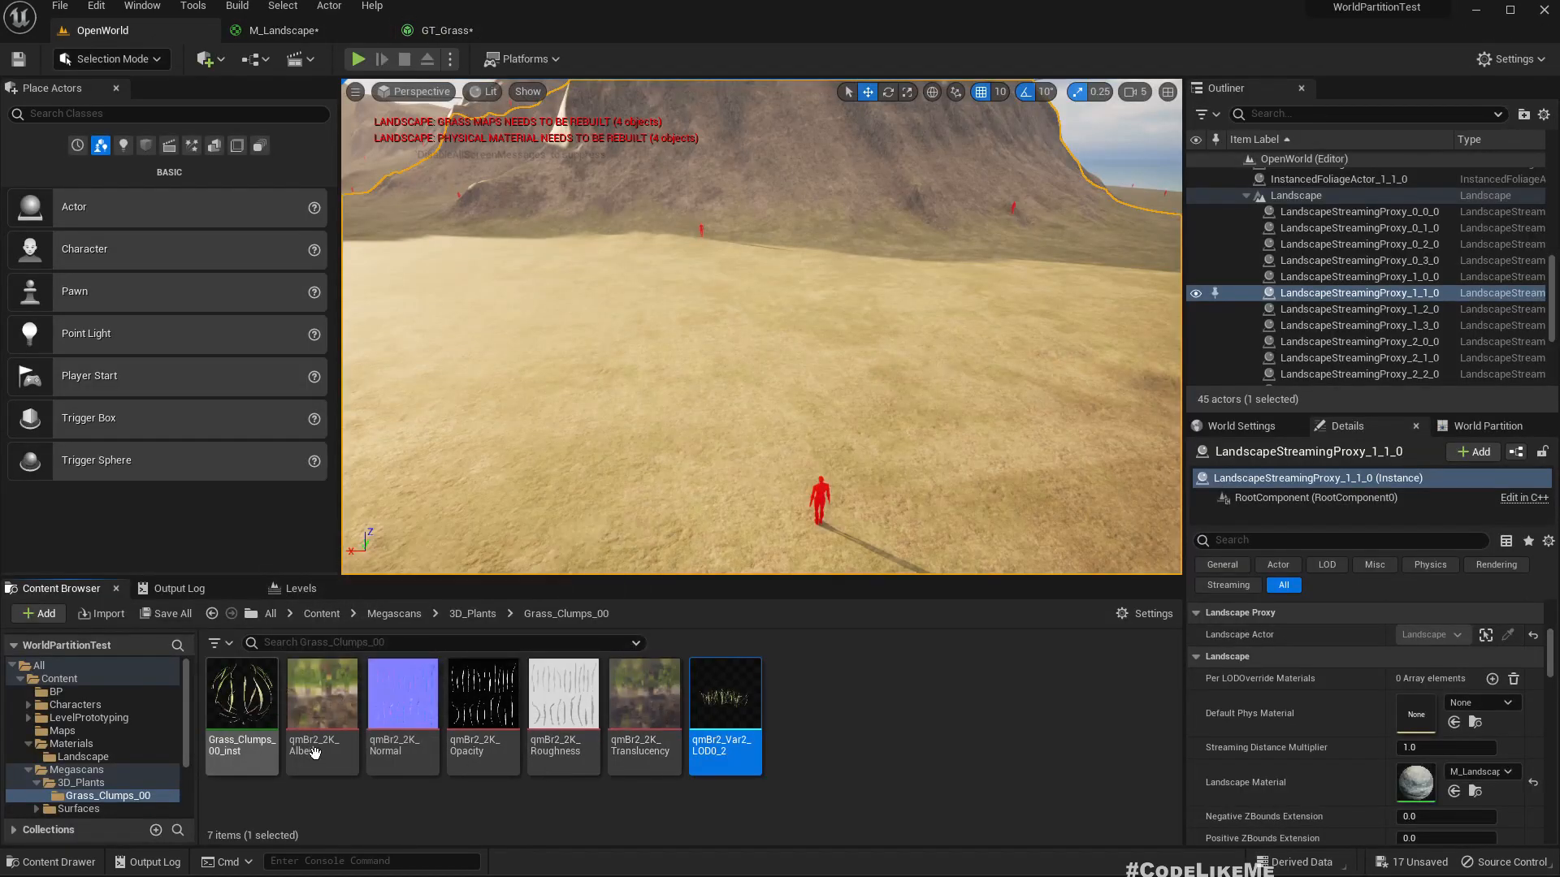
mouse_move(725, 694)
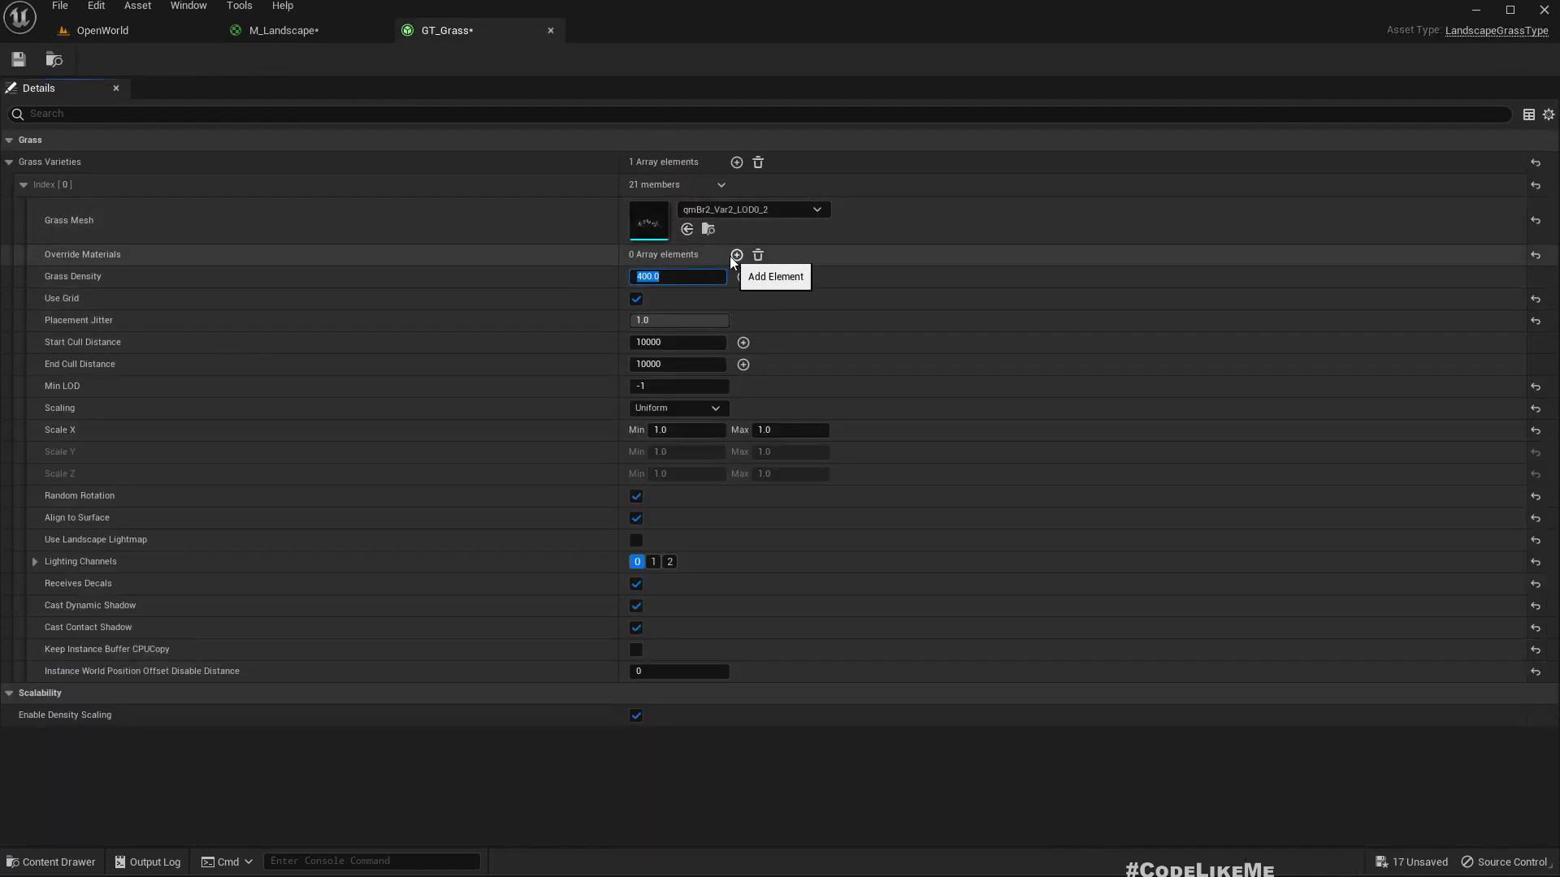
type("200.0")
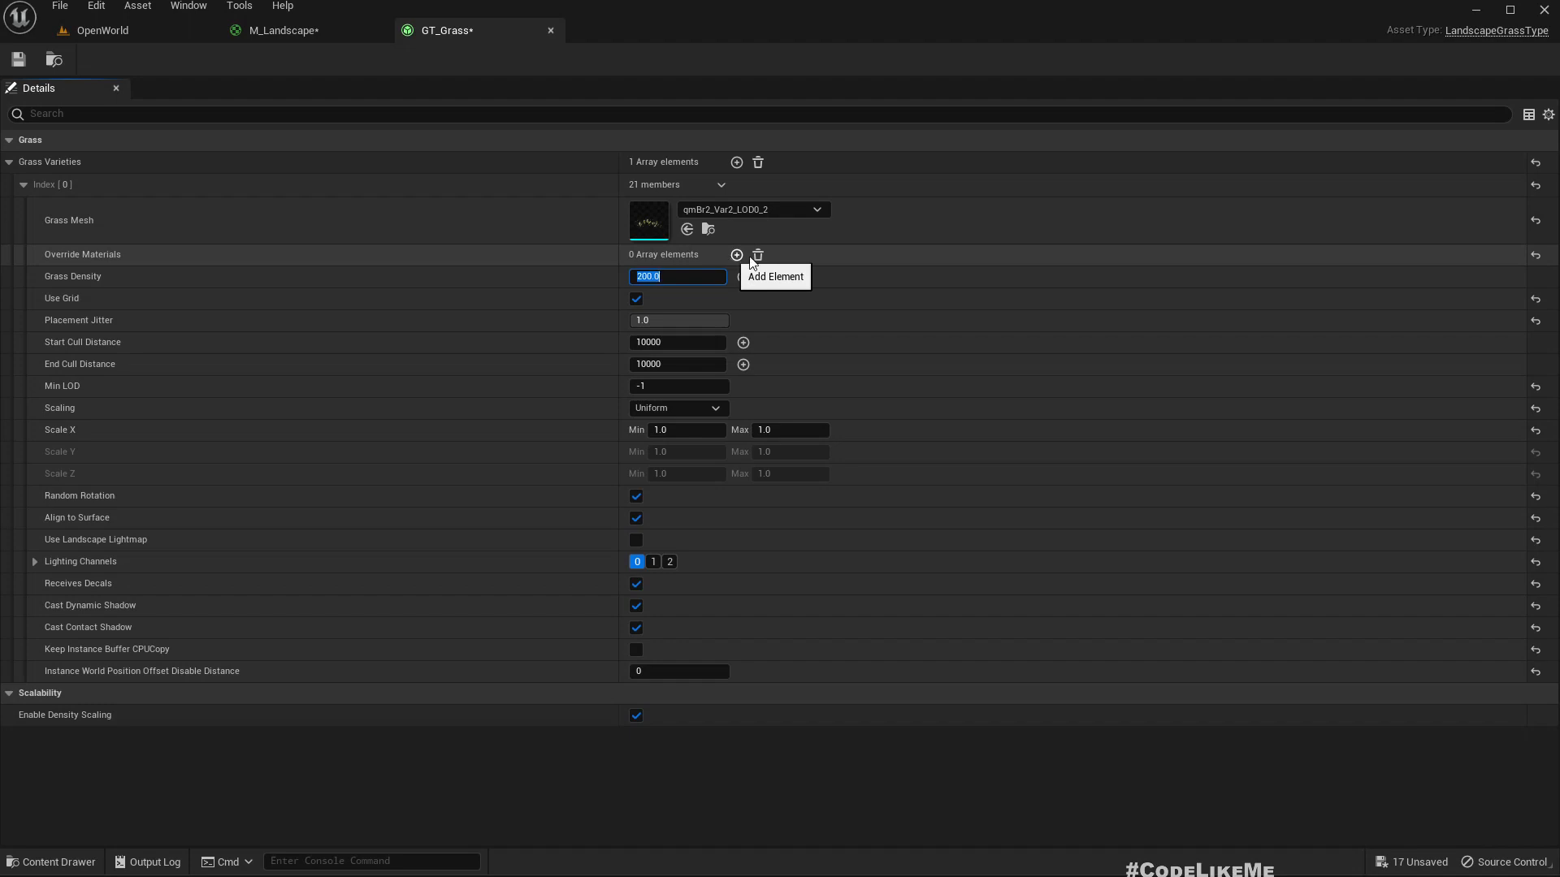
Step: Set the grass variety's Start Cull Distance to 8000, keeping End at 10000
left_click(677, 343)
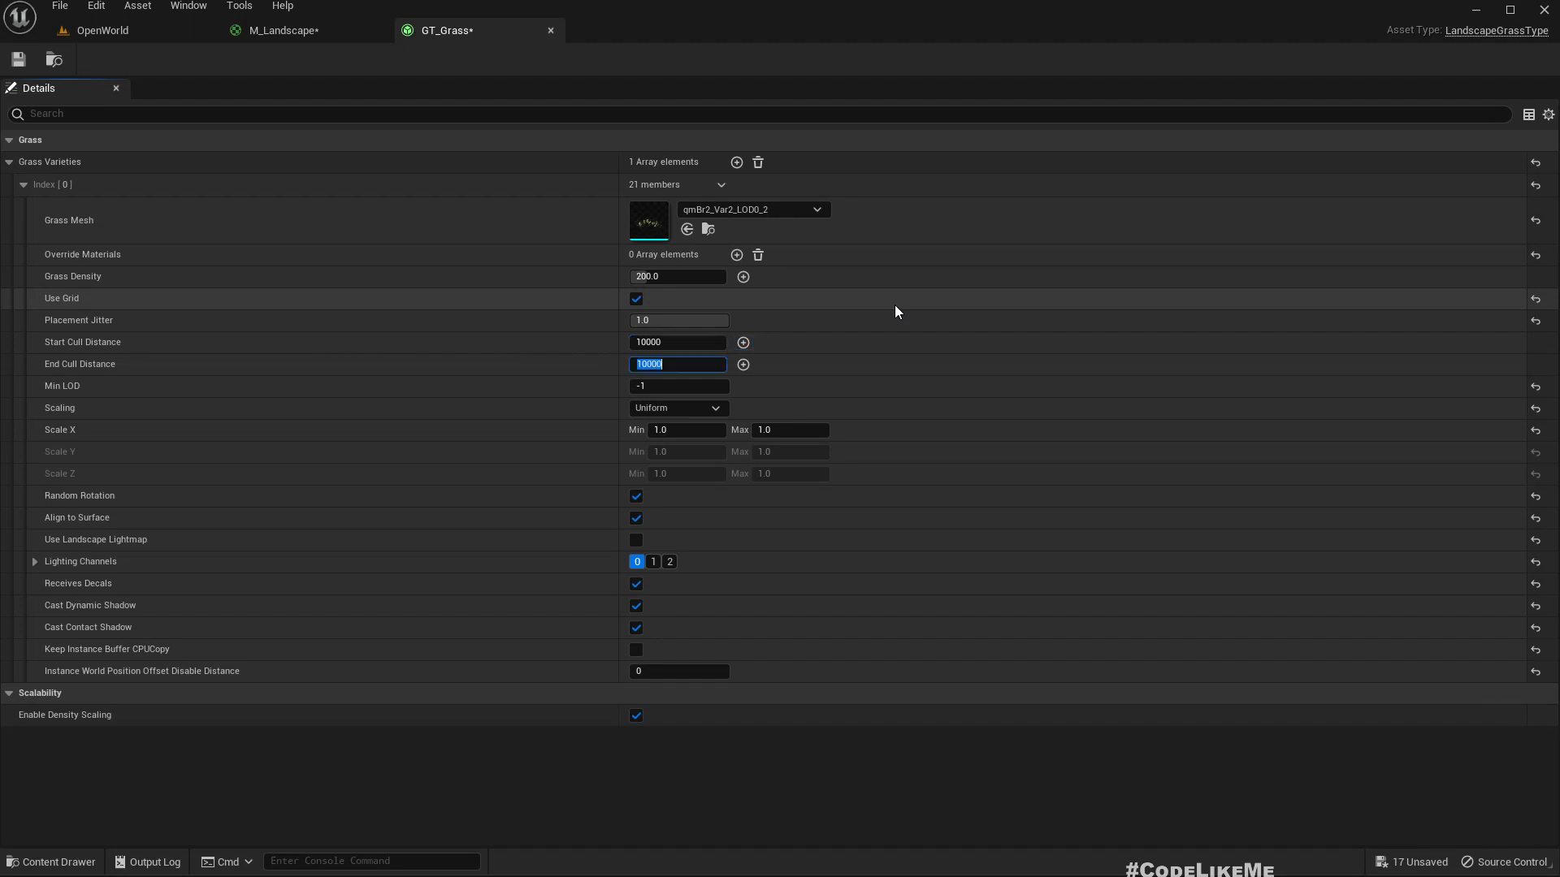
left_click(676, 342)
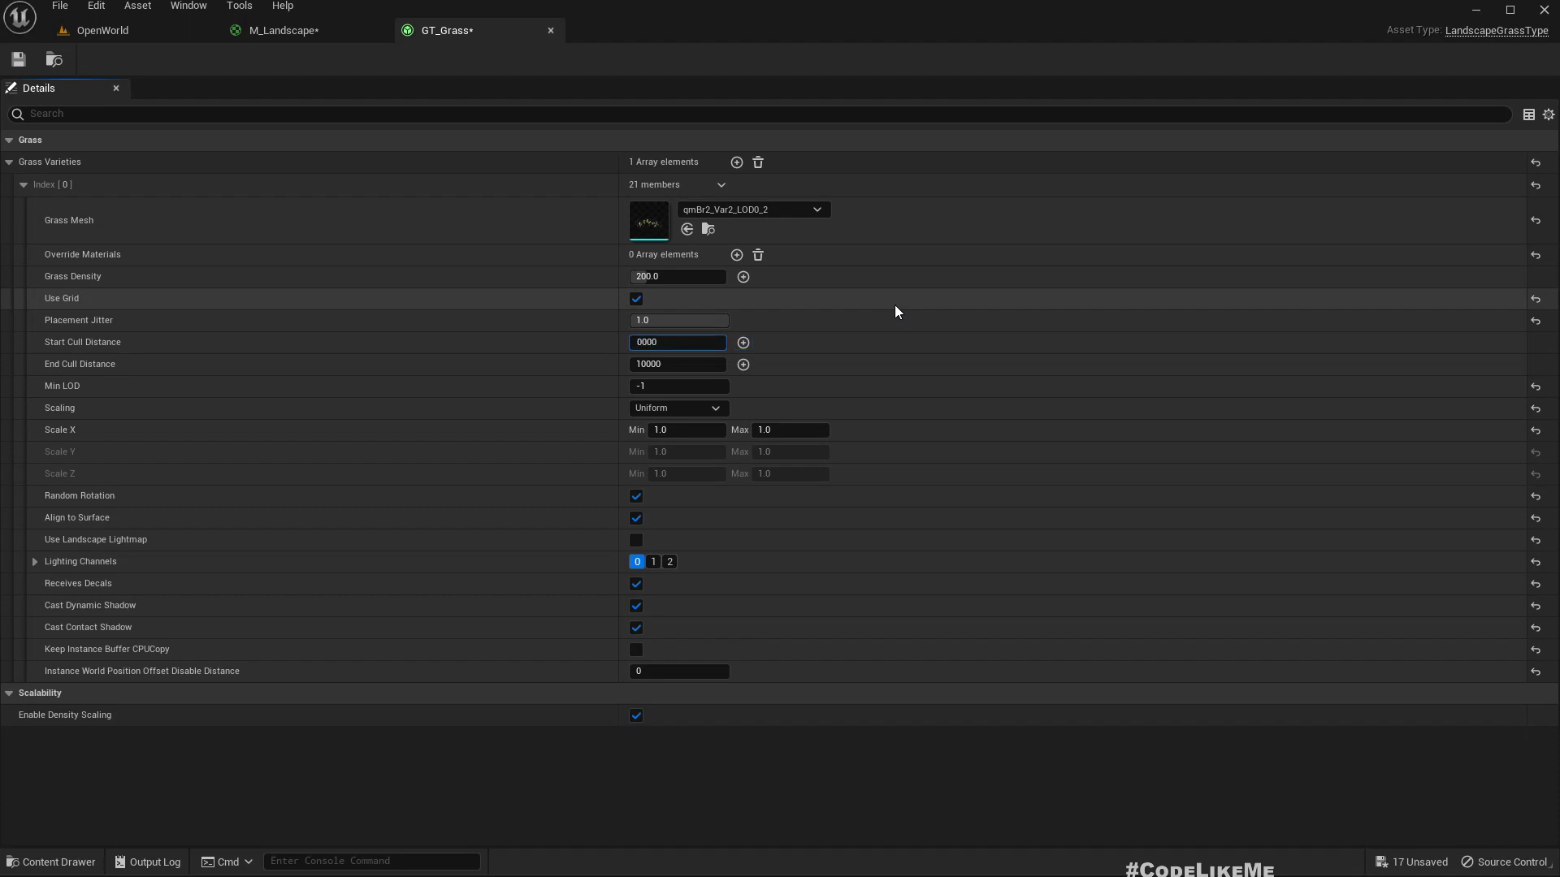
type("8000")
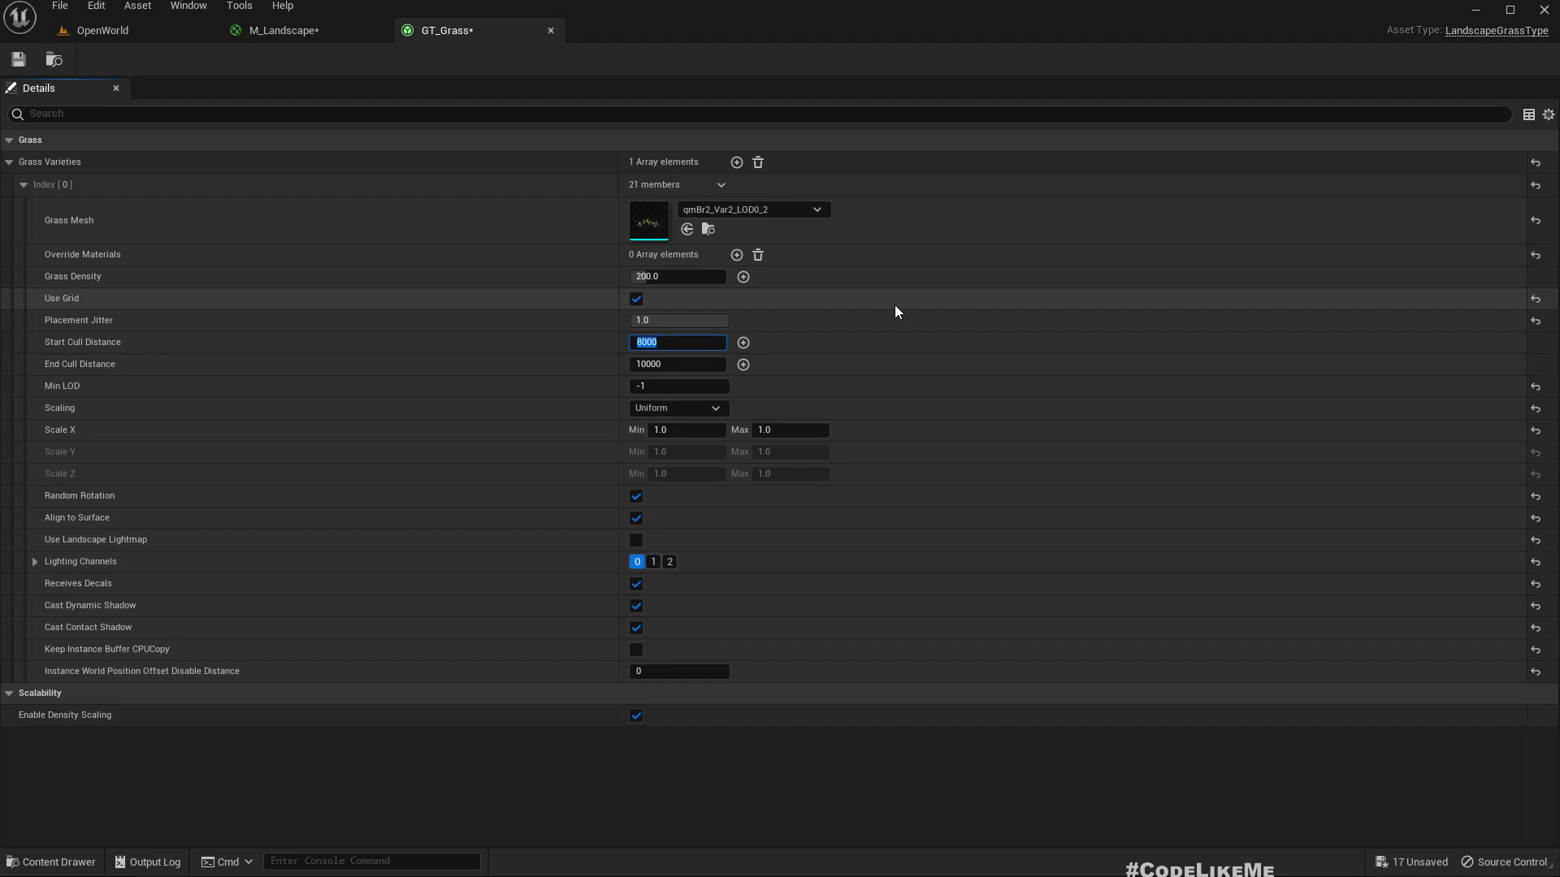
mouse_move(283, 30)
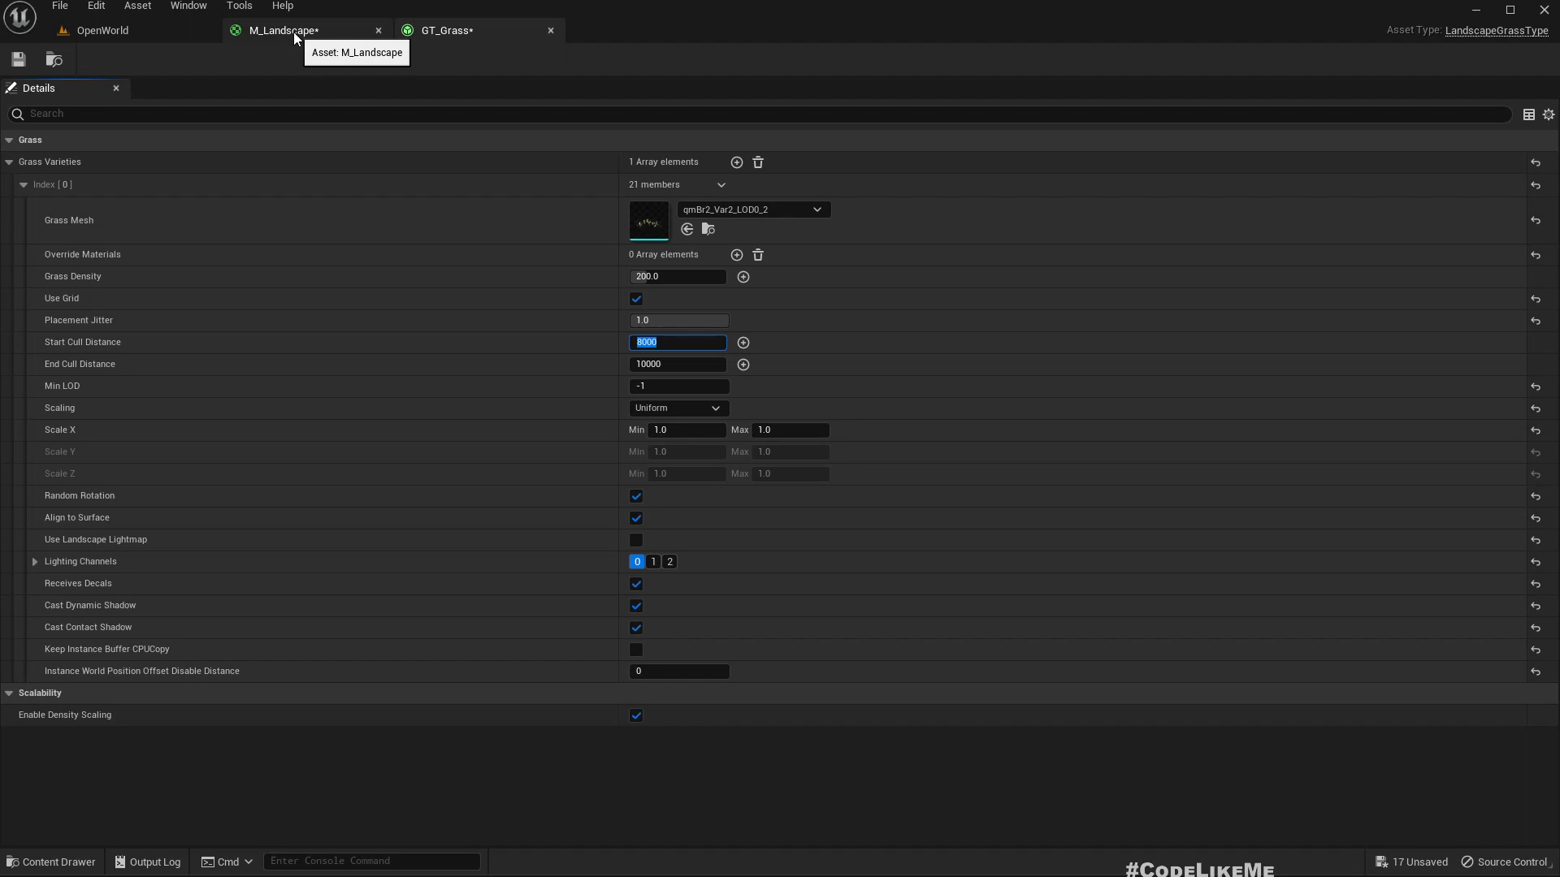
Step: Set the Landscape Grass Output node's Grass Type to GT_Grass in M_Landscape
left_click(281, 29)
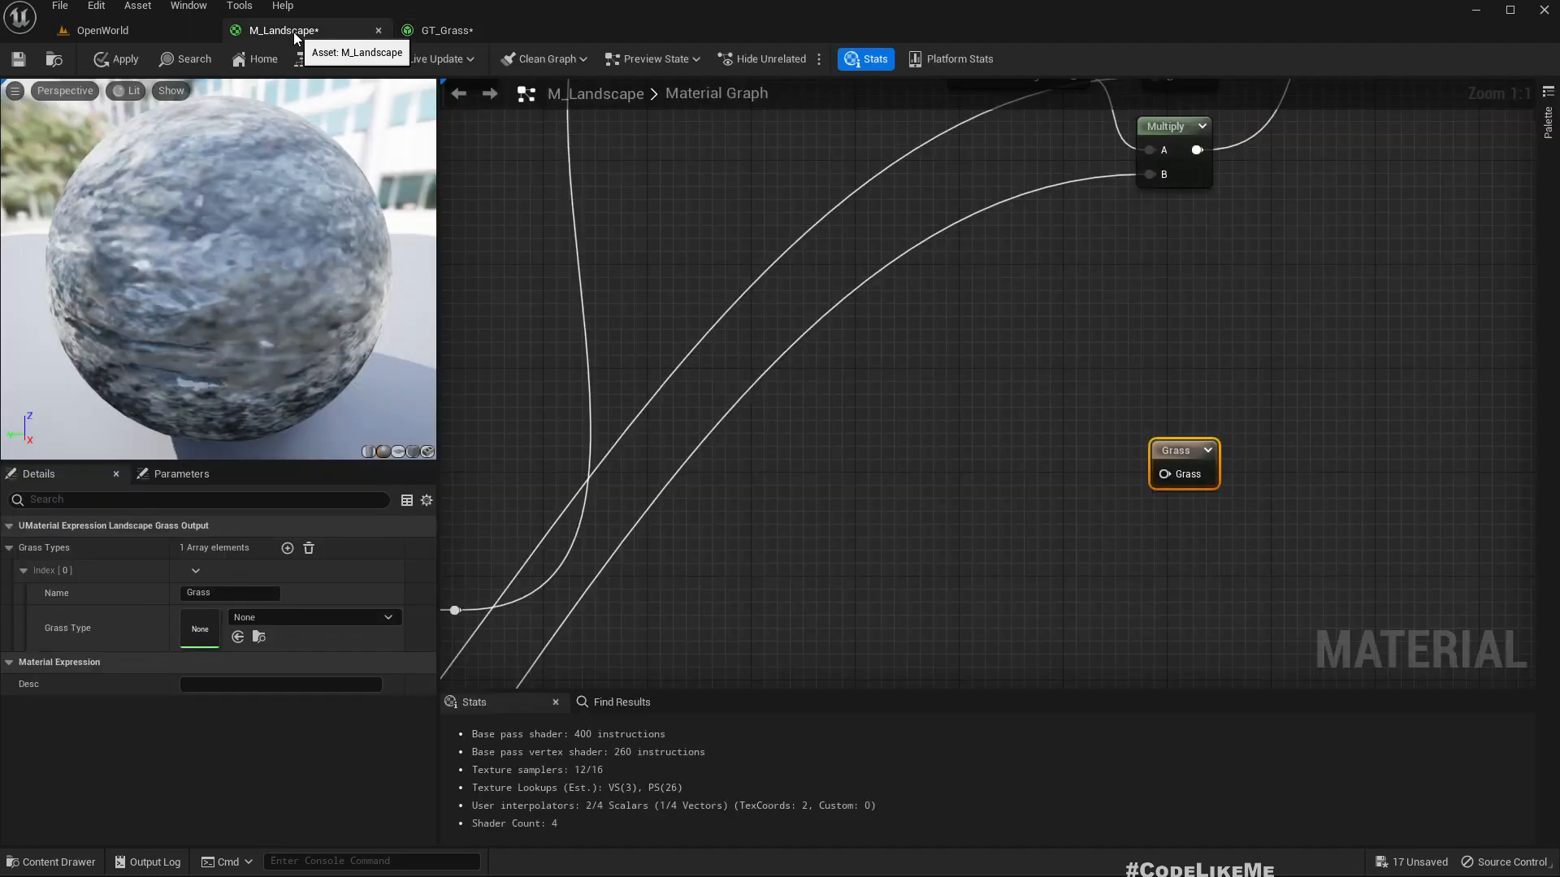
mouse_move(1331, 361)
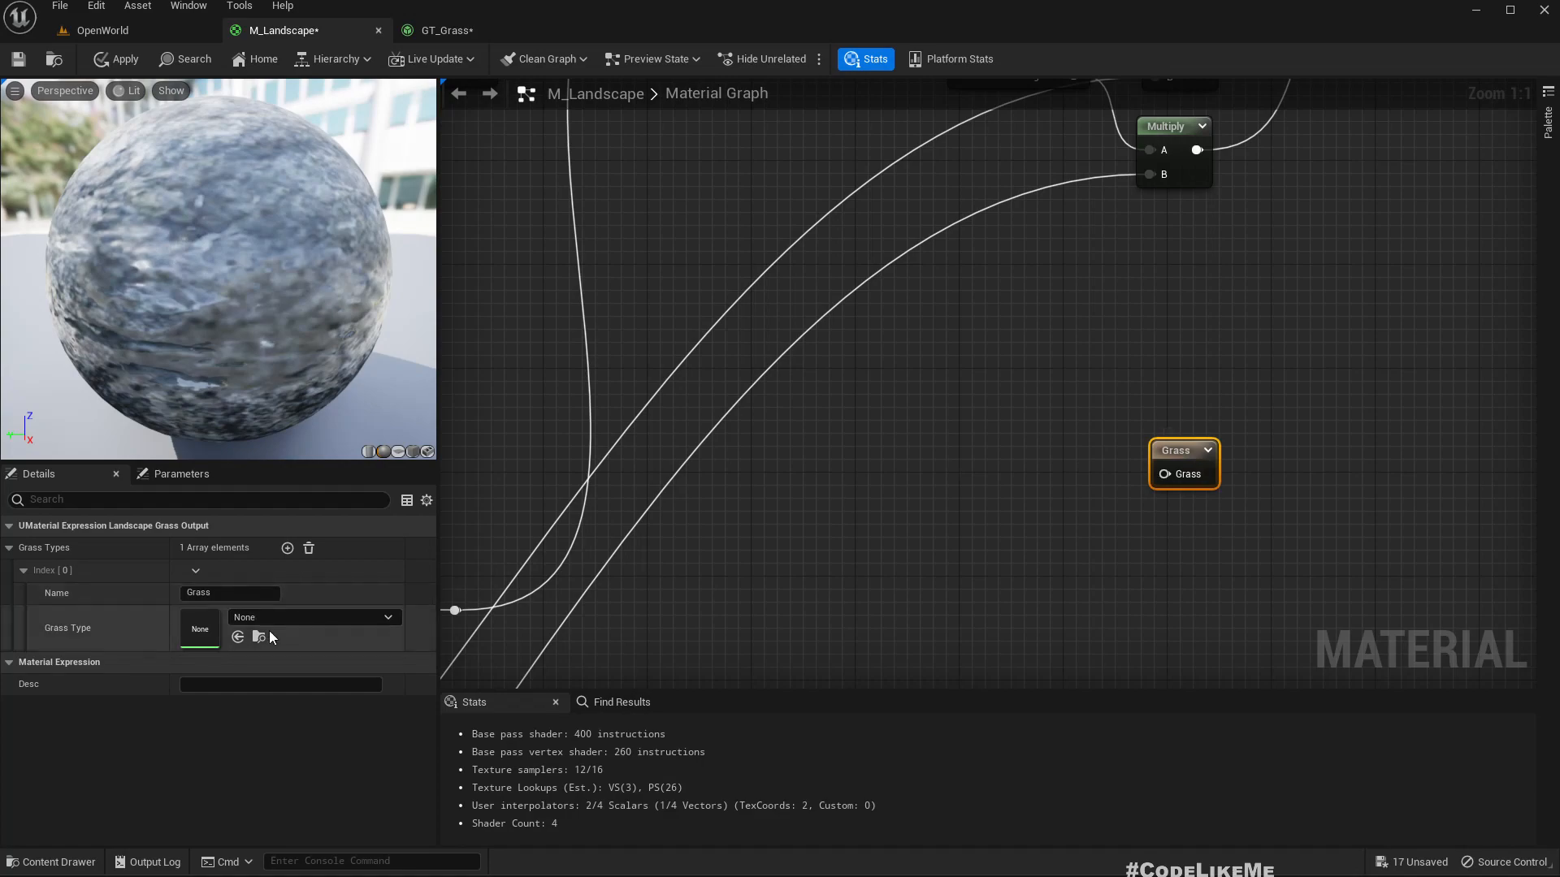
left_click(445, 29)
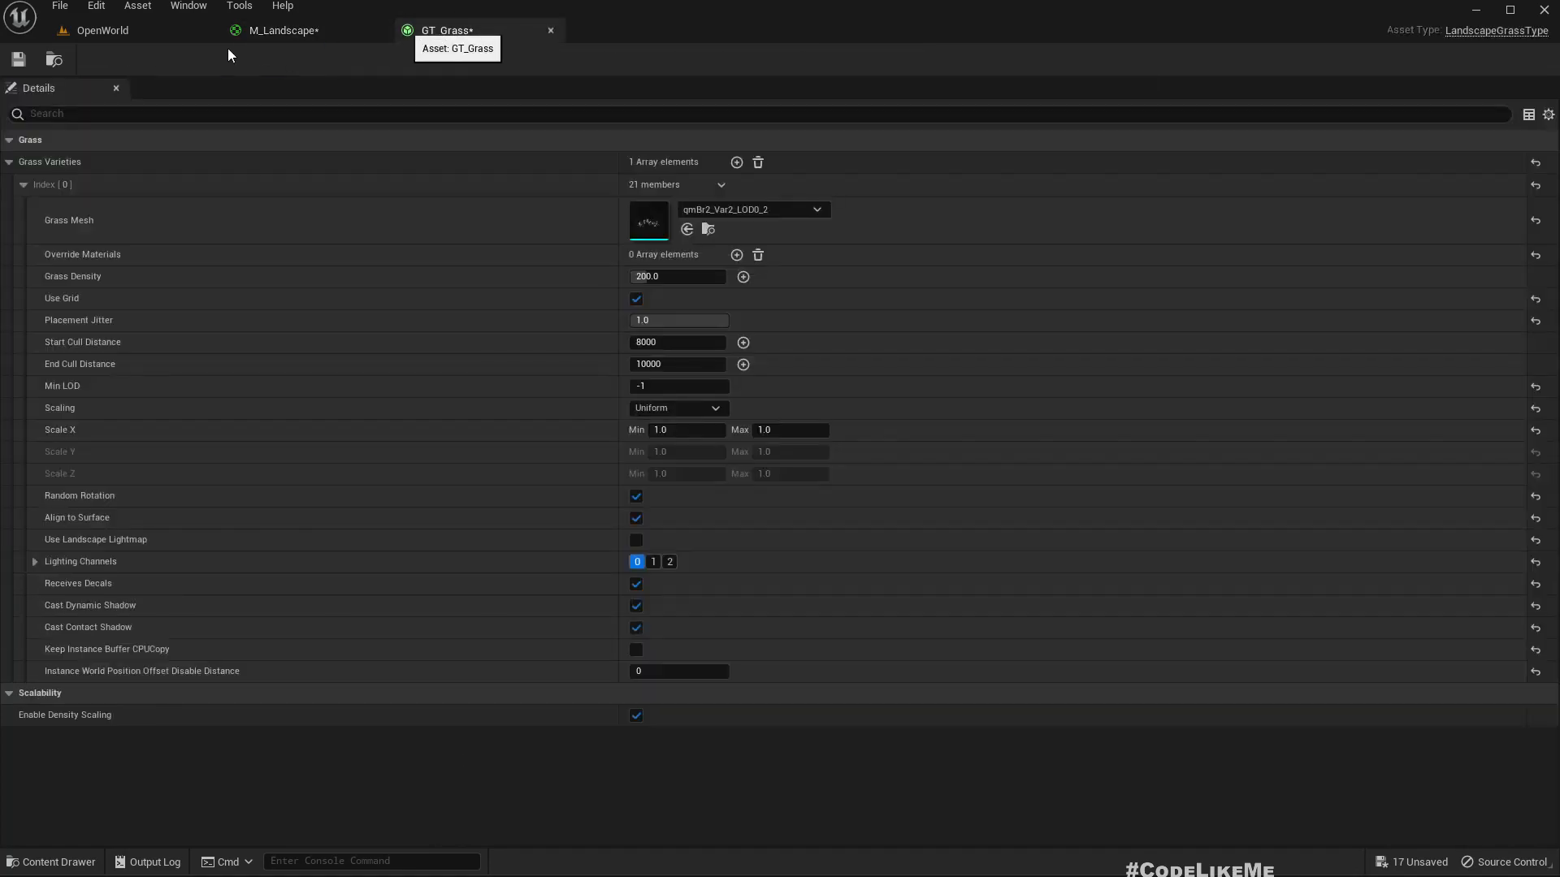
left_click(283, 30)
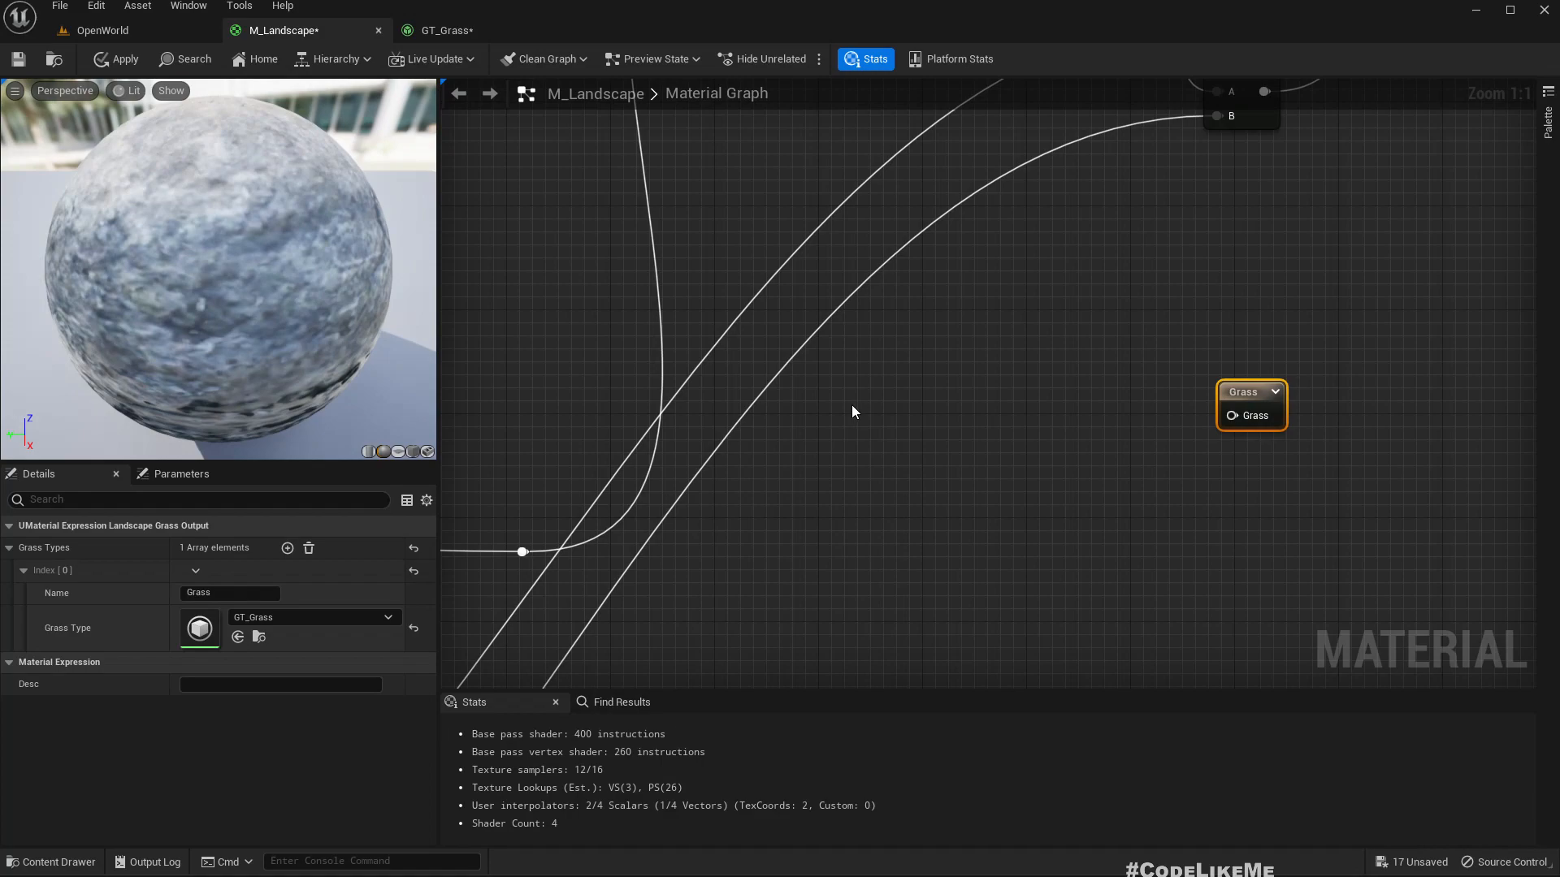
scroll("down", 3)
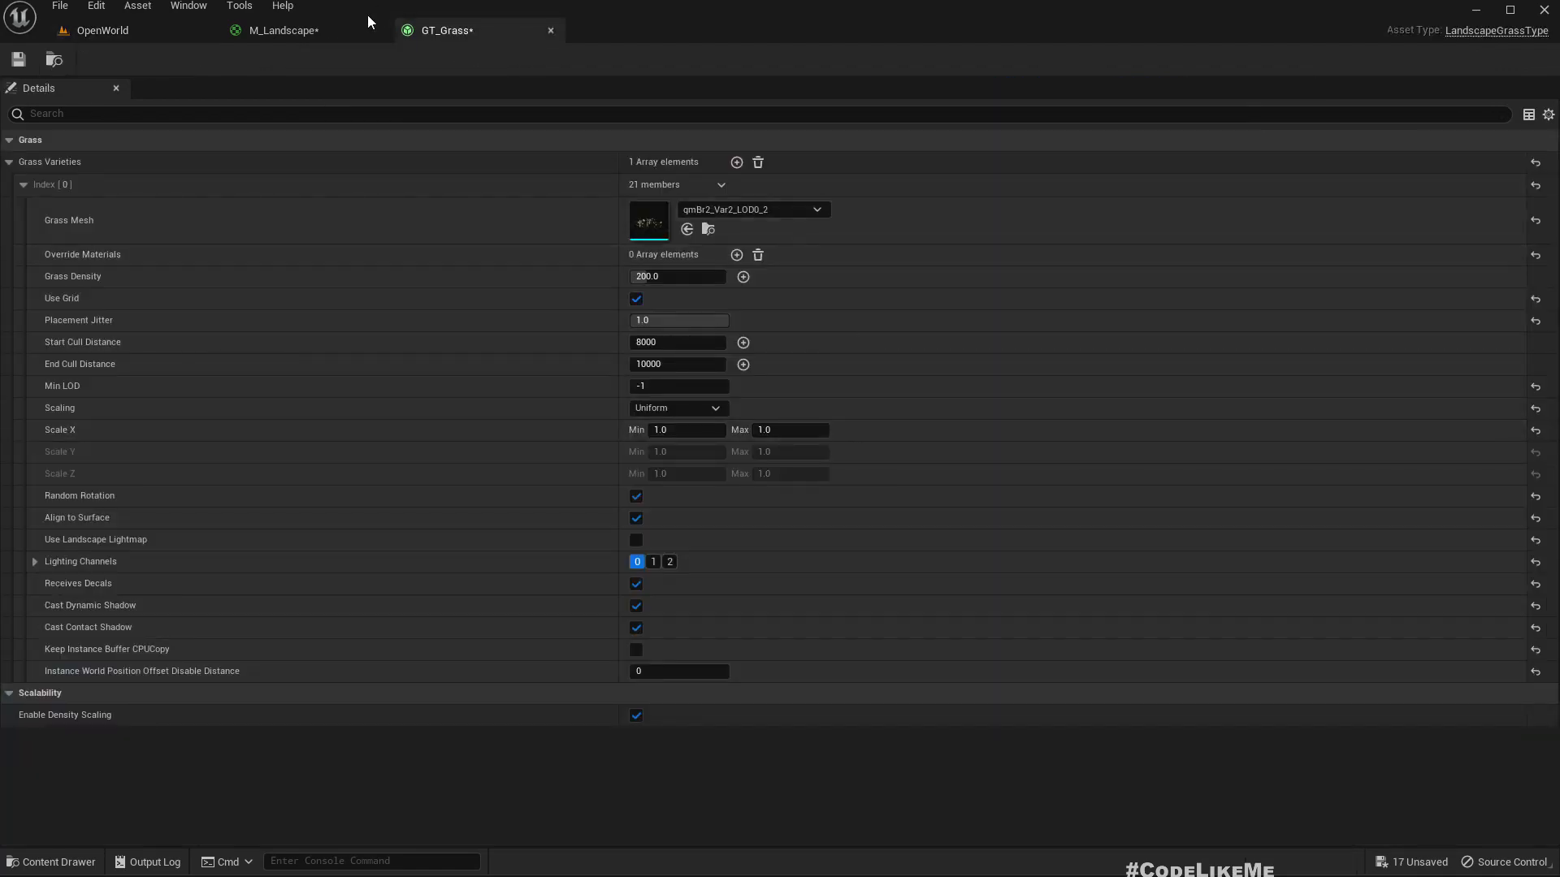
left_click(289, 29)
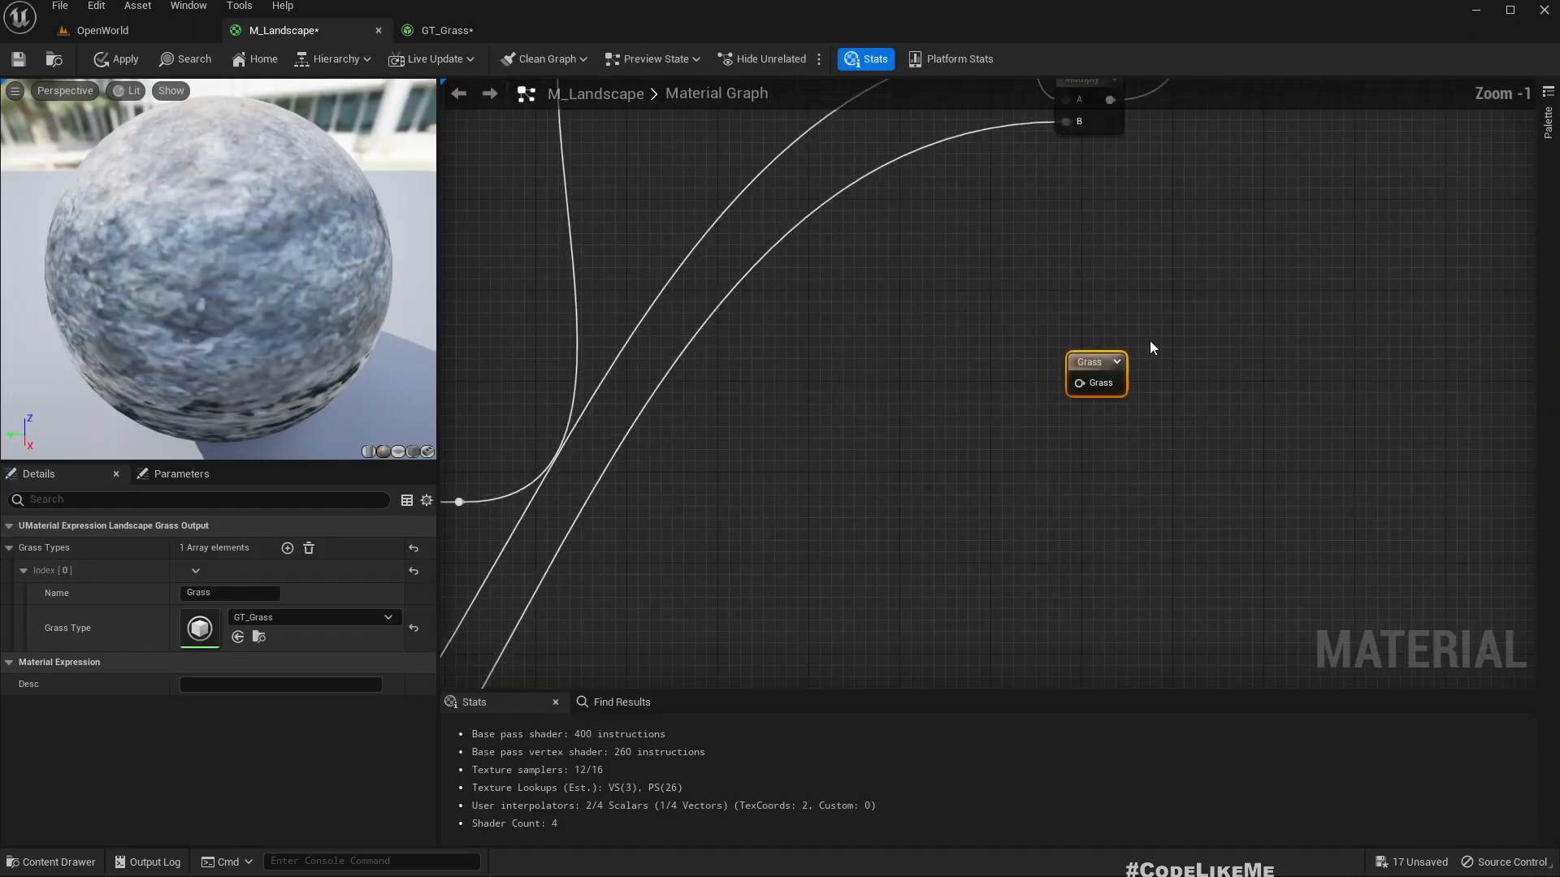
scroll("down", 3)
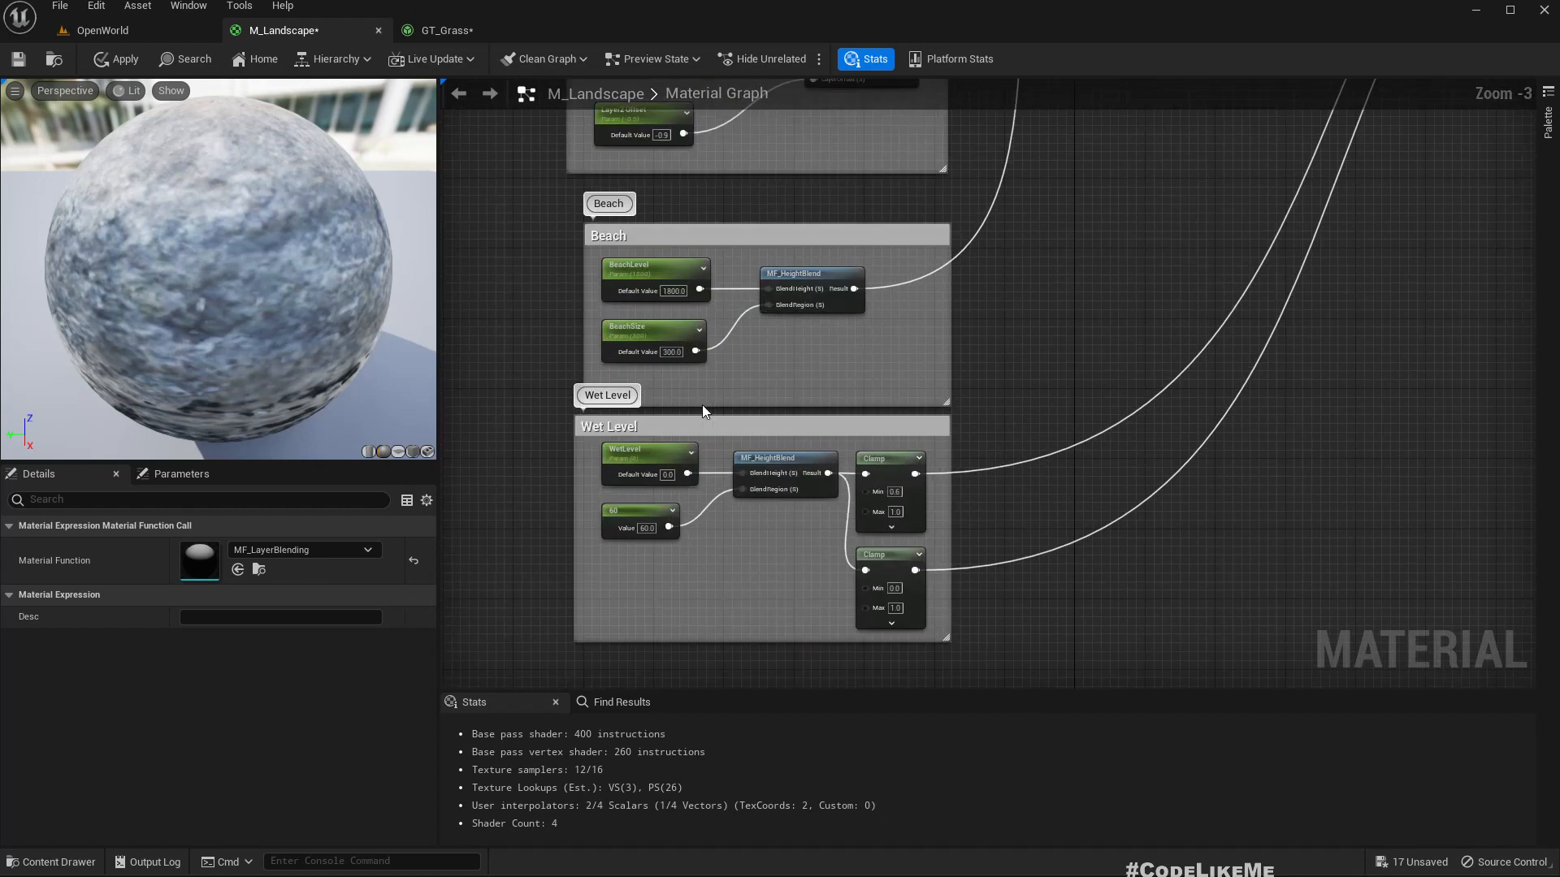
Step: Preview the beach height blend node and apply the material changes
right_click(809, 276)
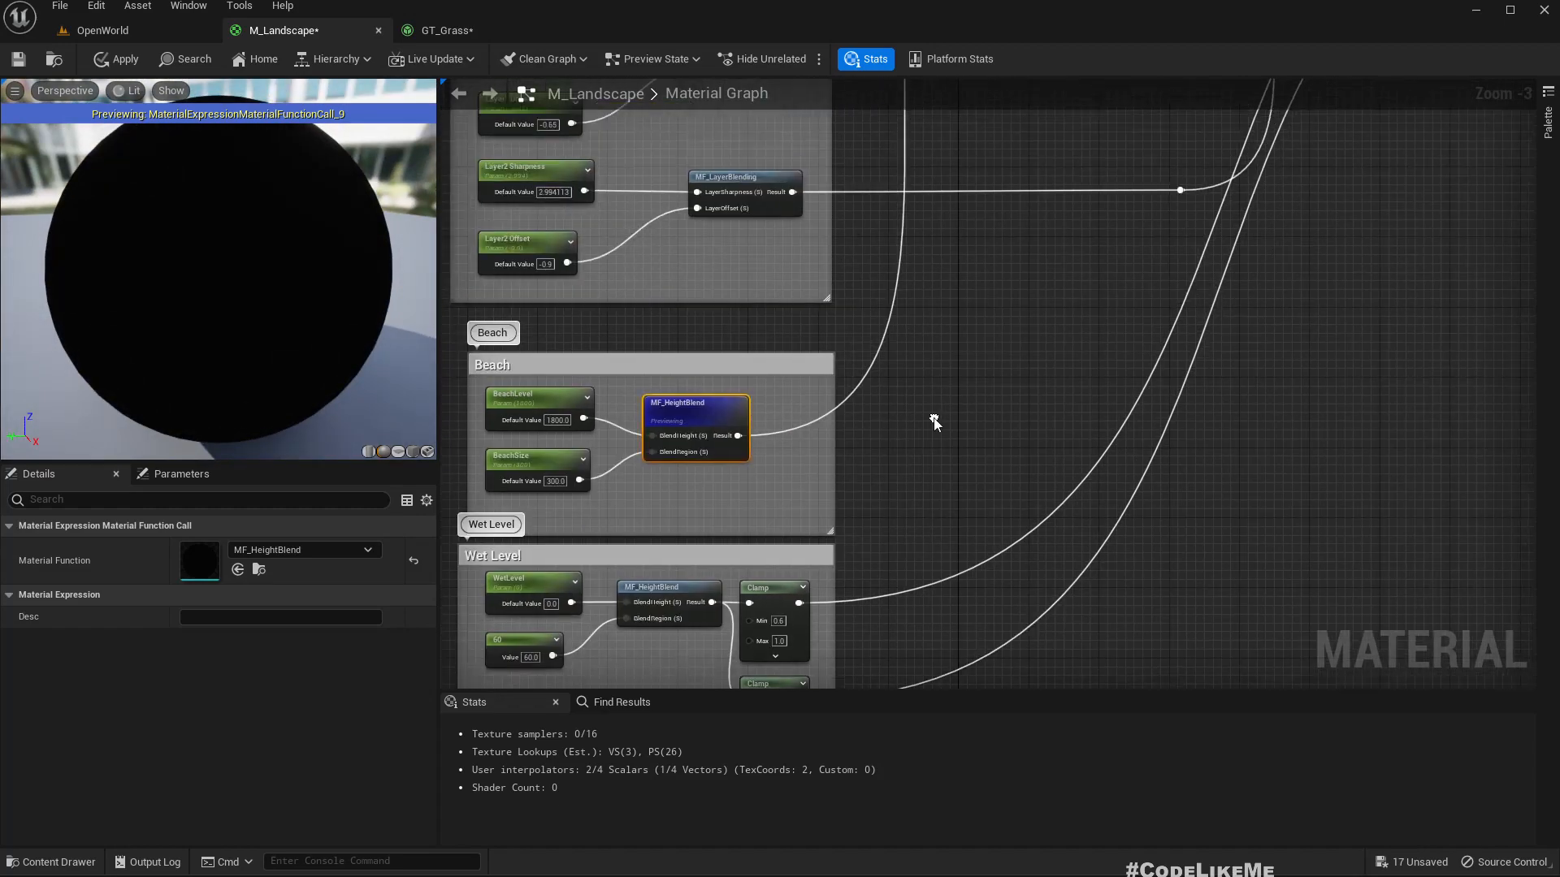
scroll("down", 3)
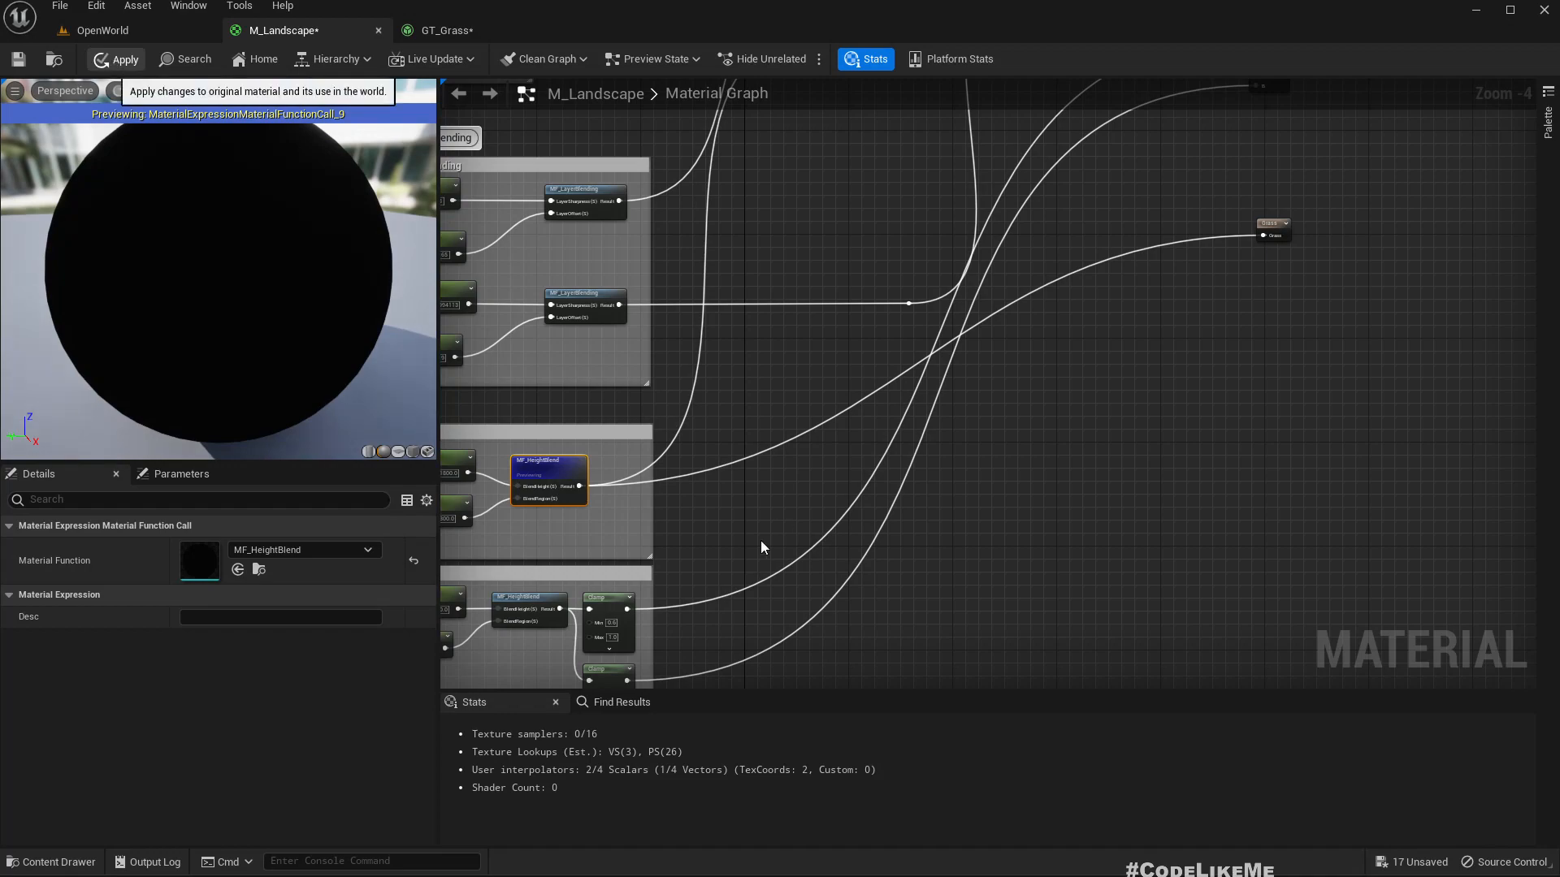
left_click(123, 58)
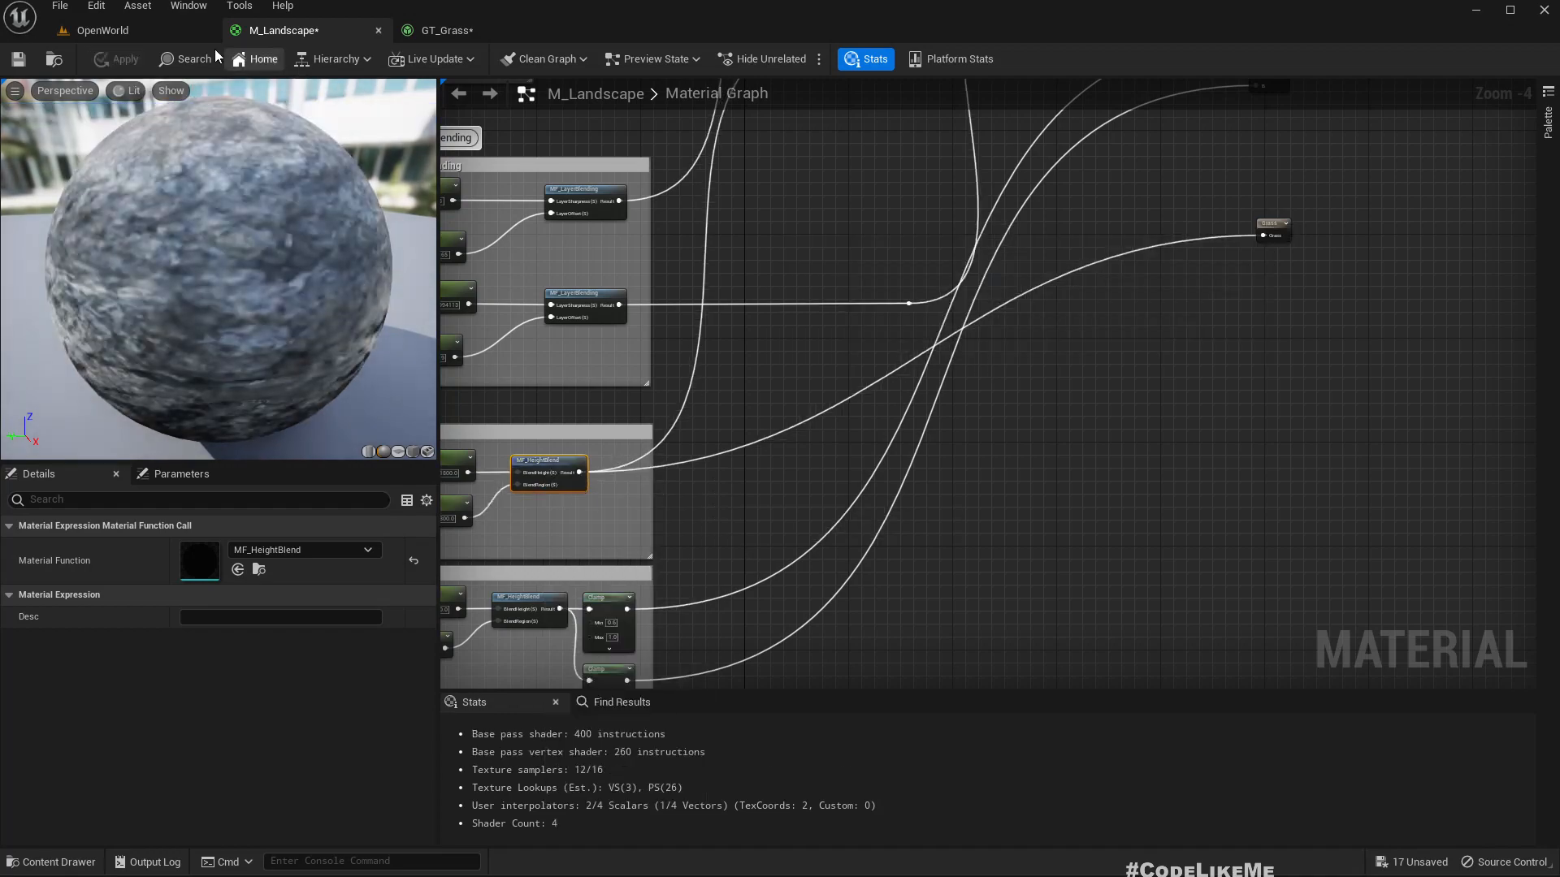
left_click(102, 29)
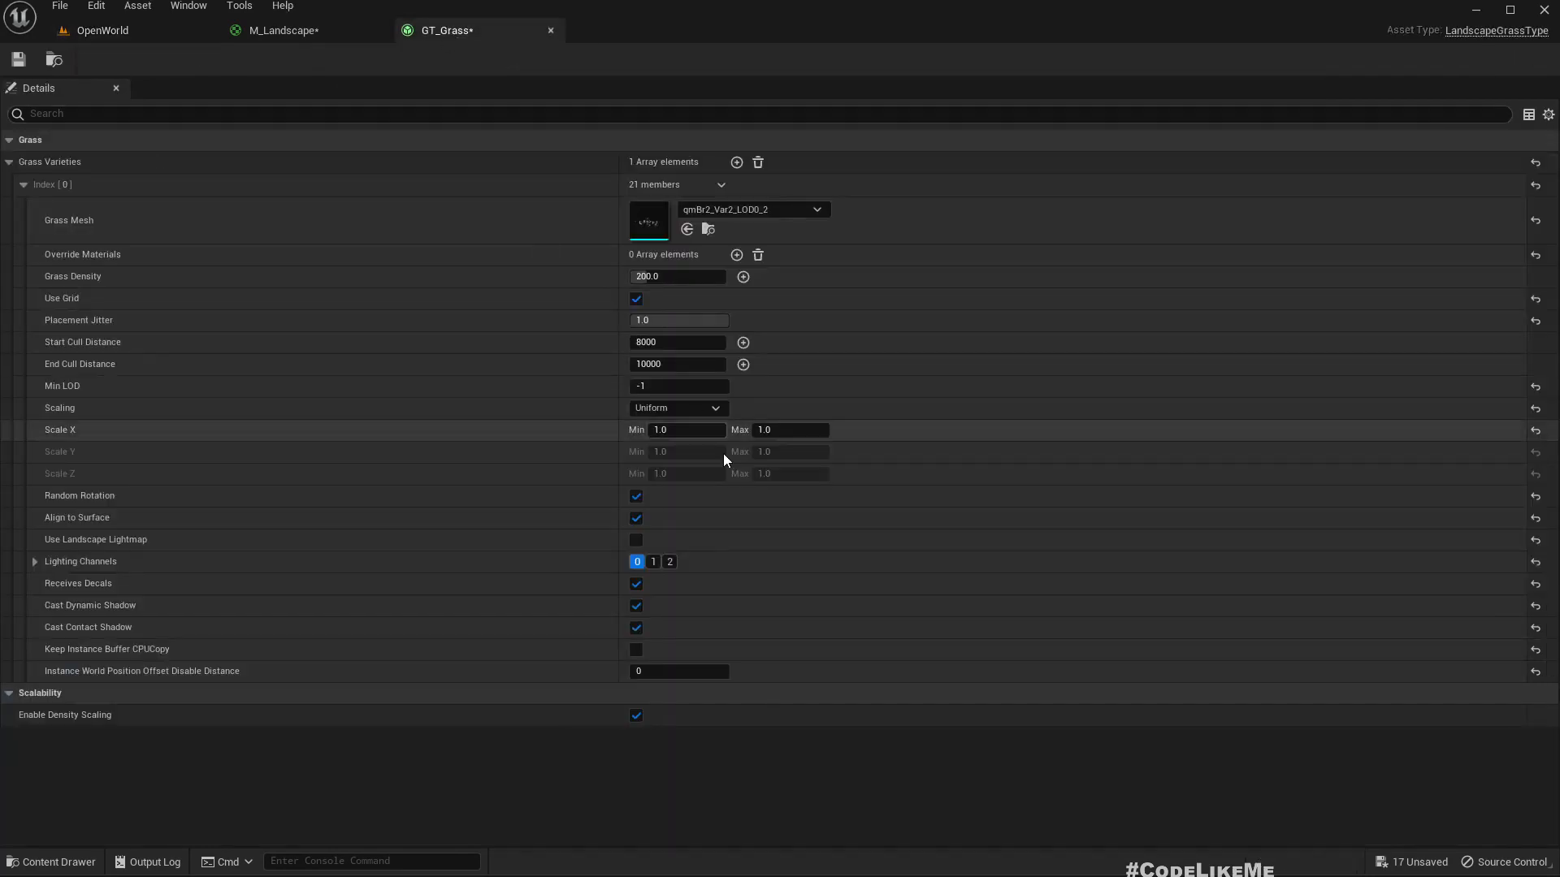
left_click(280, 29)
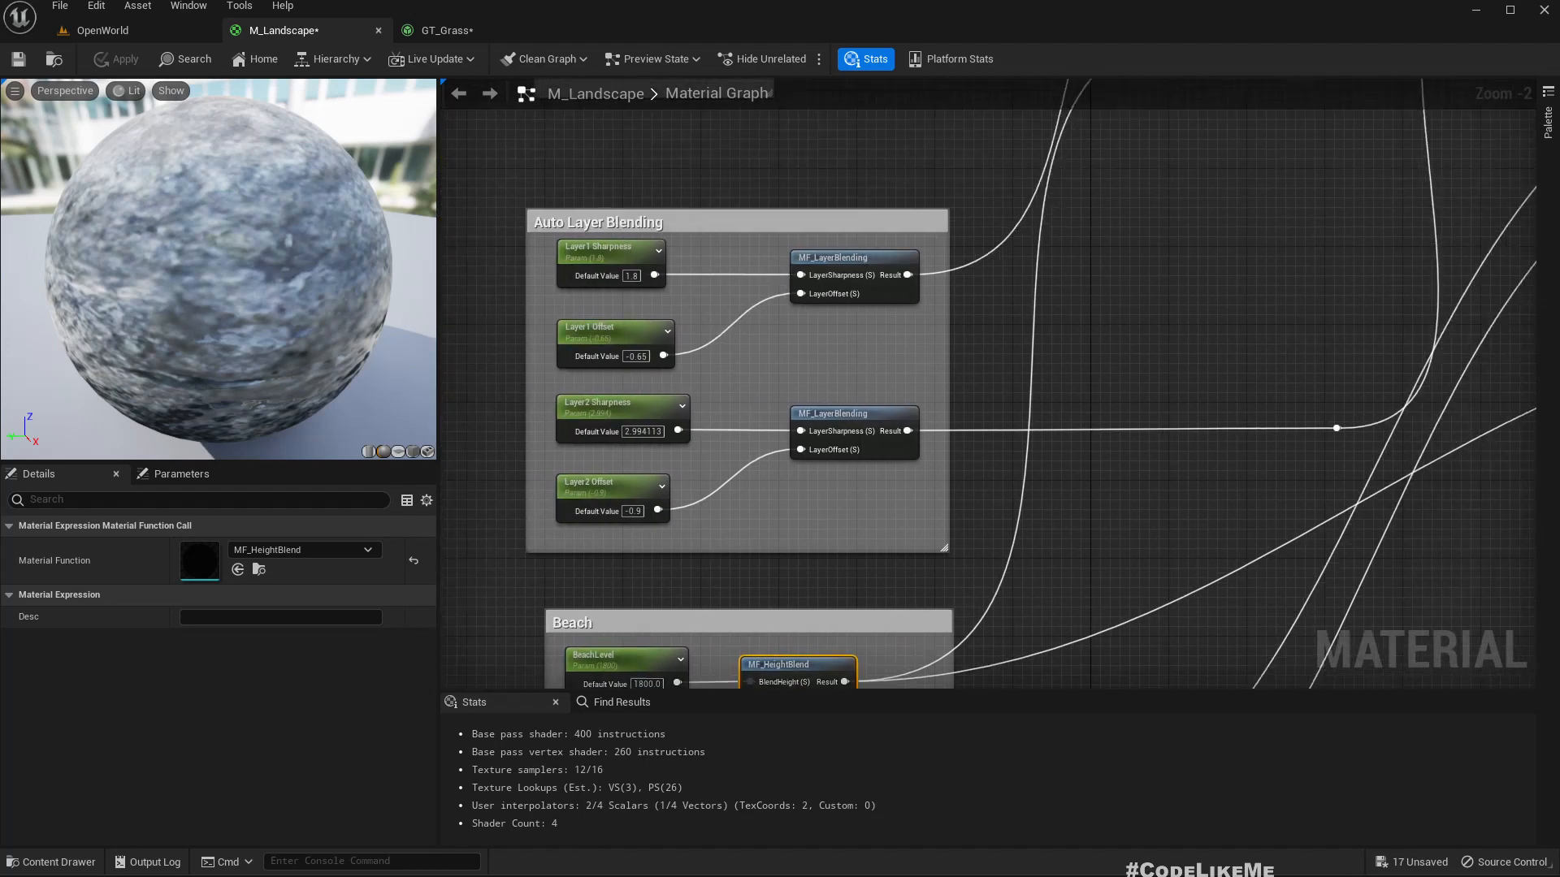
Step: Start previewing the second MF_LayerBlending node
right_click(824, 276)
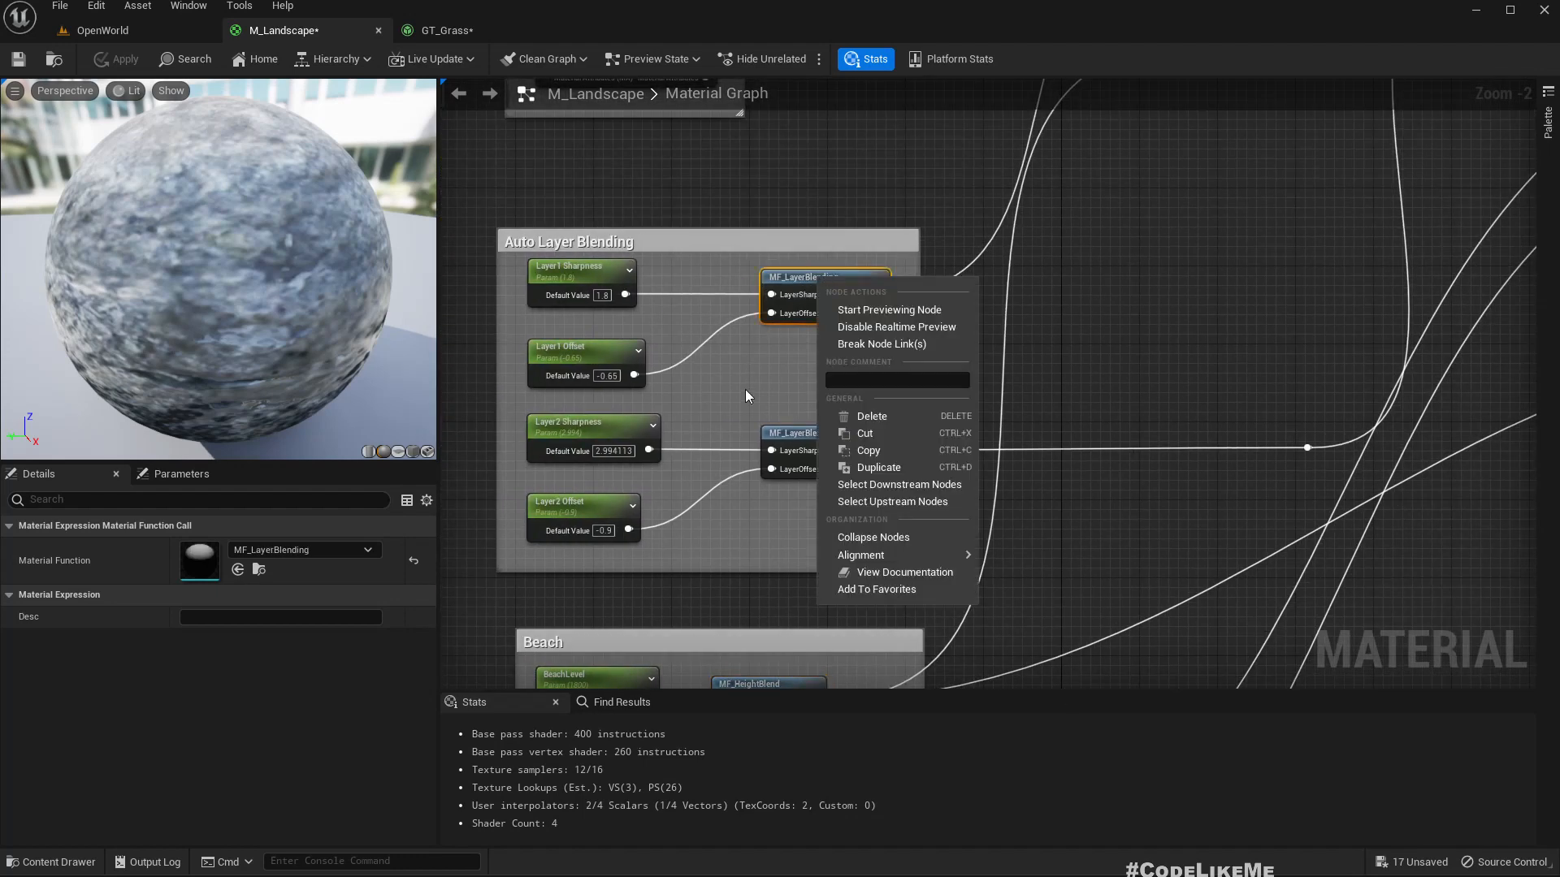
left_click(741, 397)
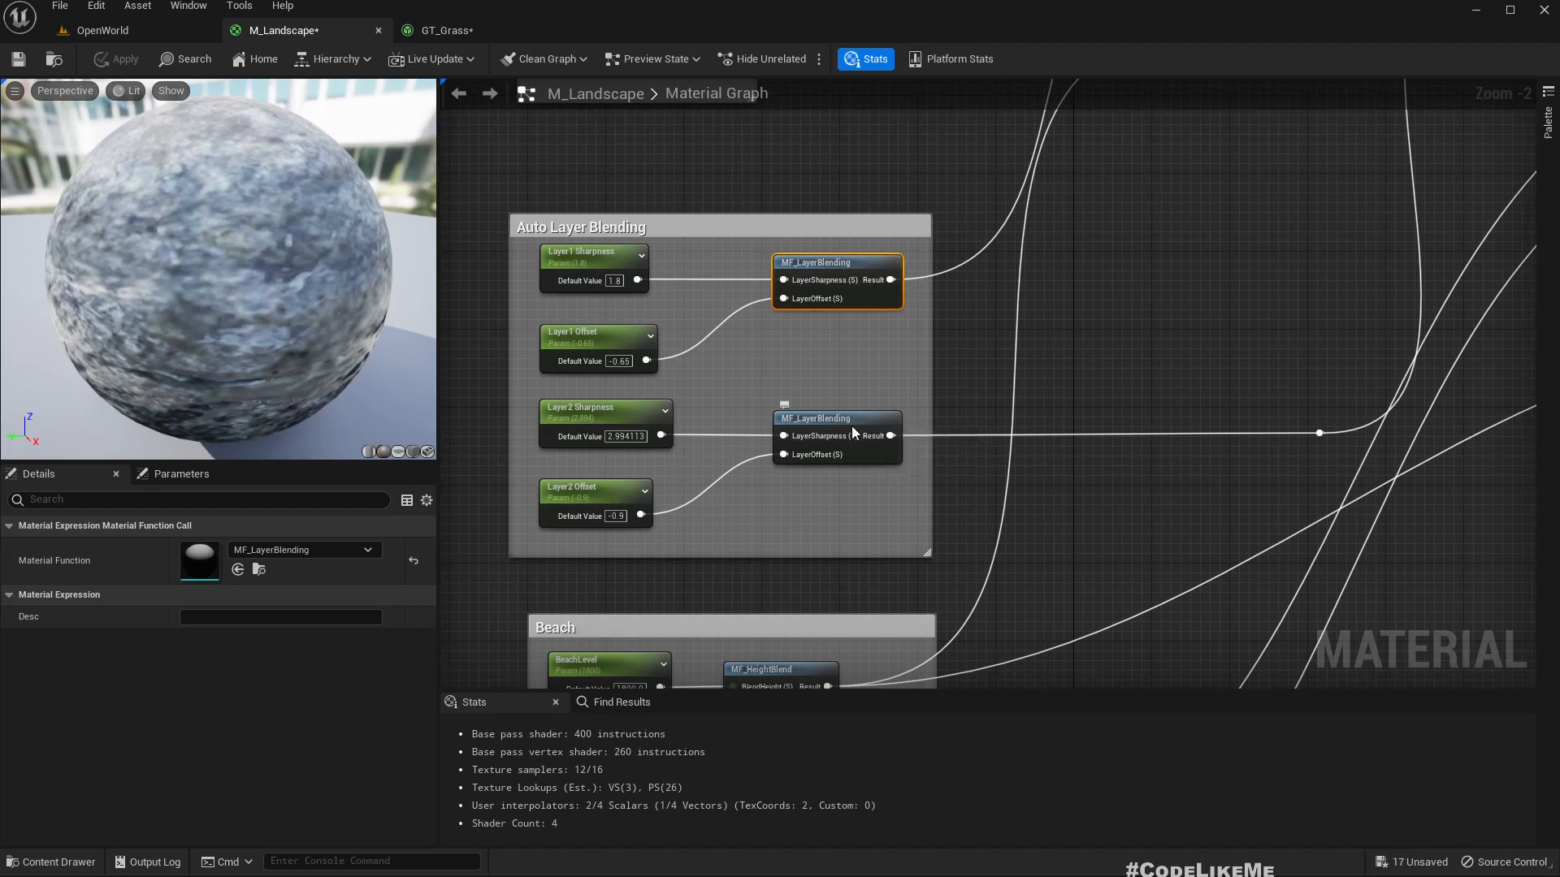
right_click(835, 435)
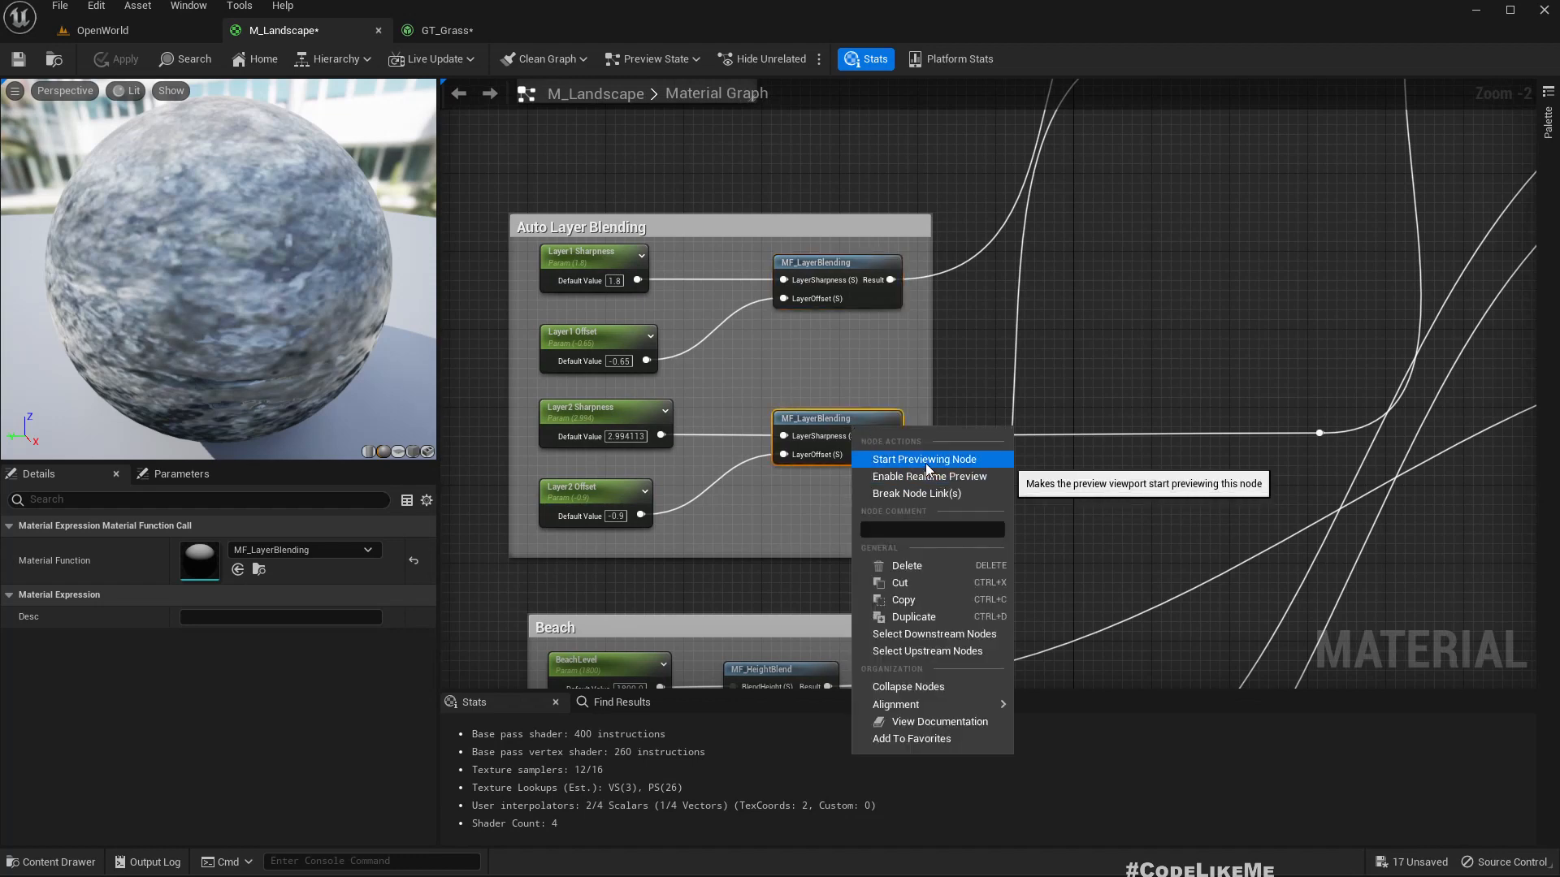
left_click(923, 458)
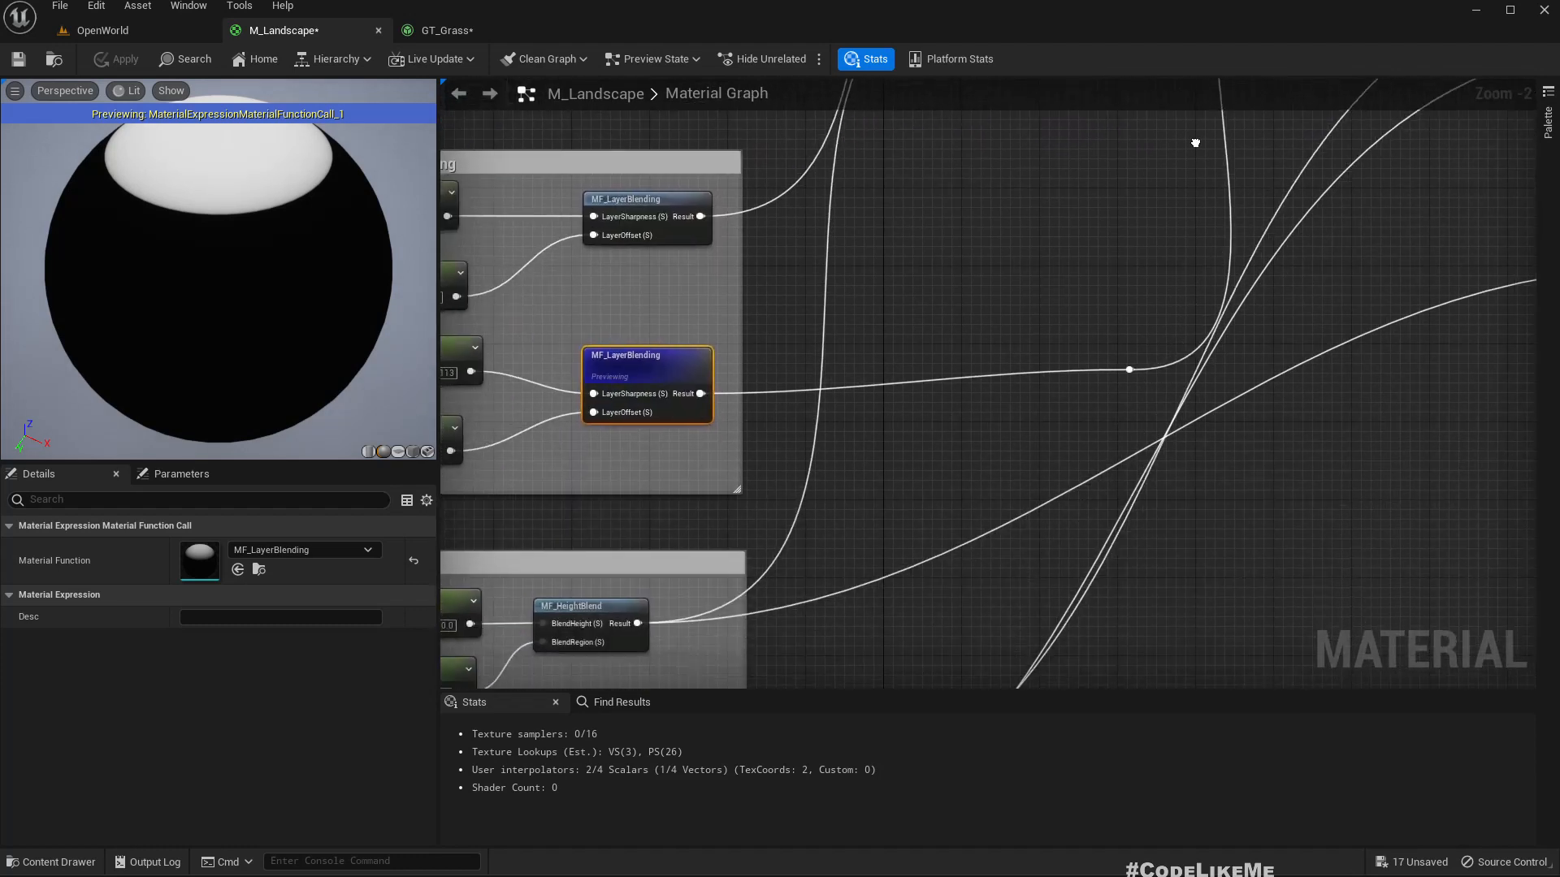
Step: Wire the Multiply result into the Grass output and check its settings
scroll("down", 3)
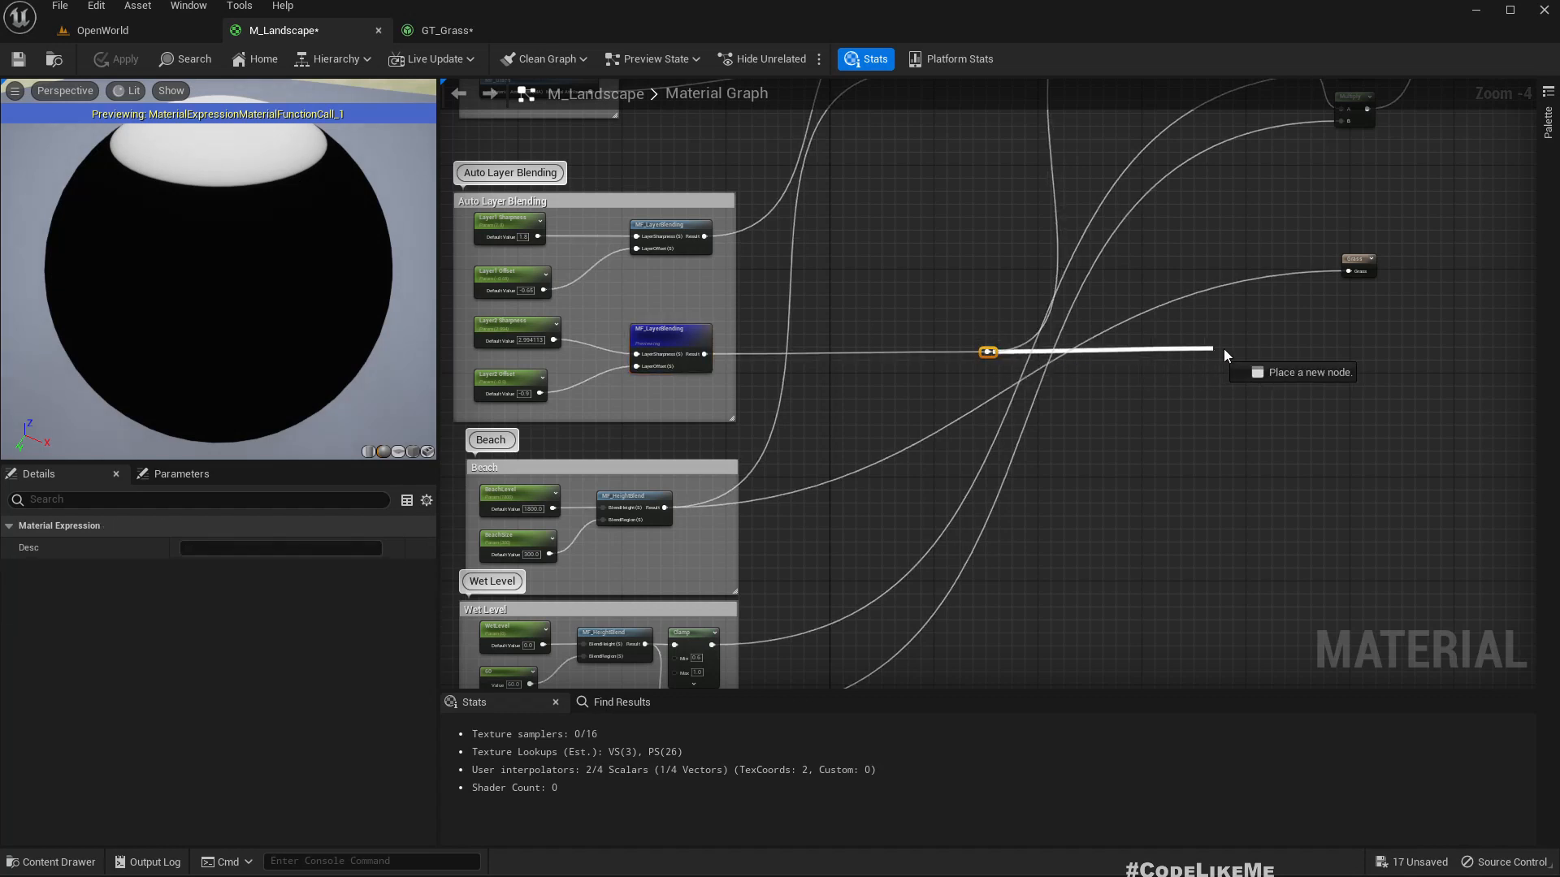
left_click(1204, 352)
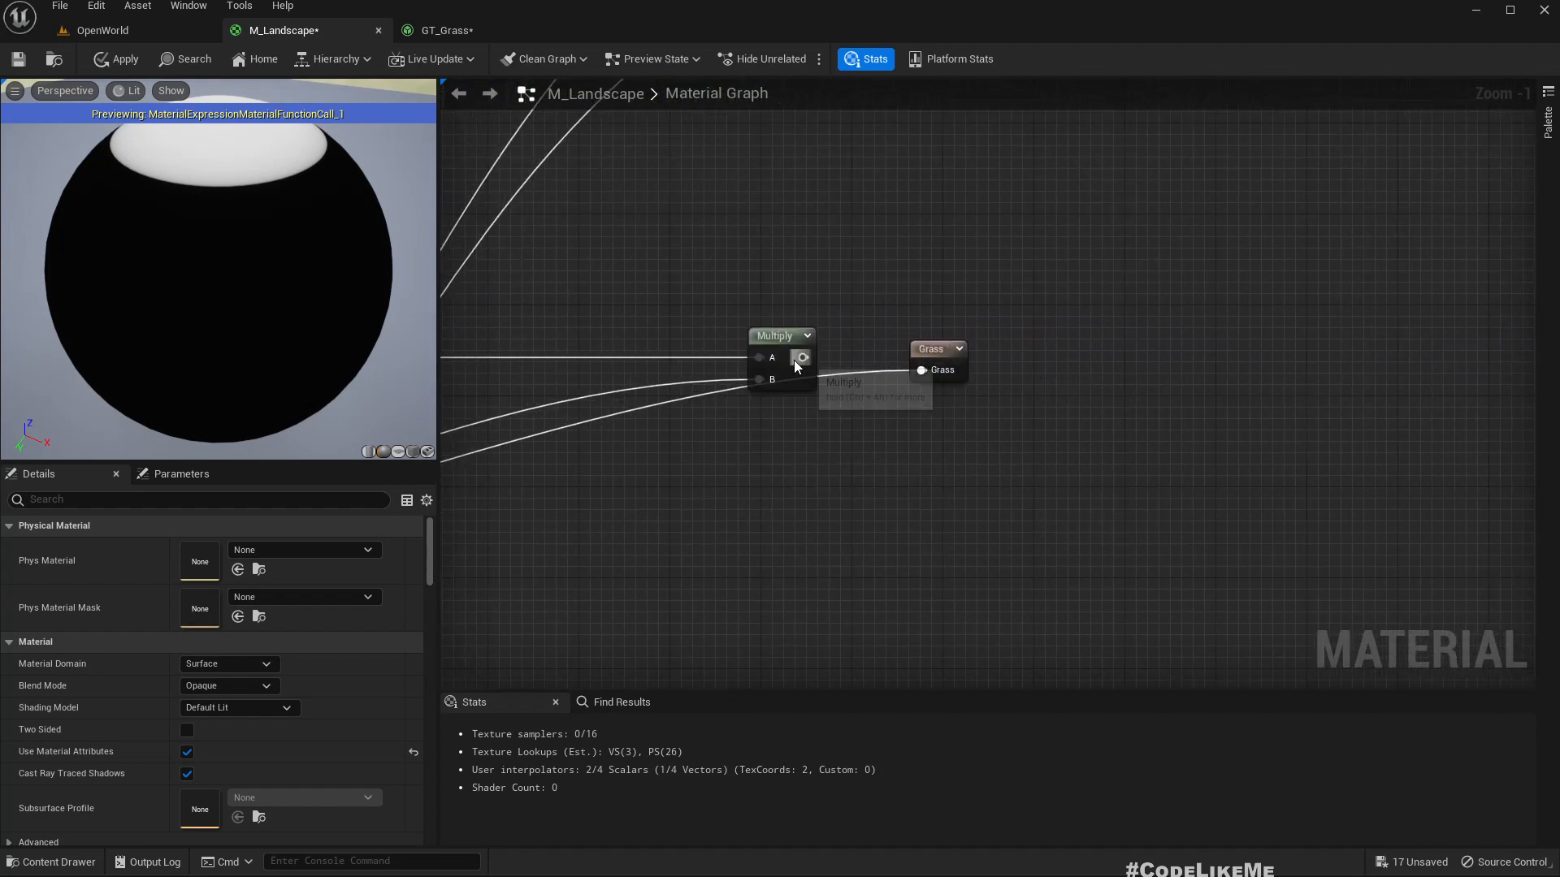
left_click(929, 336)
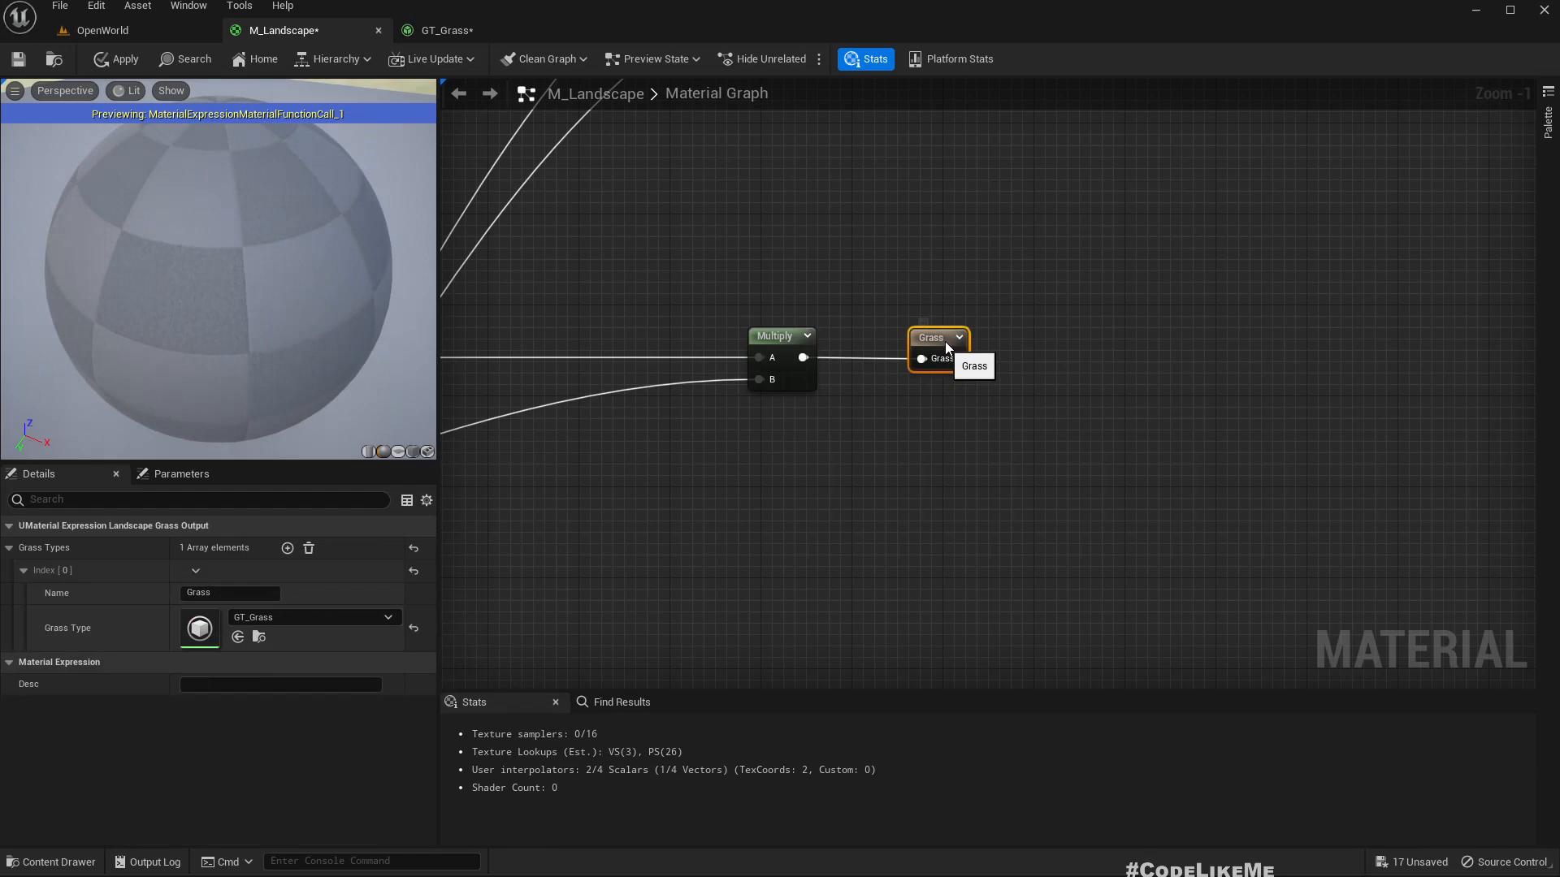
left_click(117, 58)
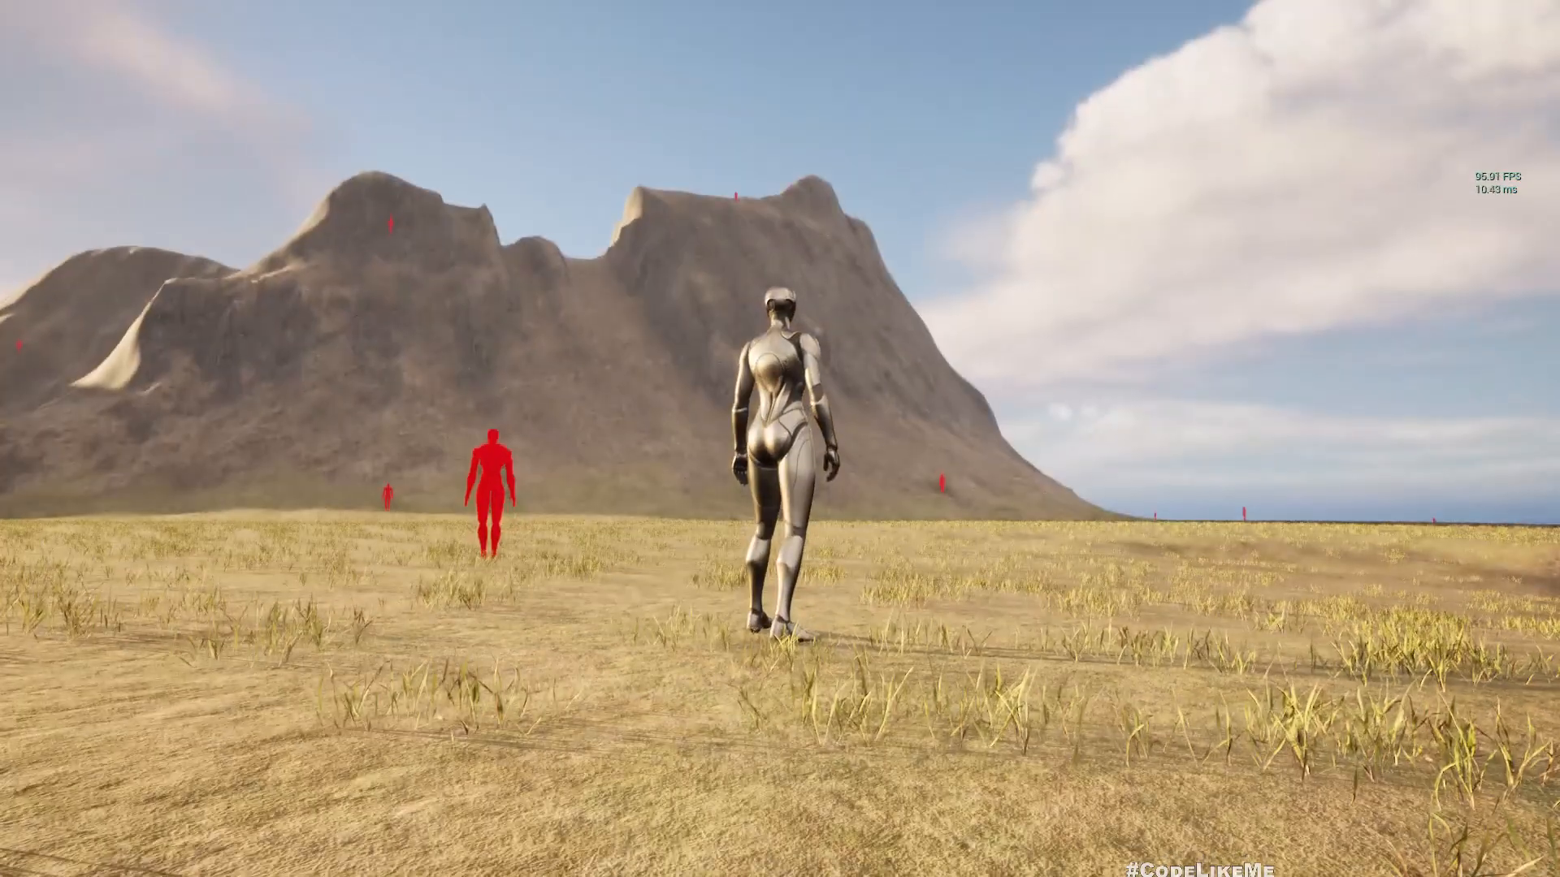
Step: Walk the landscape in play mode to check the spawned grass
key("w")
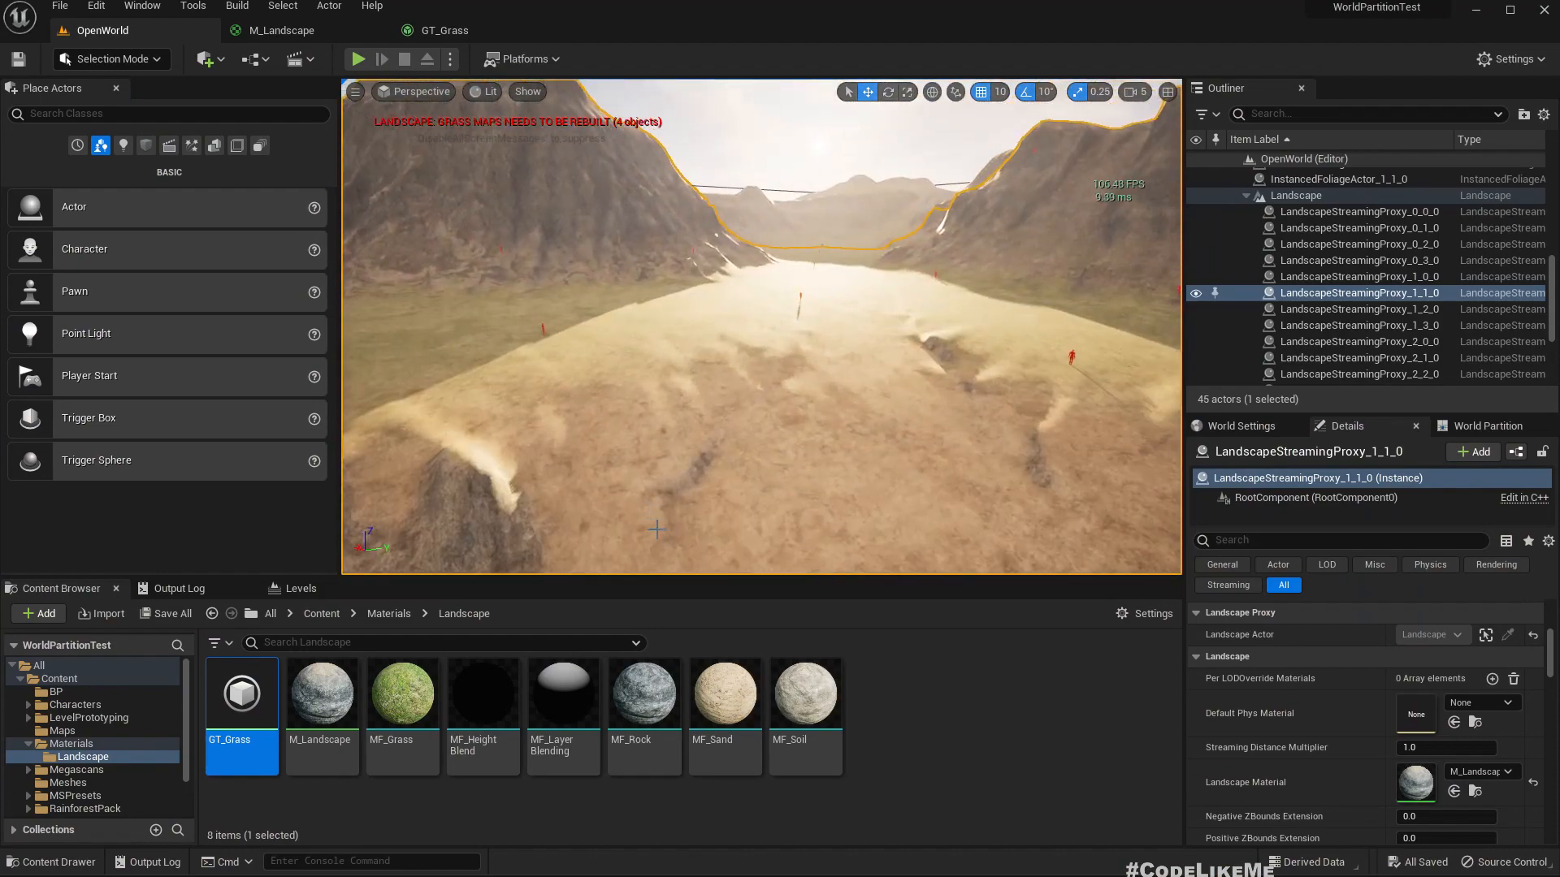
mouse_move(320, 693)
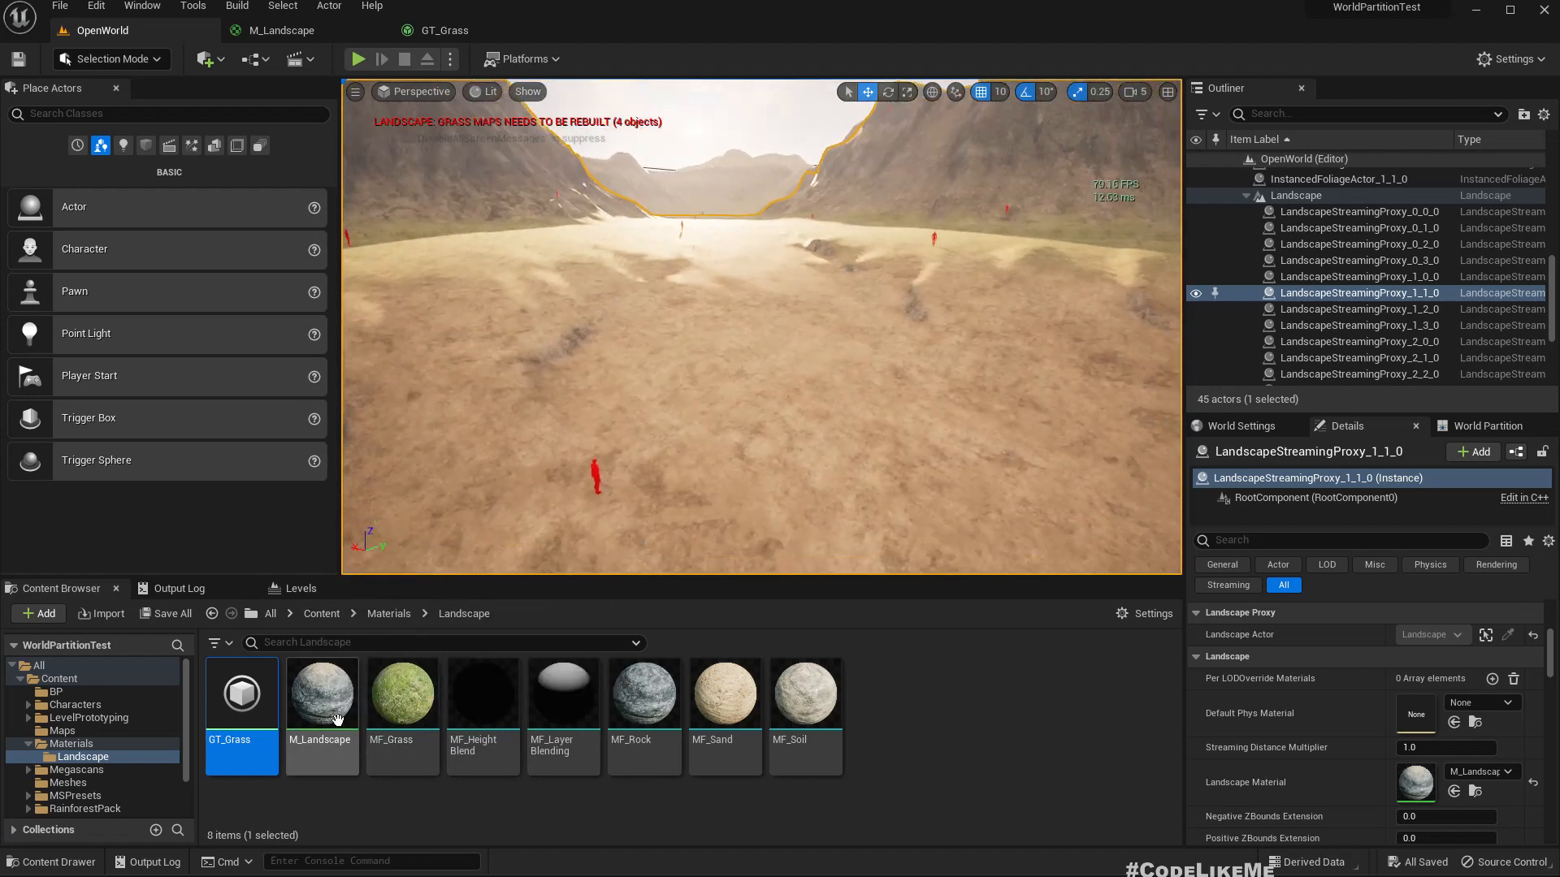
Step: Reopen M_Landscape and select the MF_Sand layer function
double_click(321, 693)
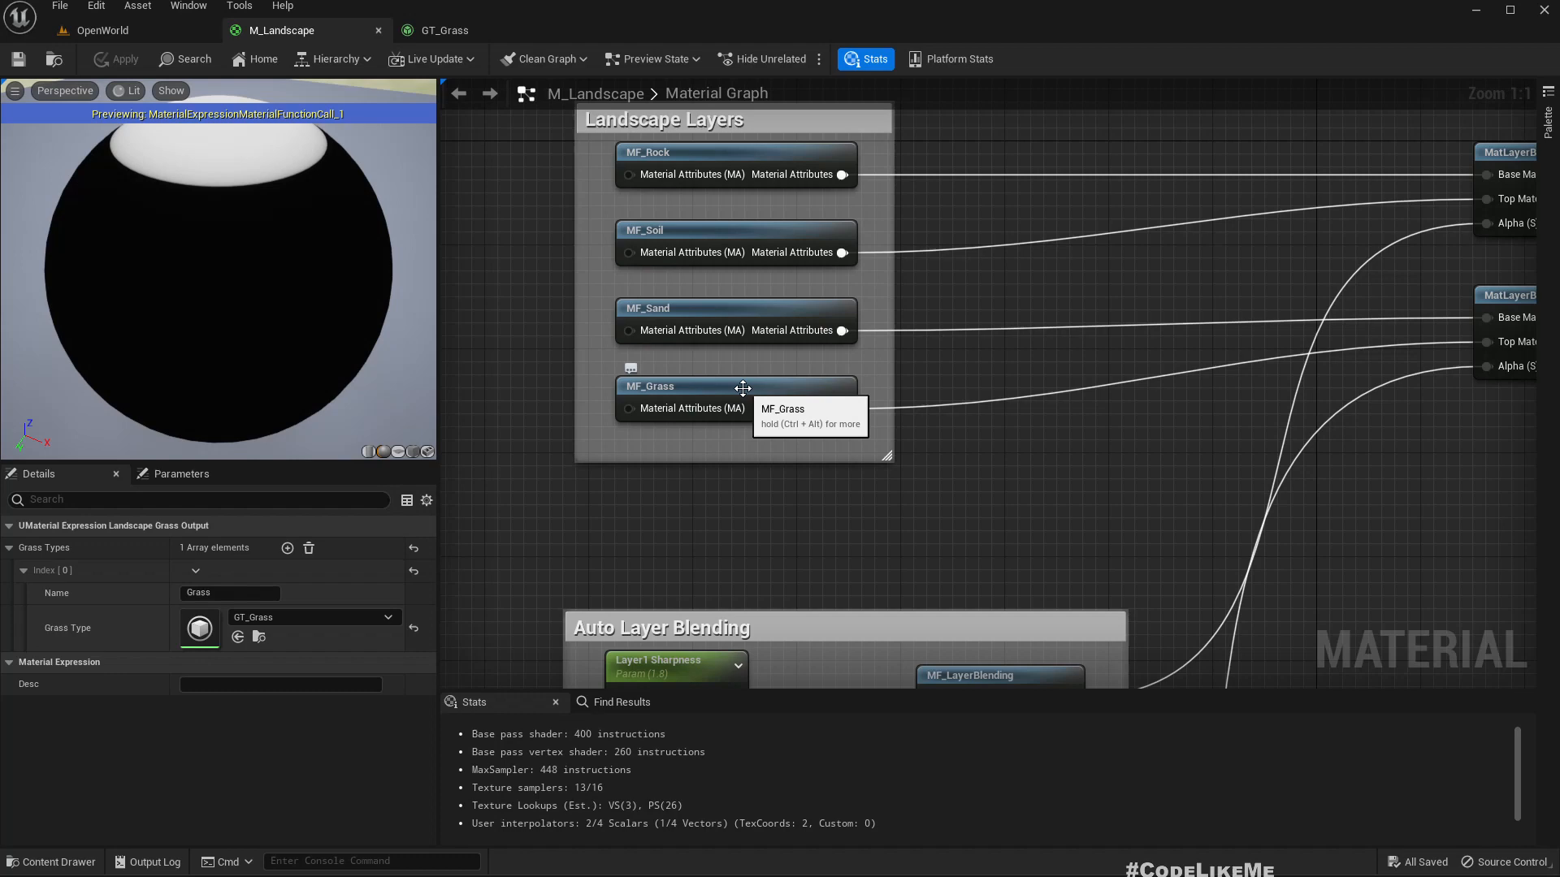
left_click(697, 307)
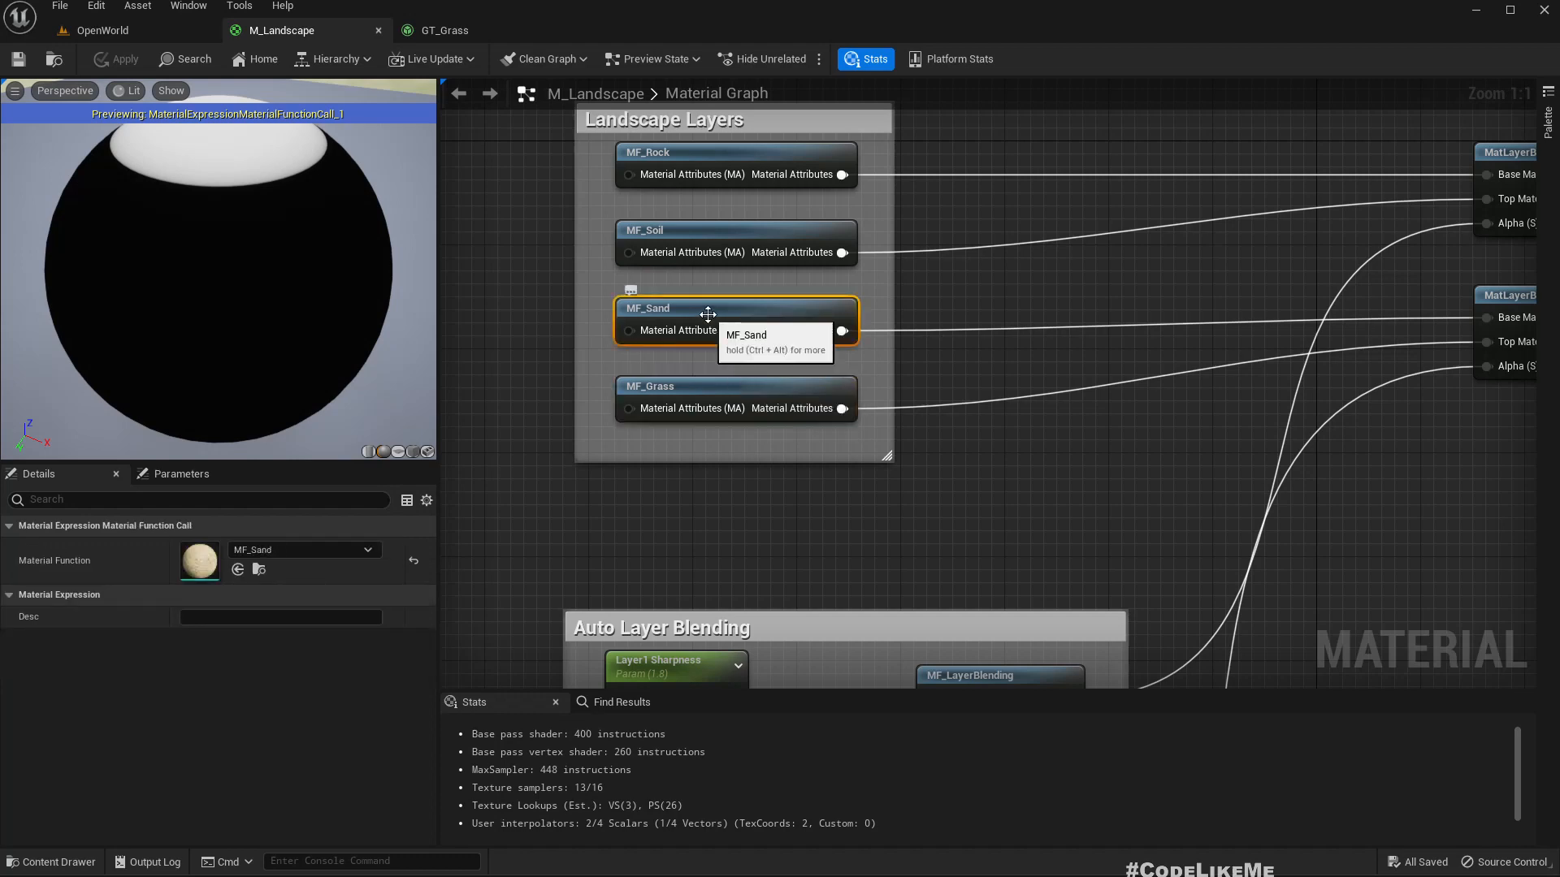
mouse_move(686, 386)
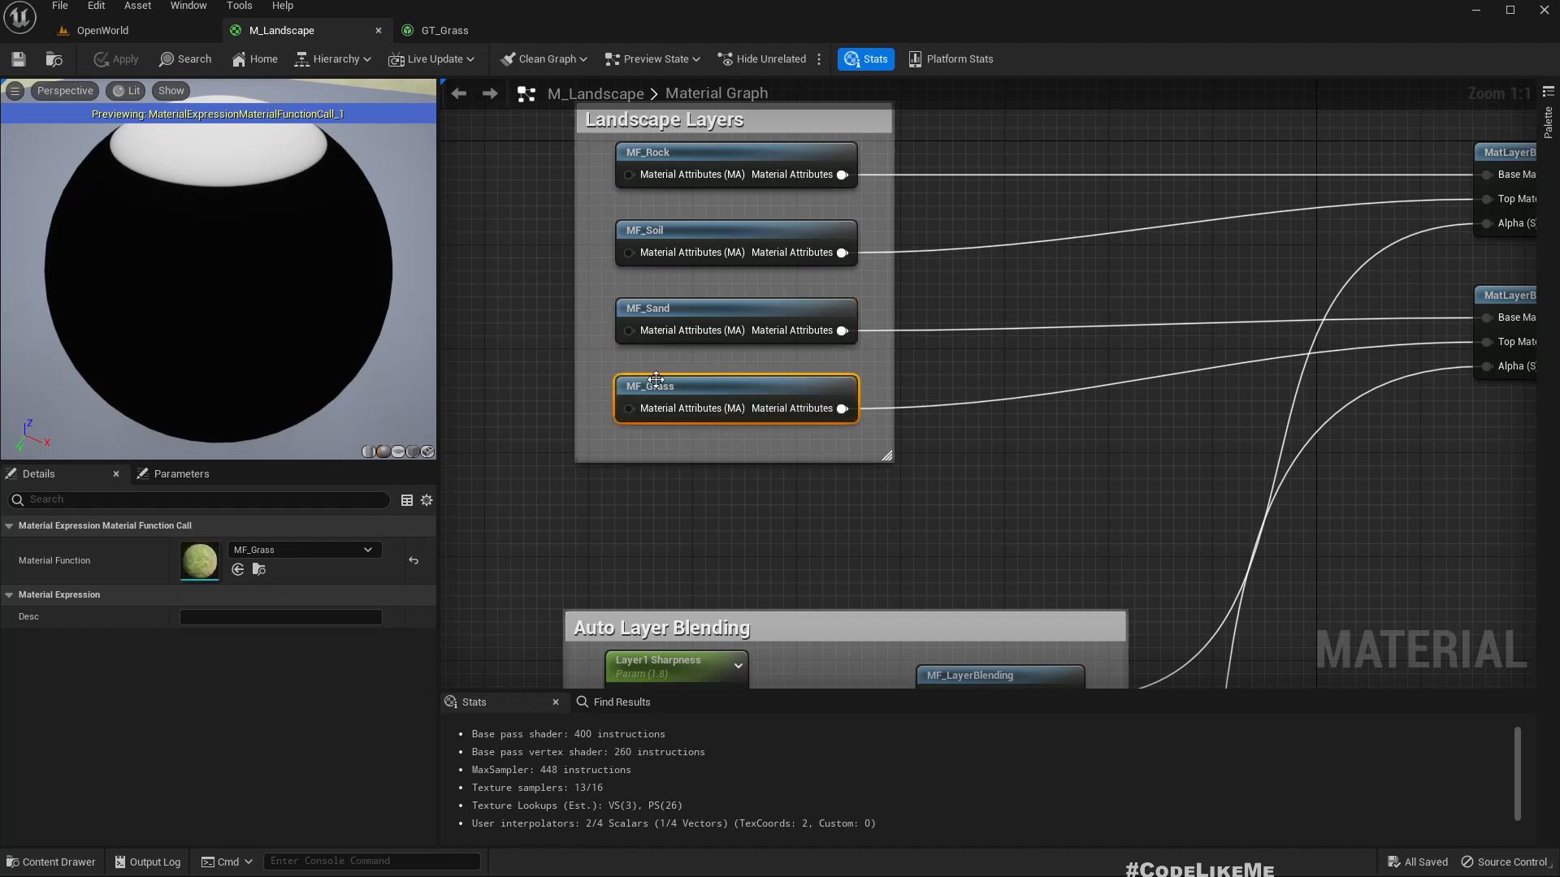
mouse_move(717, 312)
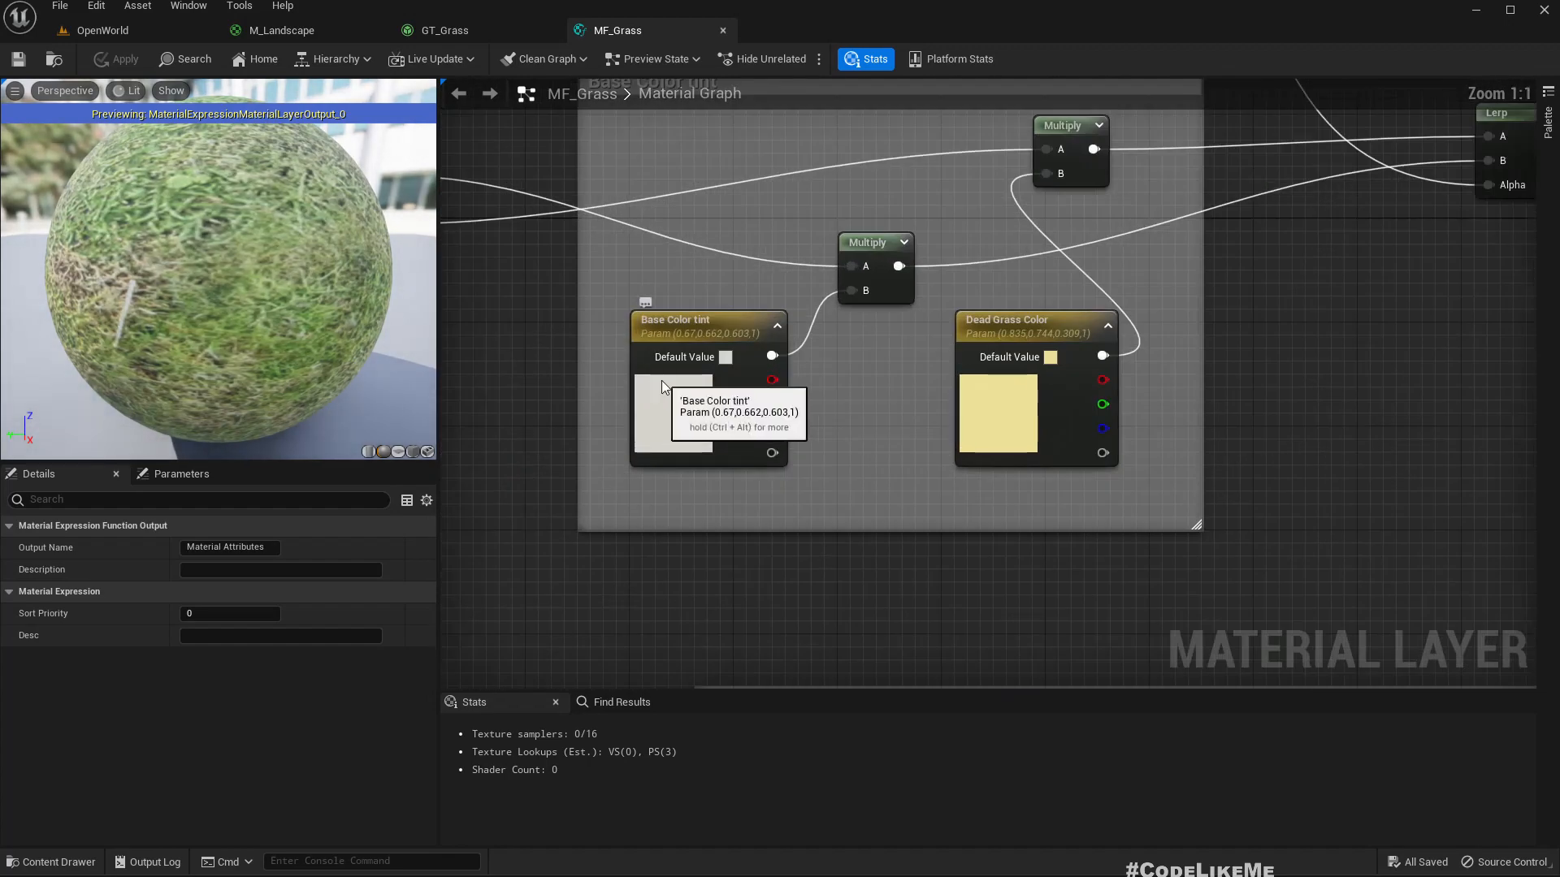
left_click(707, 320)
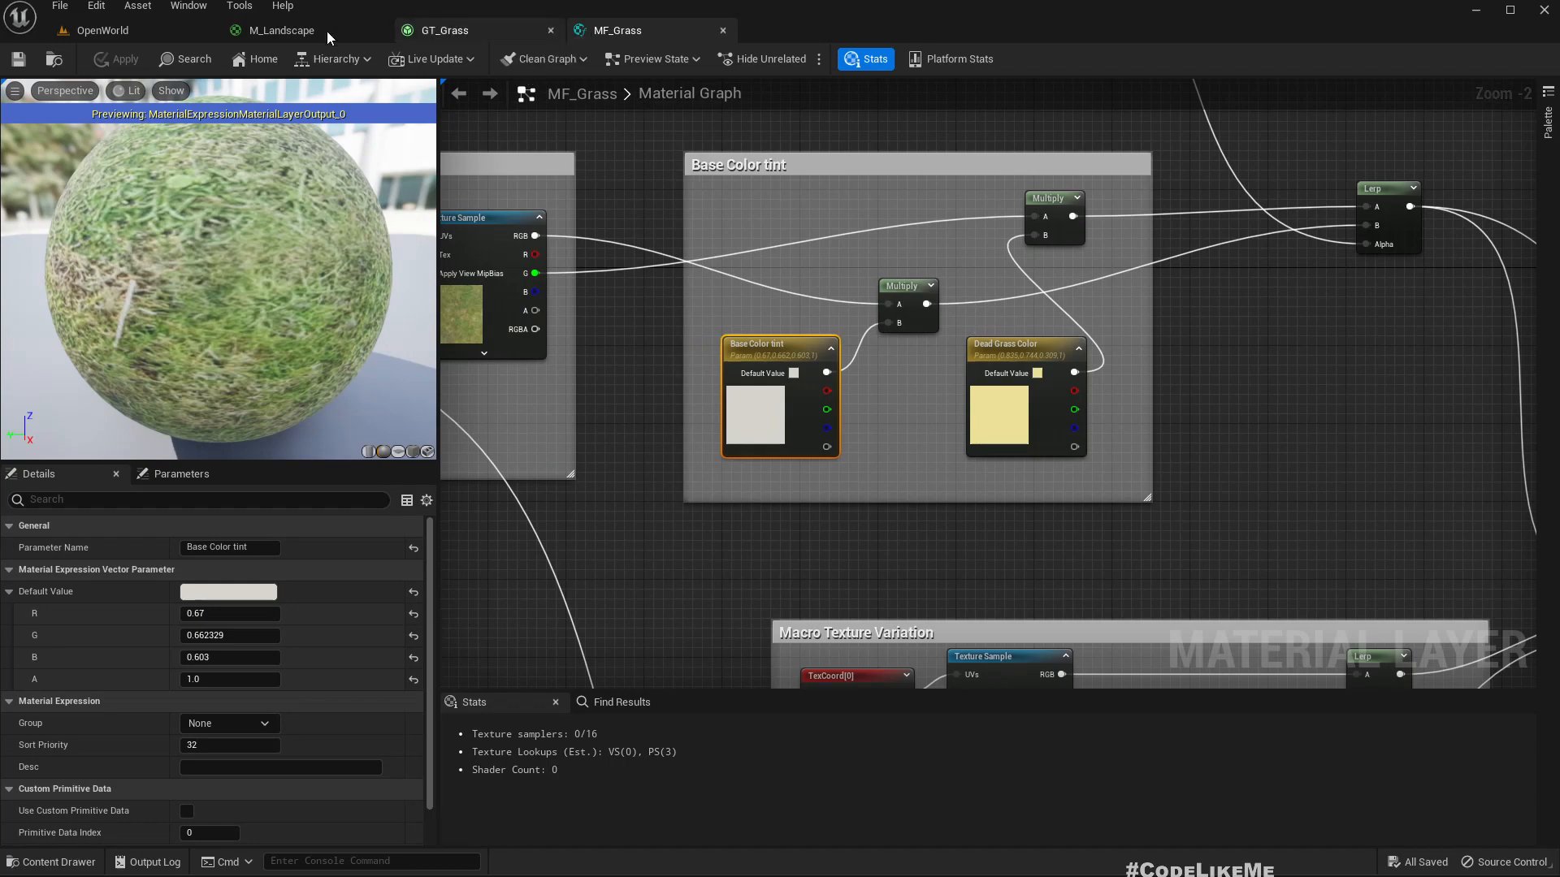
left_click(284, 30)
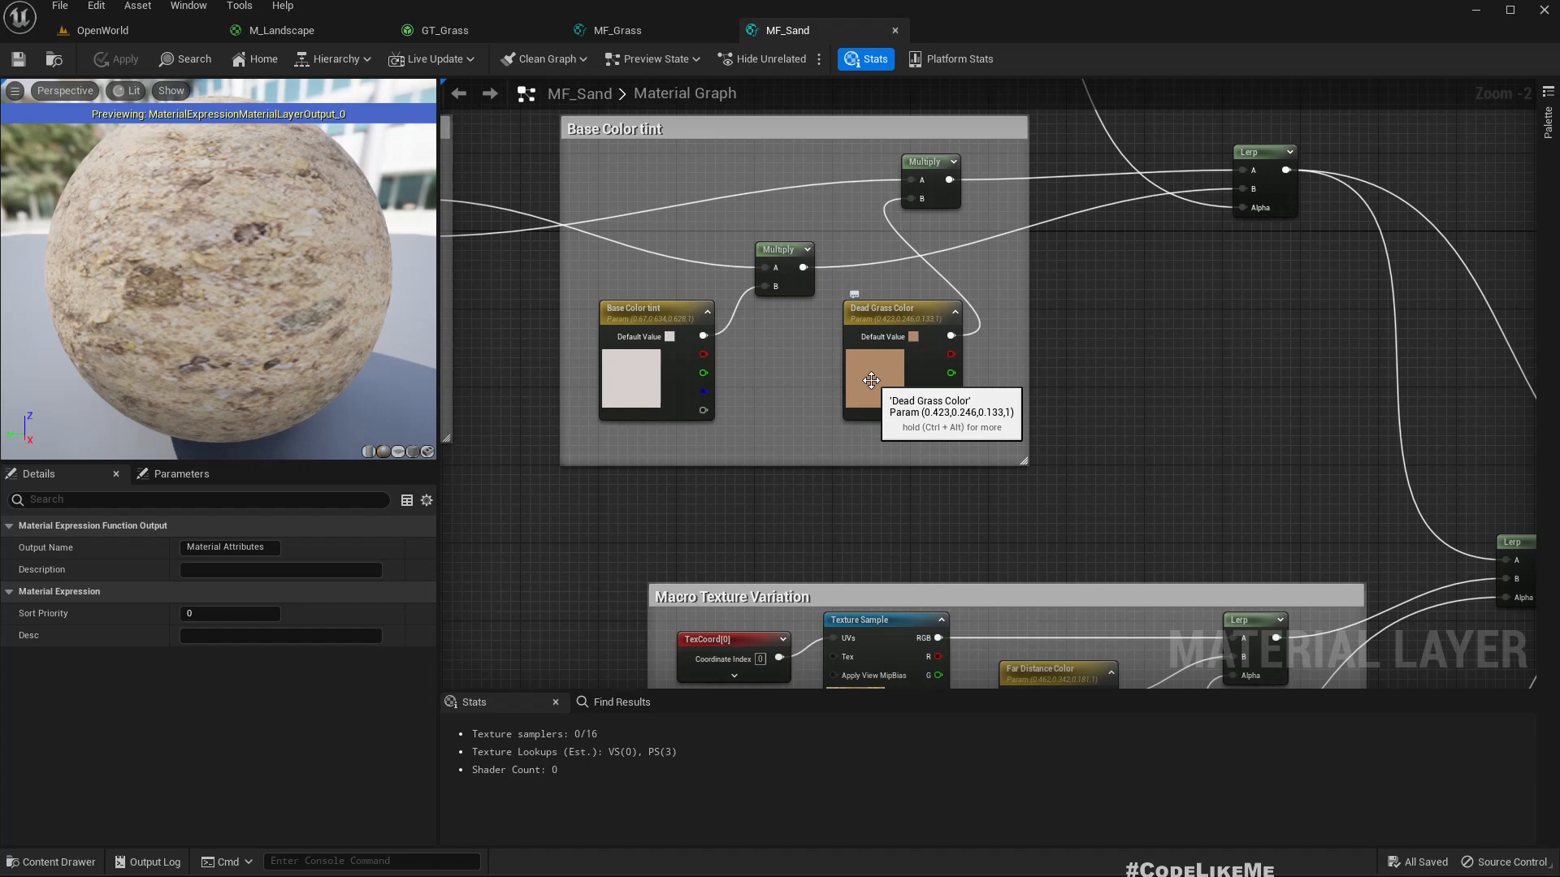
double_click(876, 380)
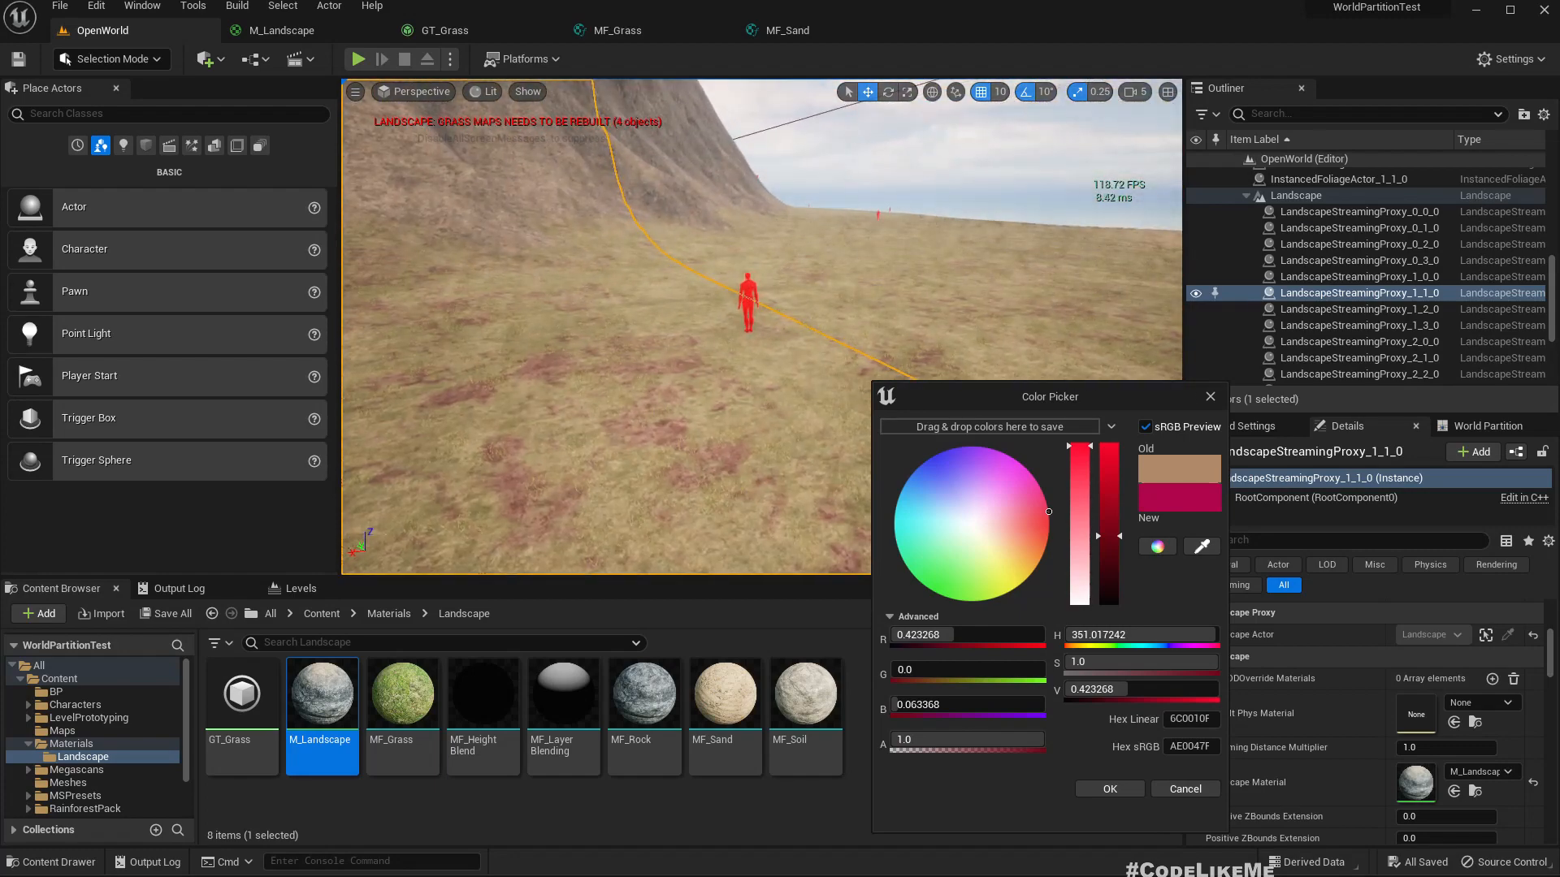
left_click(1108, 788)
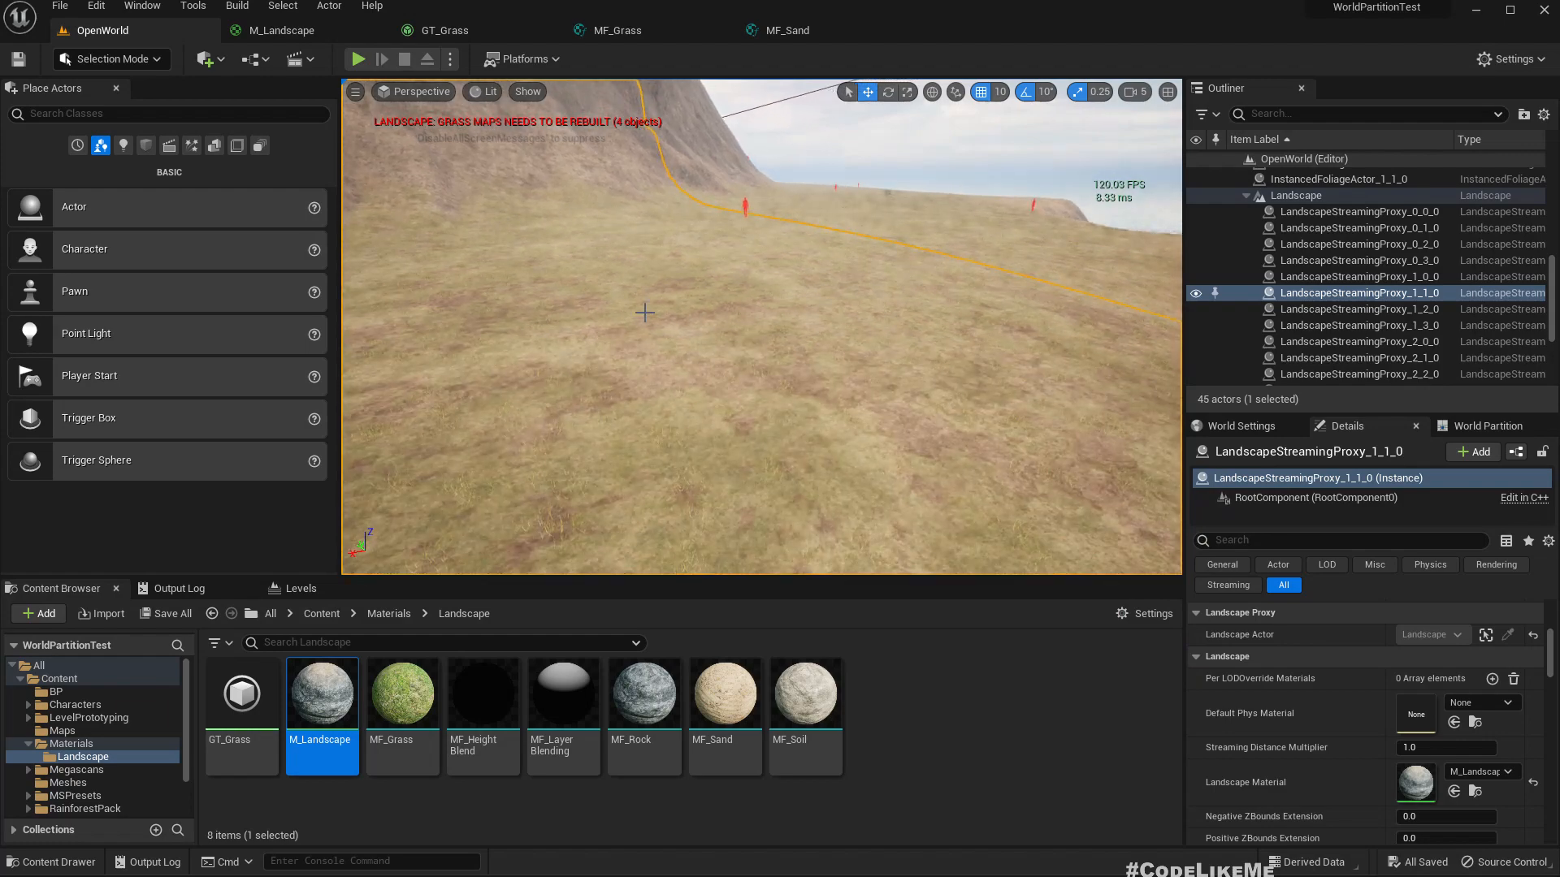
double_click(320, 692)
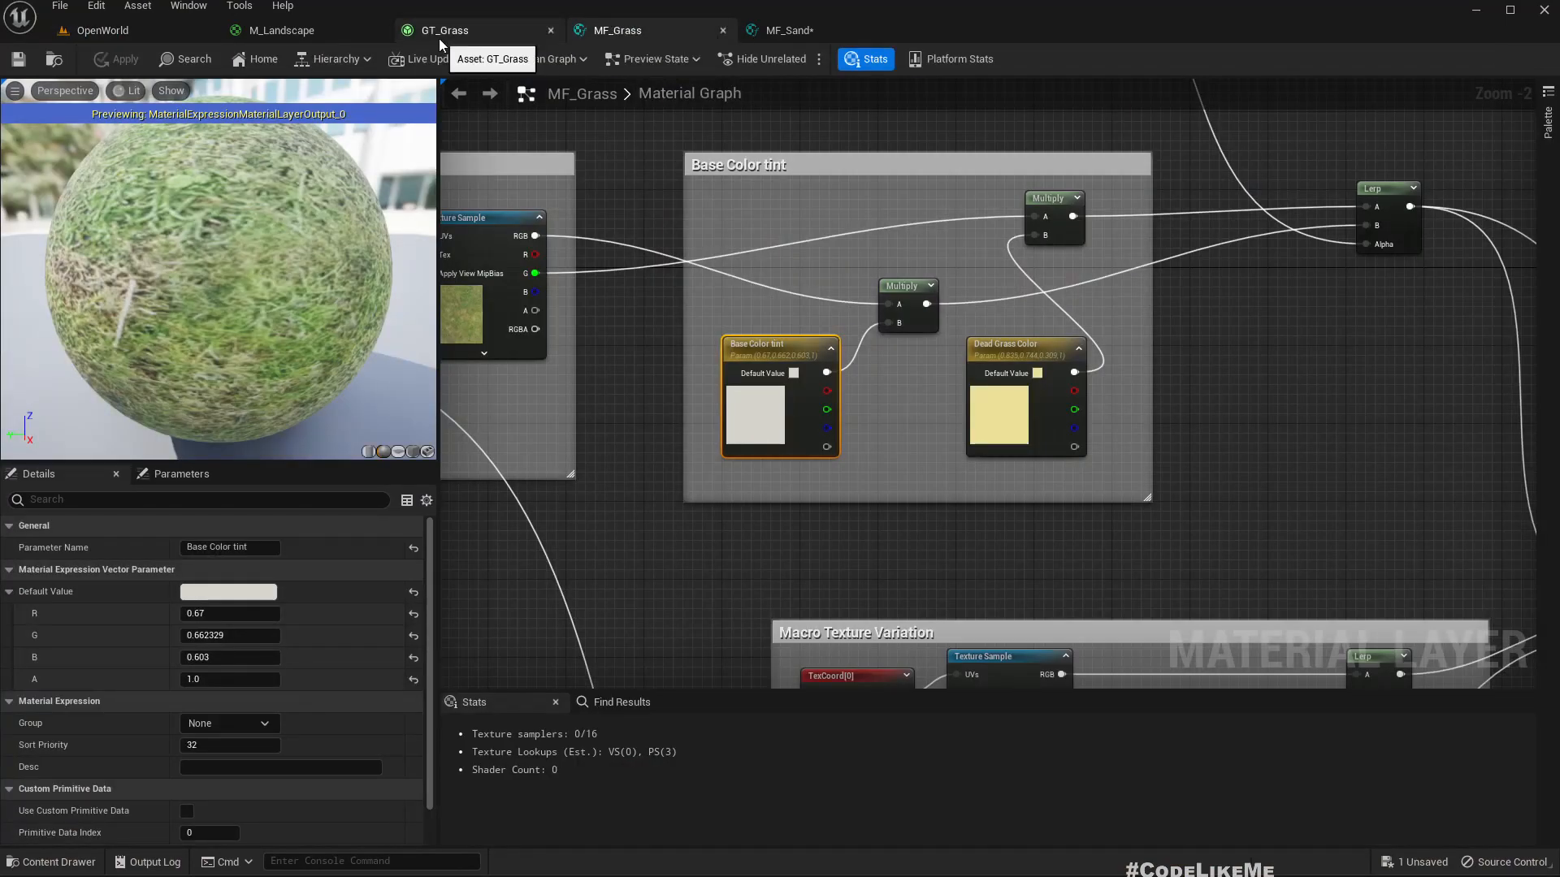
Step: Review GT_Grass and the MF_Grass graph, then return to M_Landscape's Landscape Layers
left_click(445, 29)
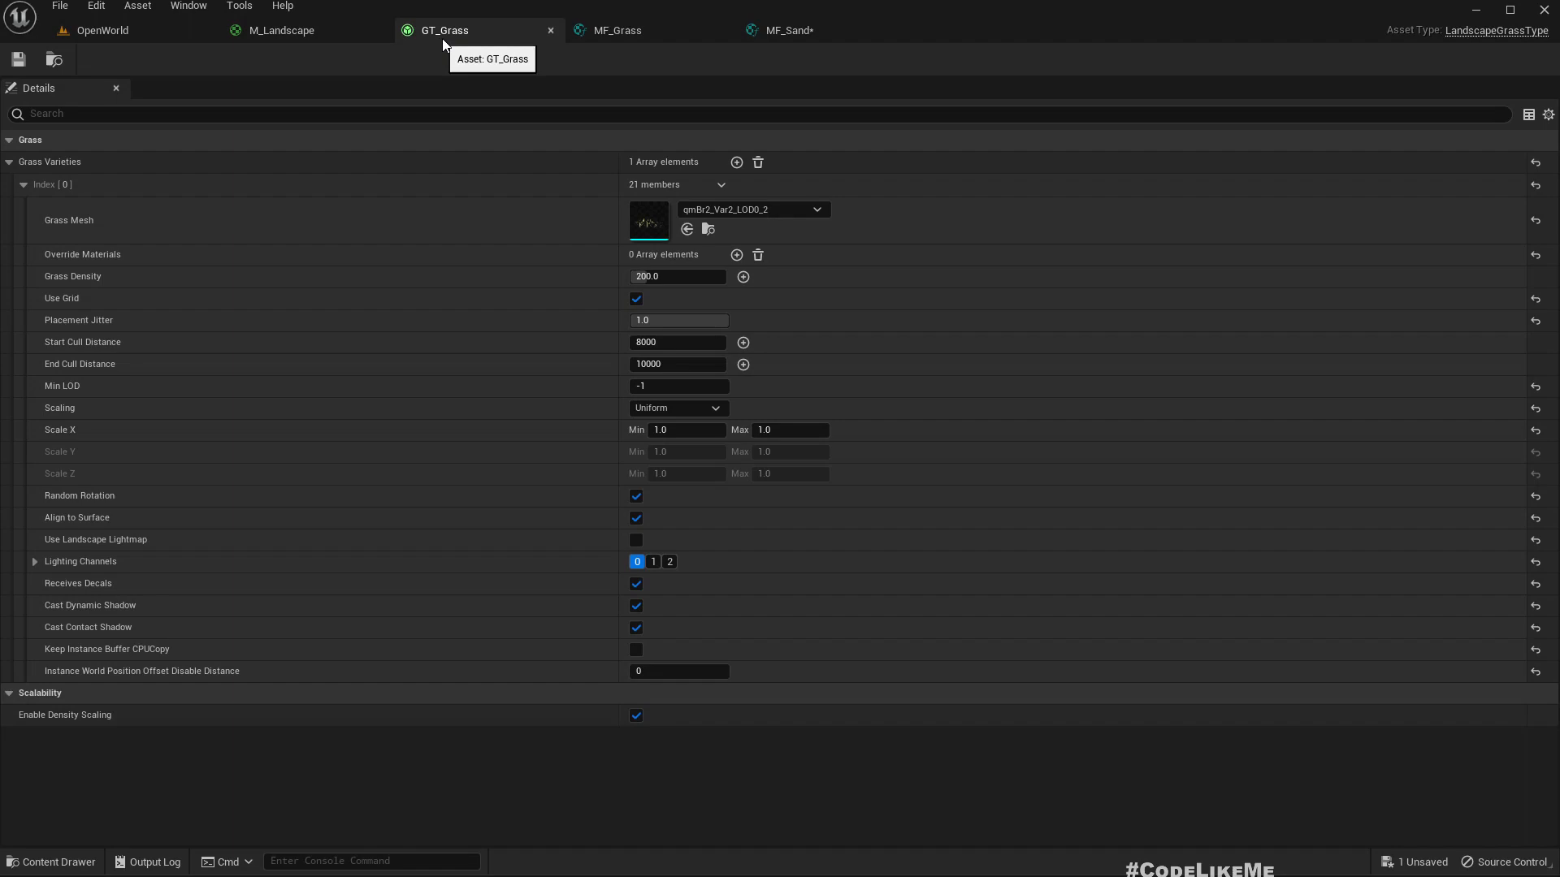
left_click(616, 30)
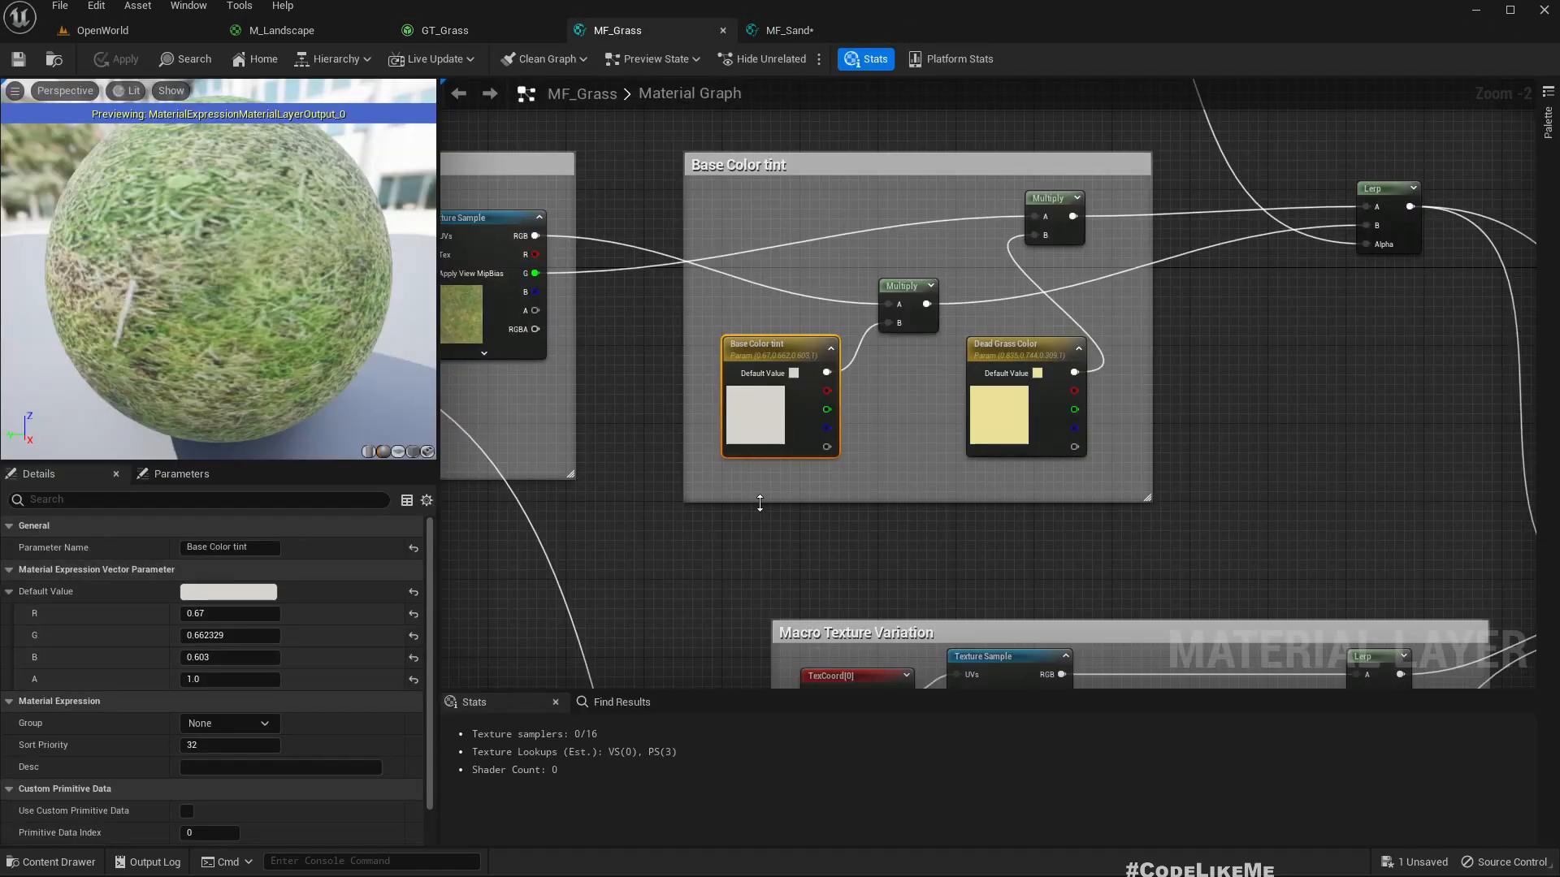
scroll("down", 3)
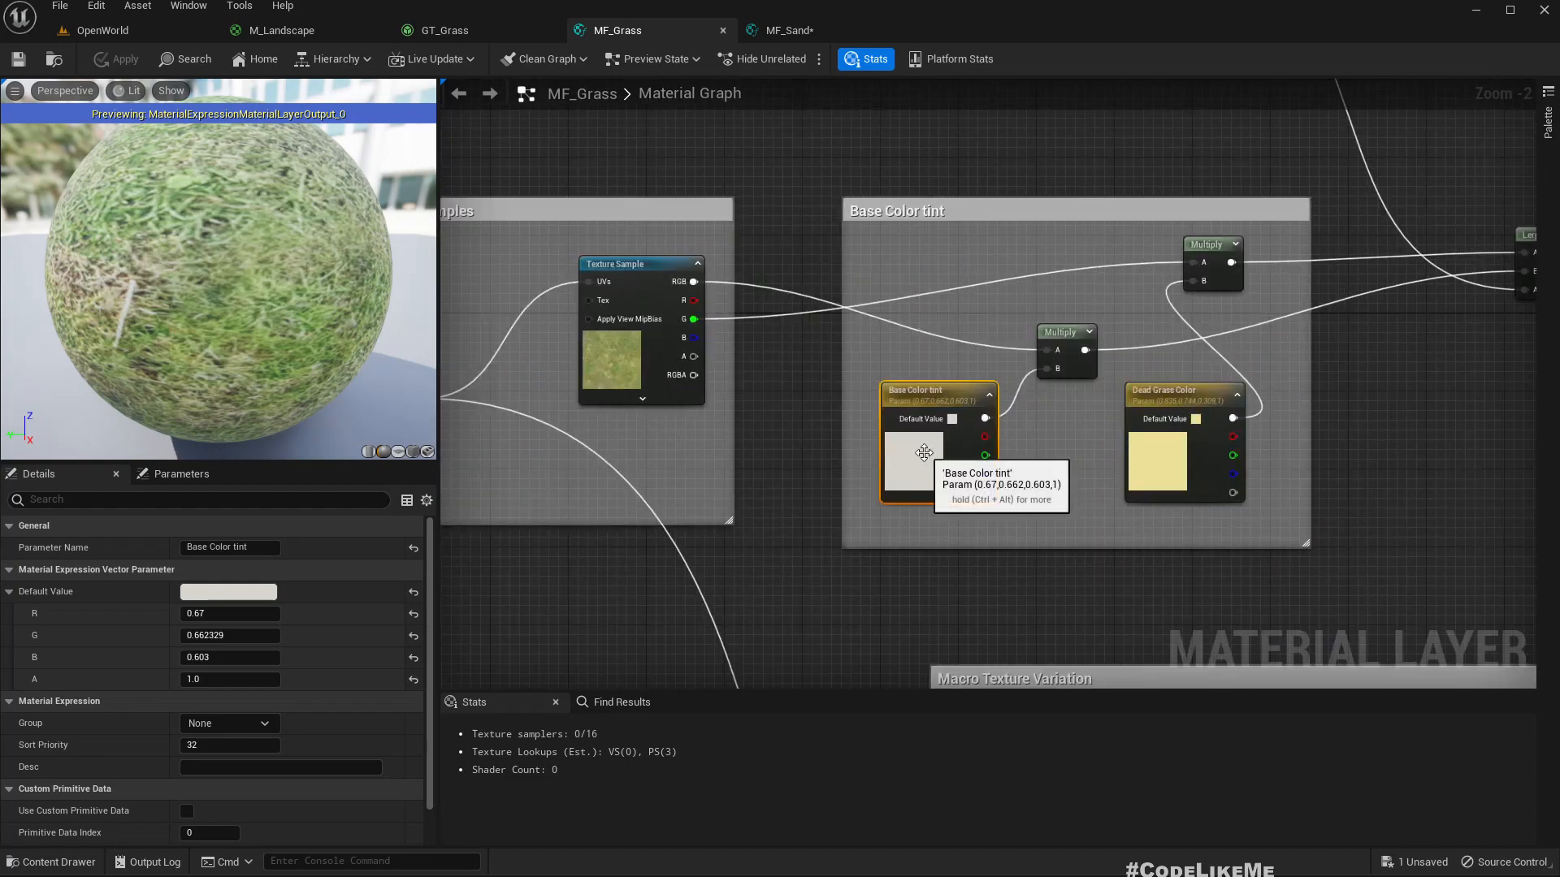
mouse_move(857, 220)
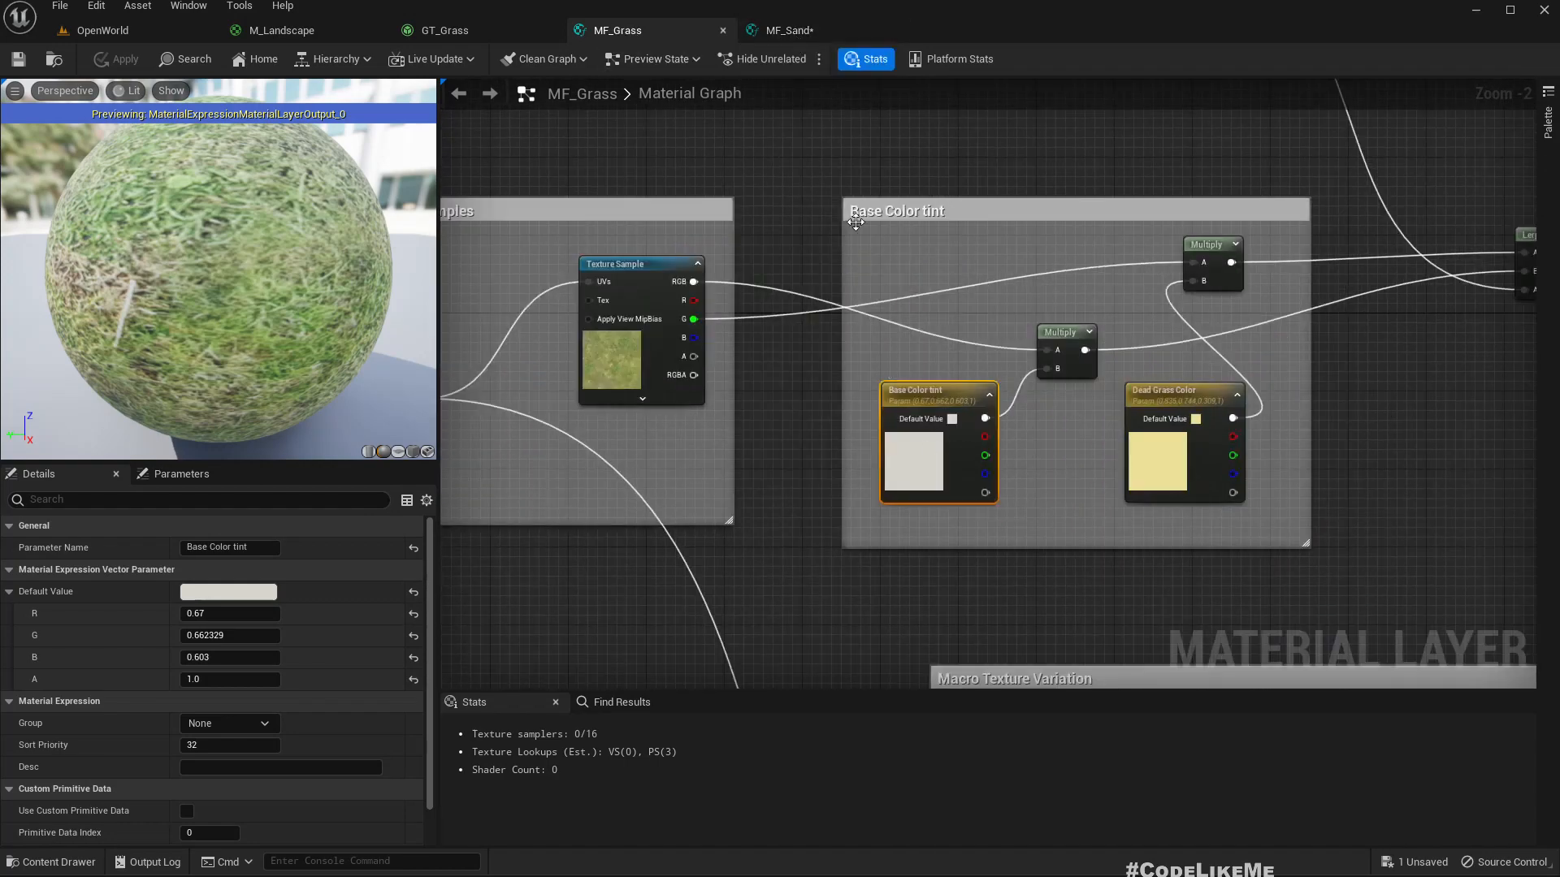
mouse_move(1020, 346)
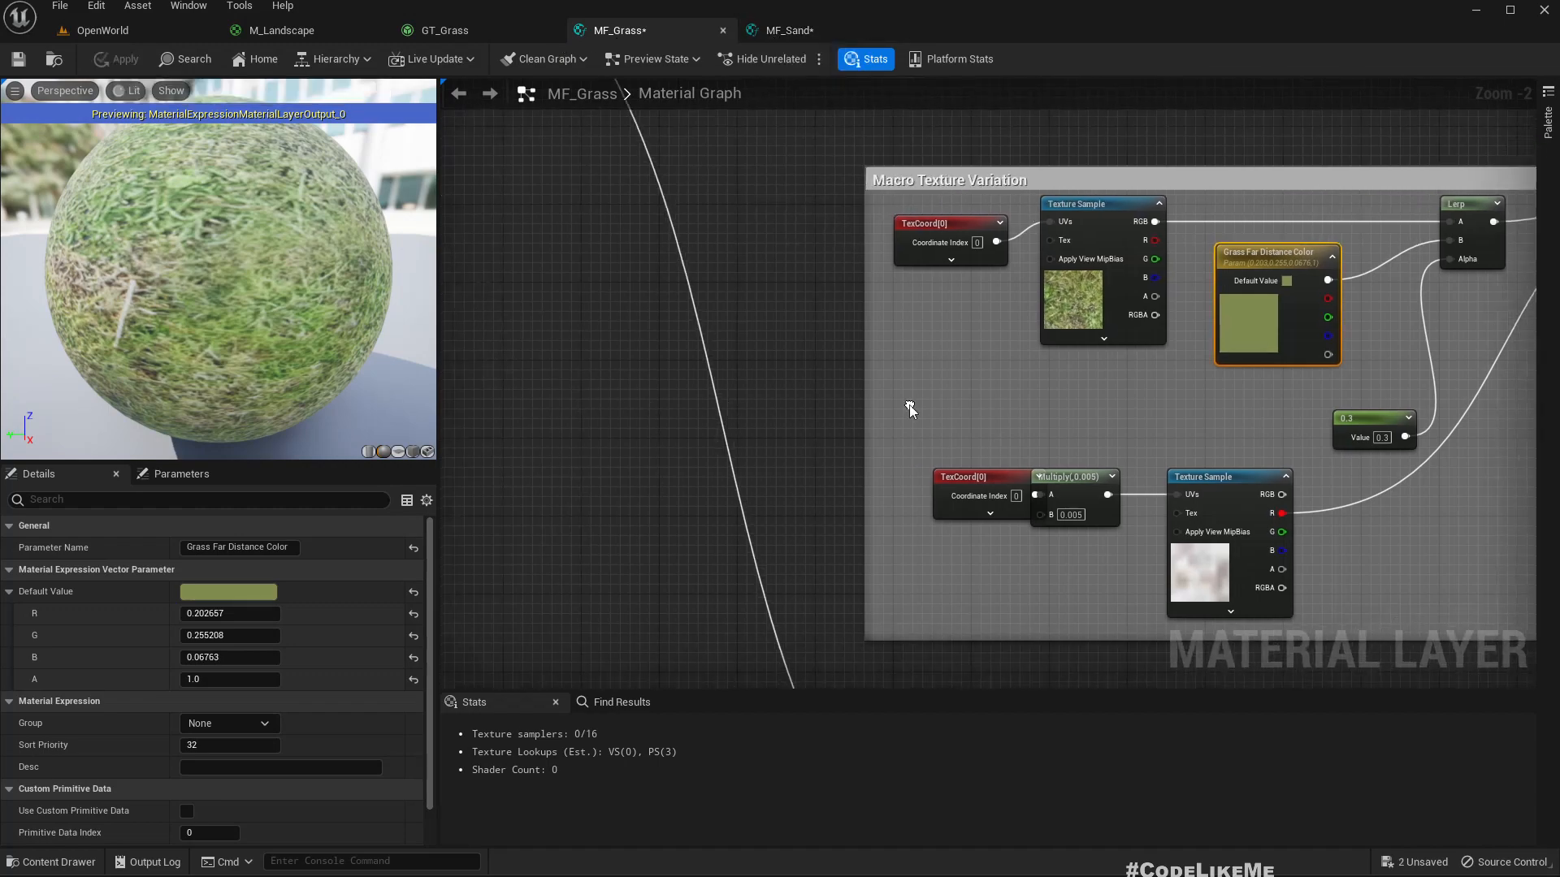
scroll("down", 3)
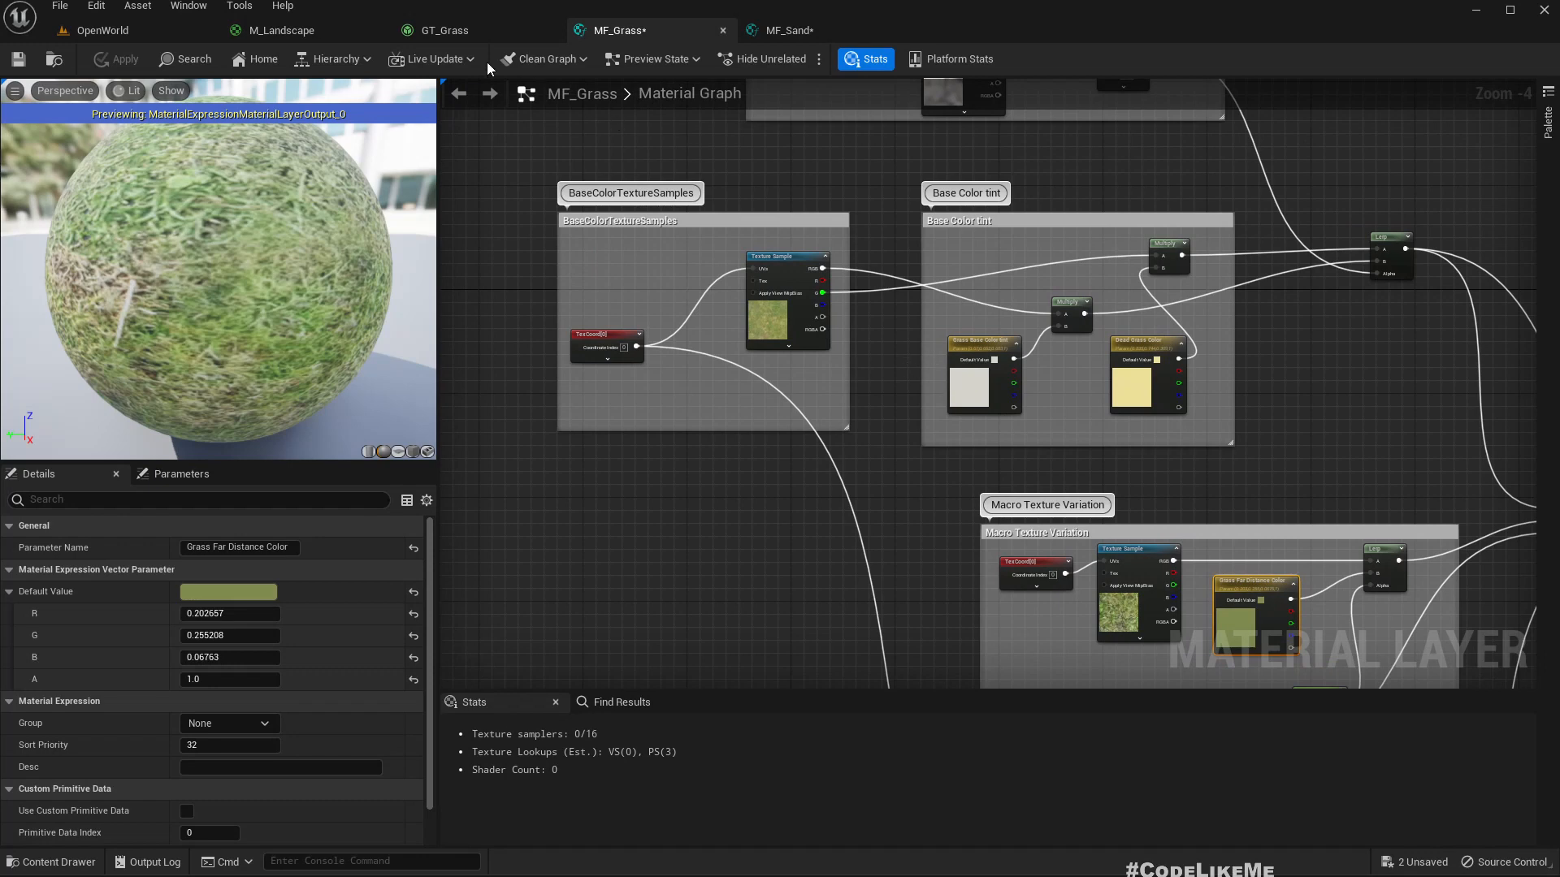
left_click(444, 29)
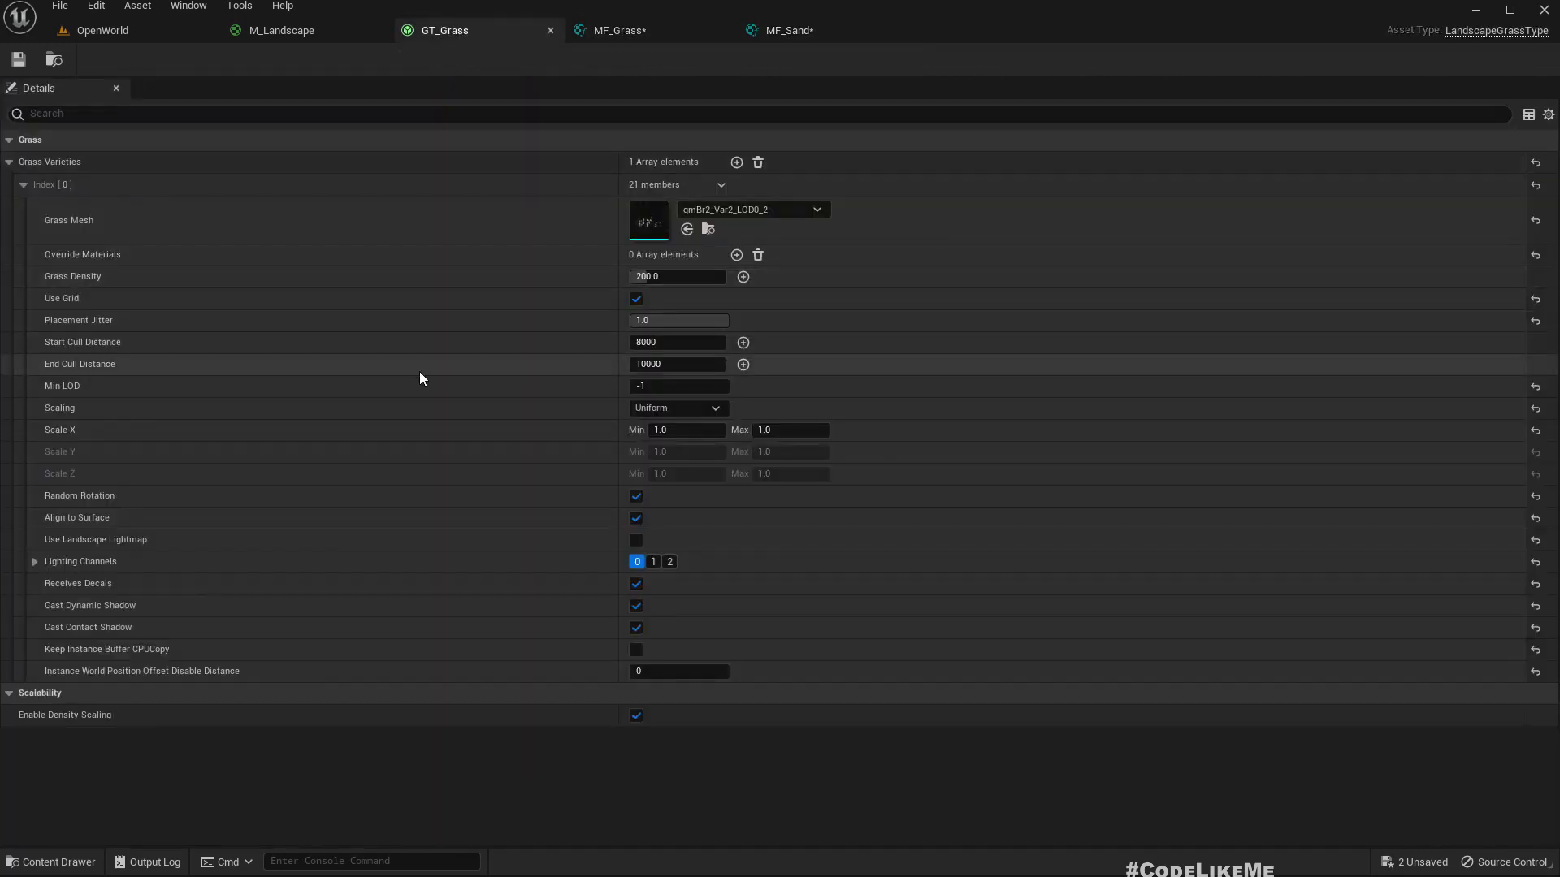
left_click(281, 29)
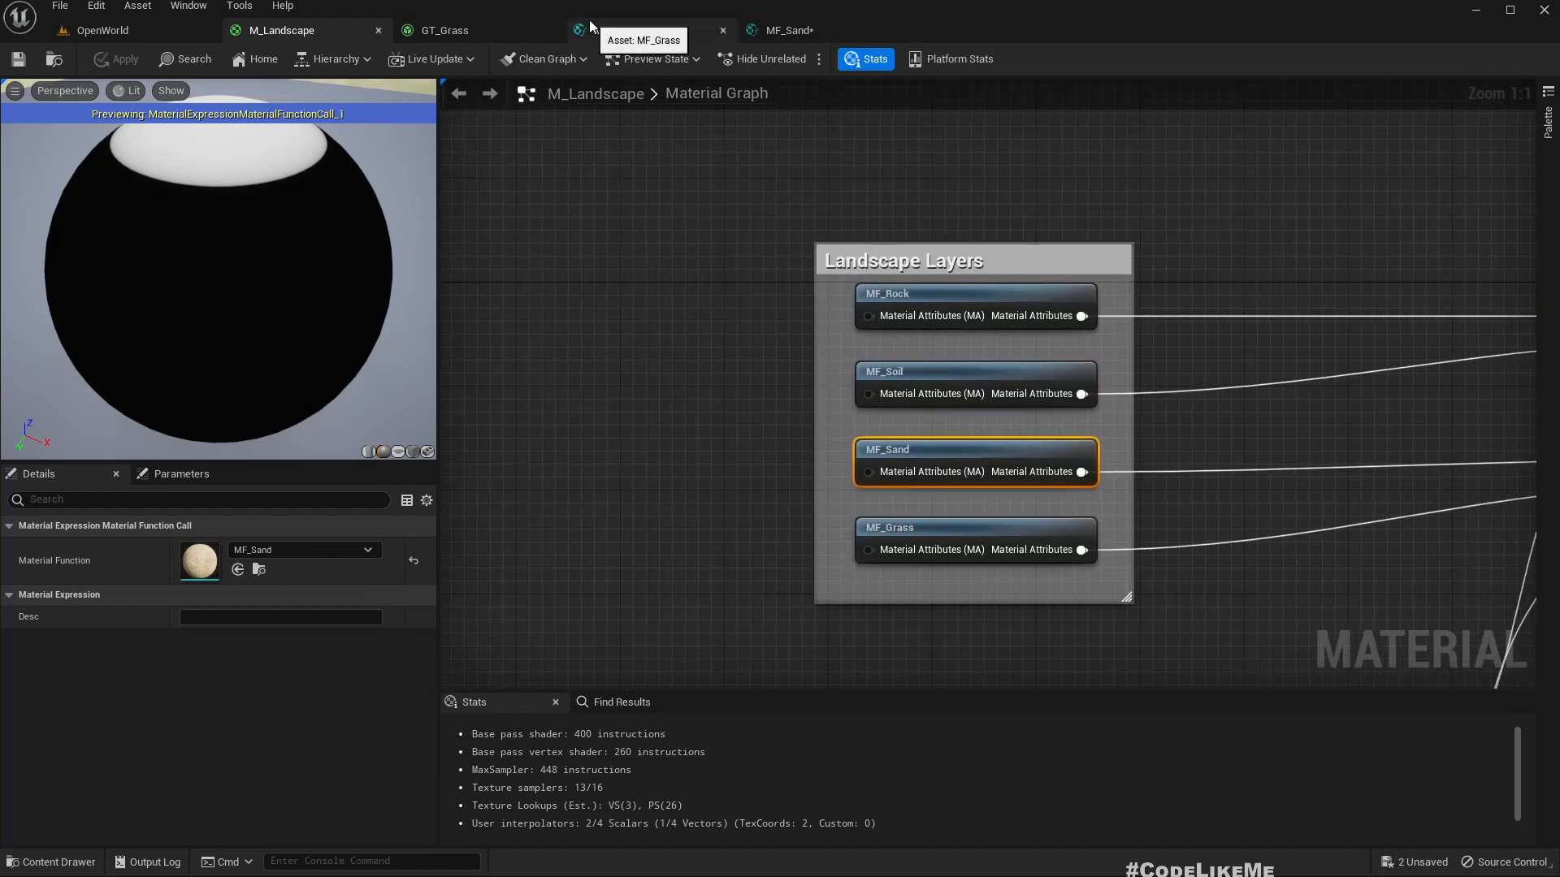
mouse_move(765, 58)
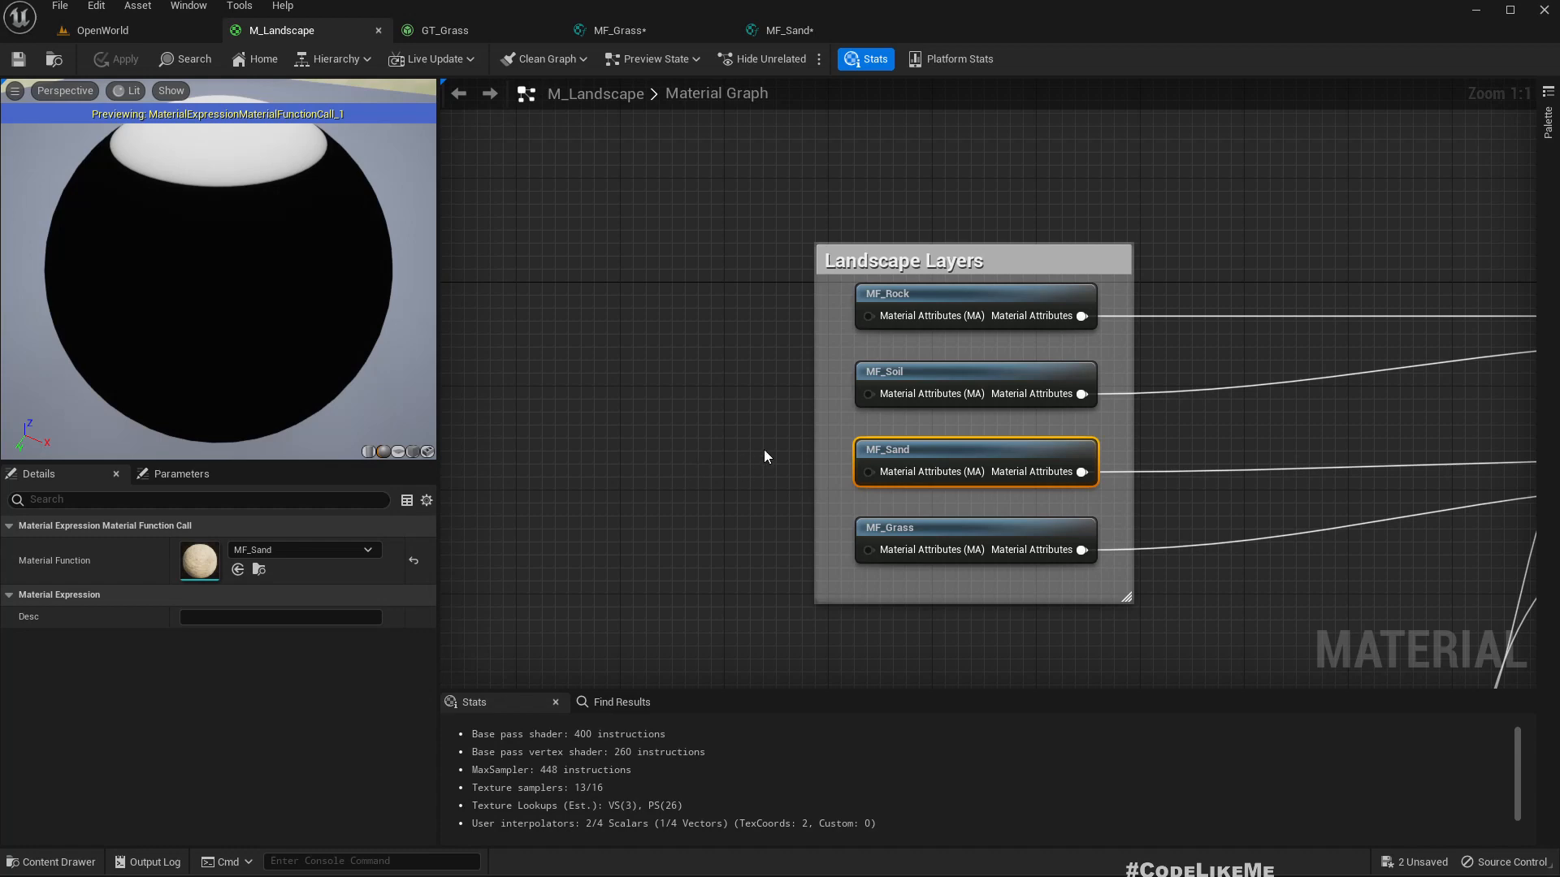
mouse_move(954, 495)
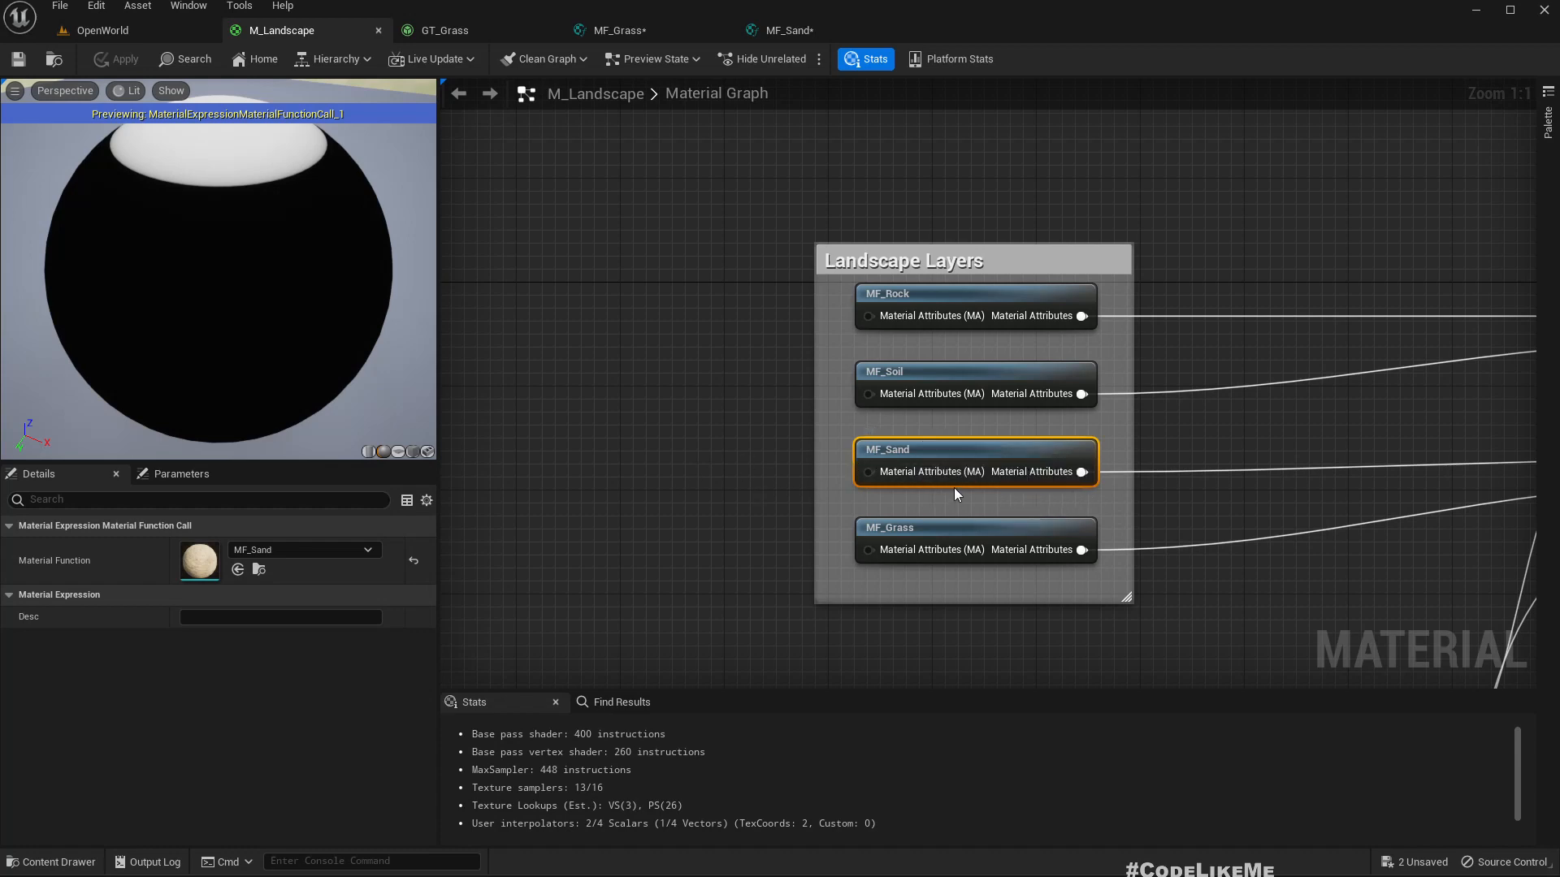
Step: Rename MF_Sand's colour parameters to Sand Base Color tint and Sand Variation Color, then return to the level
left_click(791, 29)
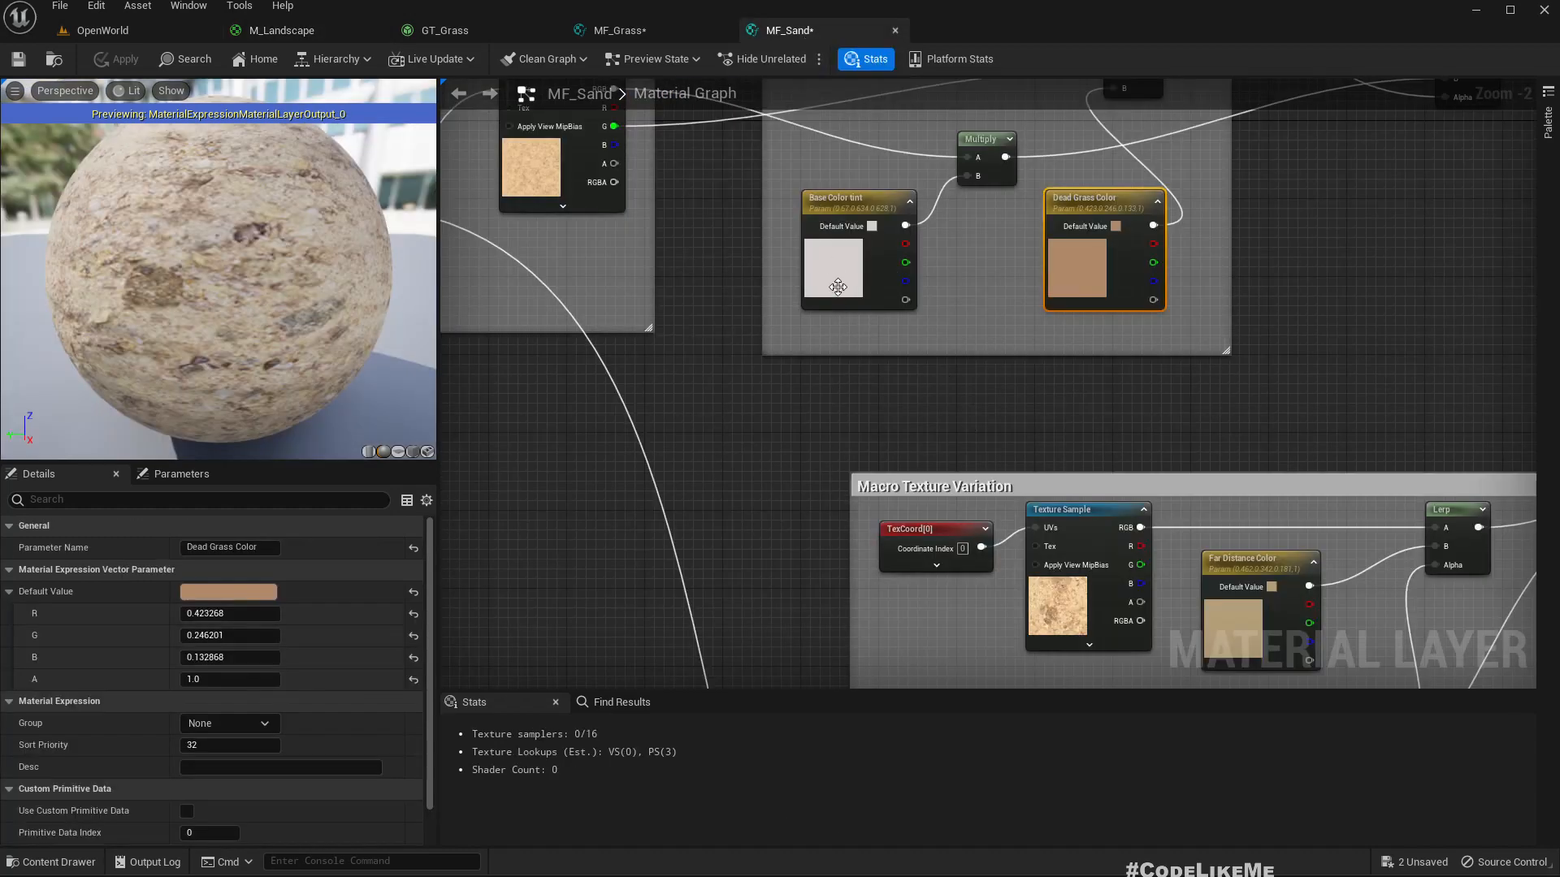
left_click(844, 198)
type("Sand ")
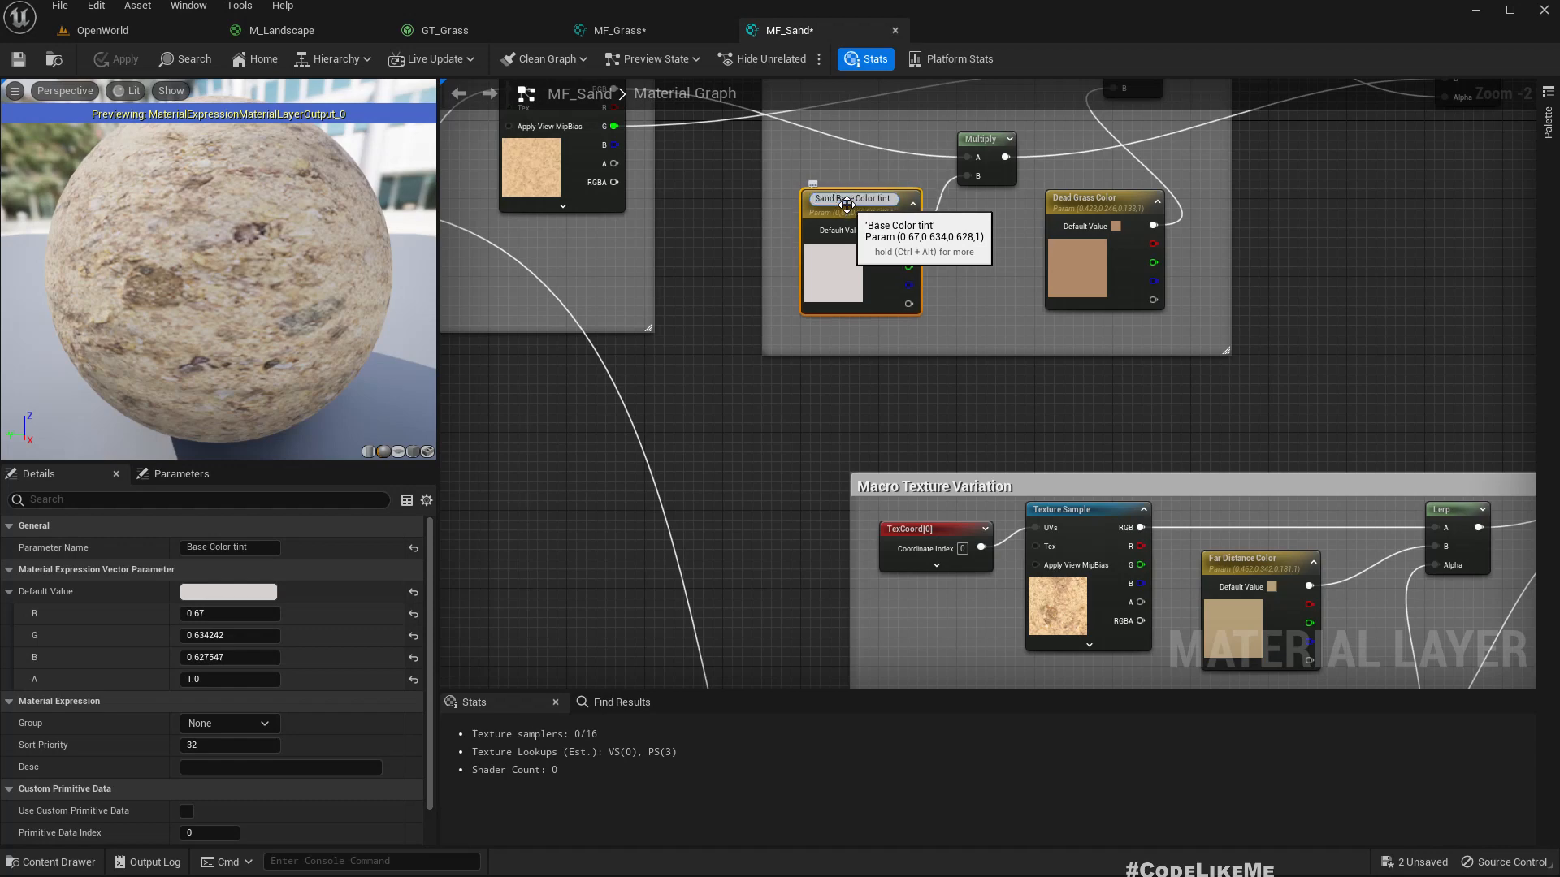
left_click(1101, 197)
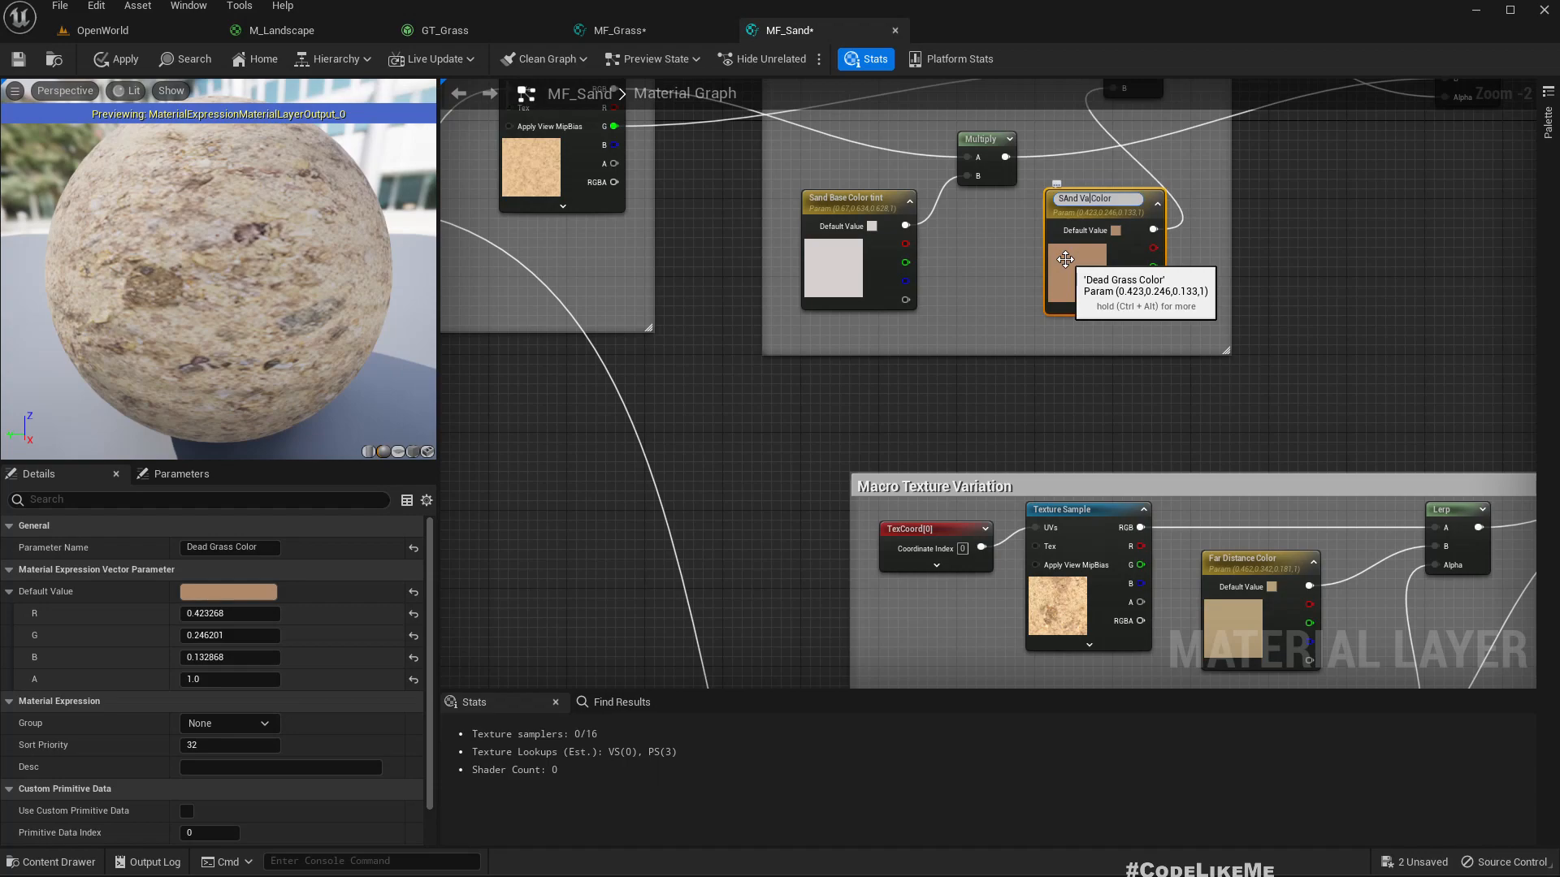
type("SAnd Variation Color")
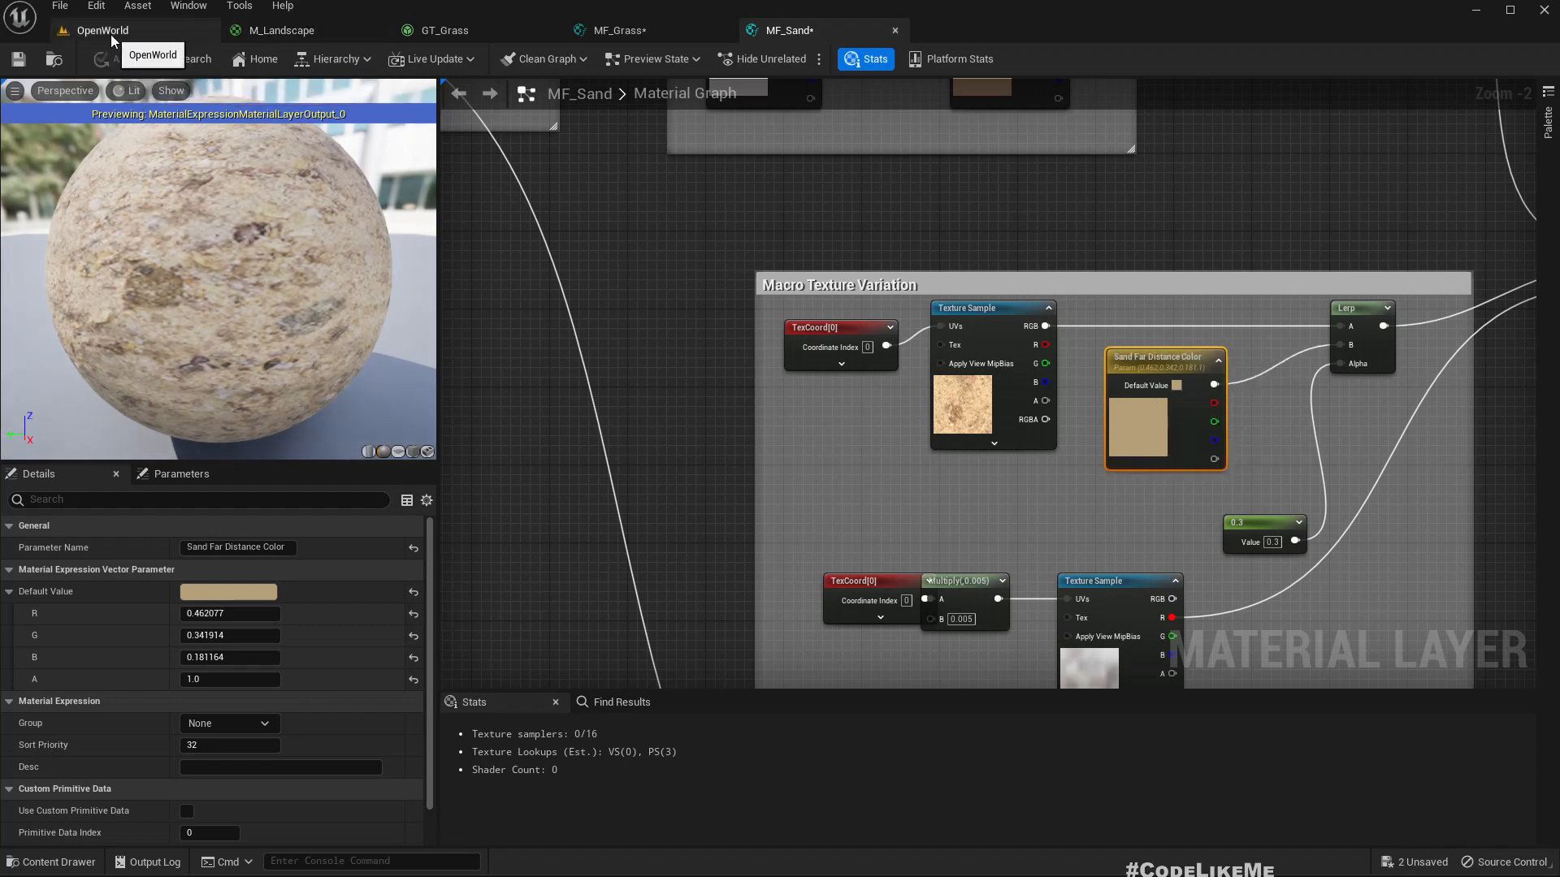
left_click(102, 29)
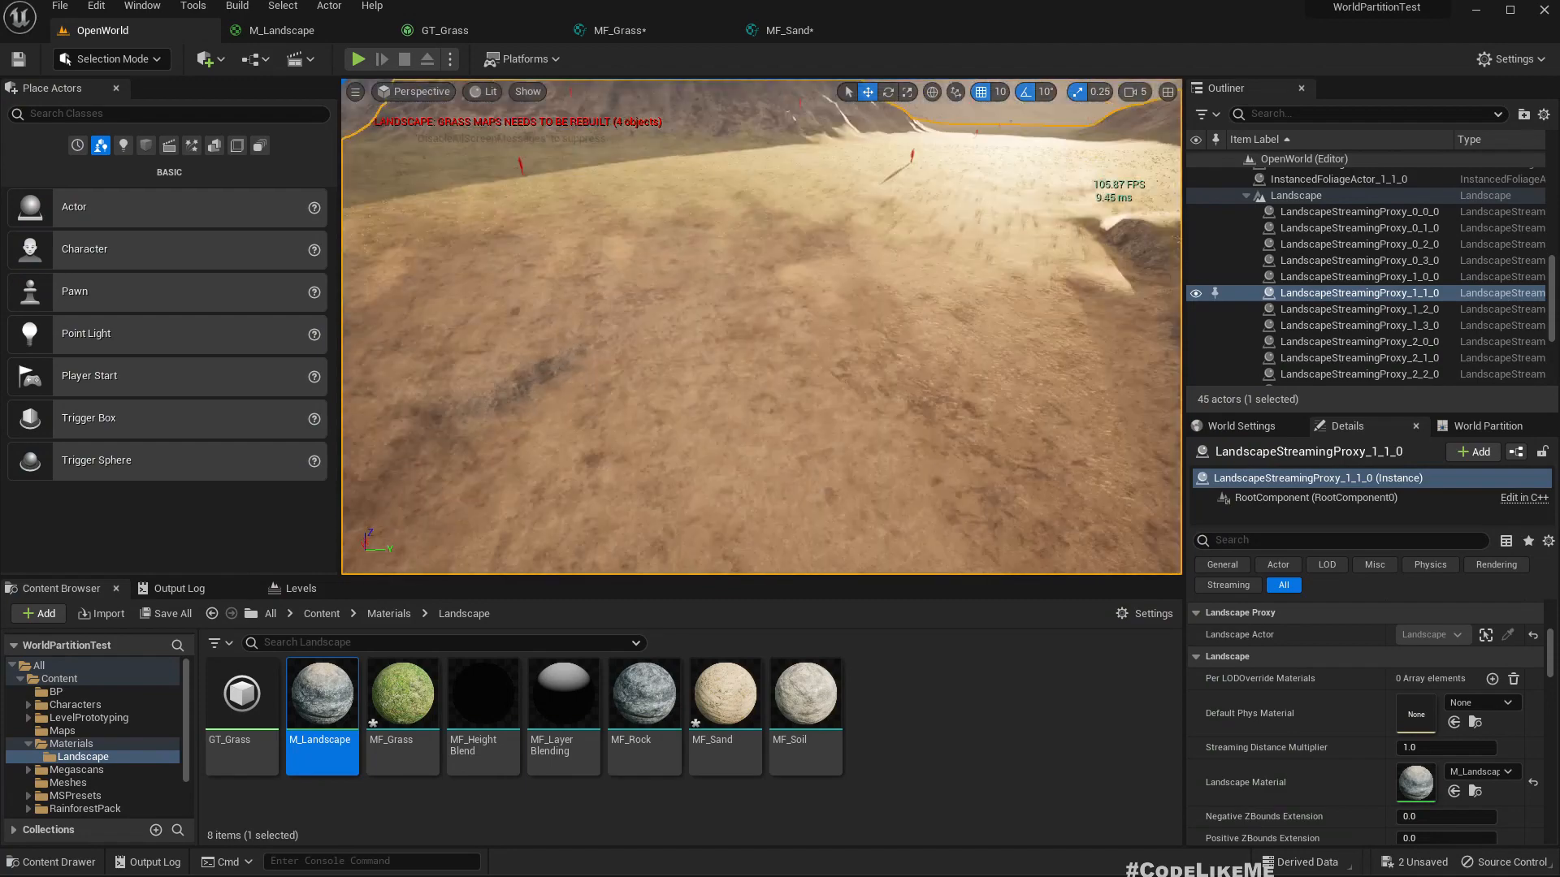
Step: Preview green and red Dead Grass Color tints on the landscape, settling on a softened green
left_click(446, 29)
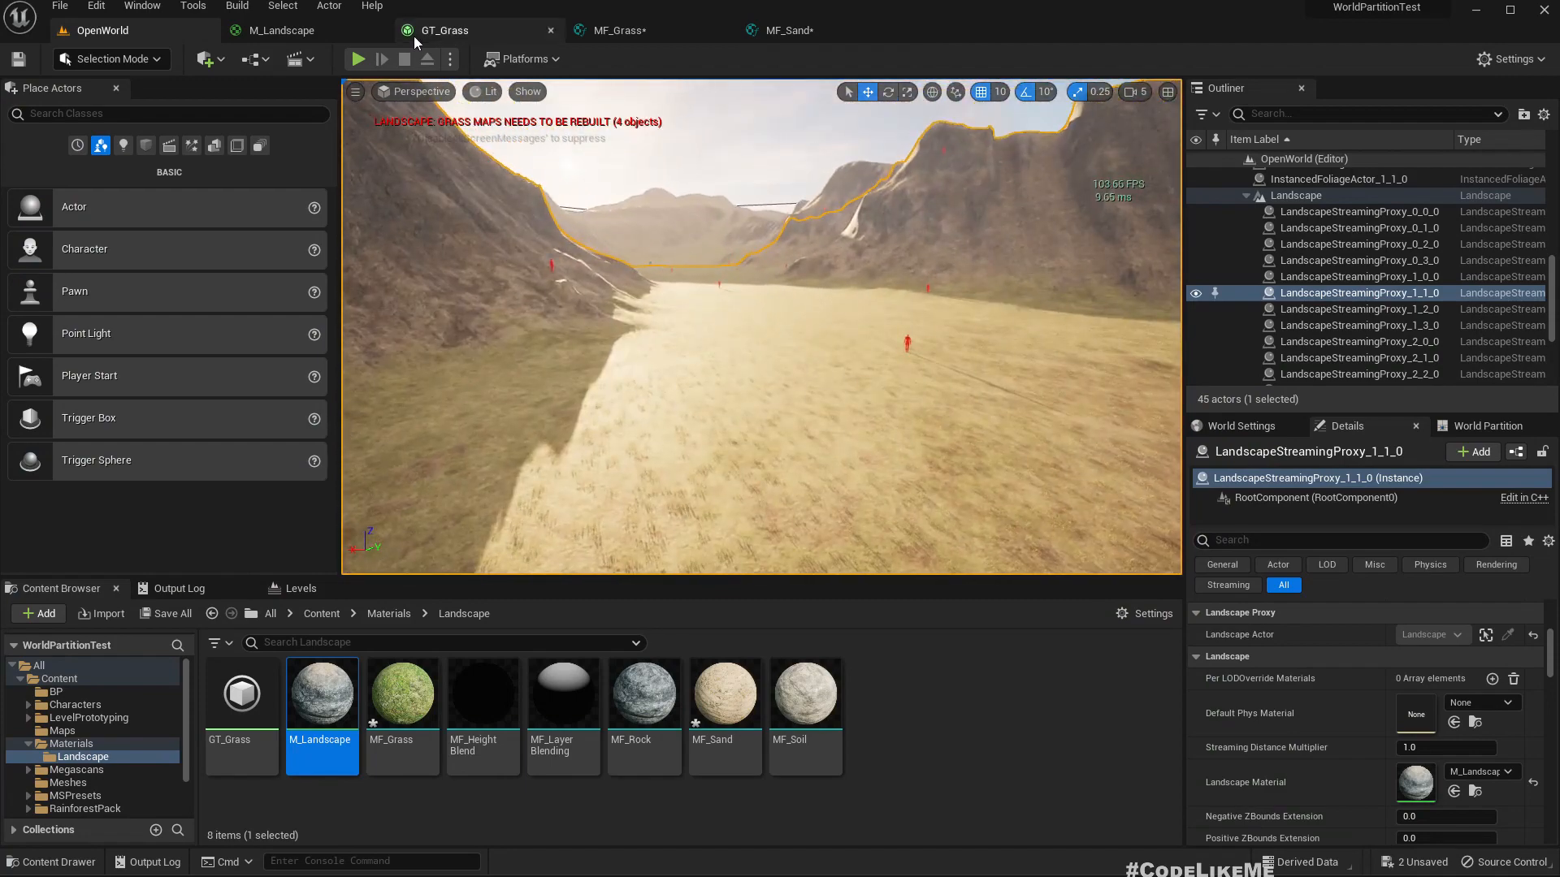
left_click(617, 29)
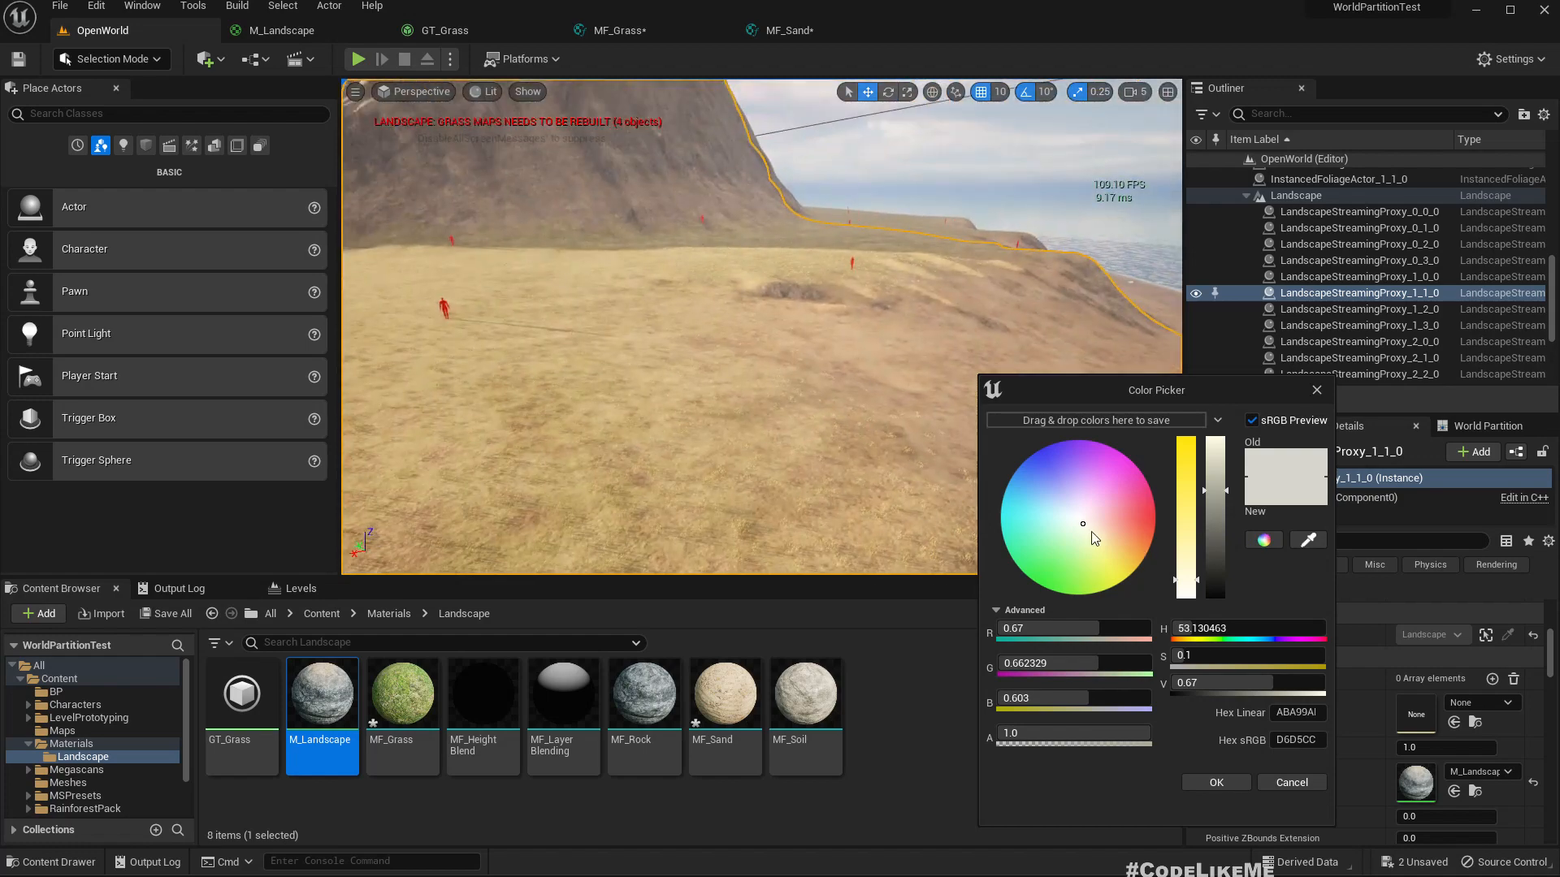
left_click_drag(1082, 525, 1052, 567)
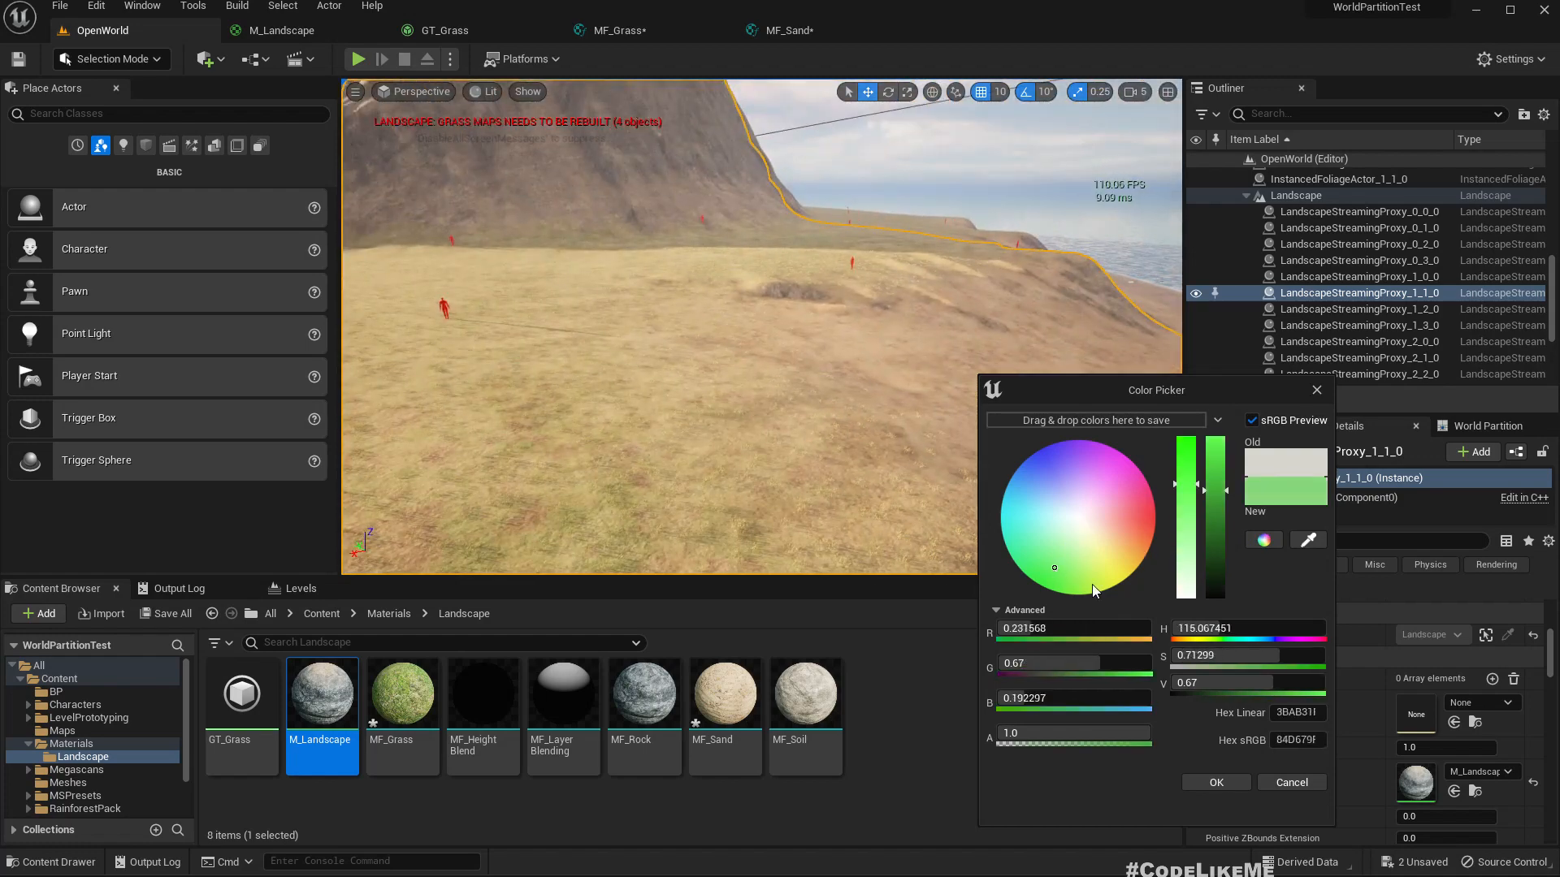
left_click_drag(1053, 567, 1099, 586)
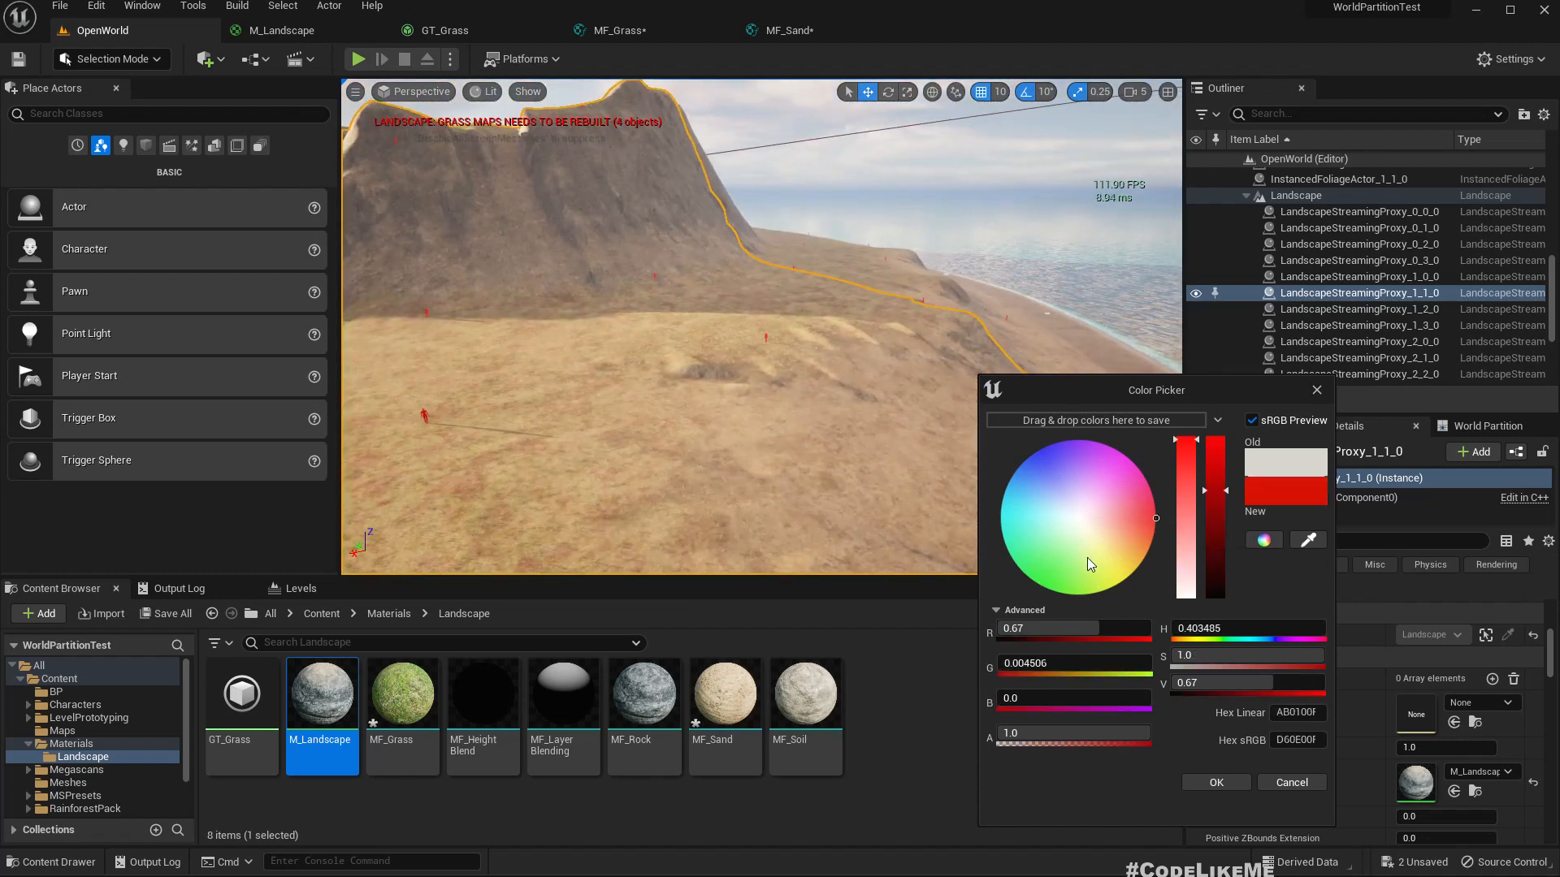
left_click(1022, 568)
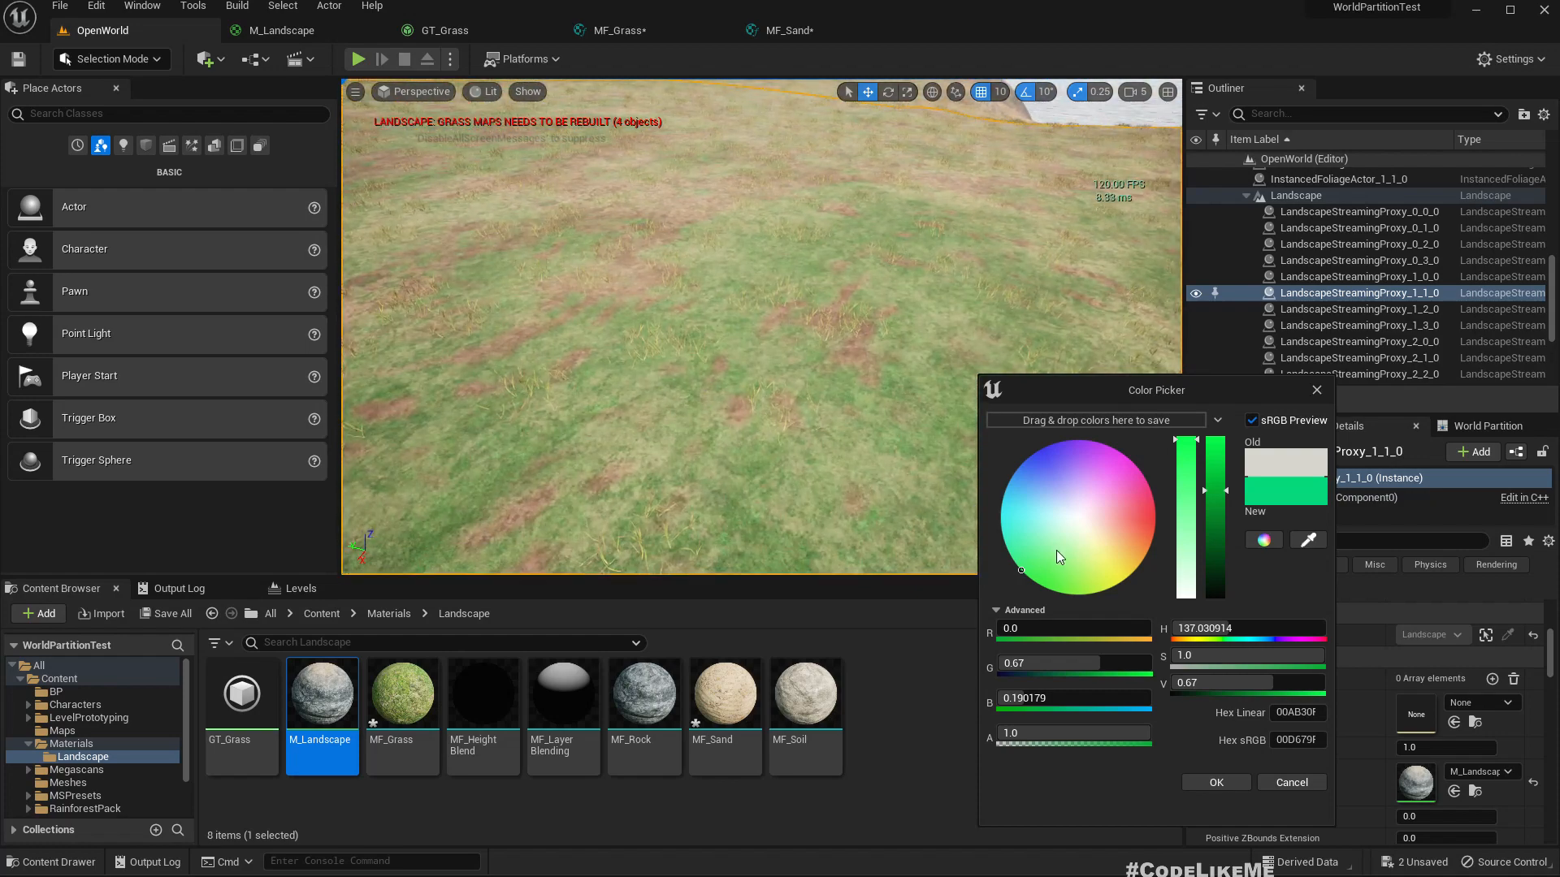
left_click(1061, 560)
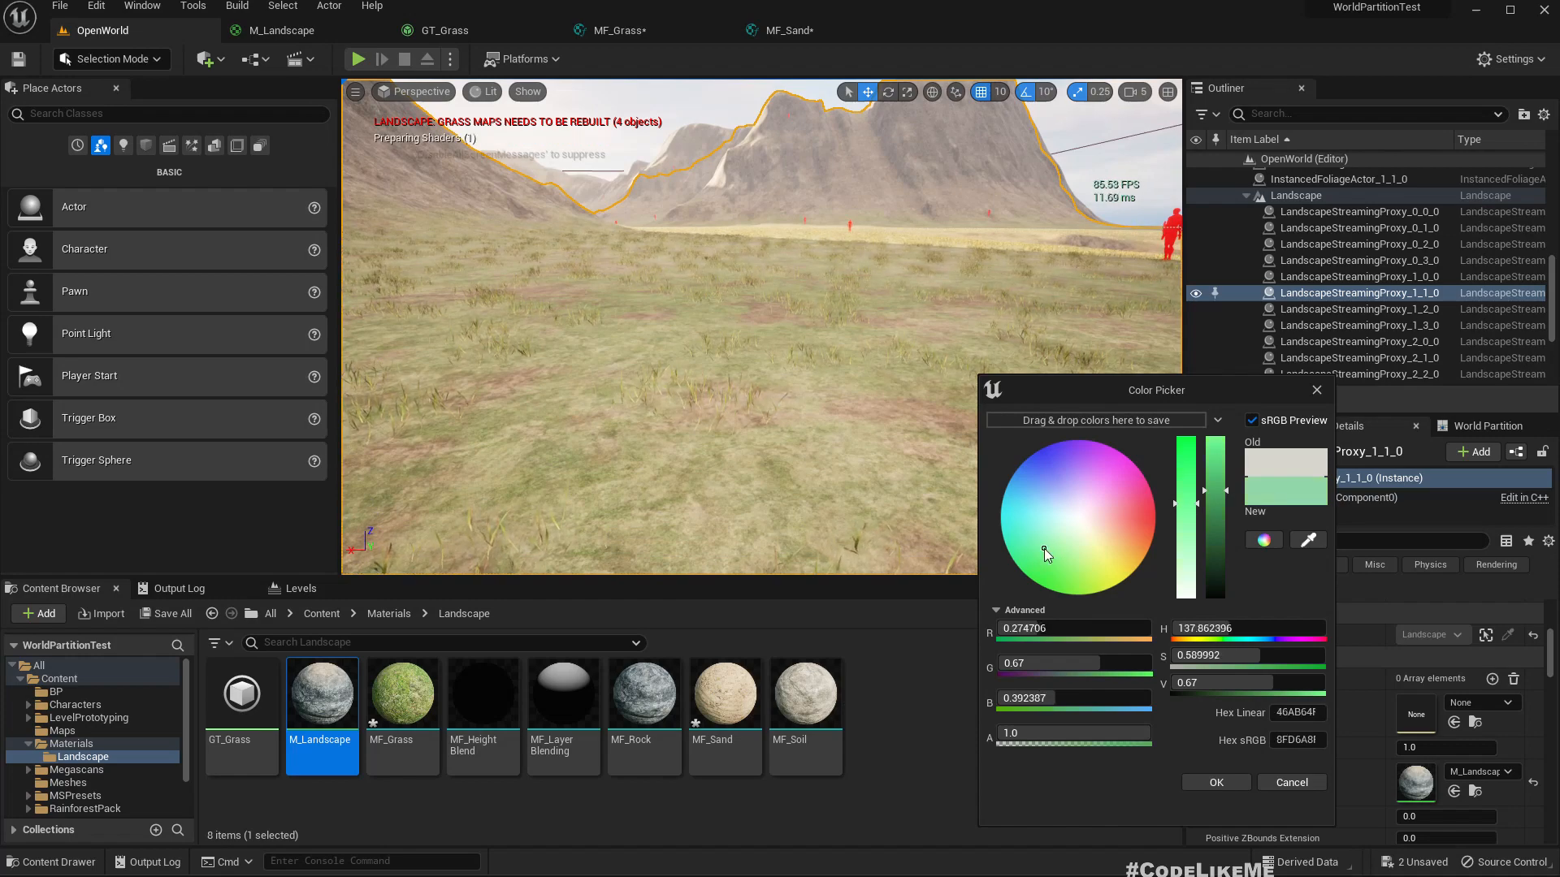
Step: Shift the dead-grass tint toward yellow-green, then preview bluish-green and other tints
left_click_drag(1045, 554, 1072, 576)
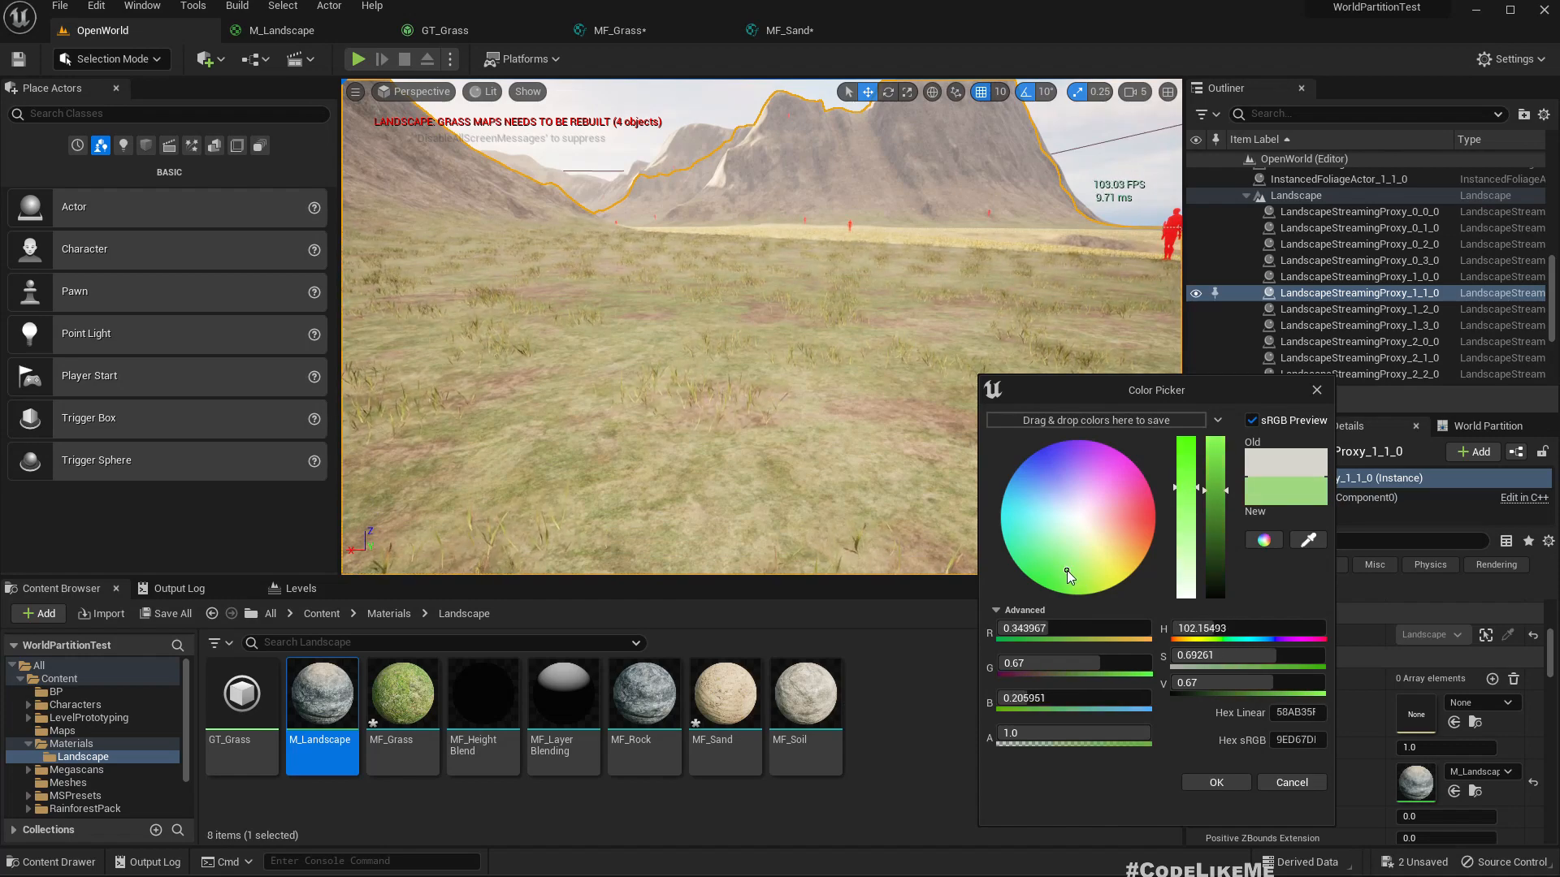
left_click_drag(1069, 577, 1064, 573)
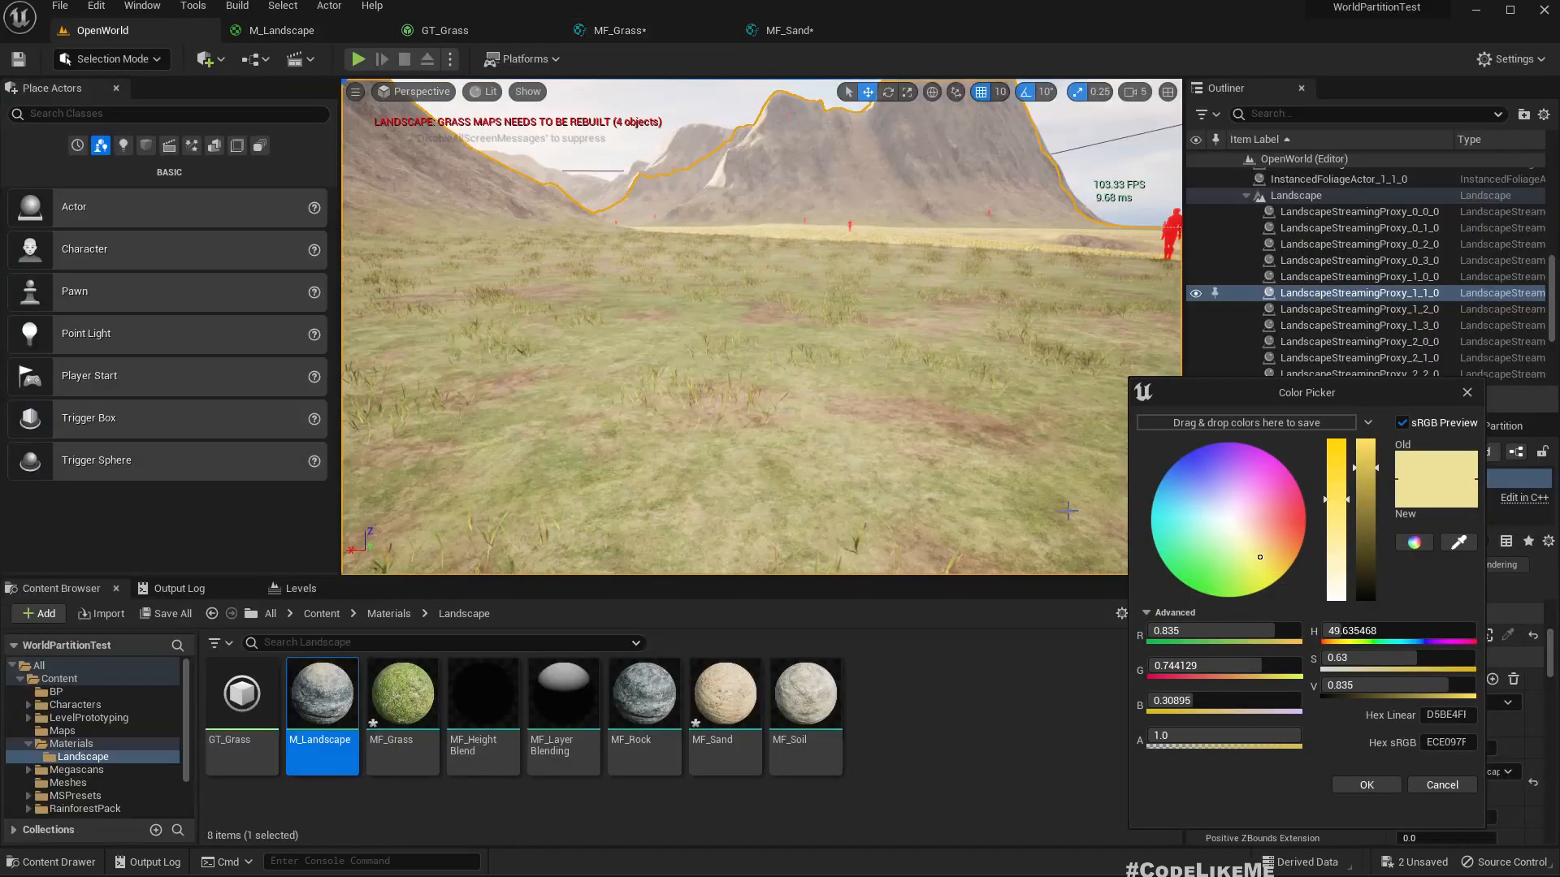
left_click(1245, 575)
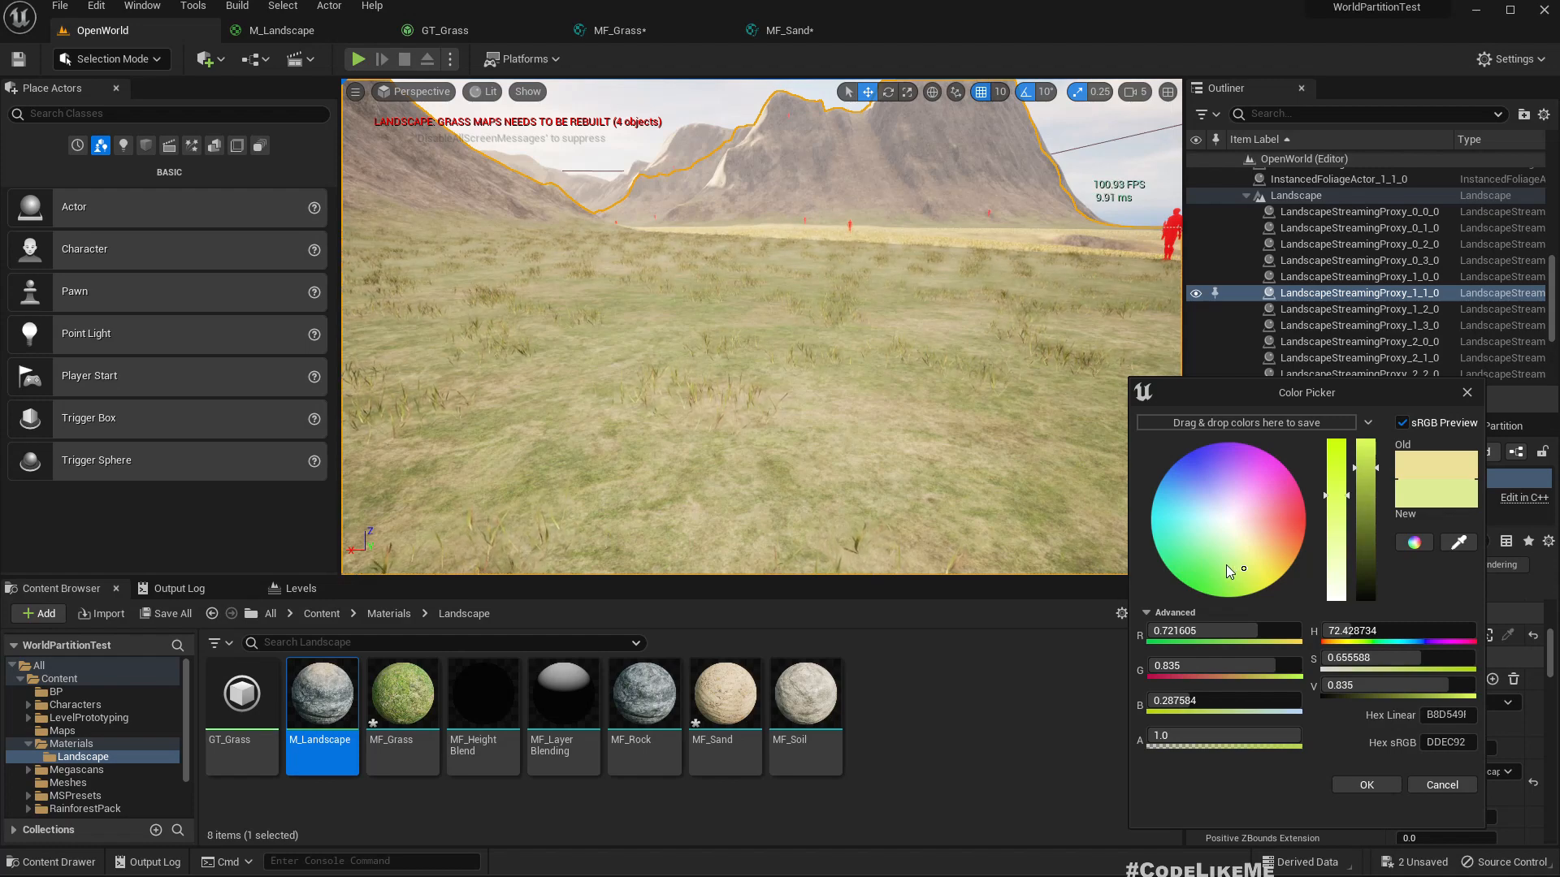
left_click(1199, 543)
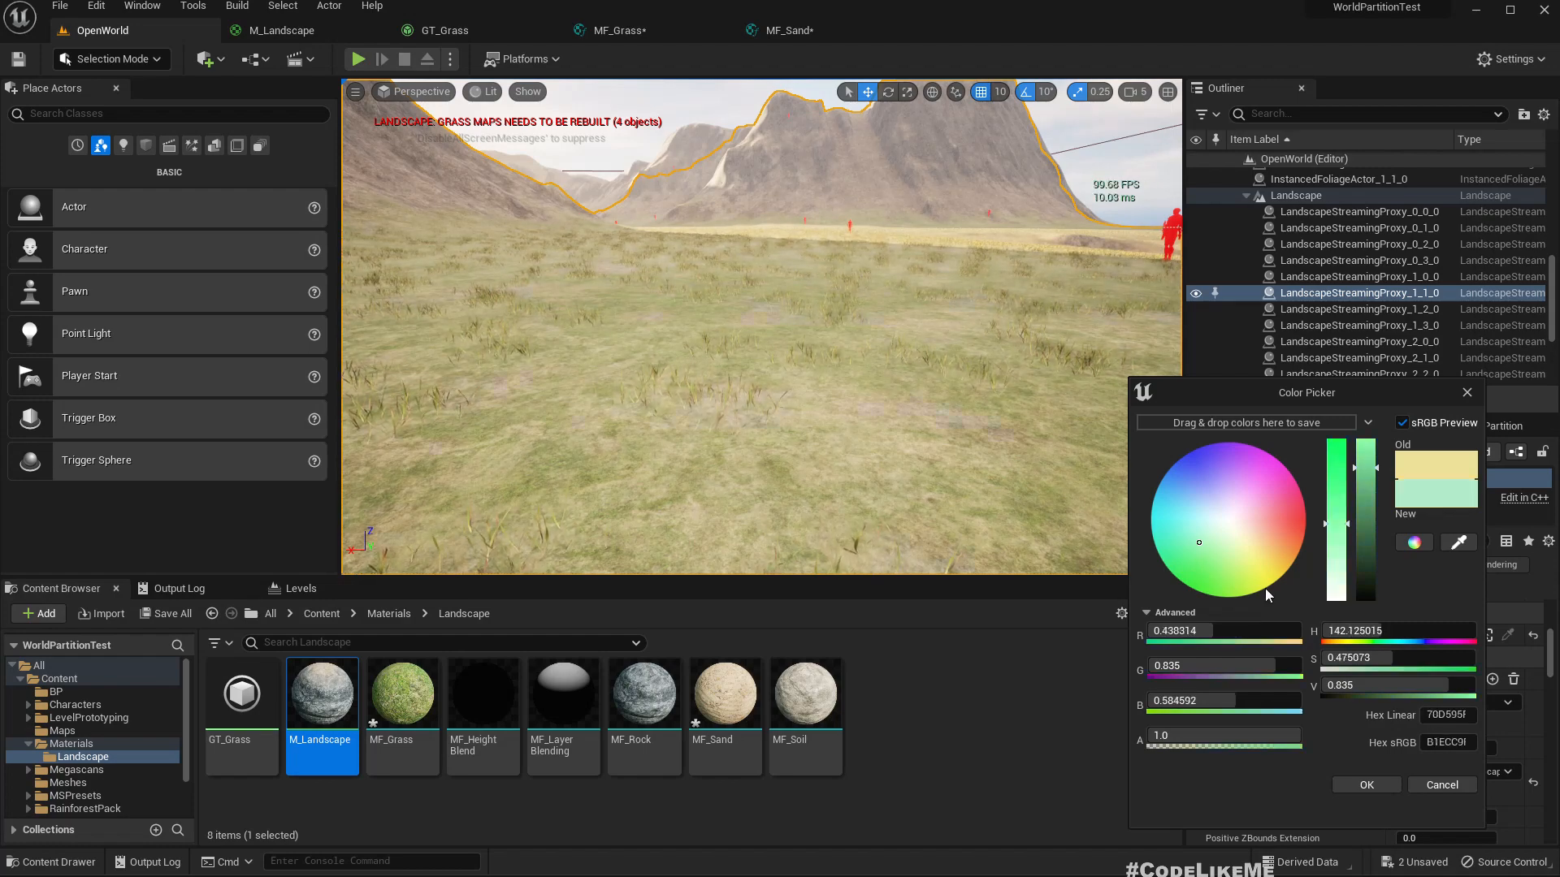
left_click(1252, 583)
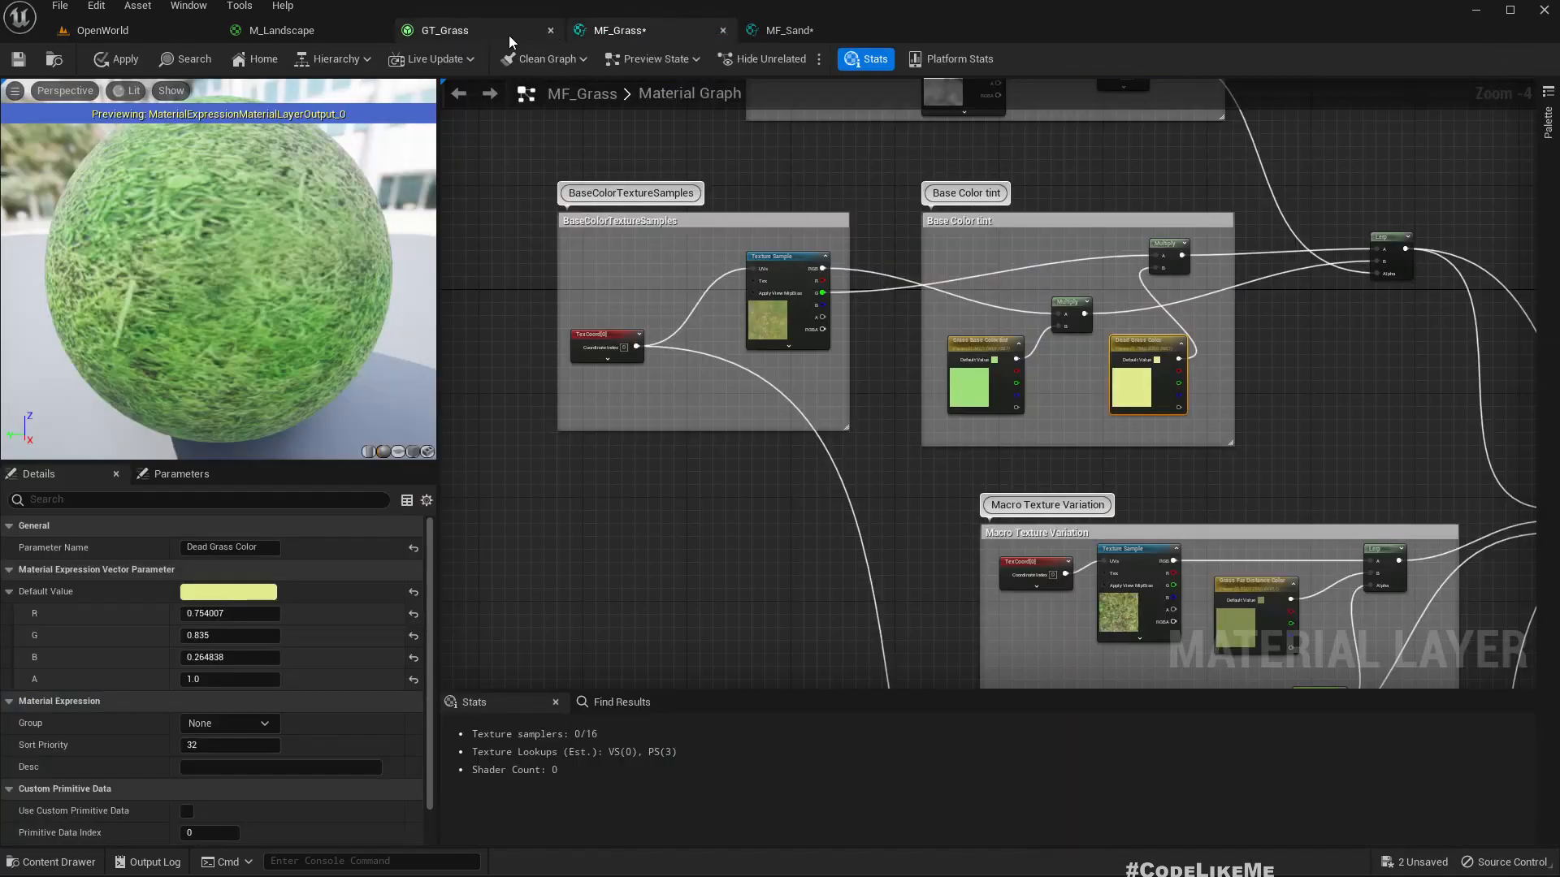
Step: Push a MF_Sand tint to full saturation and sweep through greenish hues on the terrain
left_click(786, 29)
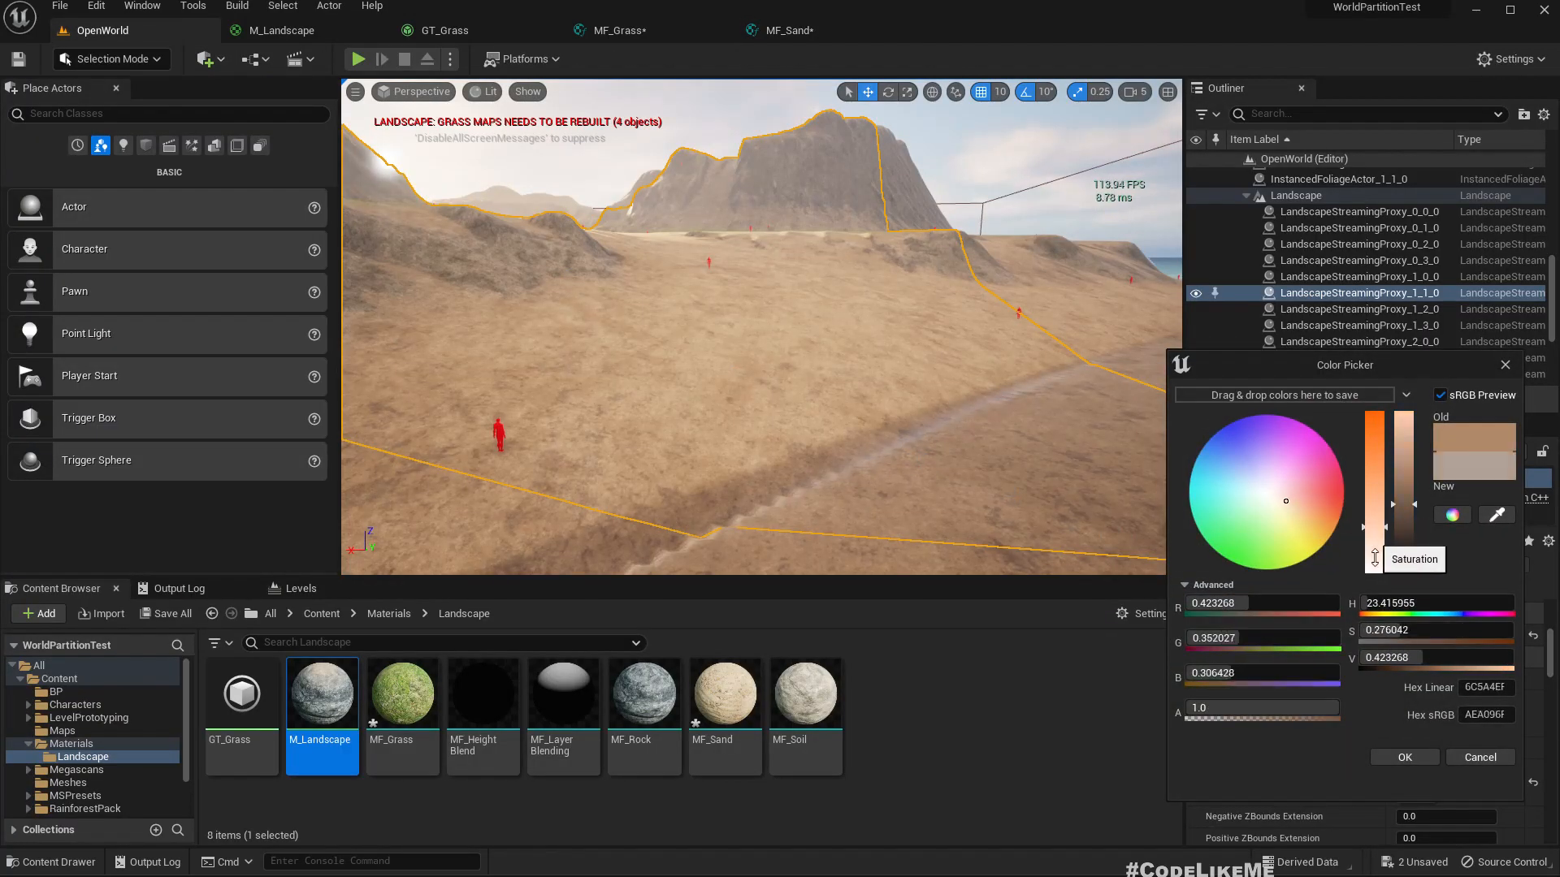
left_click_drag(1378, 493, 1377, 558)
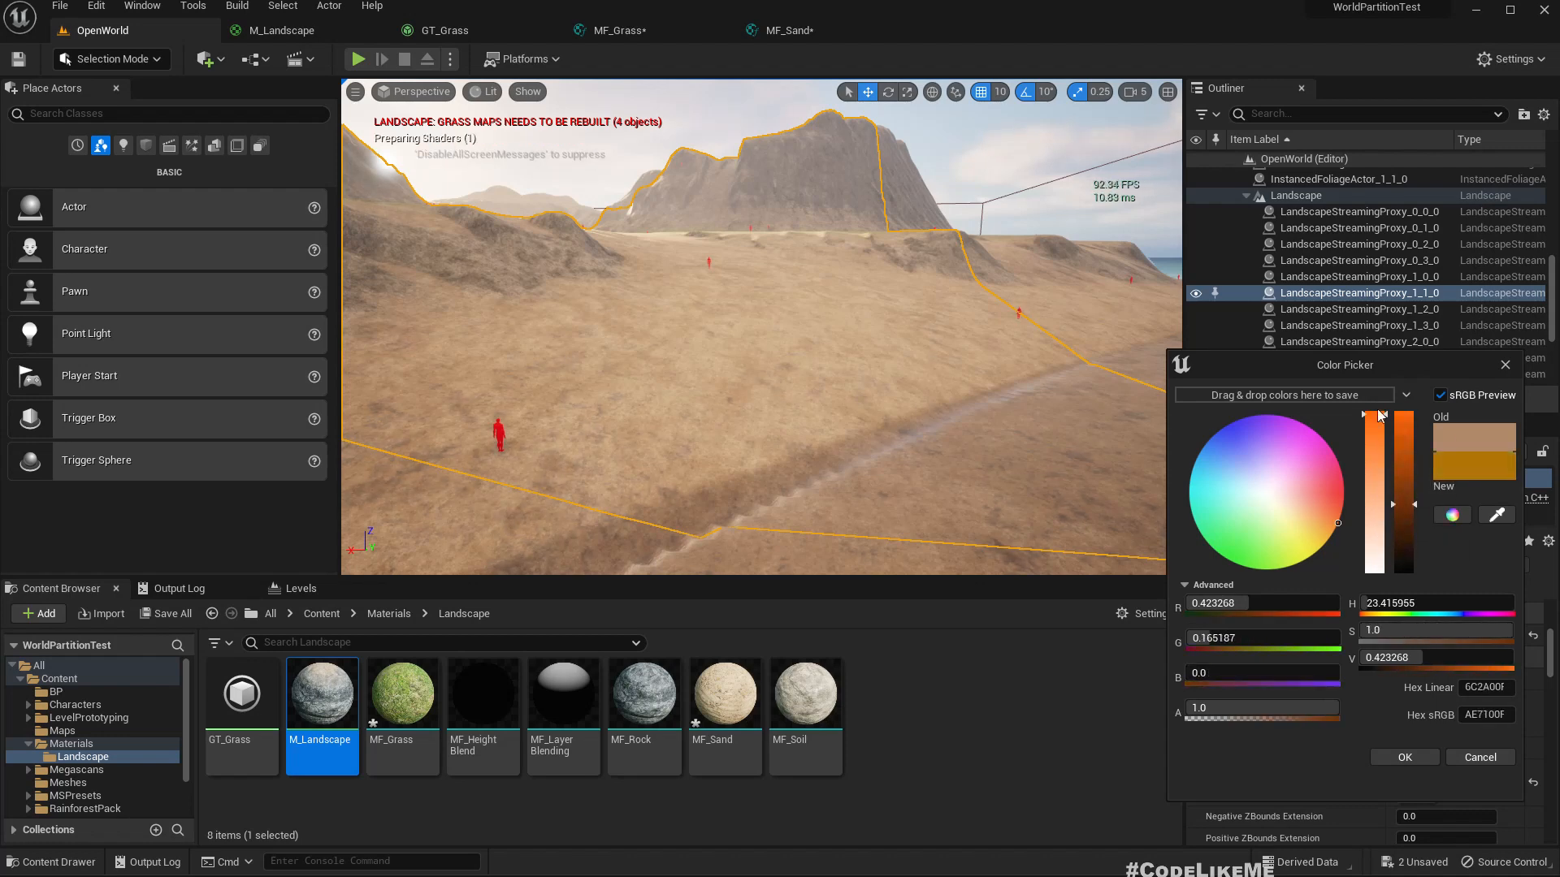
left_click(1280, 540)
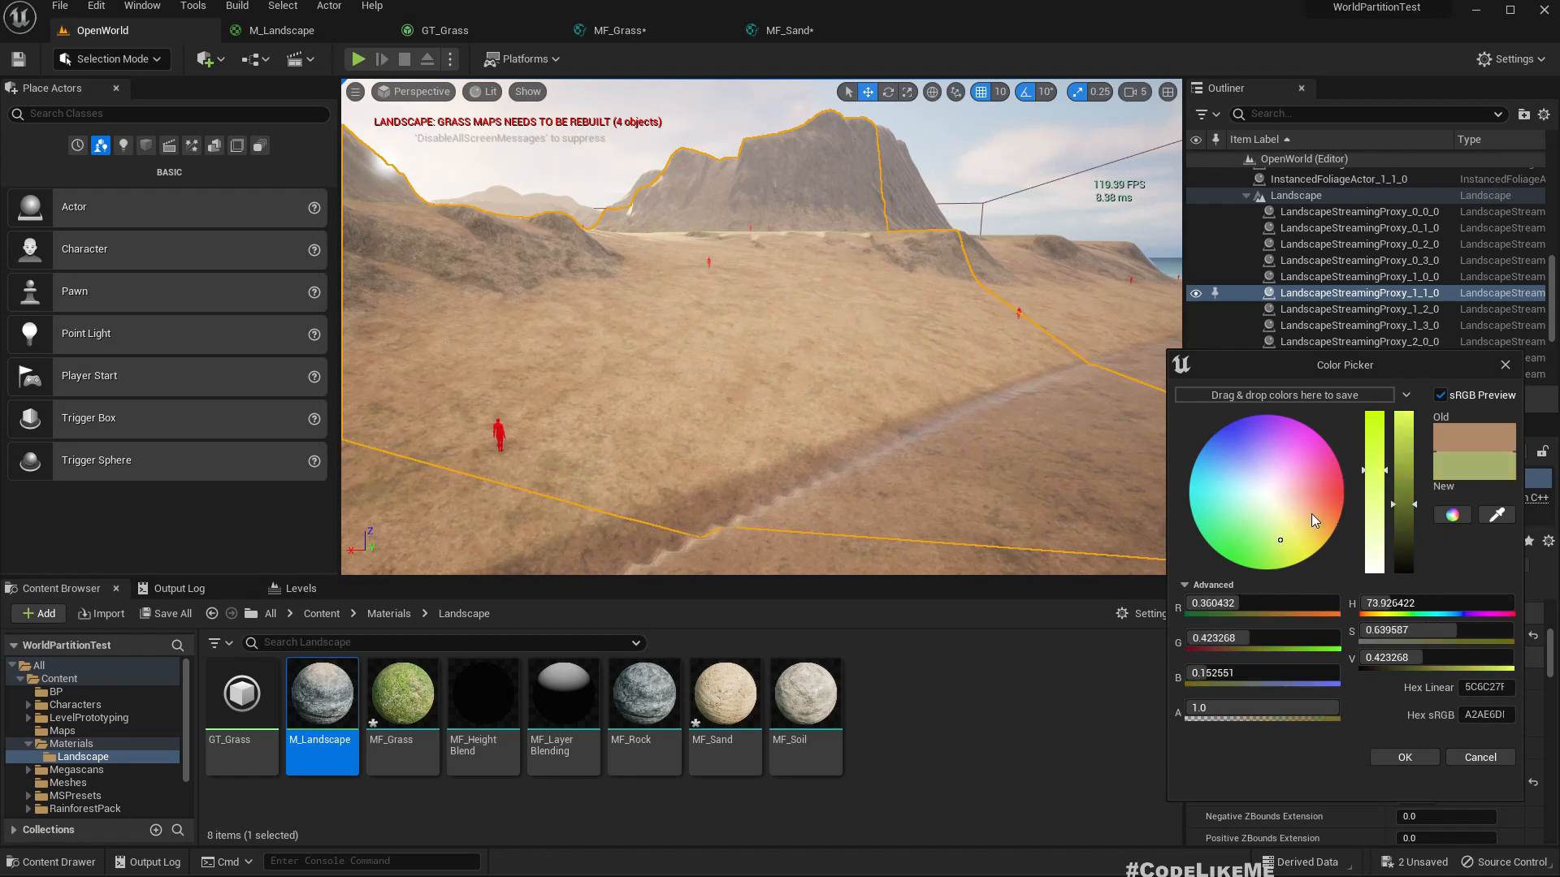
left_click_drag(1281, 537, 1274, 500)
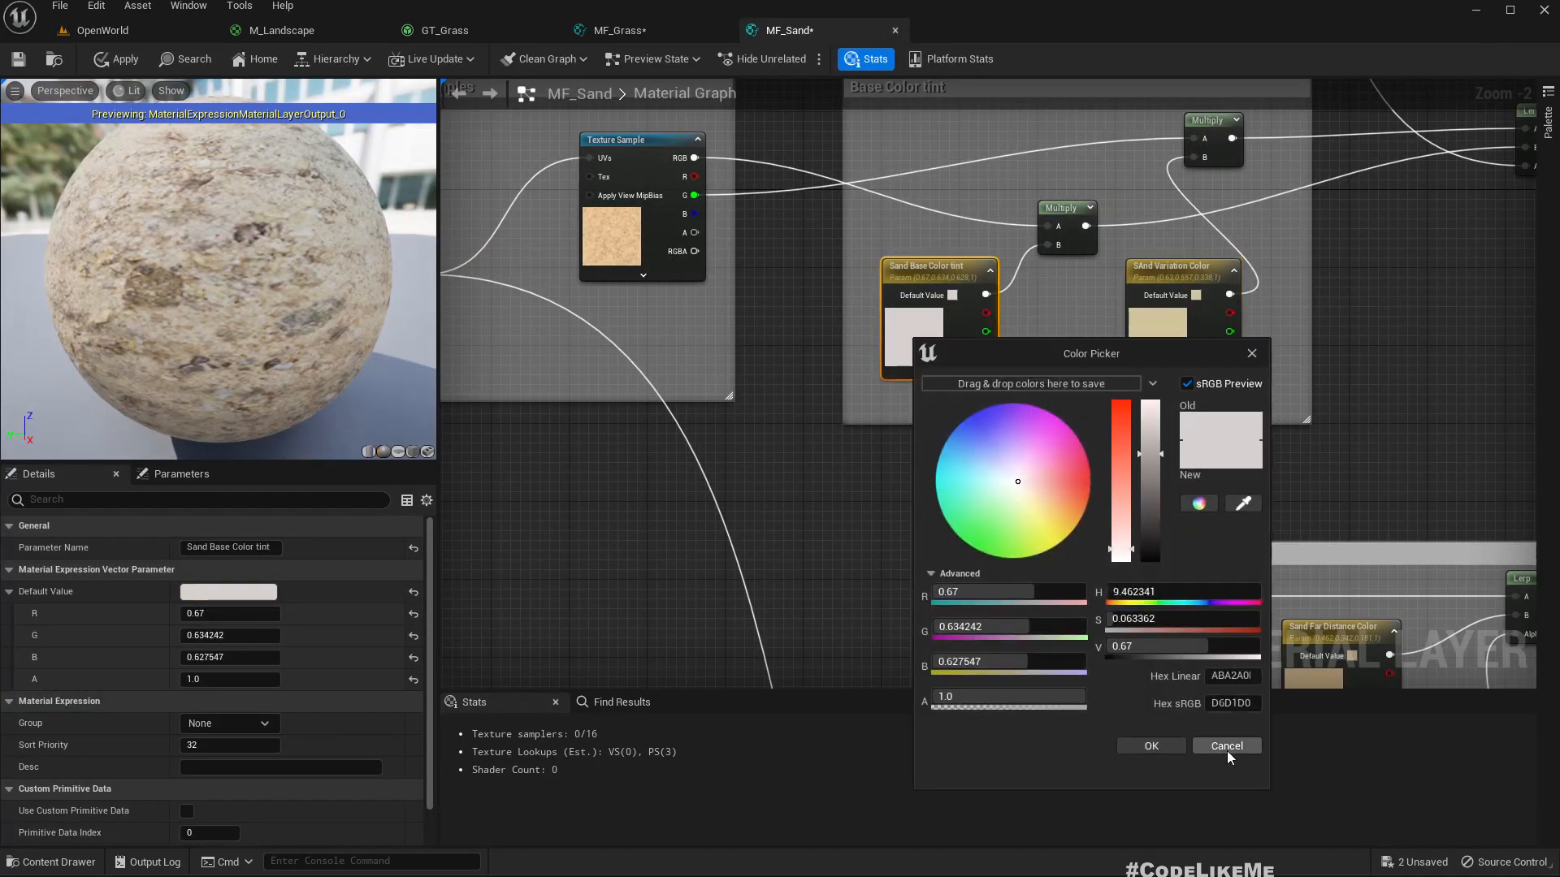
Step: Set the Sand Base Color tint's value to 1.0 and confirm the brighter sand
left_click(1227, 745)
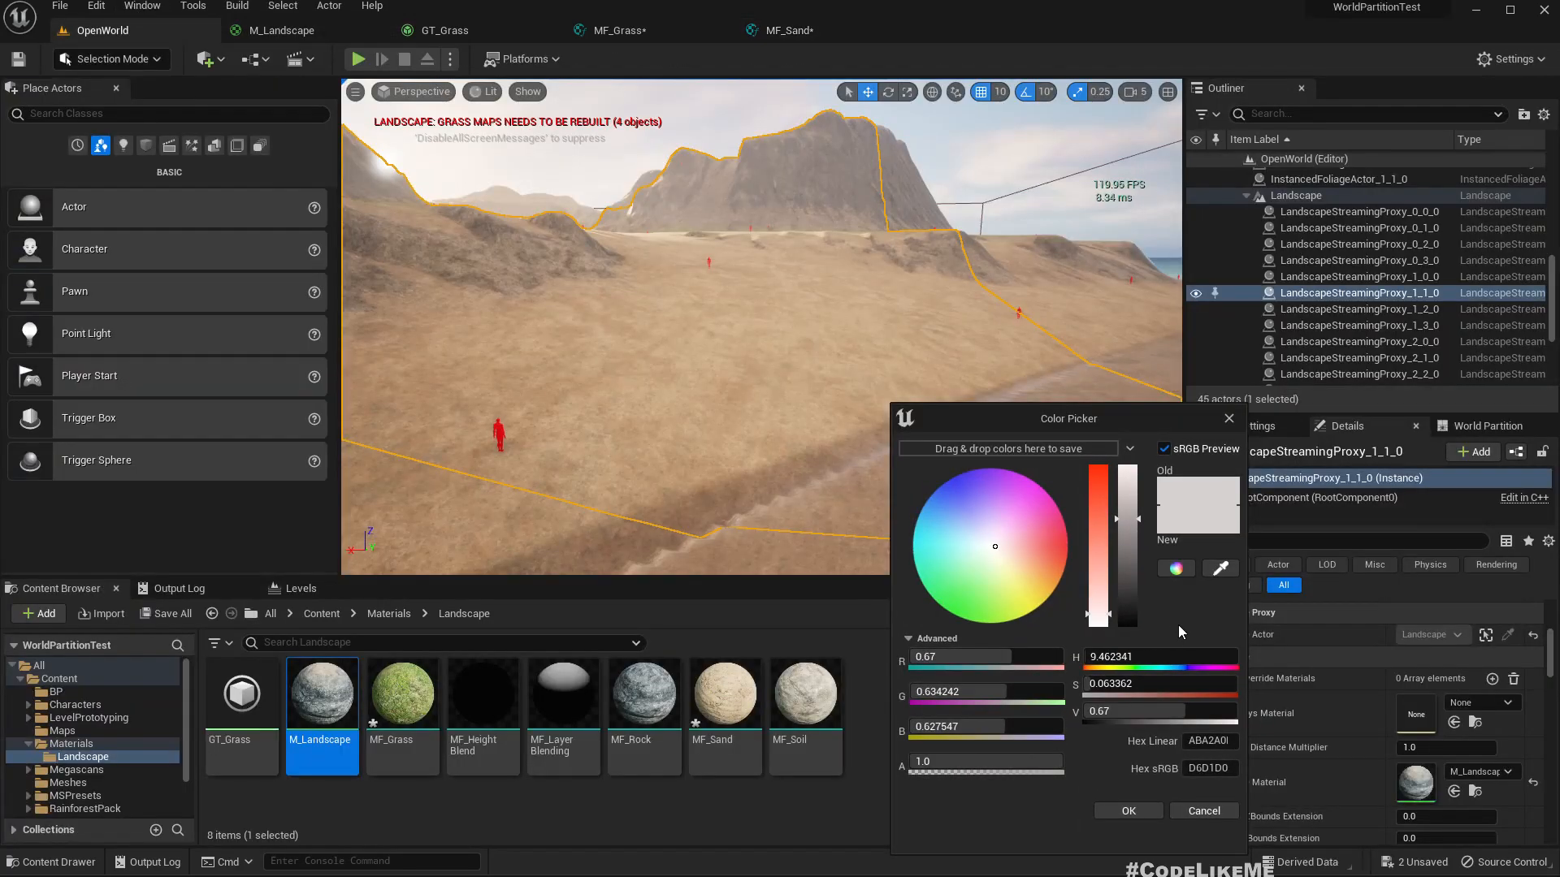
left_click(1144, 710)
type("2")
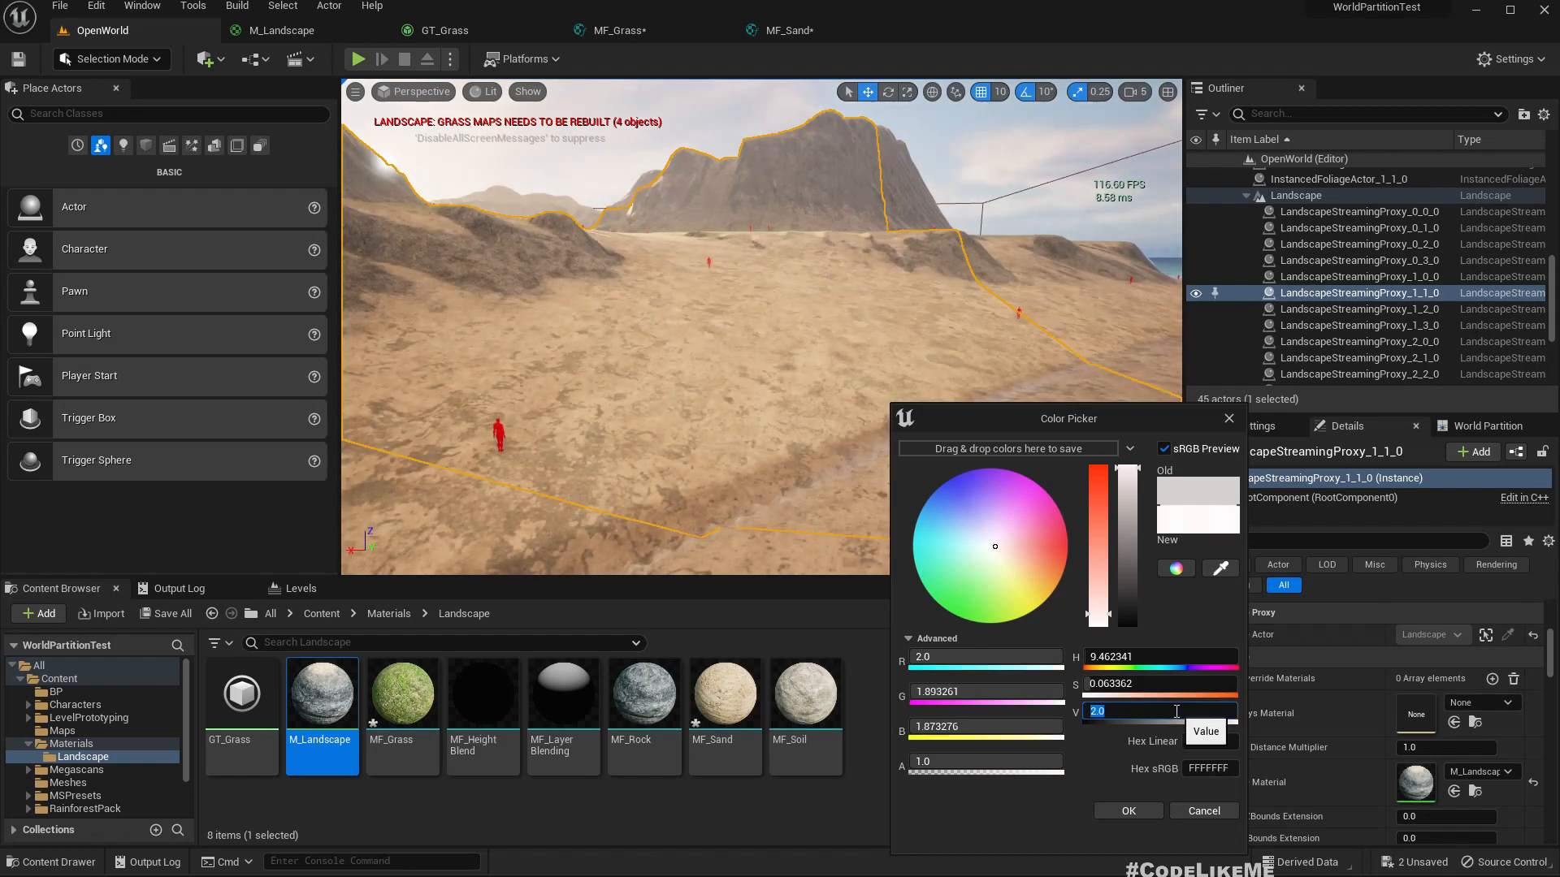
type("1.0")
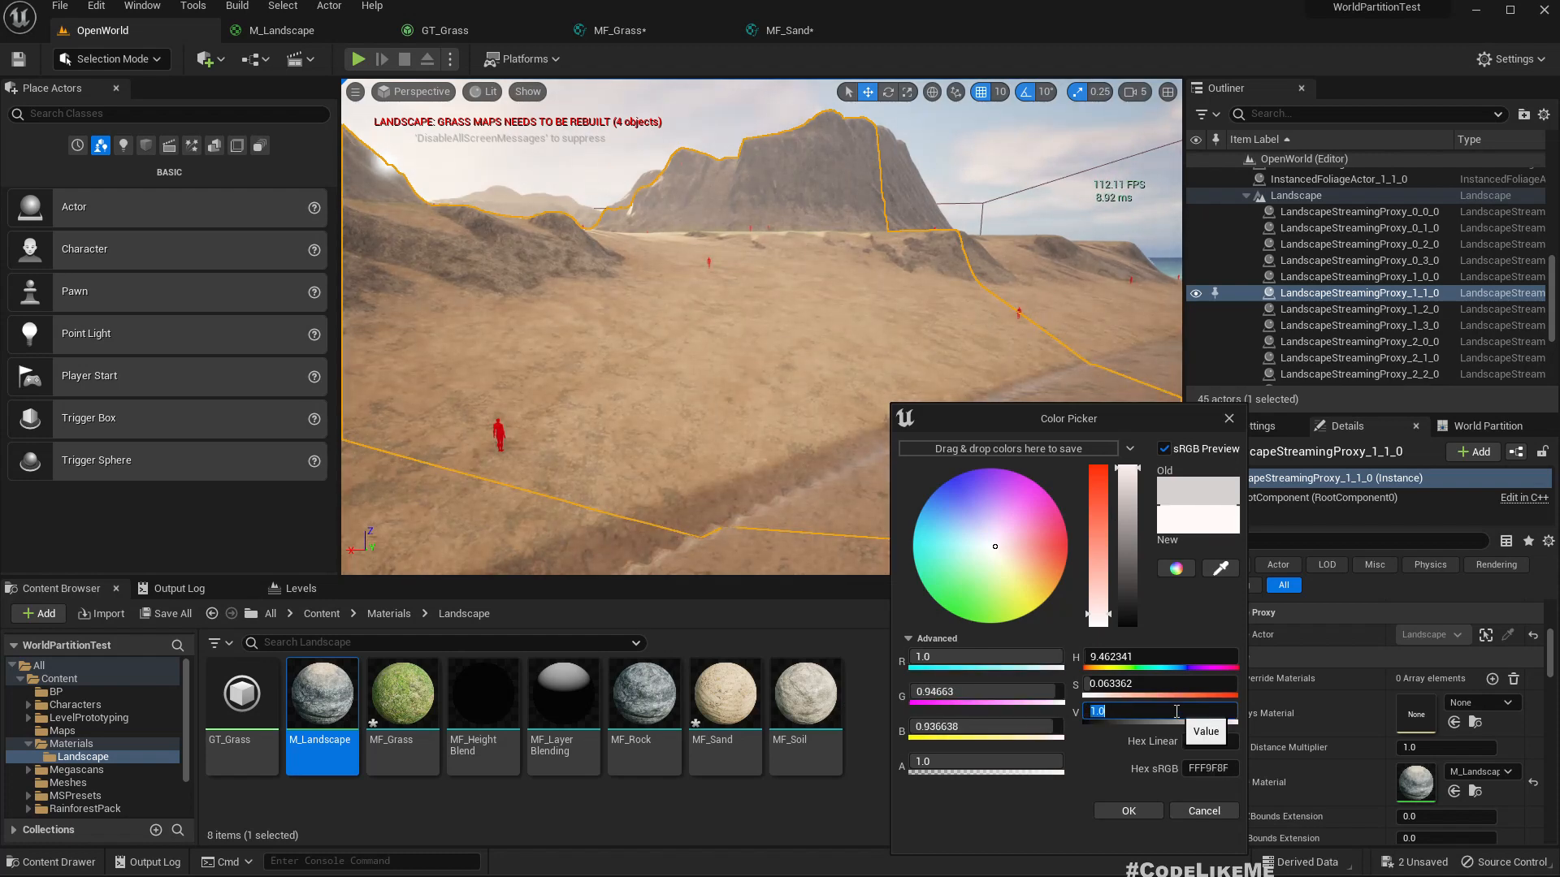
left_click(1204, 811)
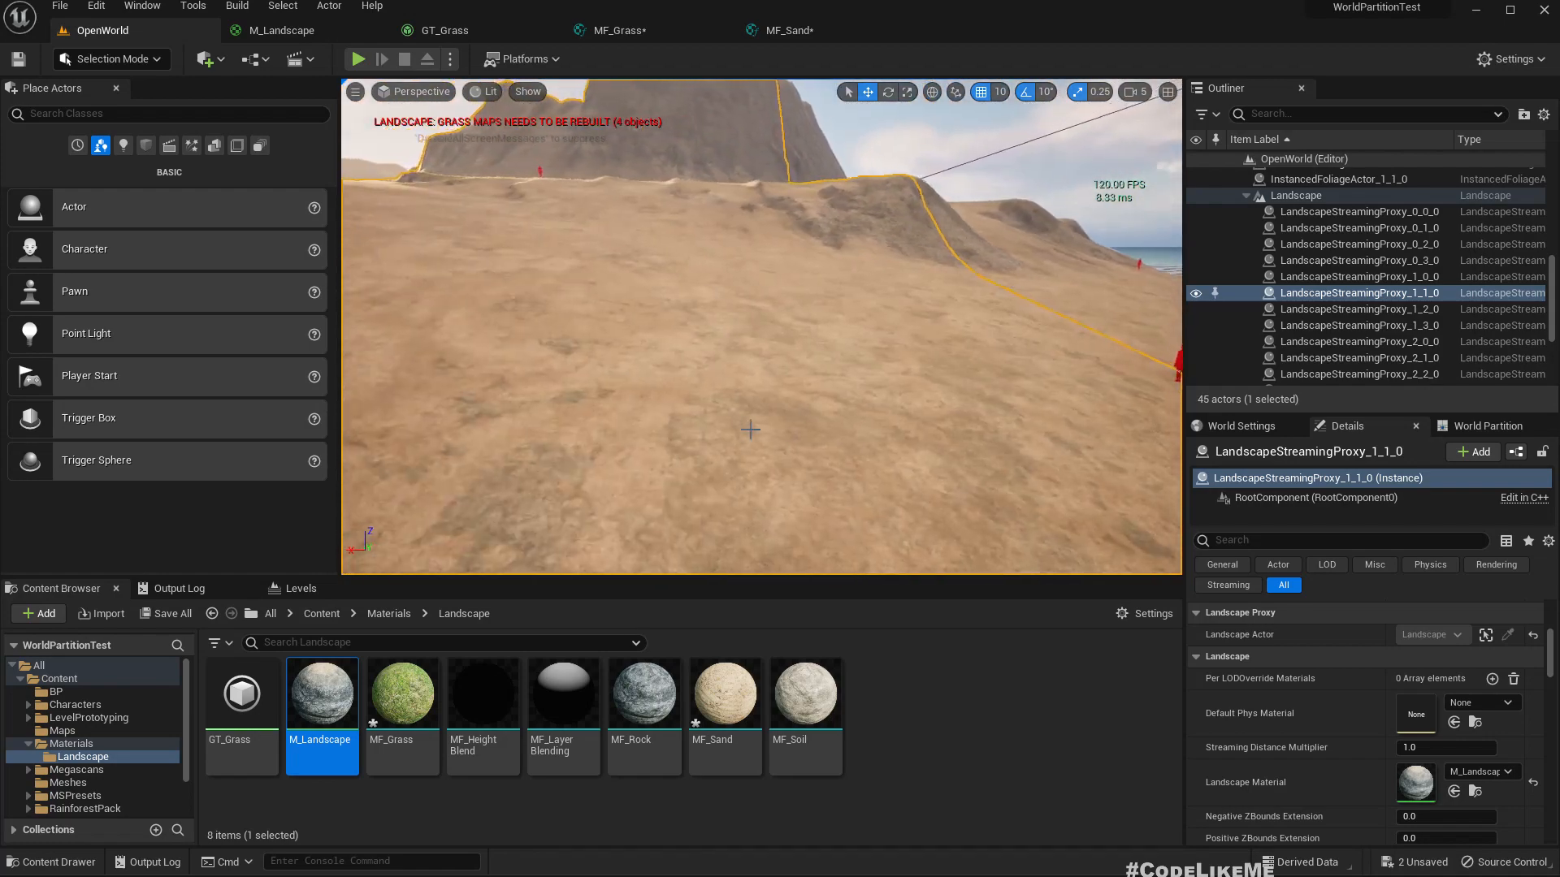
Step: Give the Sand Variation Color a pale green-grey tint and confirm it
left_click(791, 30)
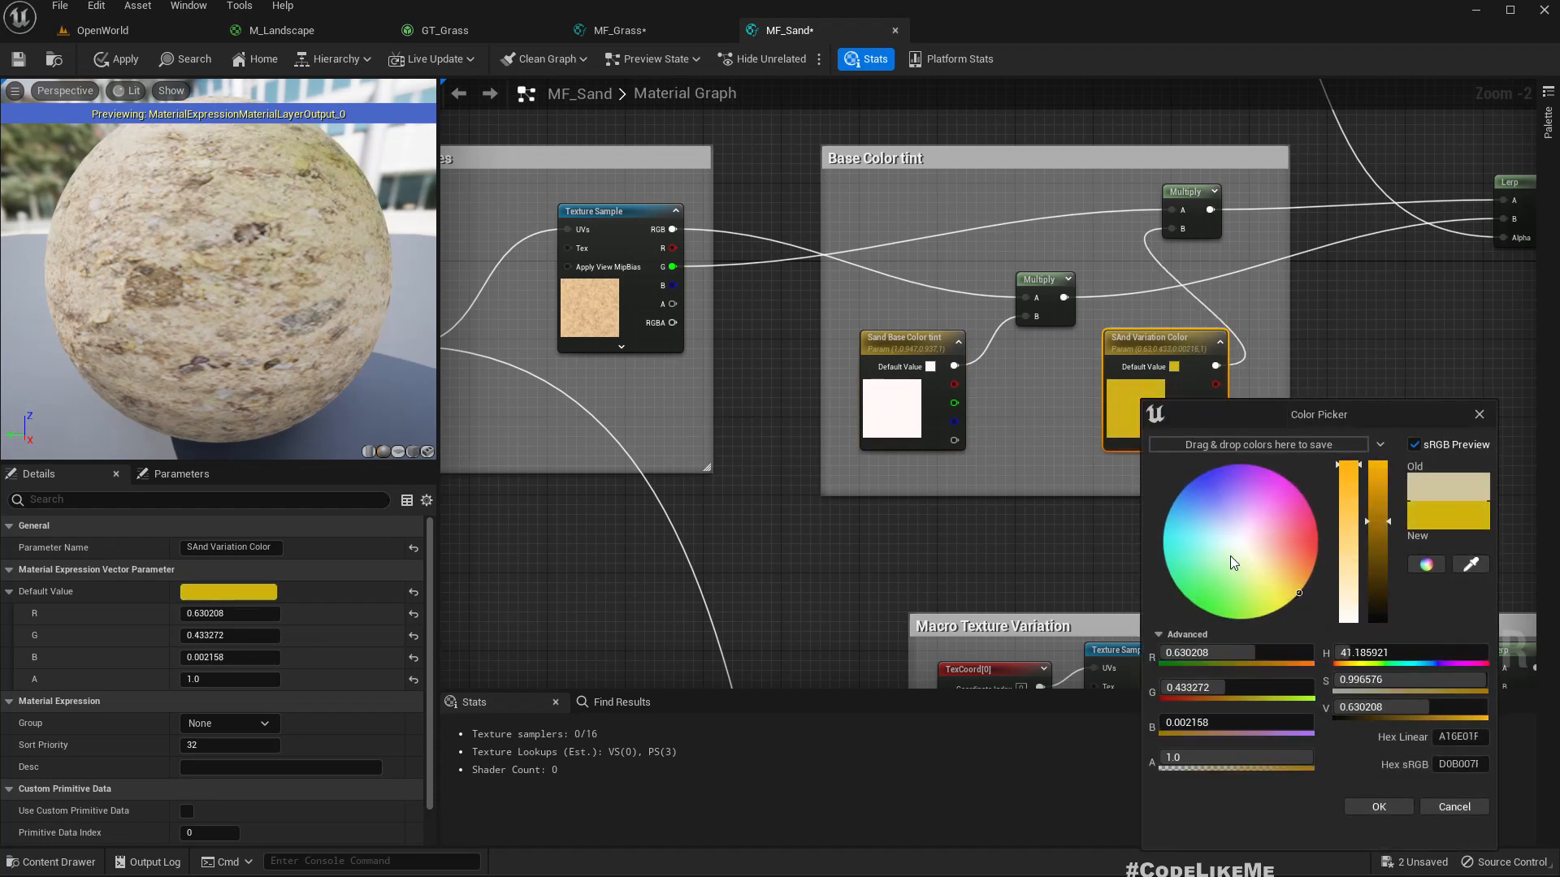
left_click(1225, 552)
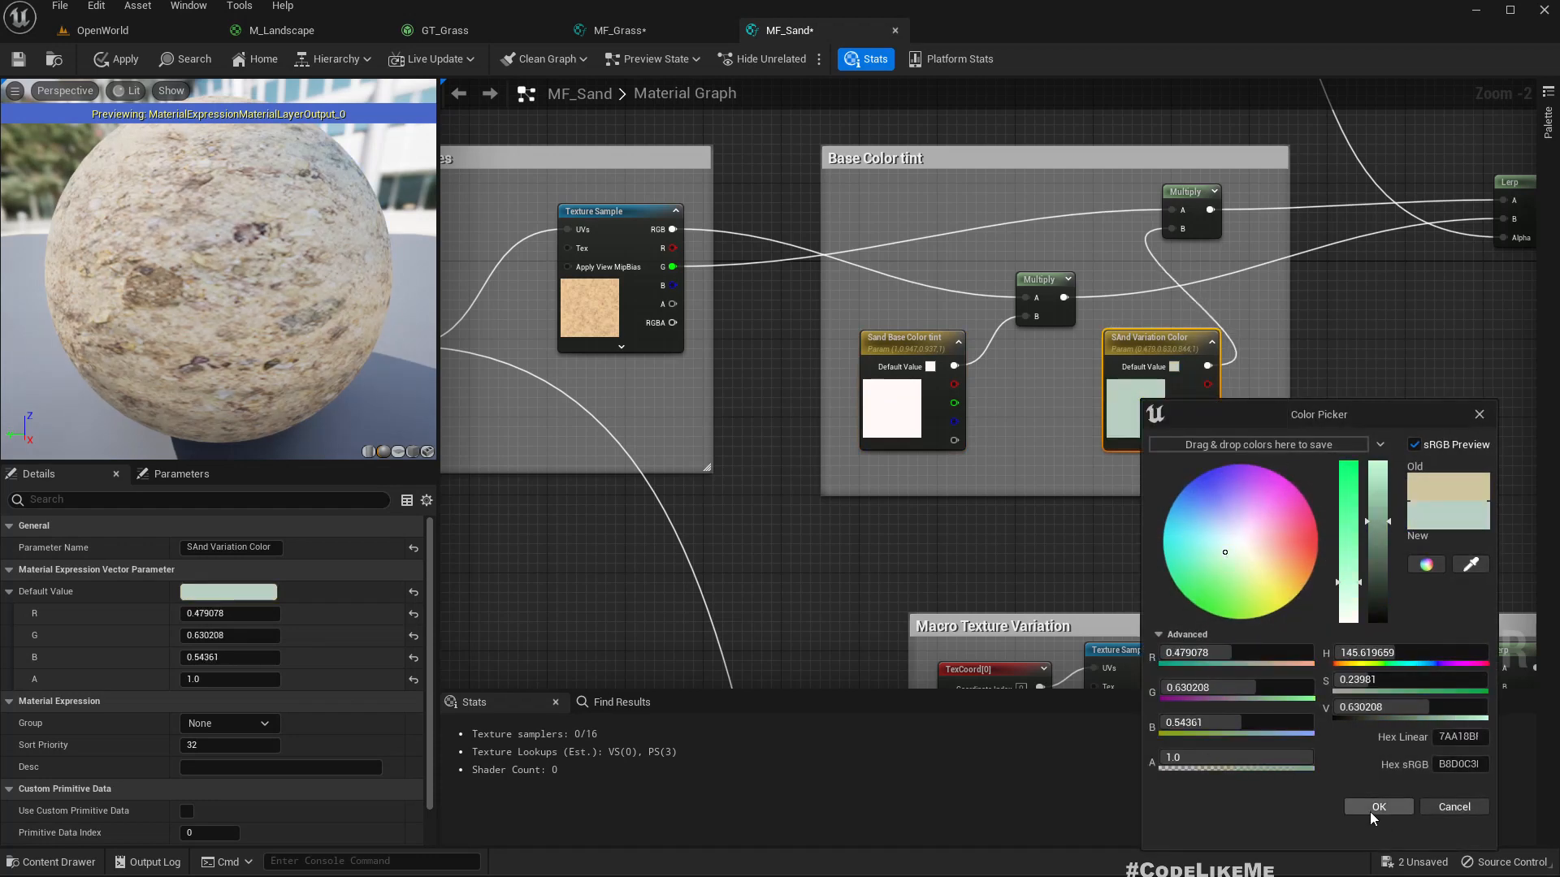
left_click(1378, 808)
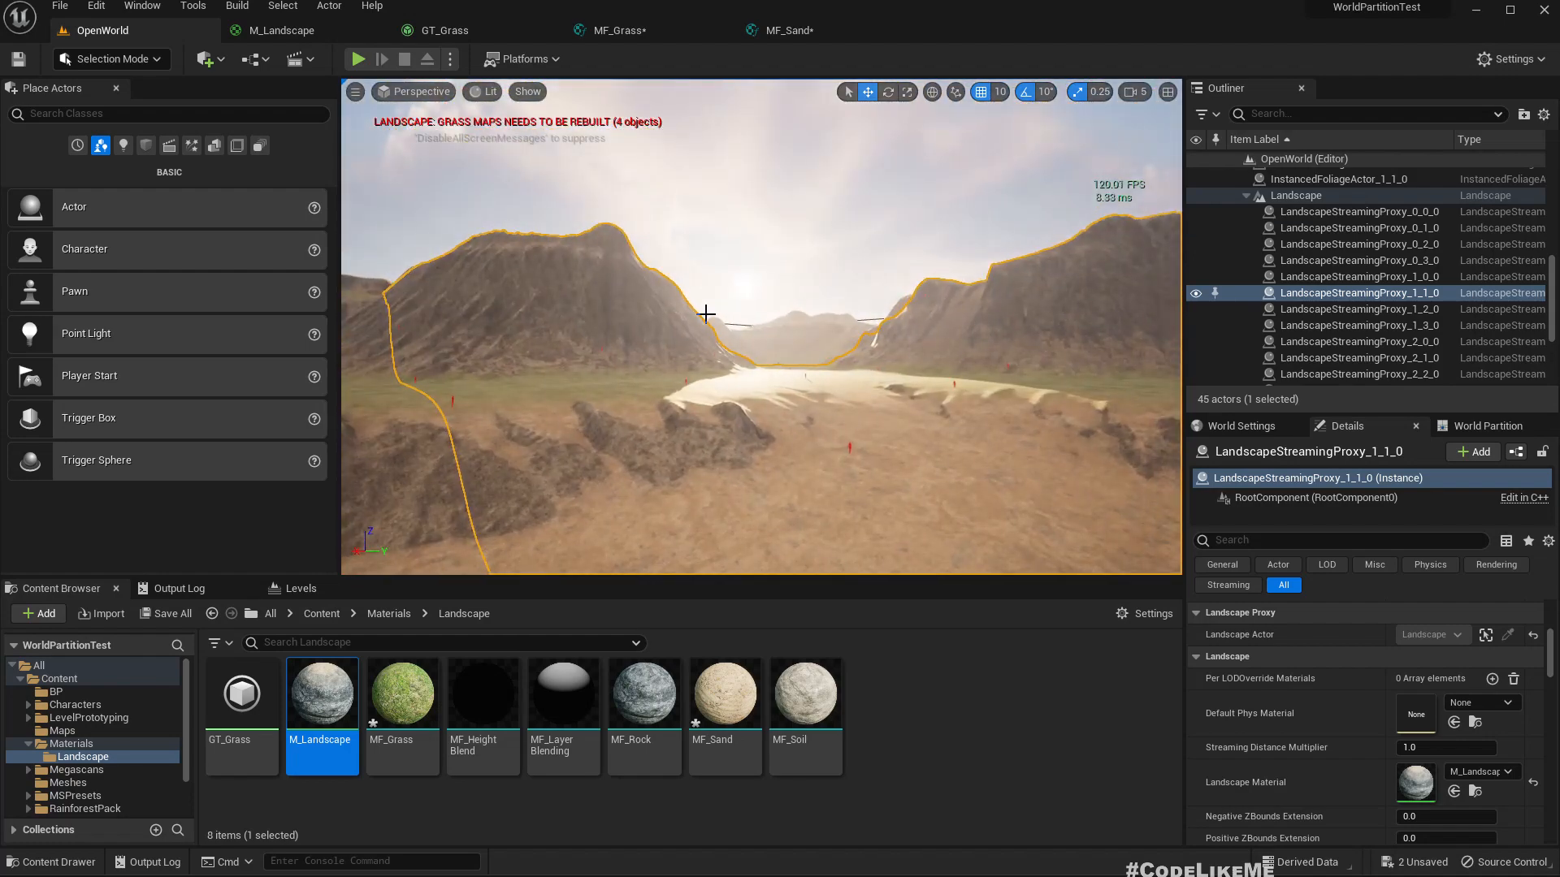
Step: Inspect the grassy hills full-screen, then return to the GT_Grass grass type settings
left_click(357, 58)
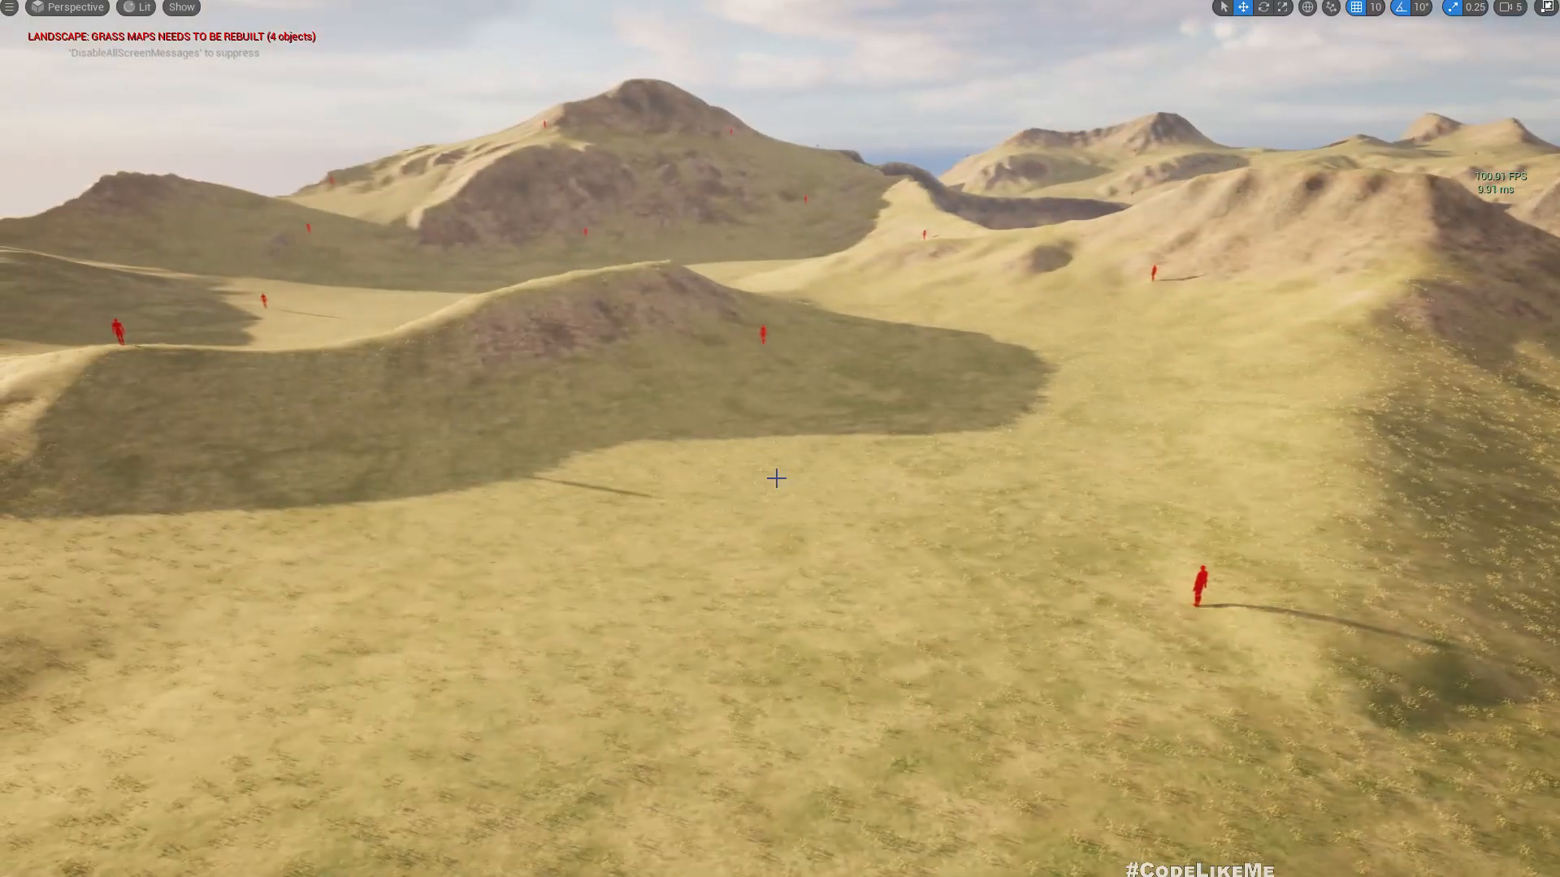
left_click(445, 30)
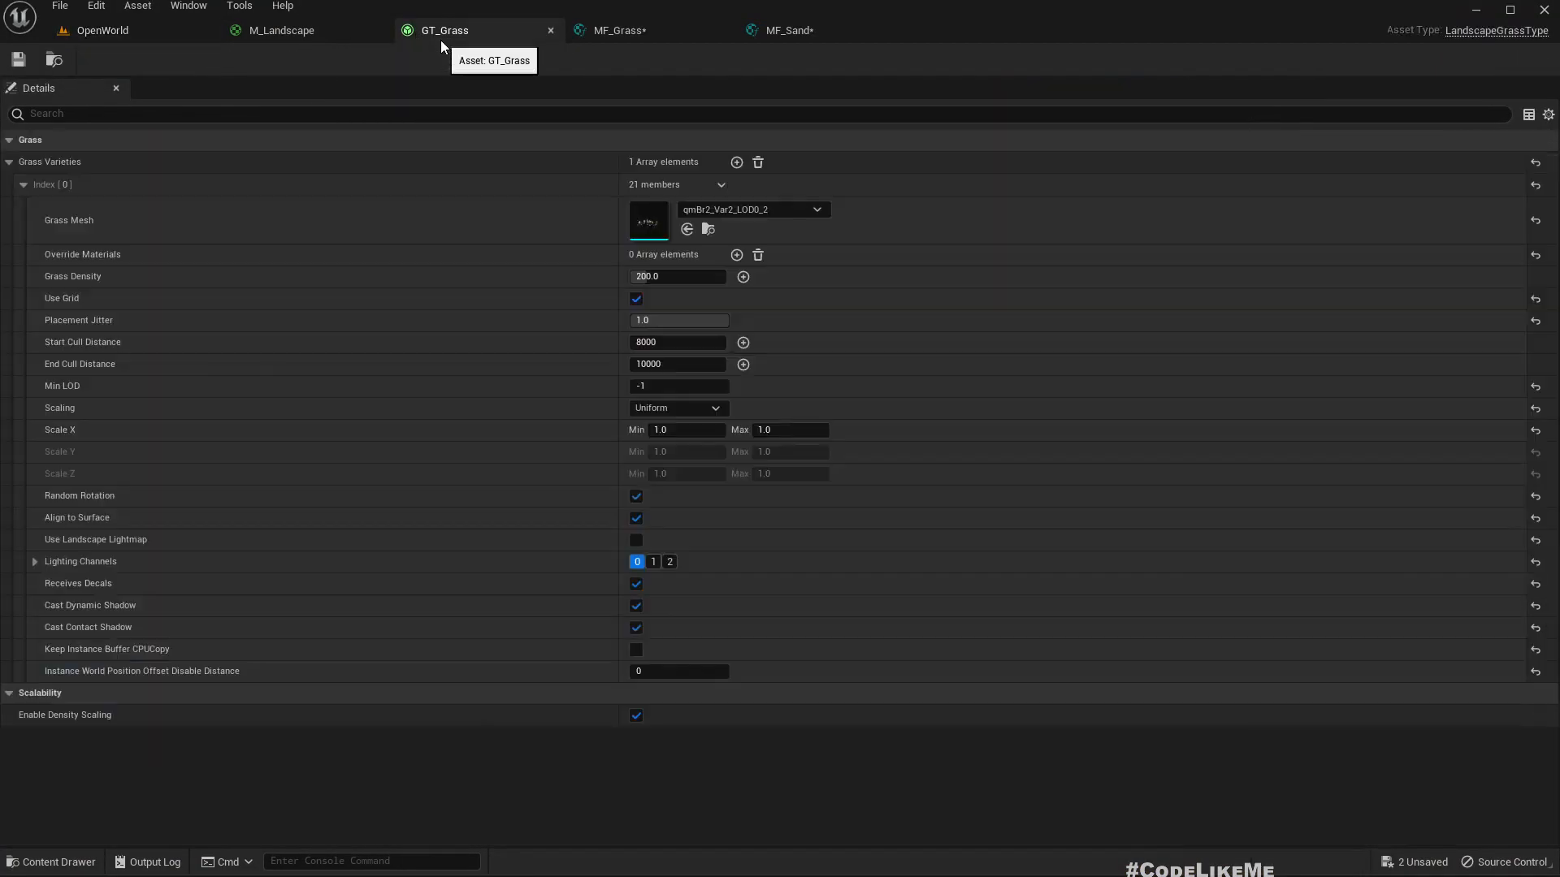
mouse_move(378, 42)
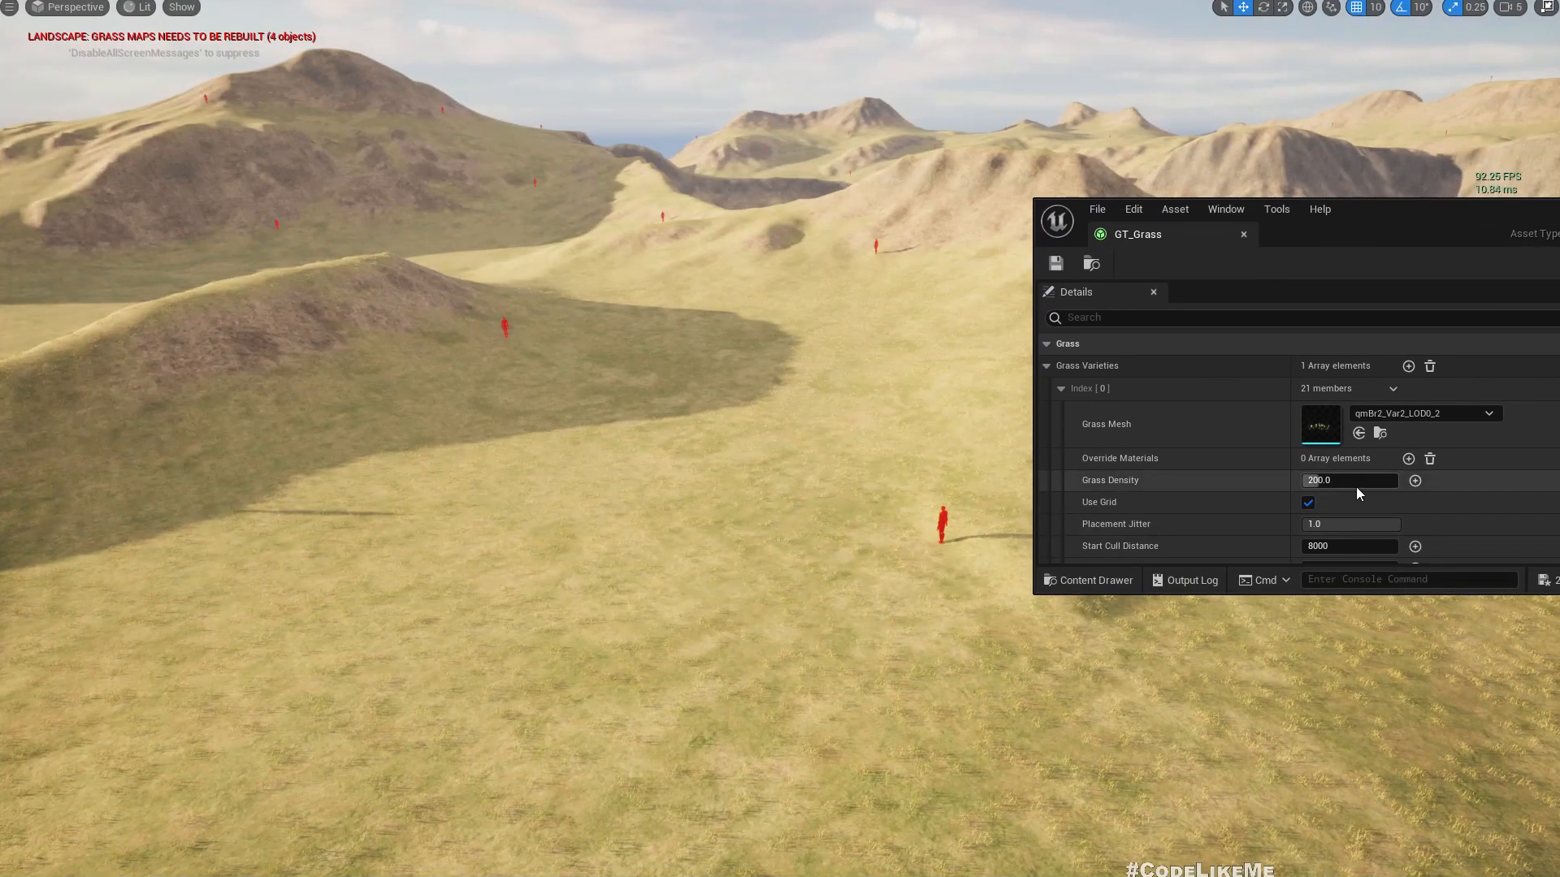
Step: Float GT_Grass over the viewport and try Grass Density 500, 1000, then back to 200
left_click_drag(1350, 481, 1372, 481)
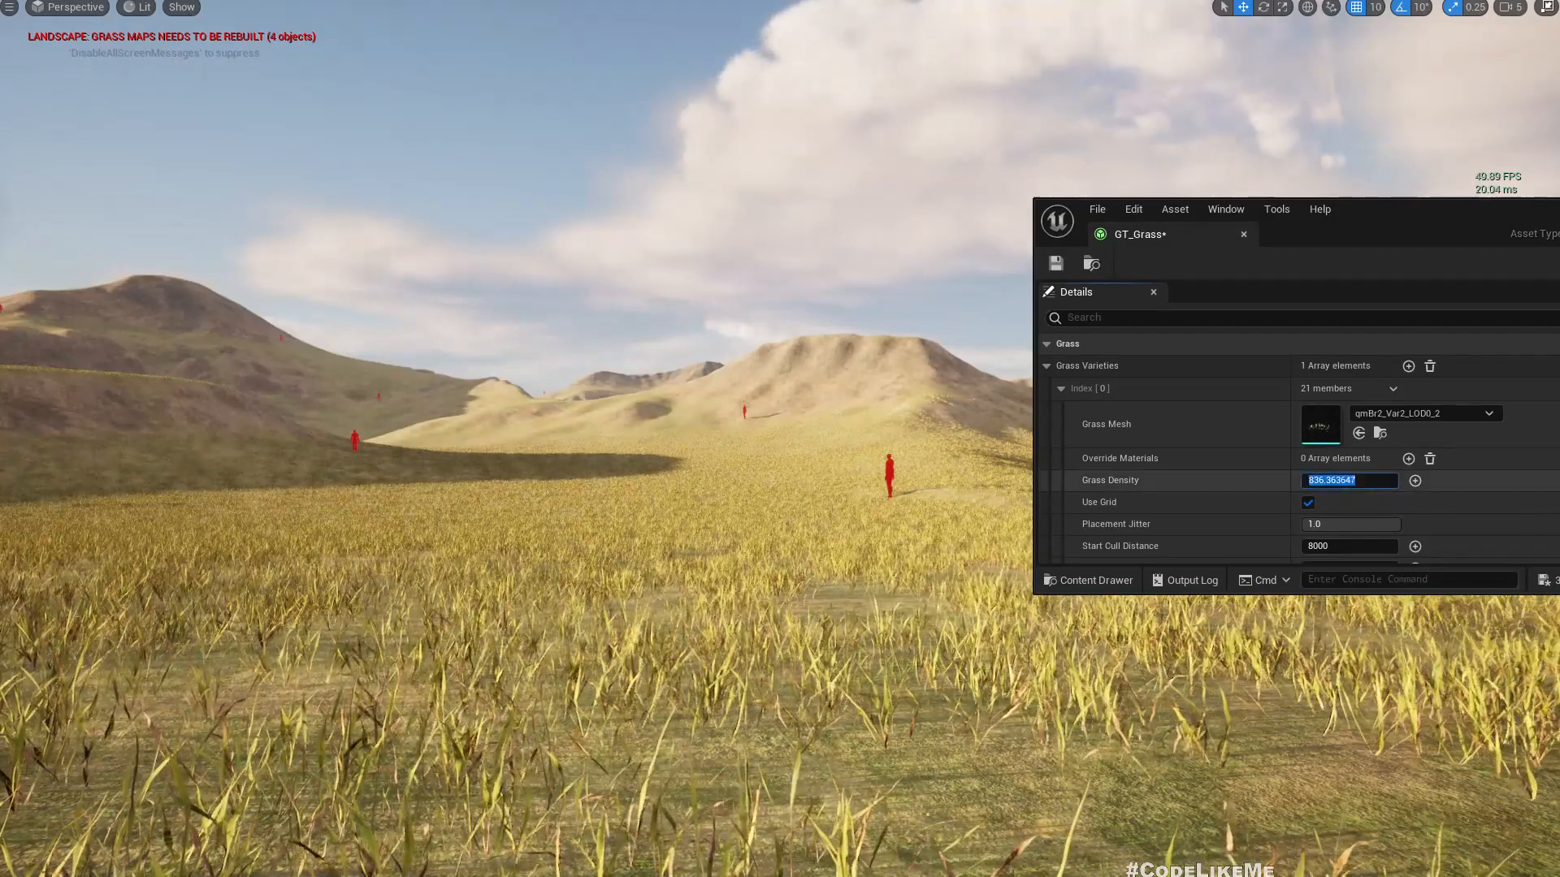
type("500.0")
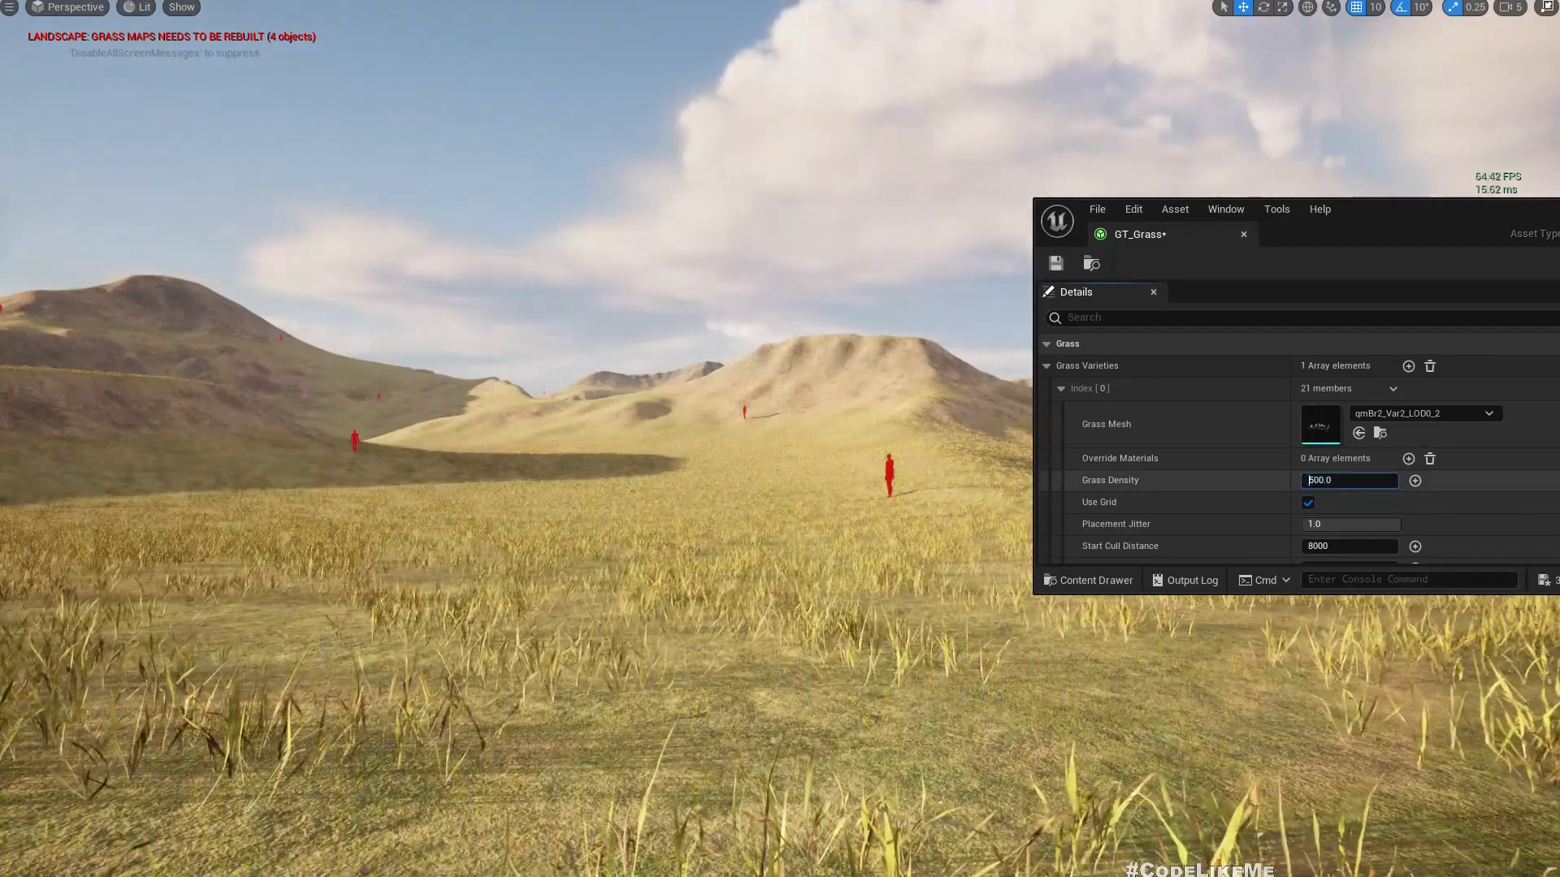
type("1000.0")
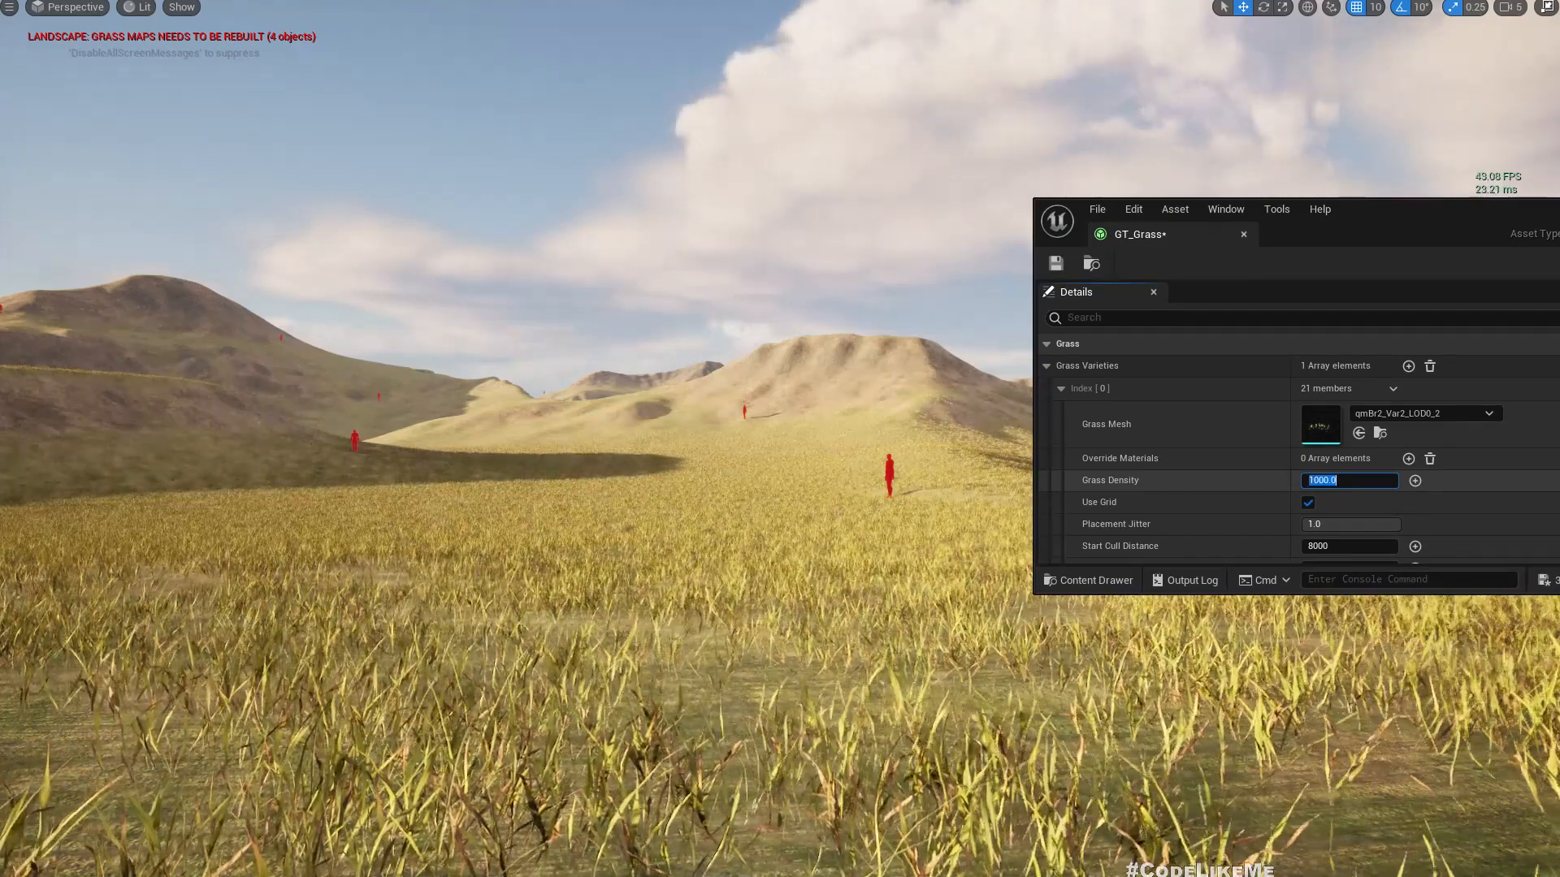
type("200.0")
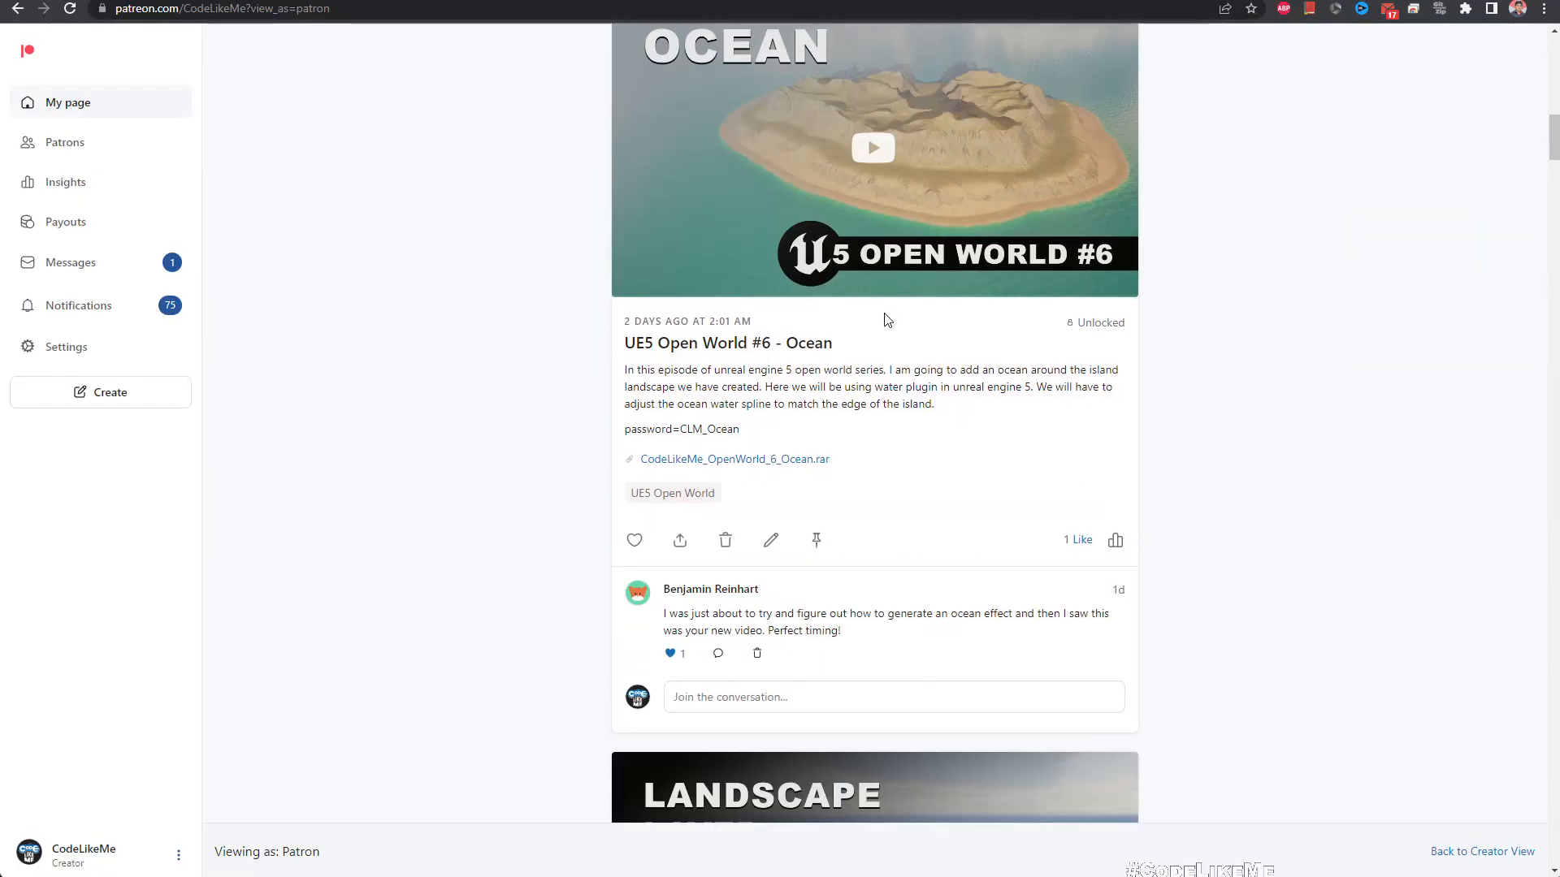
Step: Scroll down the Patreon post feed to the Burning Fuse episode post
scroll("down", 3)
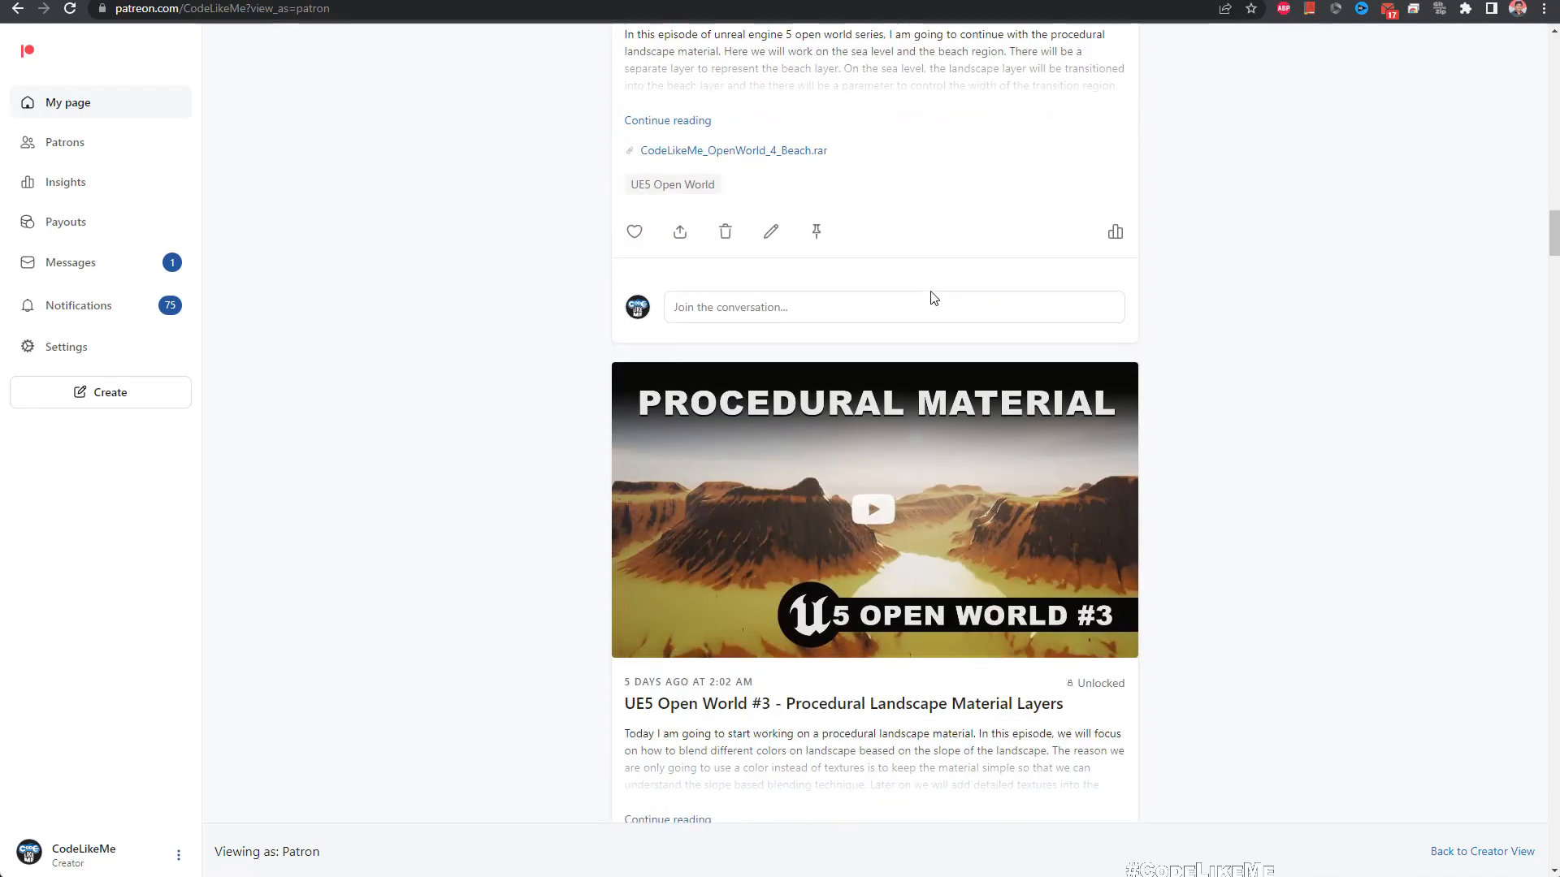
scroll("down", 3)
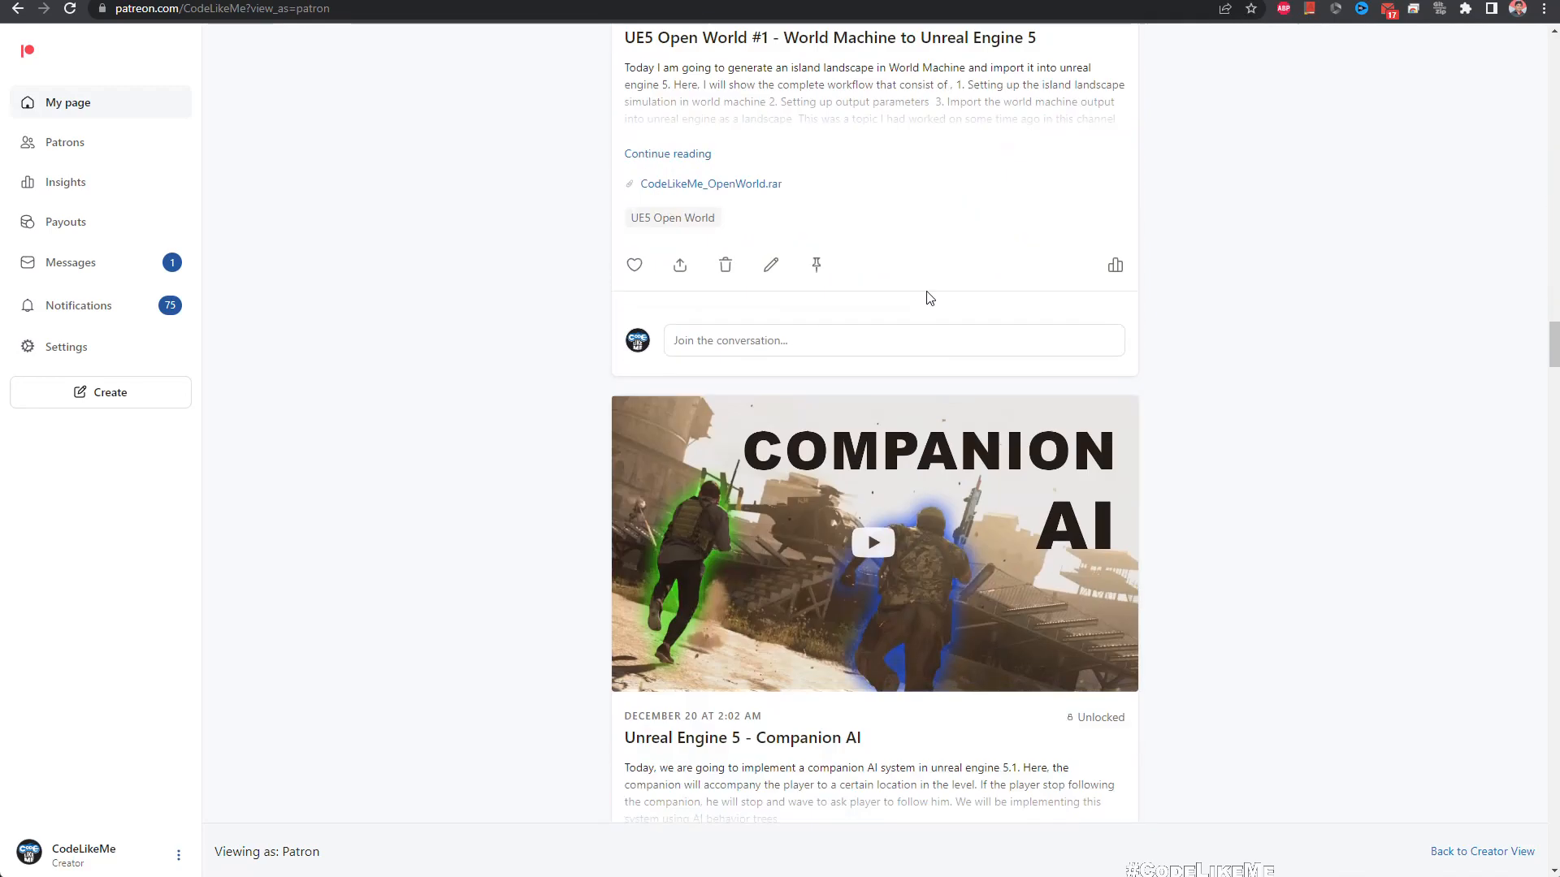
scroll("down", 3)
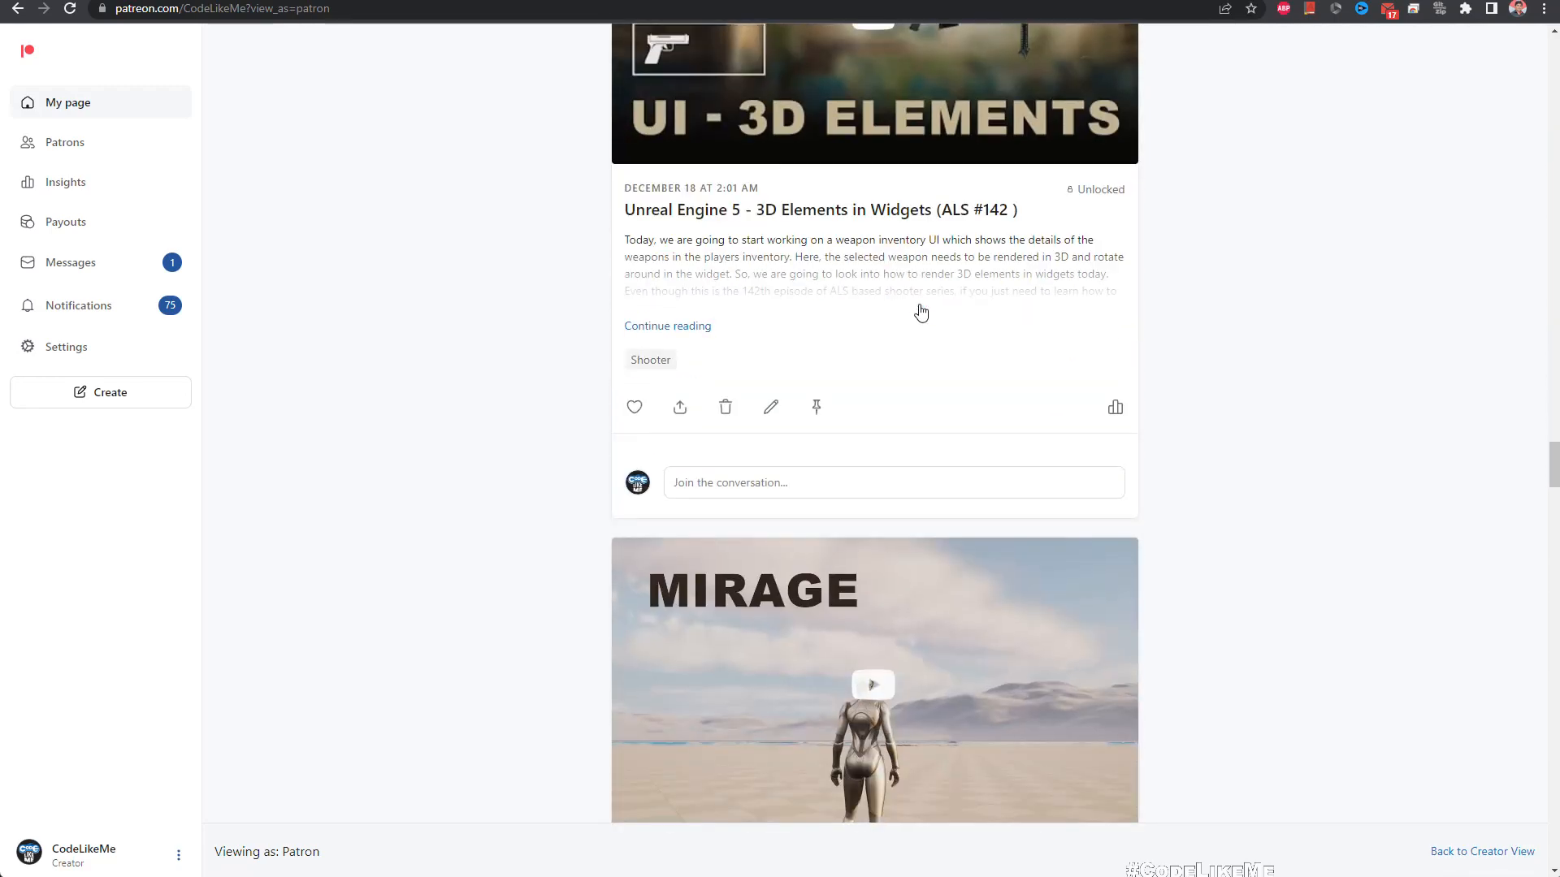
scroll("down", 3)
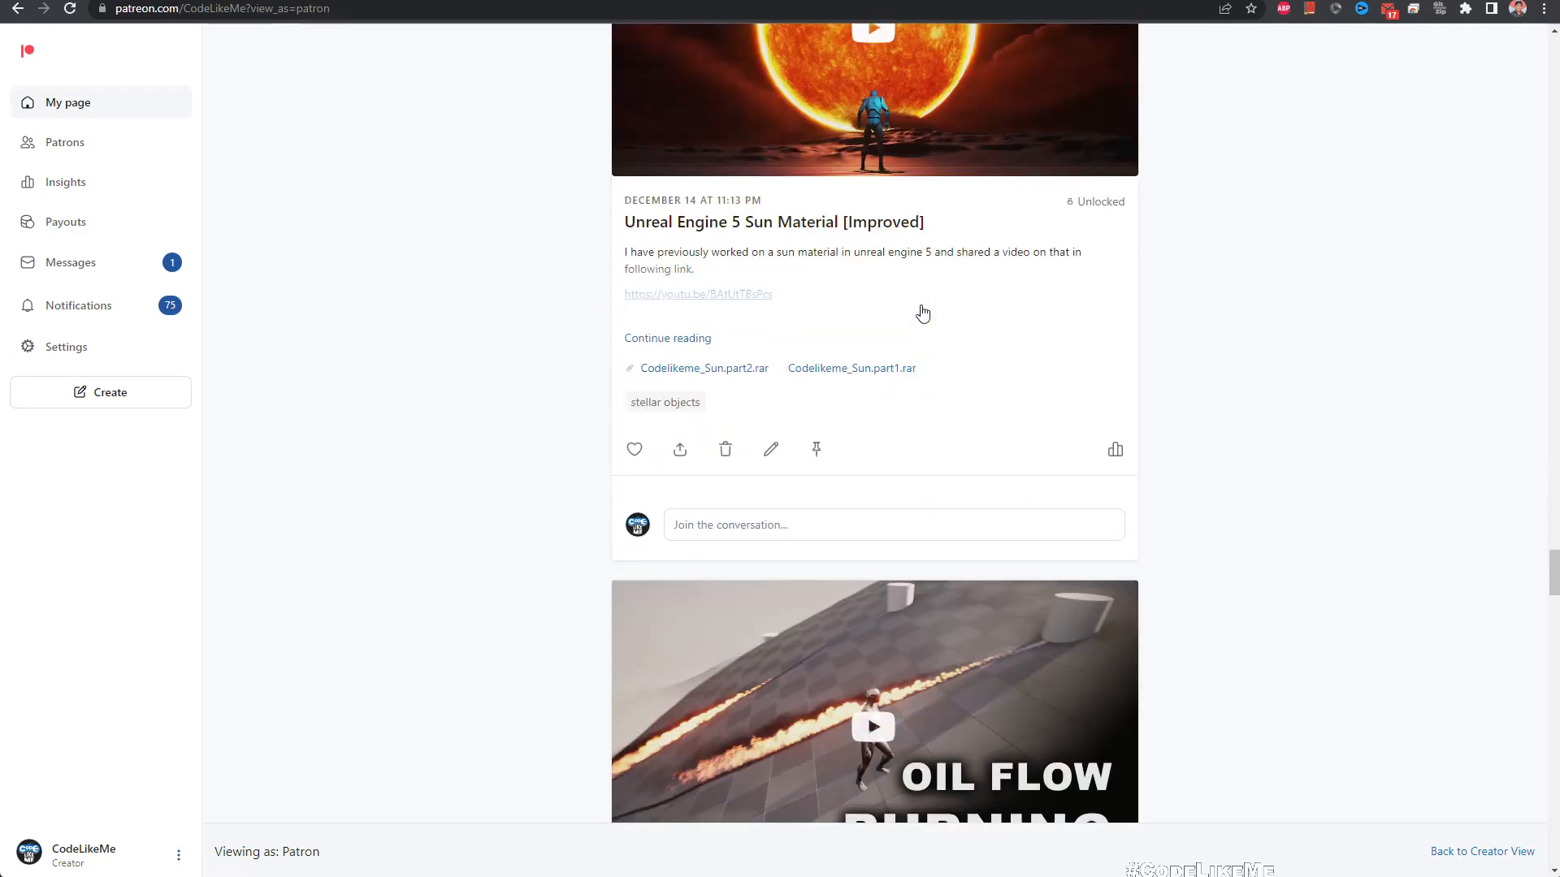
scroll("down", 3)
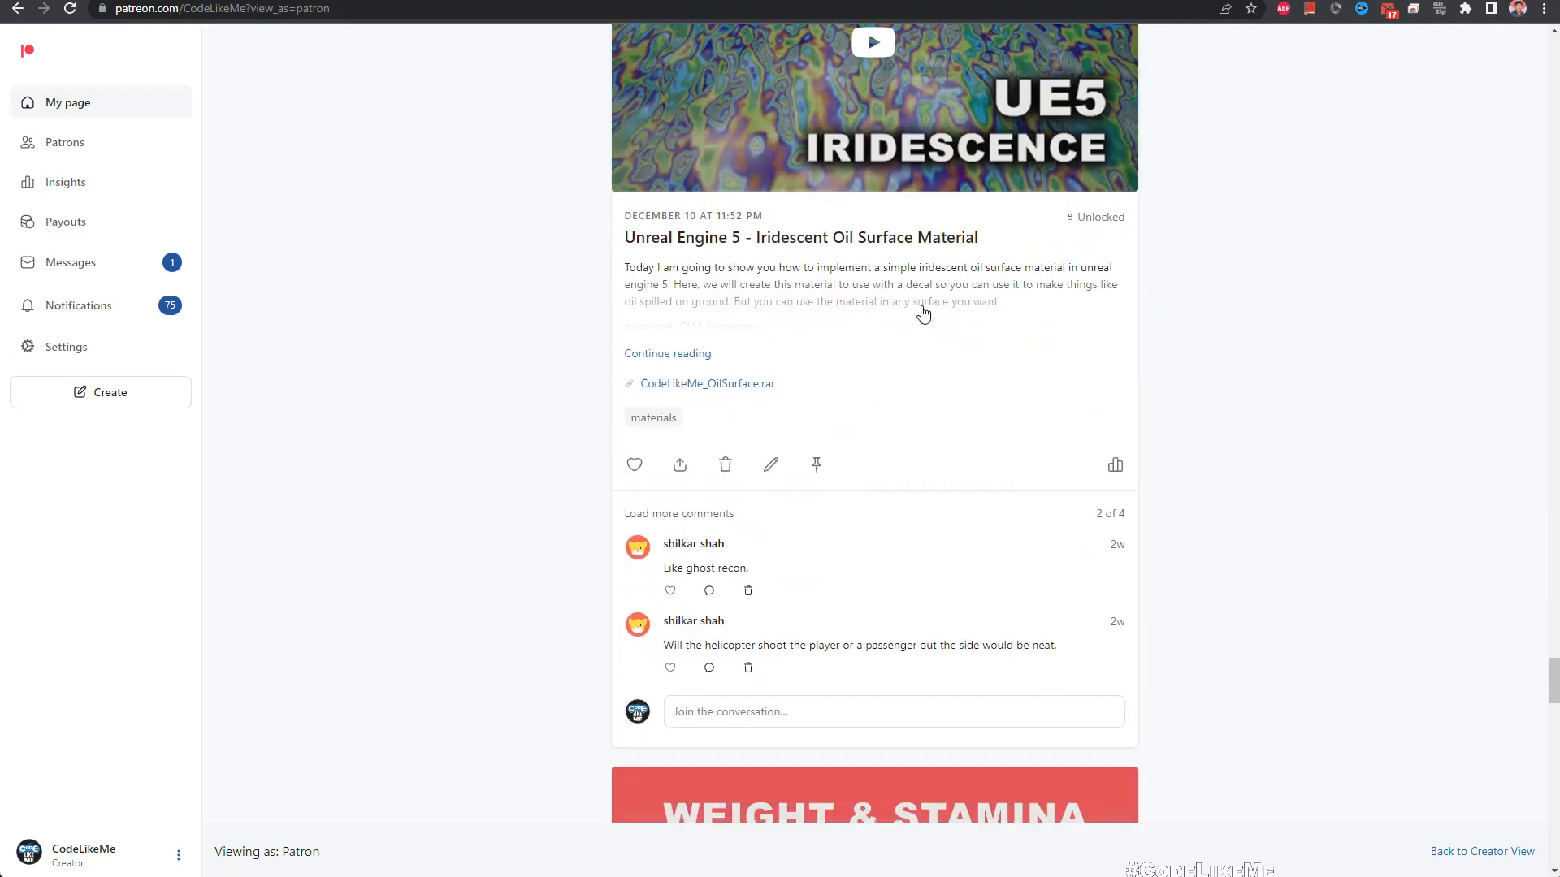
scroll("down", 3)
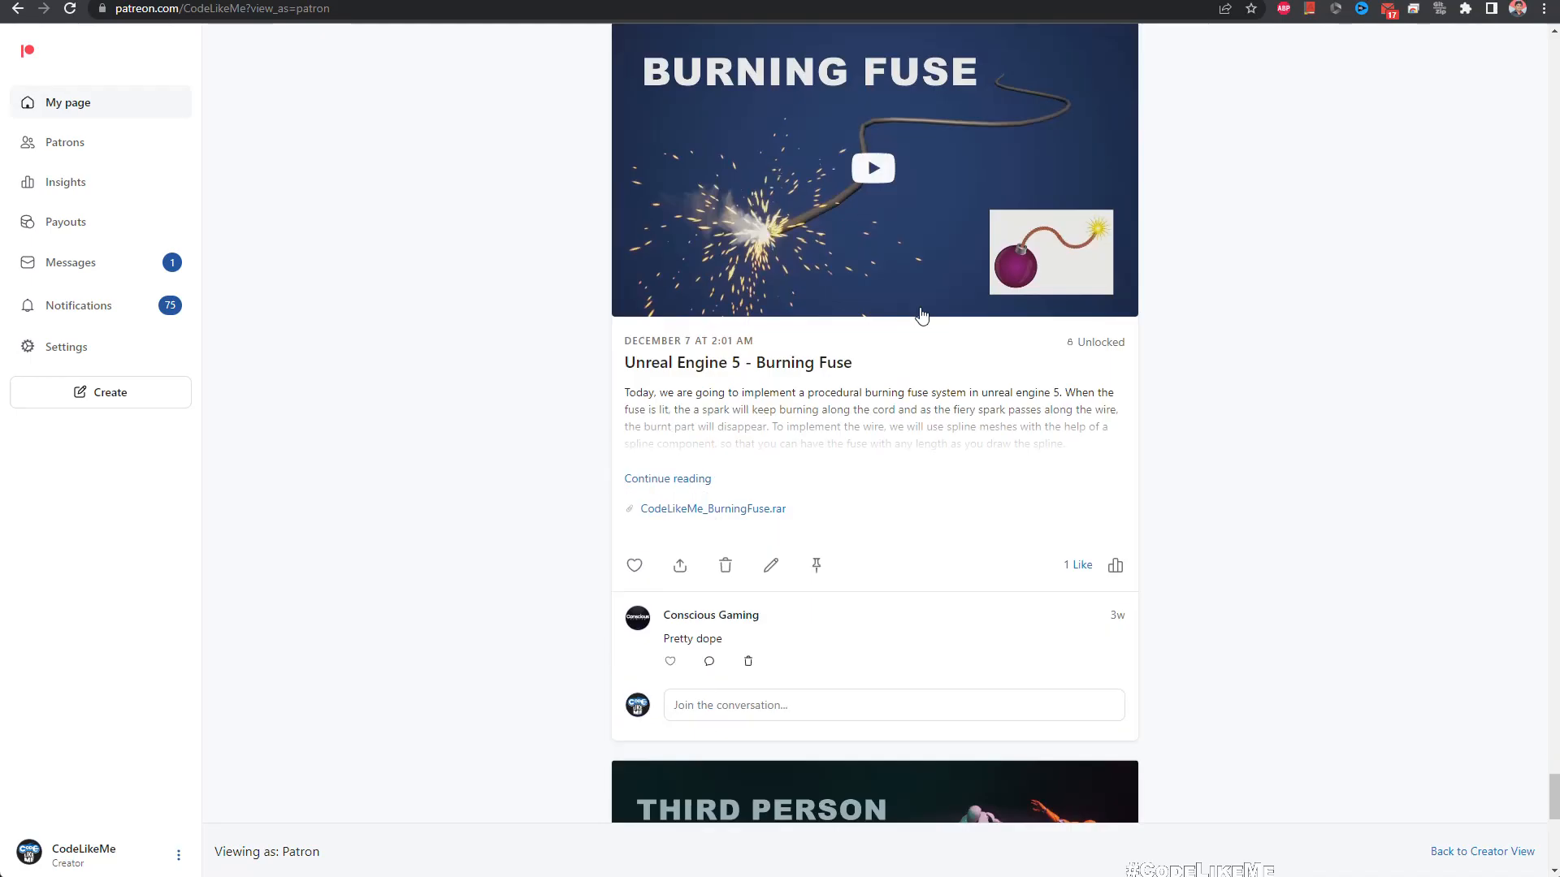